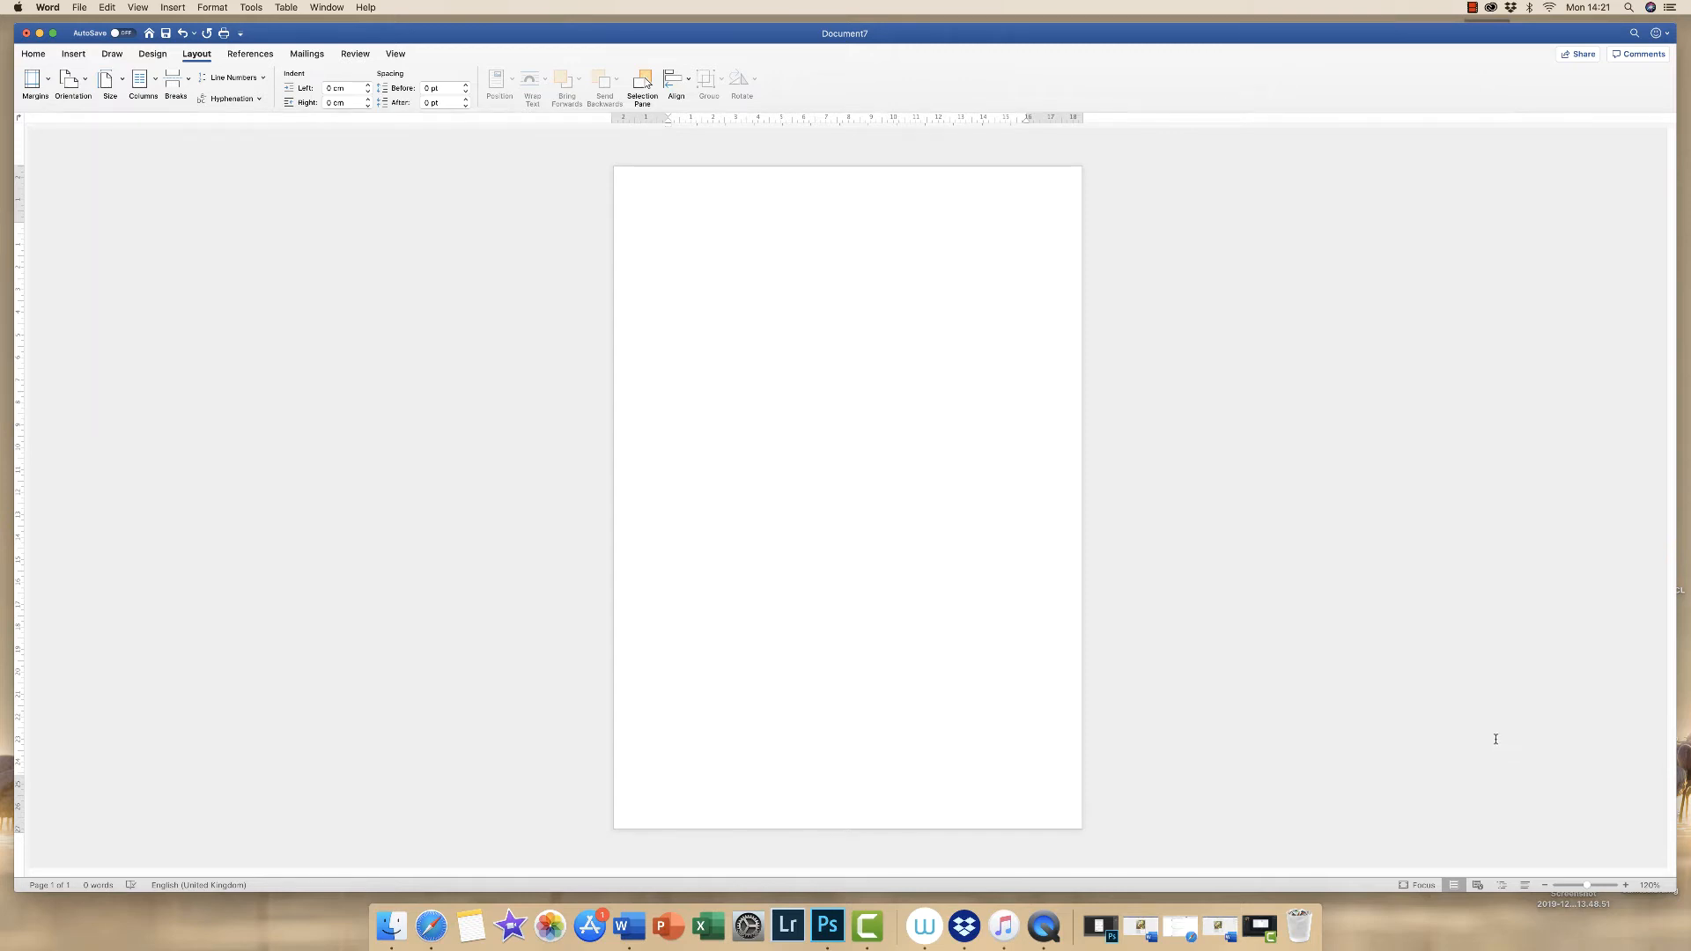
{"action": "mouse_move", "coordinate": [1494, 720]}
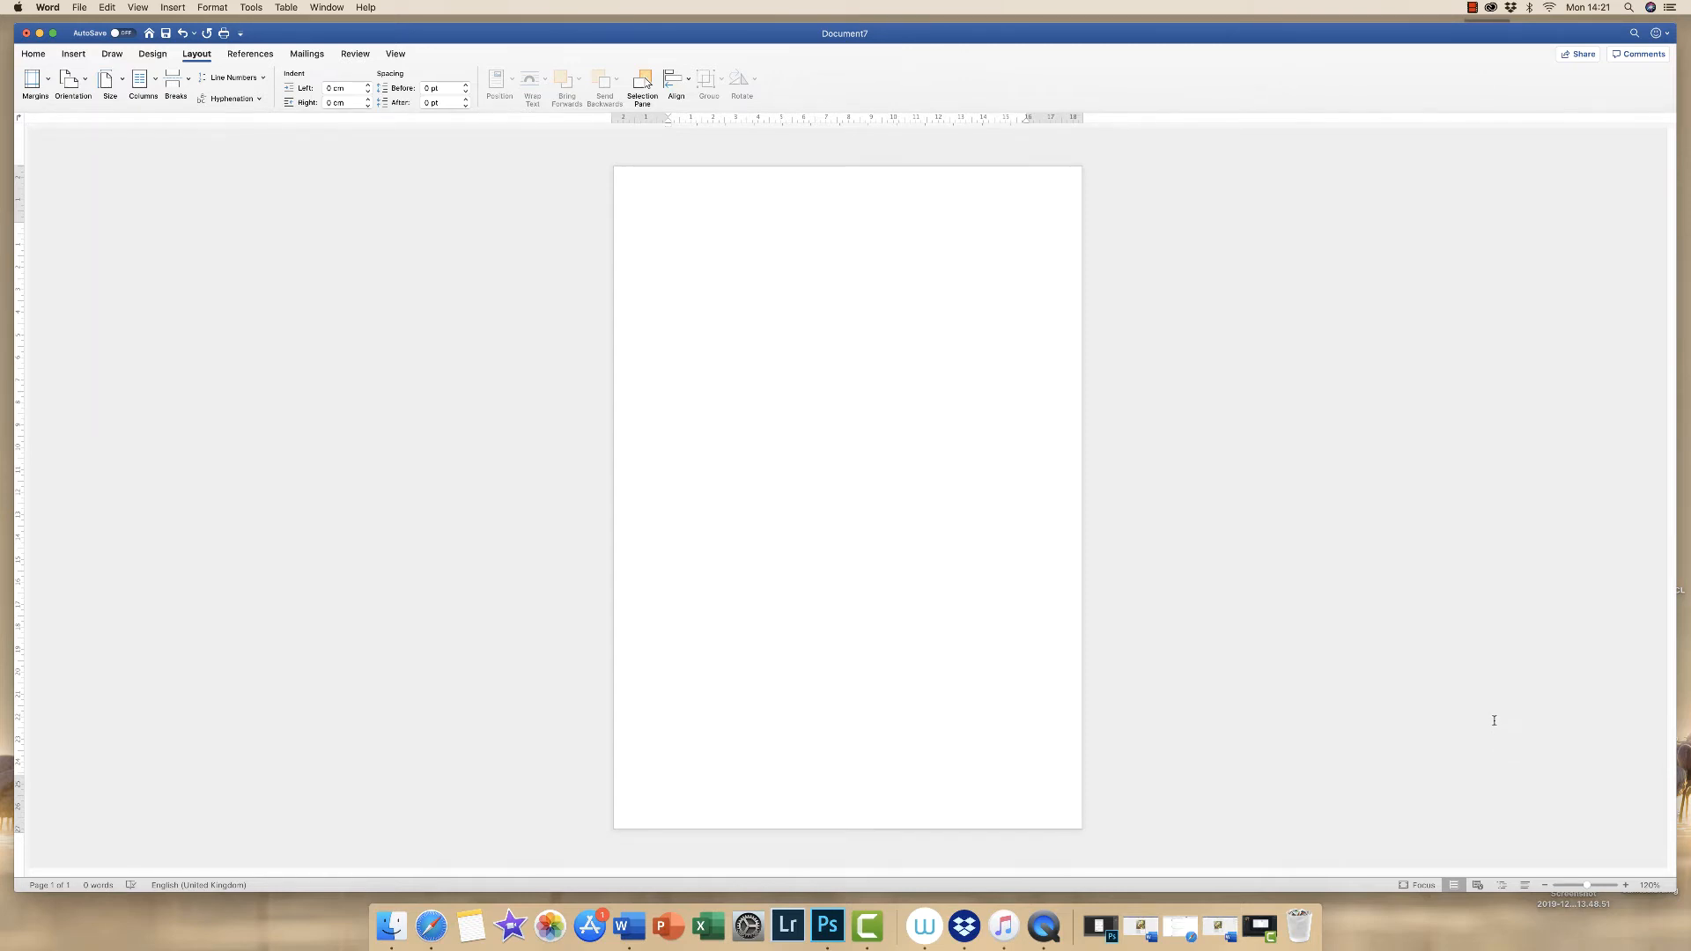
- Set the paper size to A5 and zoom in on the page
{"action": "left_click", "coordinate": [669, 227]}
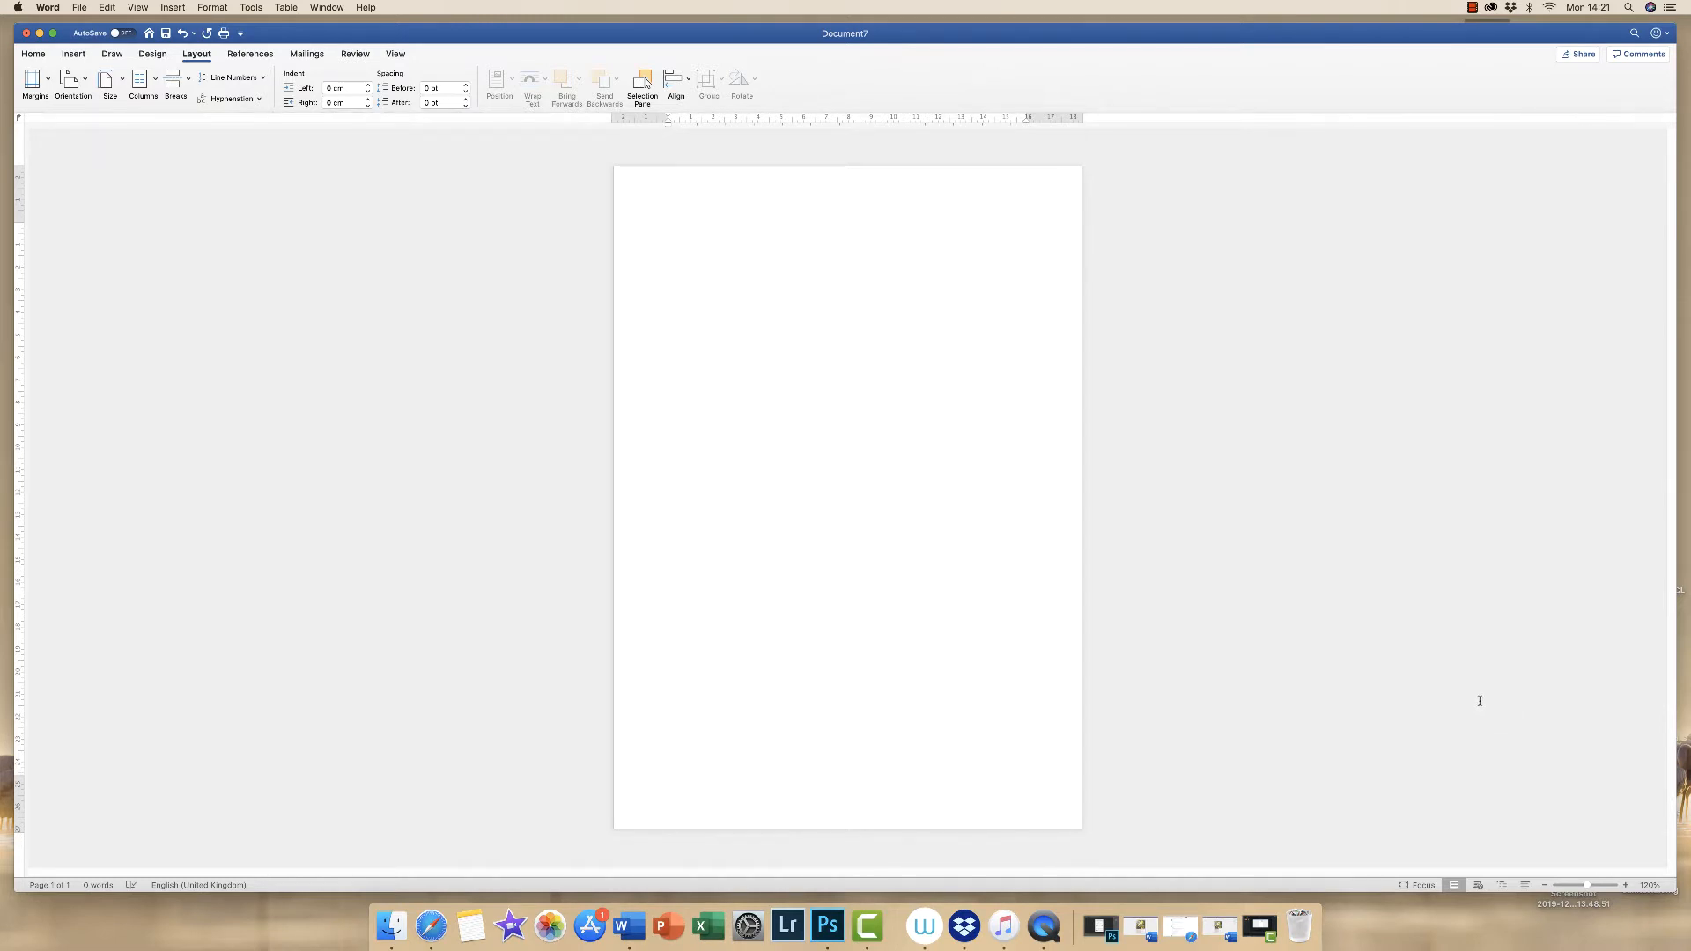
{"action": "left_click", "coordinate": [669, 227]}
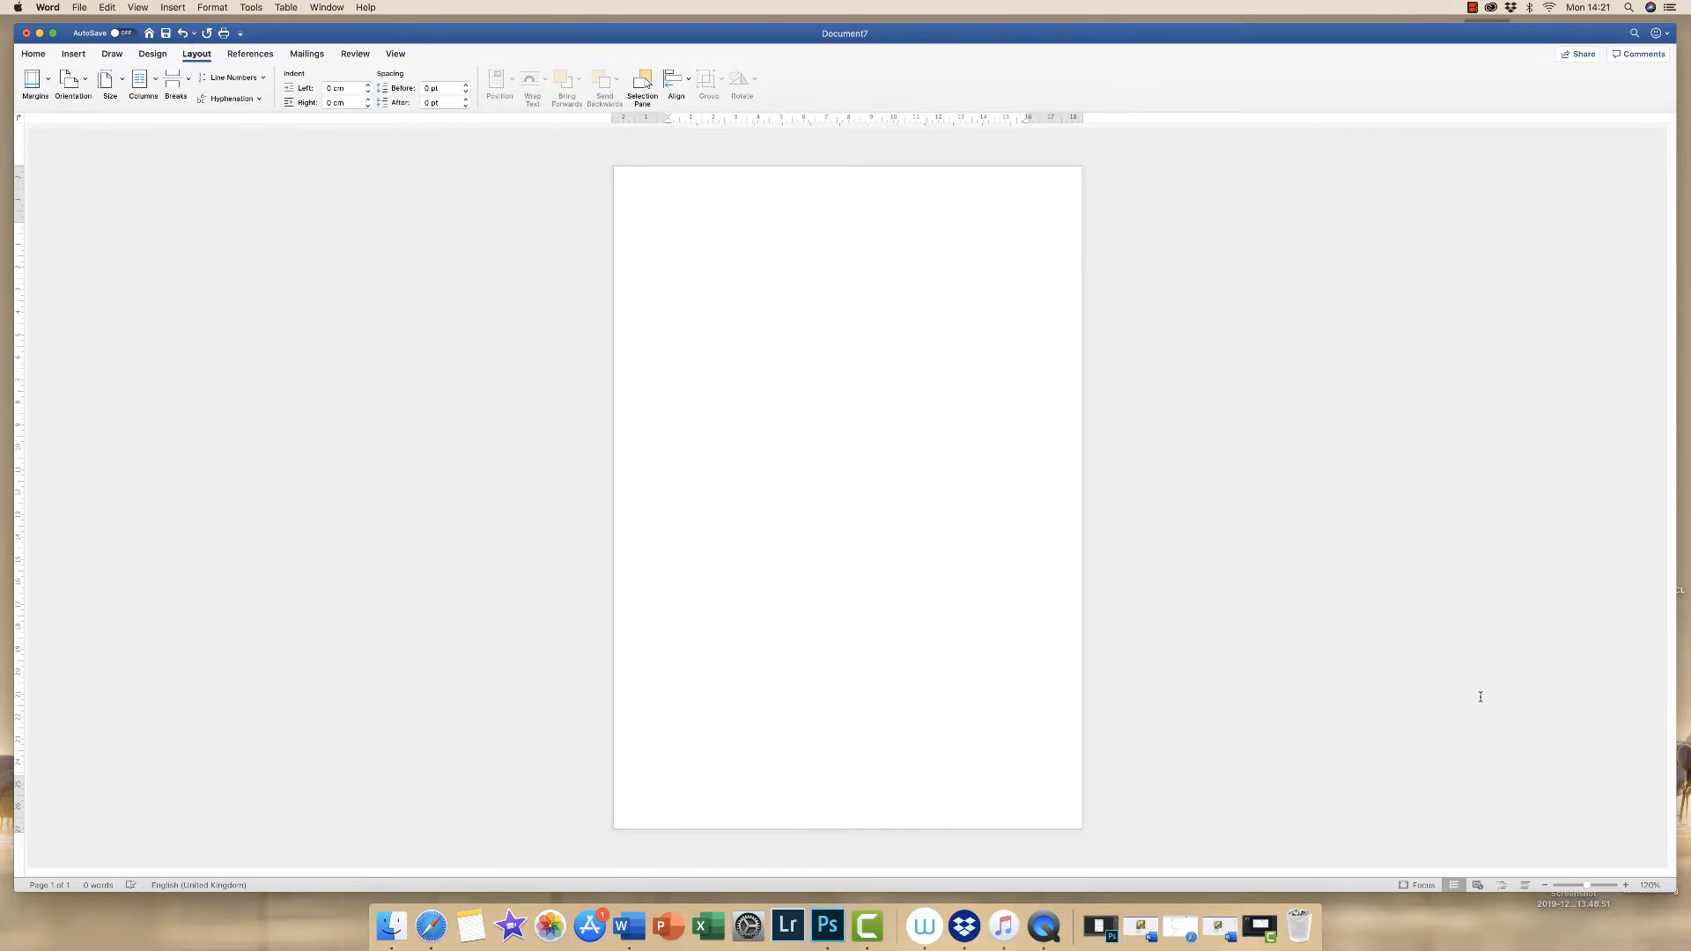
{"action": "left_click", "coordinate": [669, 228]}
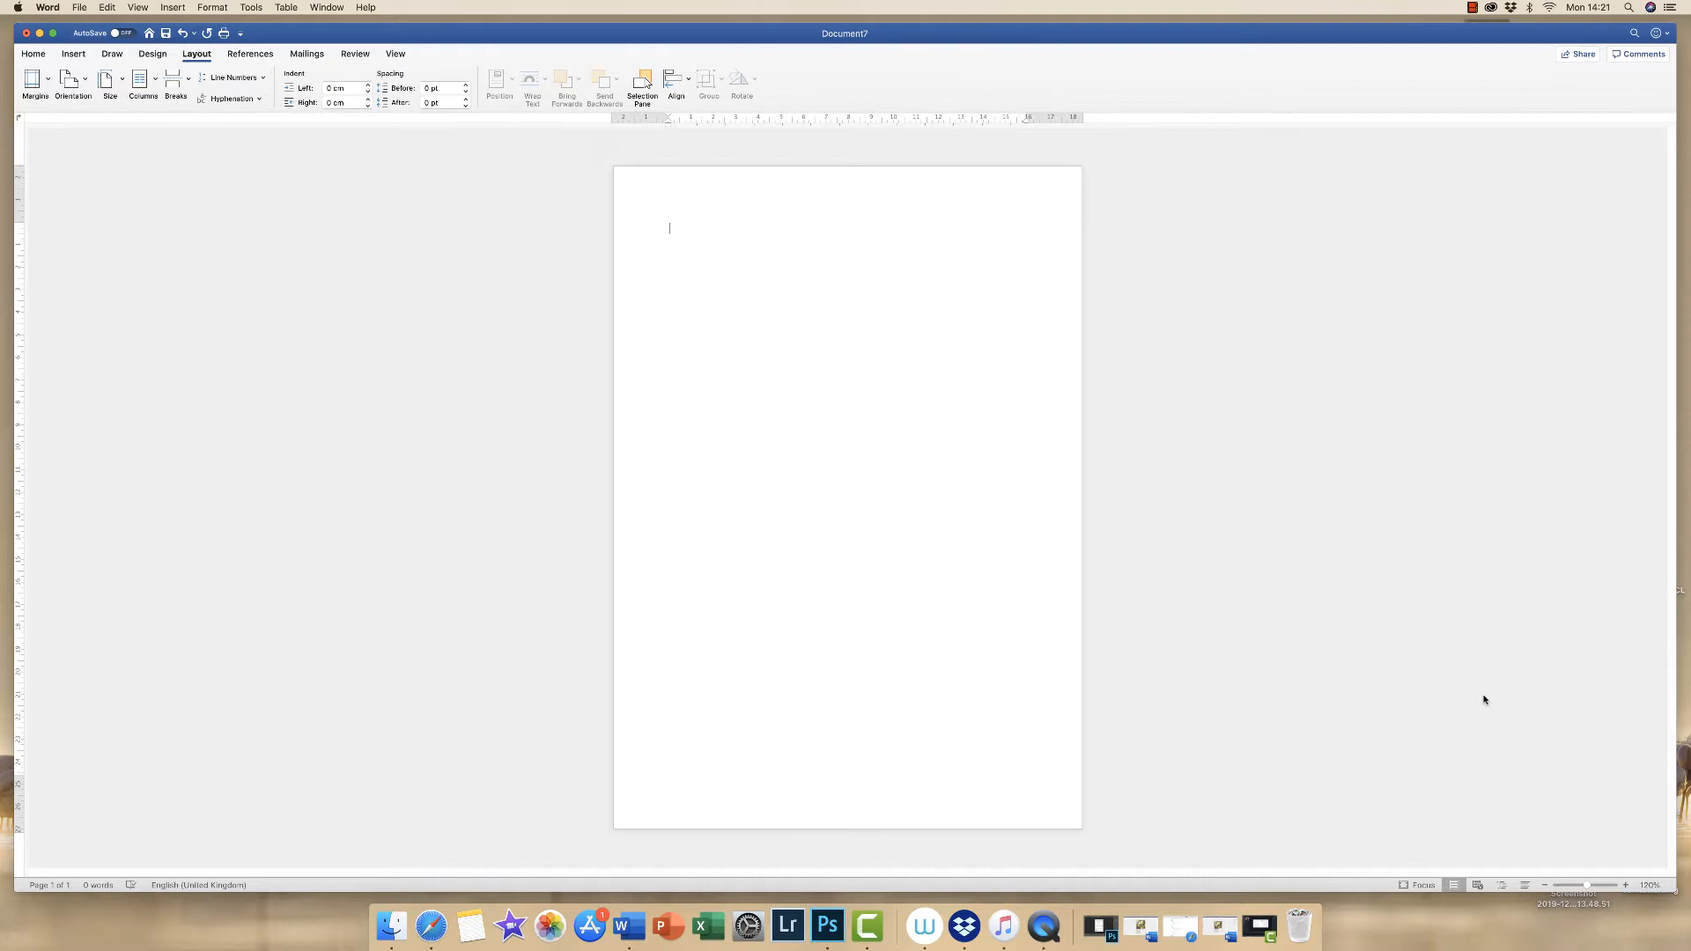
{"action": "mouse_move", "coordinate": [1486, 694]}
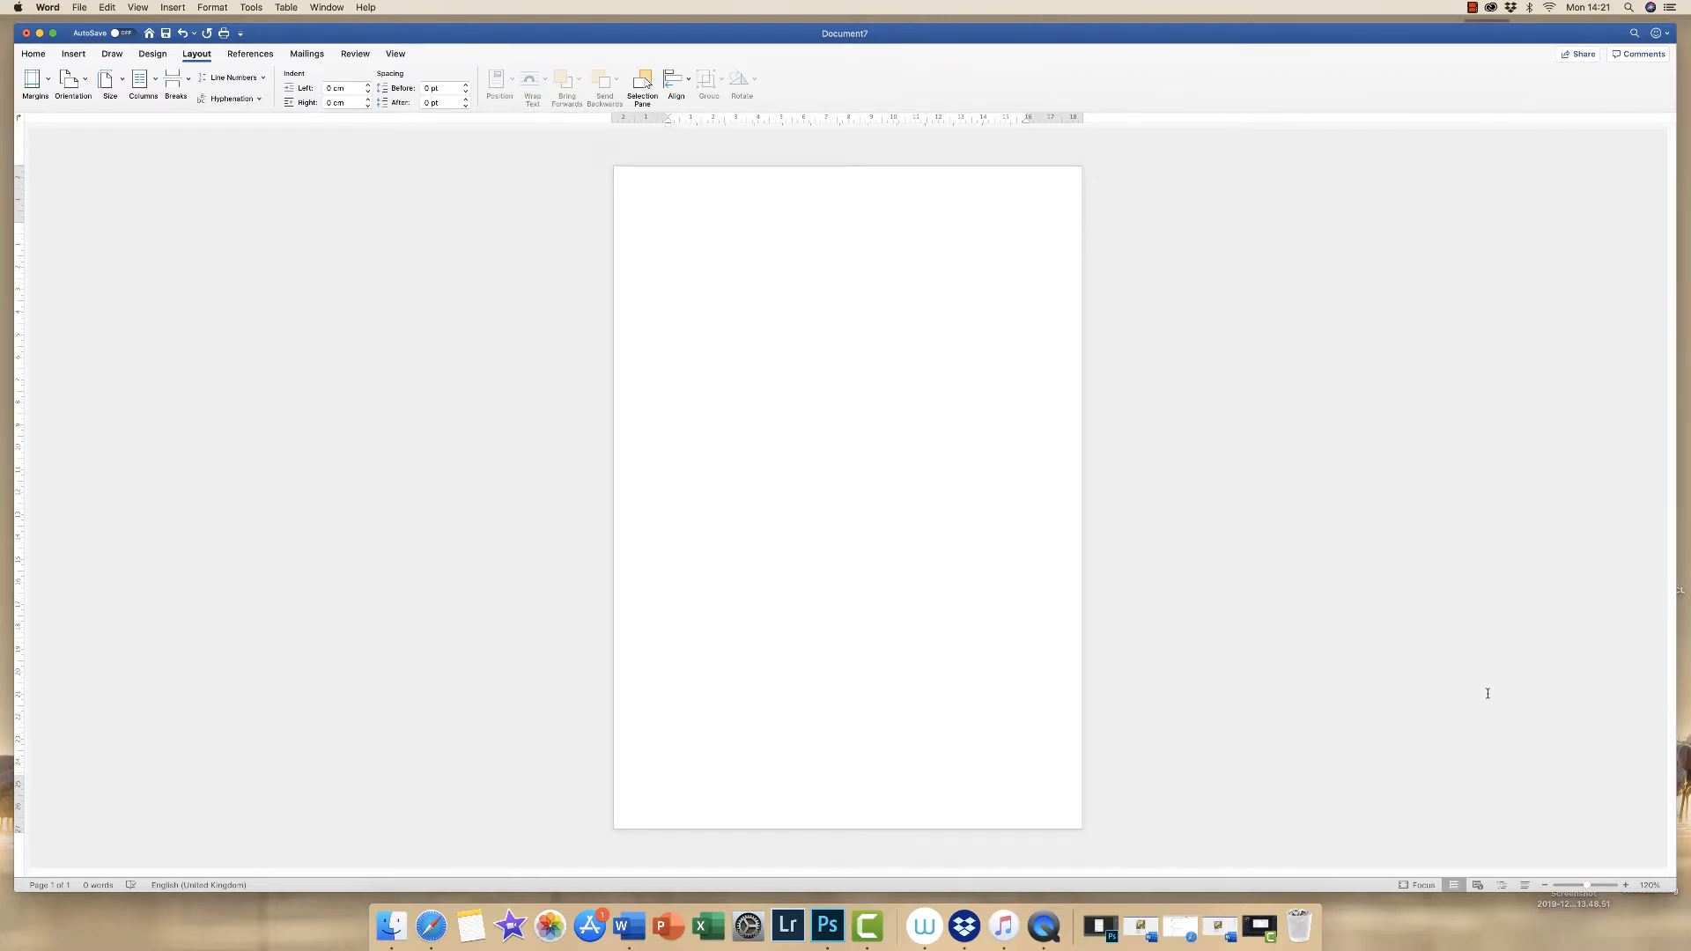
{"action": "left_click", "coordinate": [669, 226]}
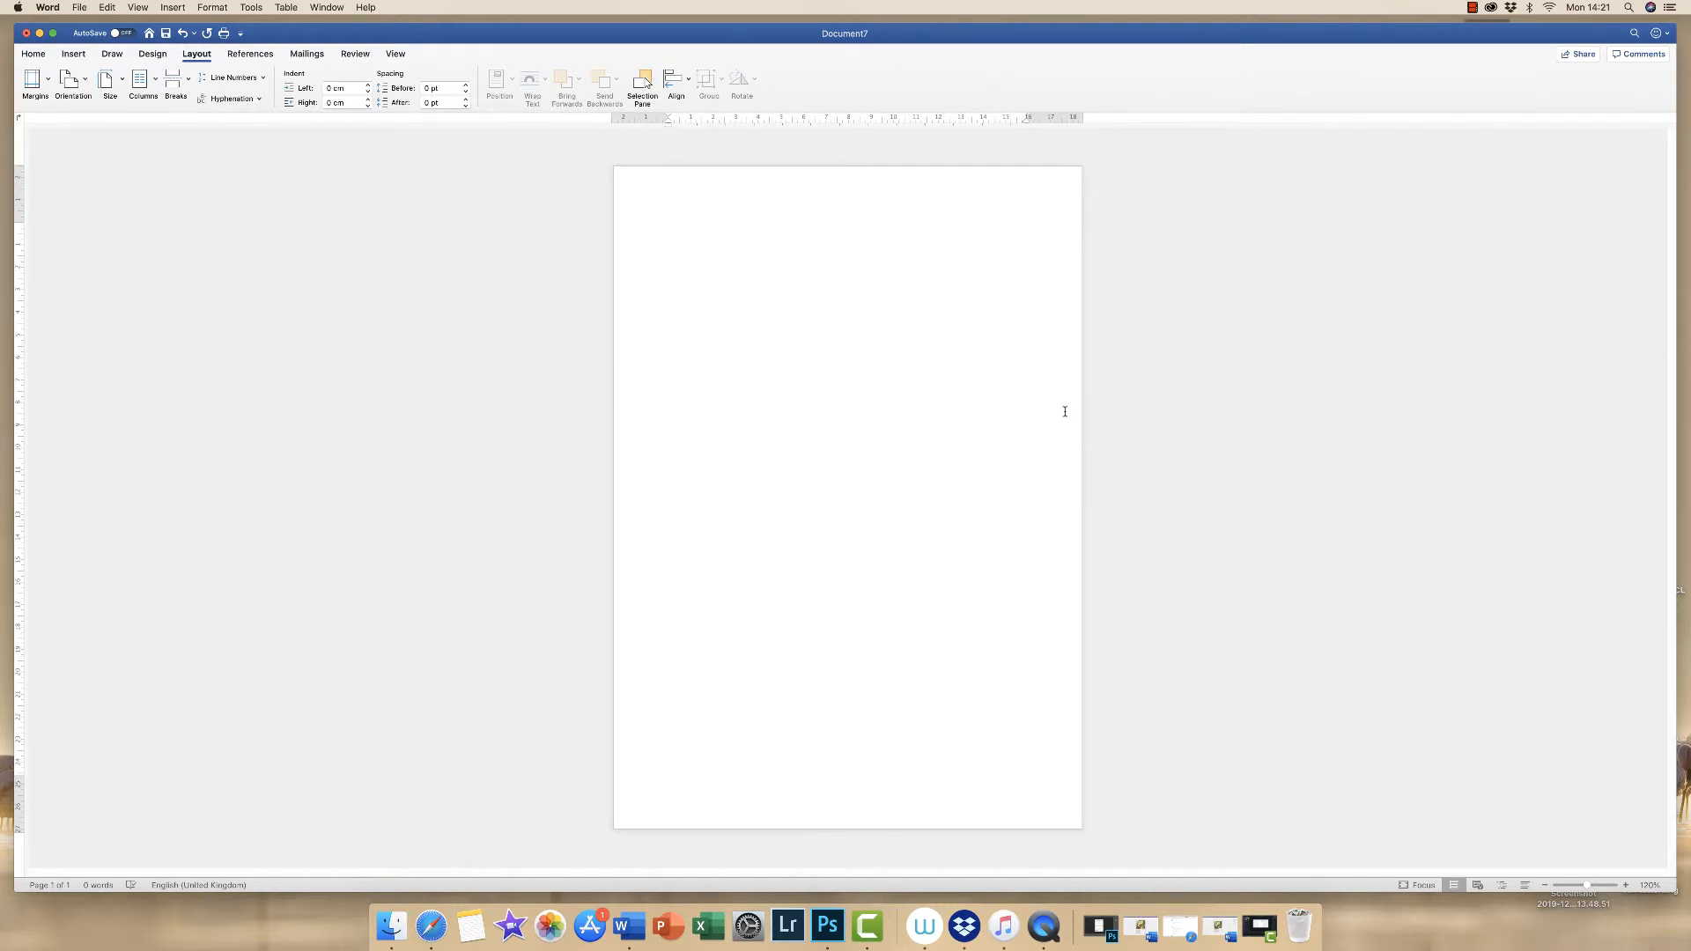
{"action": "left_click", "coordinate": [669, 227]}
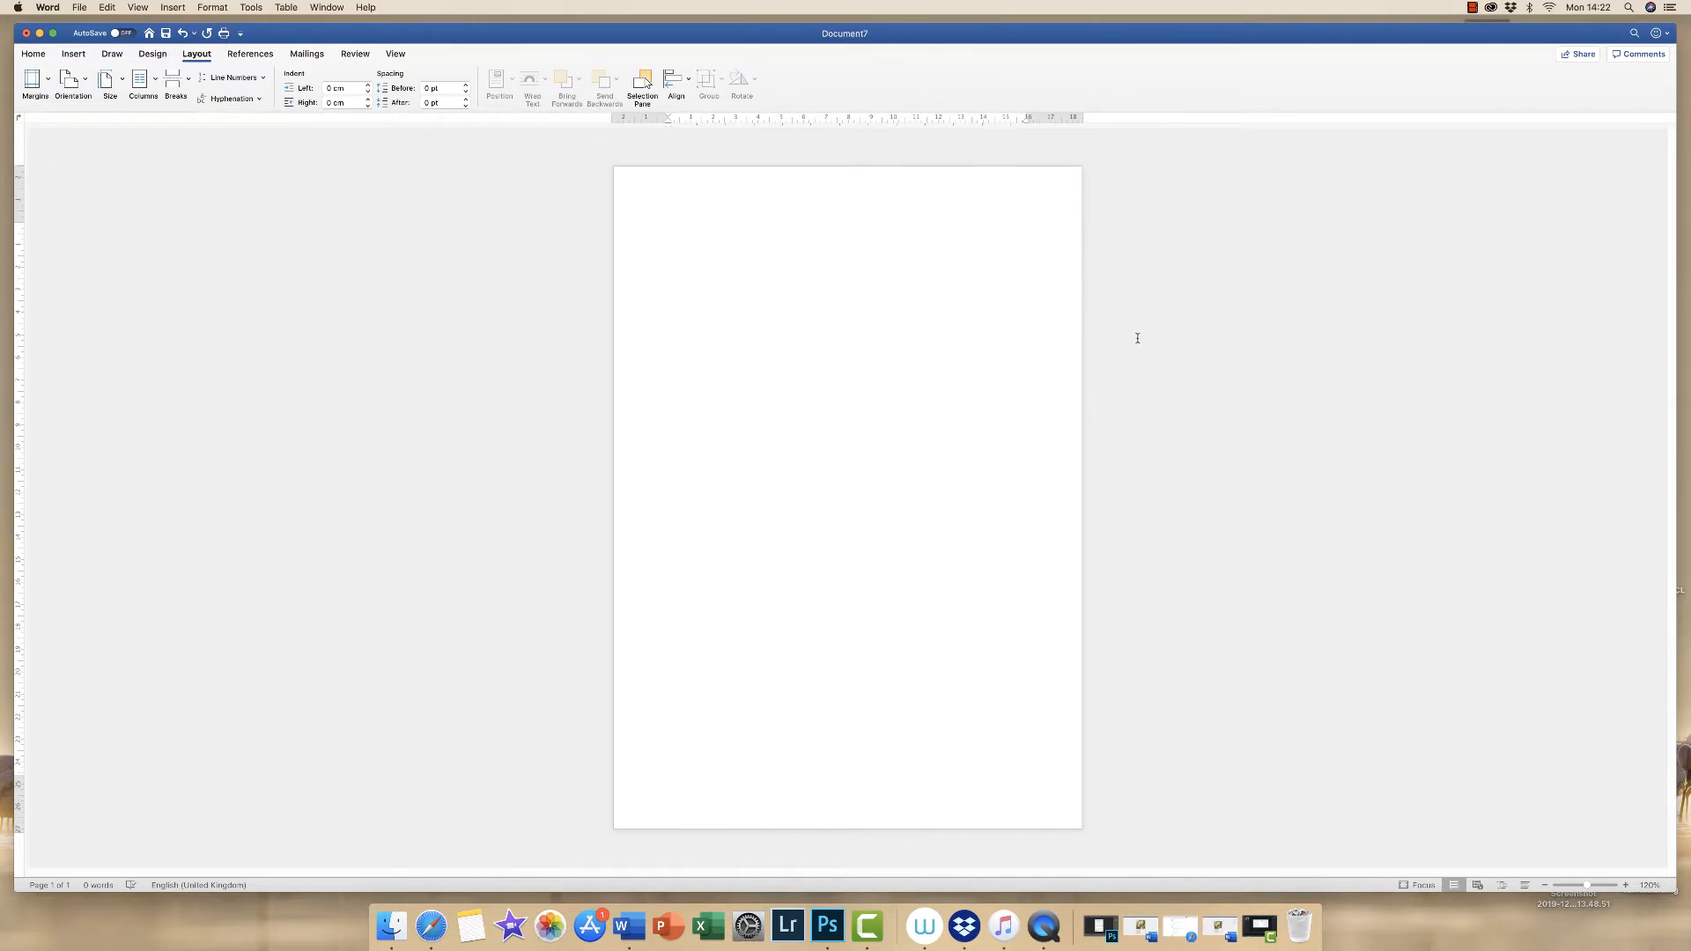
{"action": "left_click", "coordinate": [669, 228]}
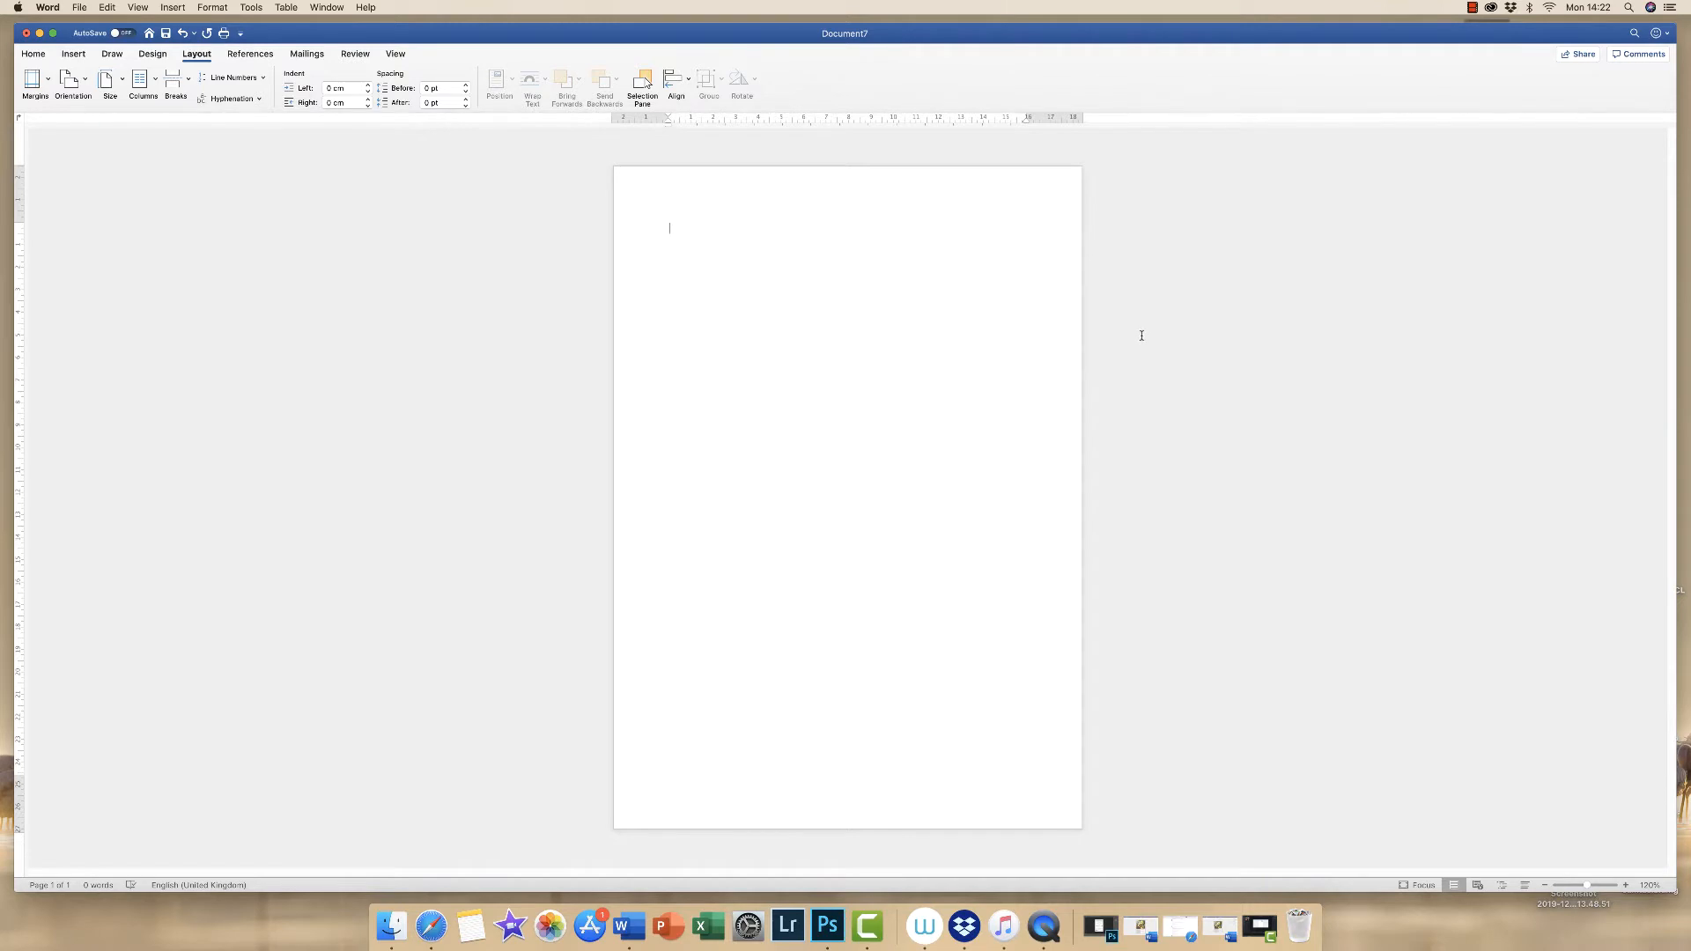
{"action": "mouse_move", "coordinate": [1115, 350]}
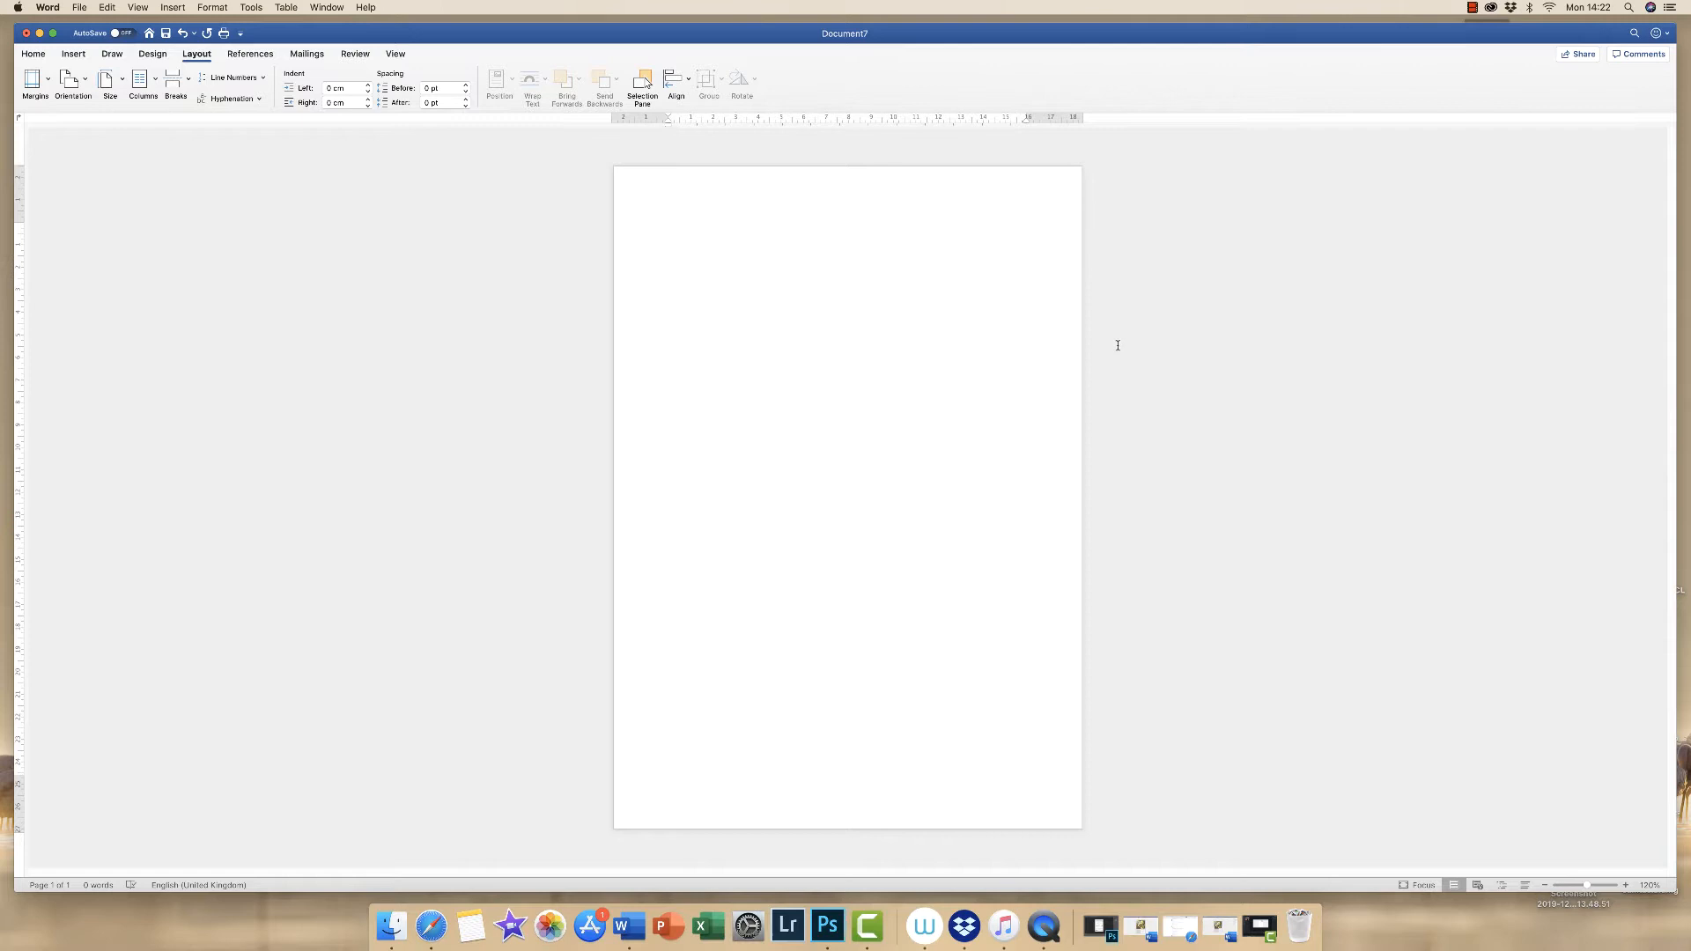
{"action": "left_click", "coordinate": [668, 226]}
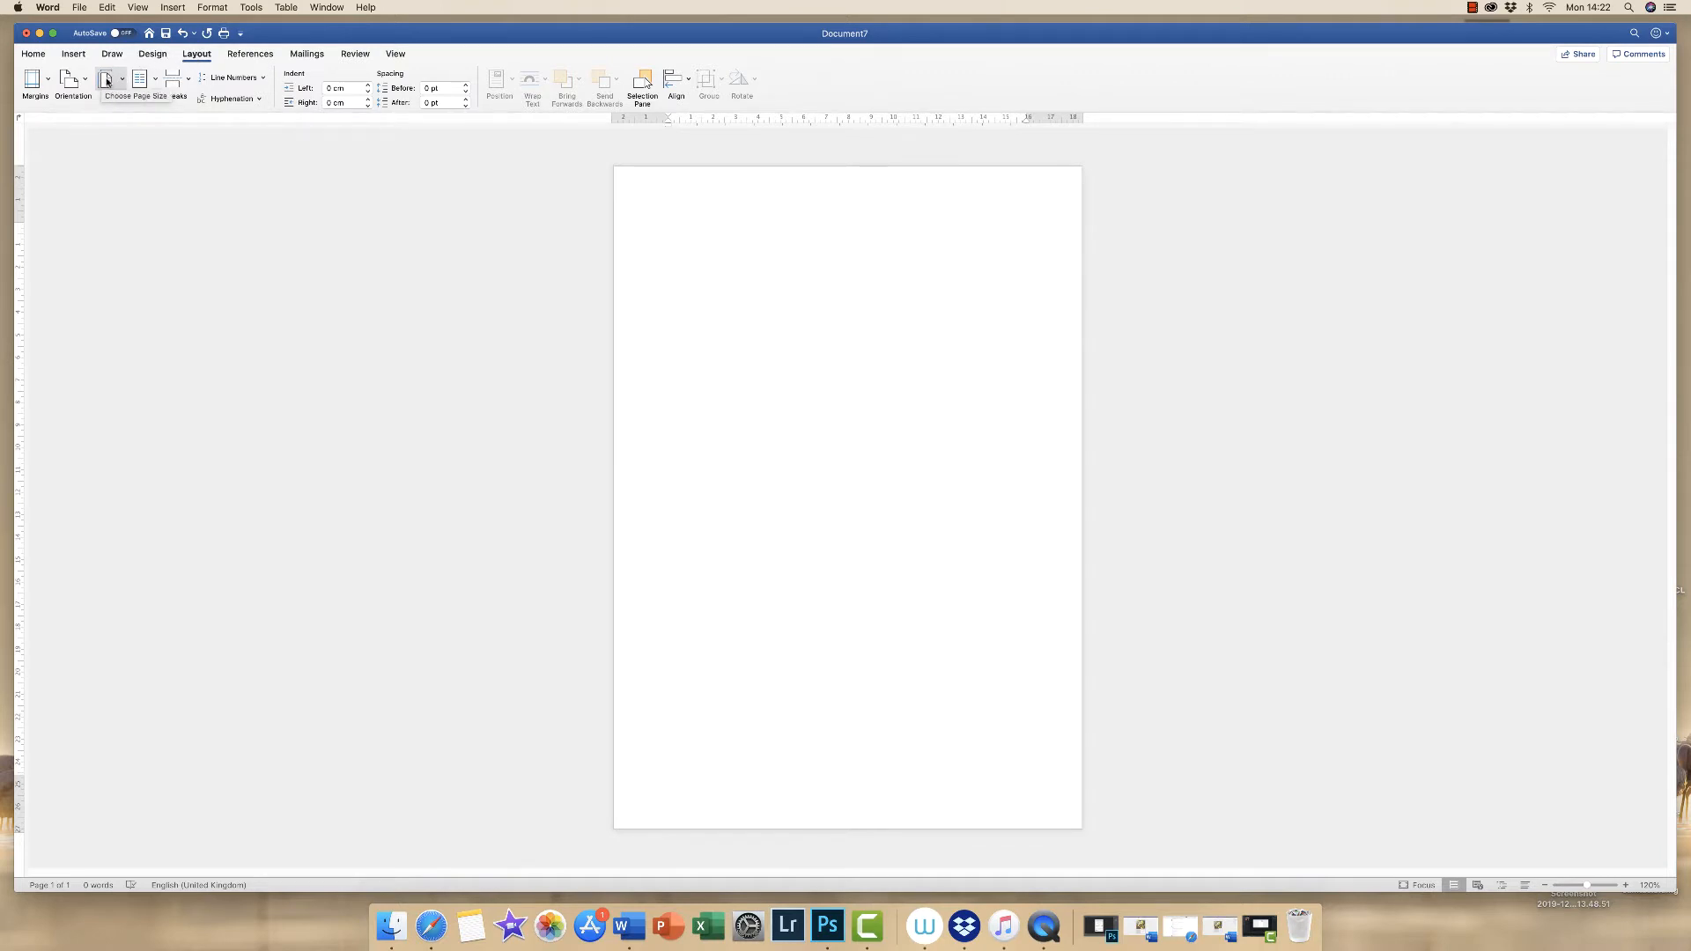
{"action": "left_click", "coordinate": [668, 226]}
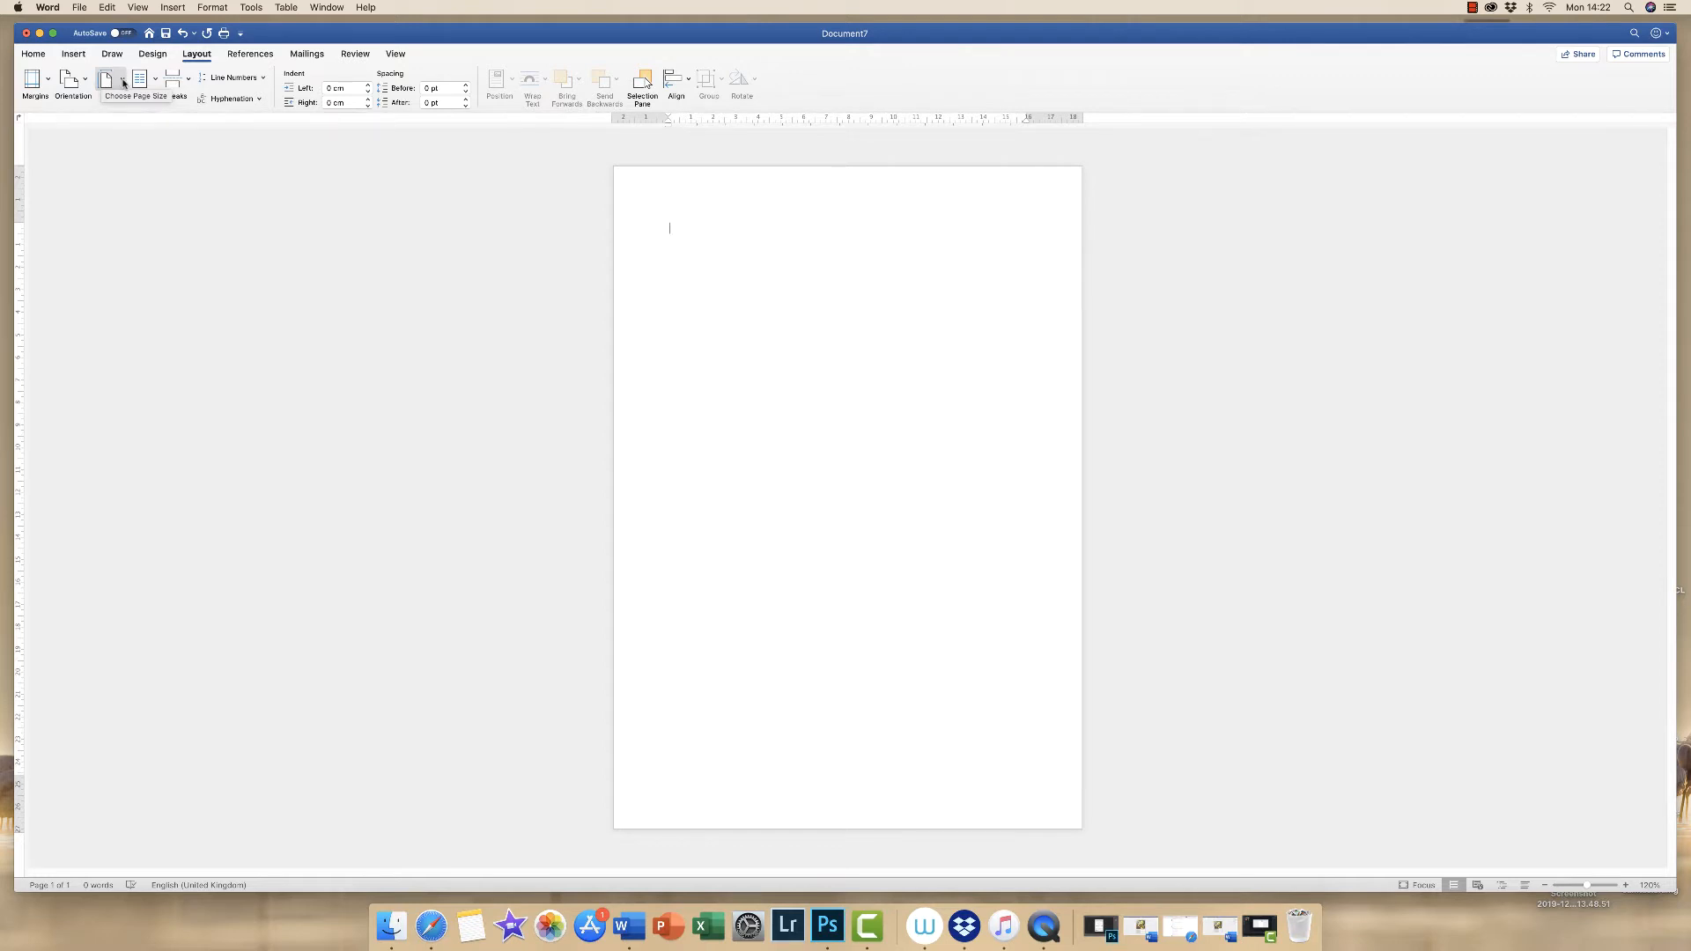
{"action": "left_click", "coordinate": [110, 79]}
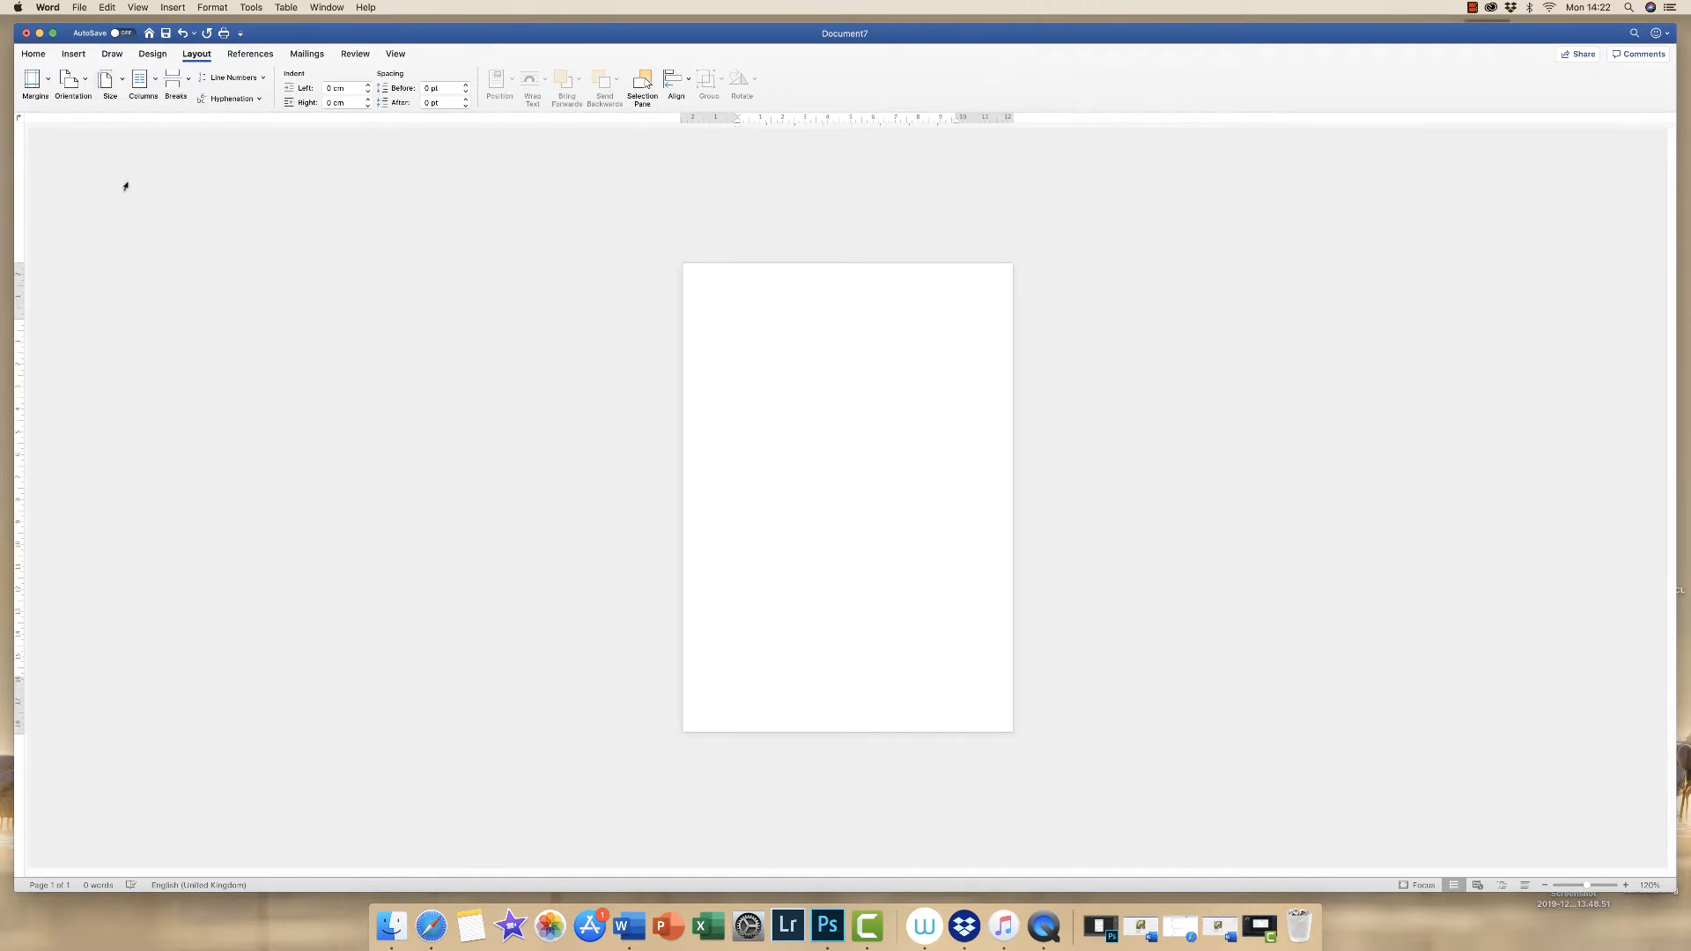
{"action": "left_click", "coordinate": [739, 325]}
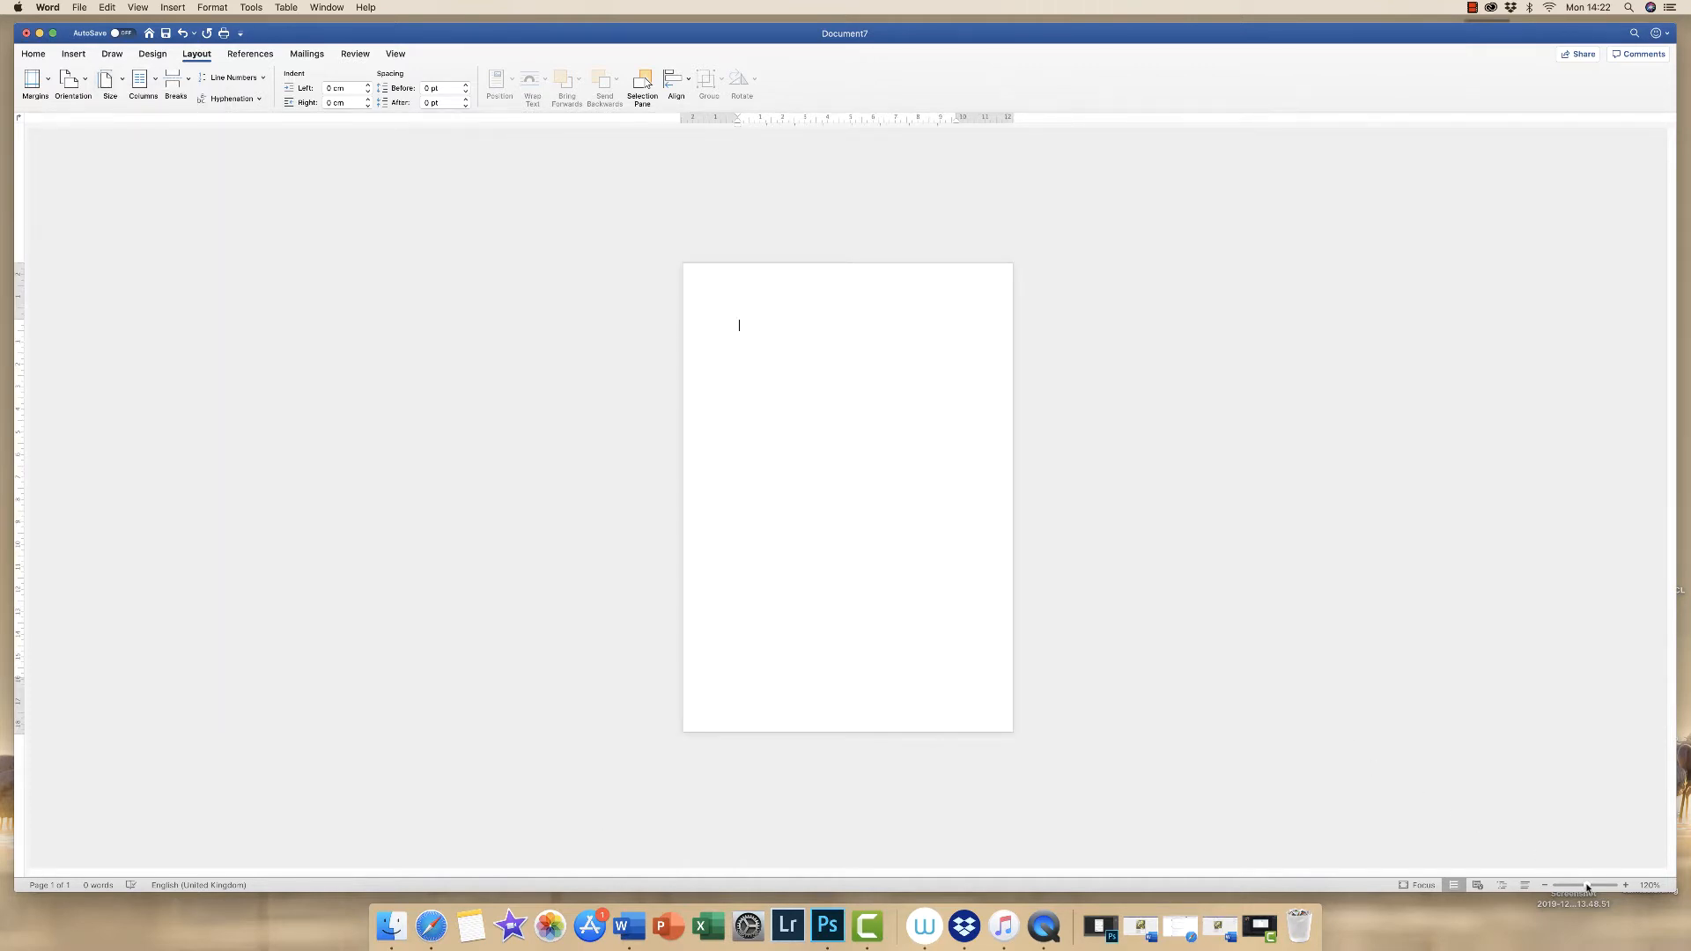
{"action": "left_click_drag", "start_coordinate": [1585, 885], "coordinate": [1606, 885]}
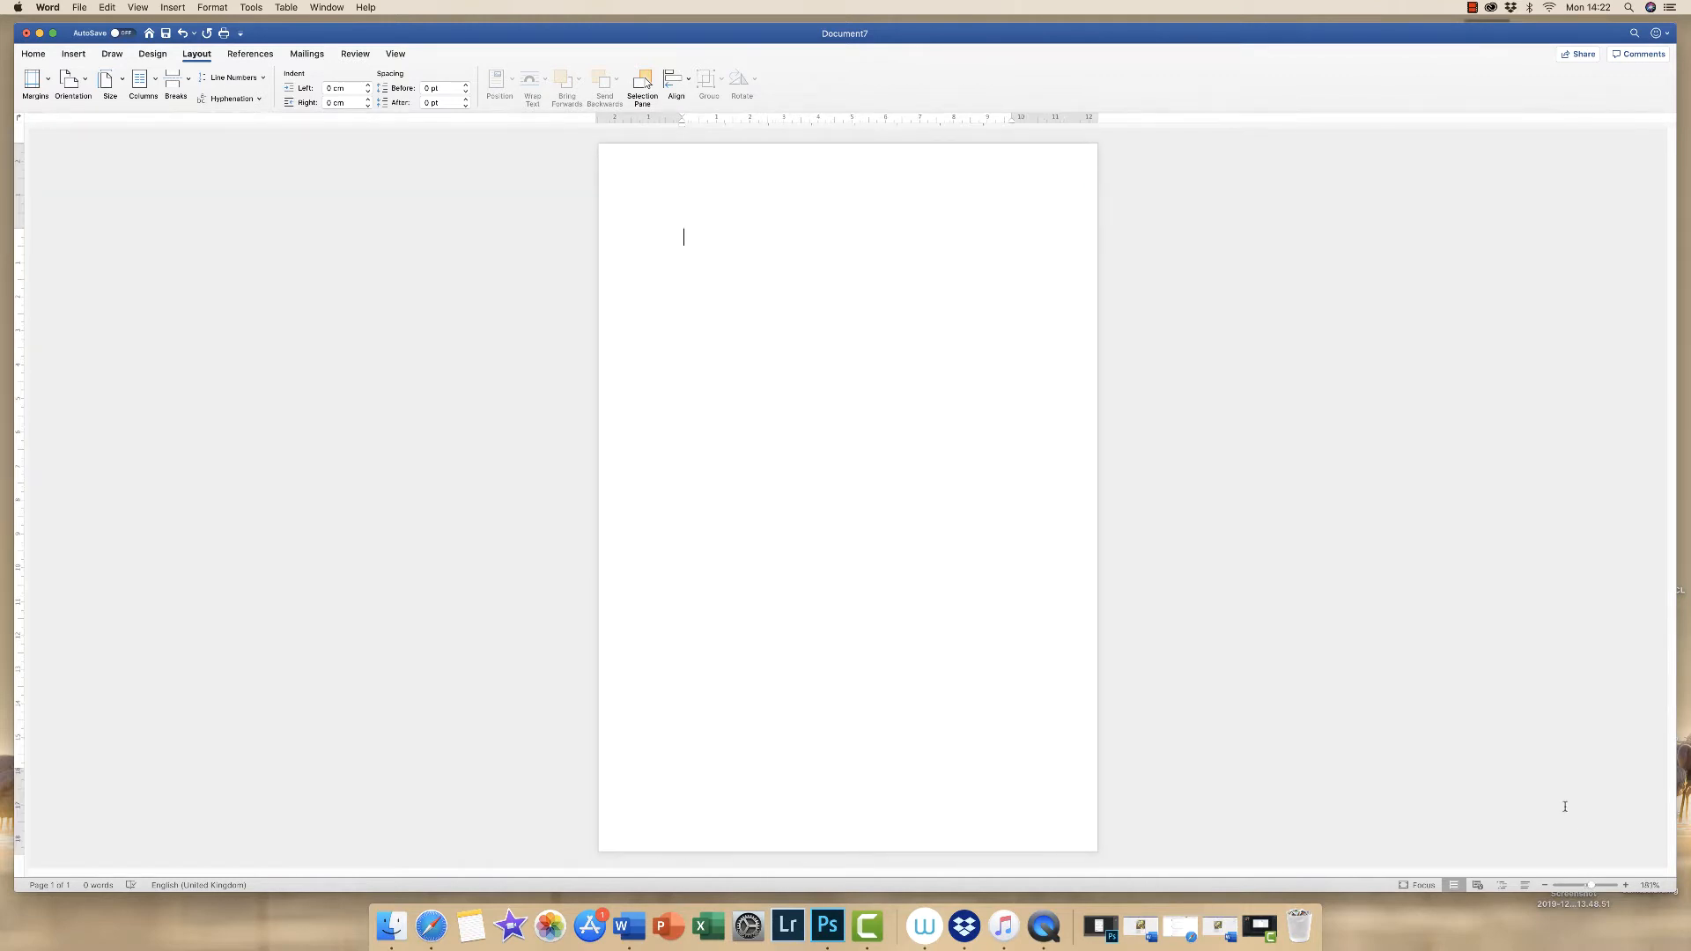
{"action": "mouse_move", "coordinate": [681, 169]}
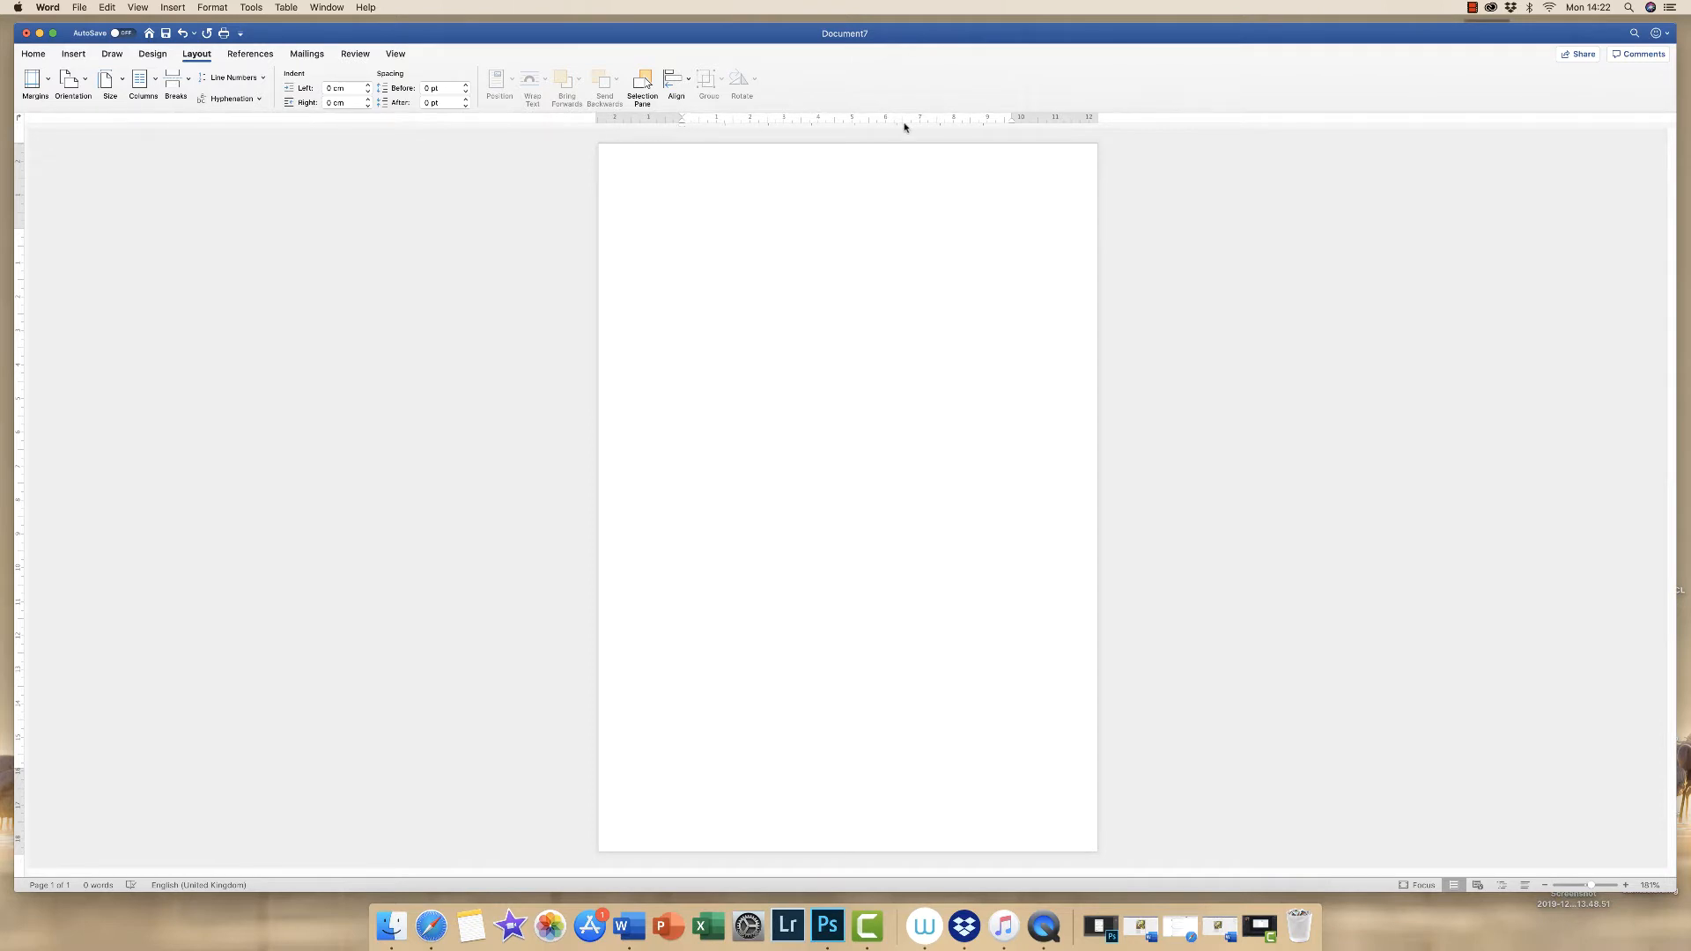
{"action": "left_click", "coordinate": [684, 236]}
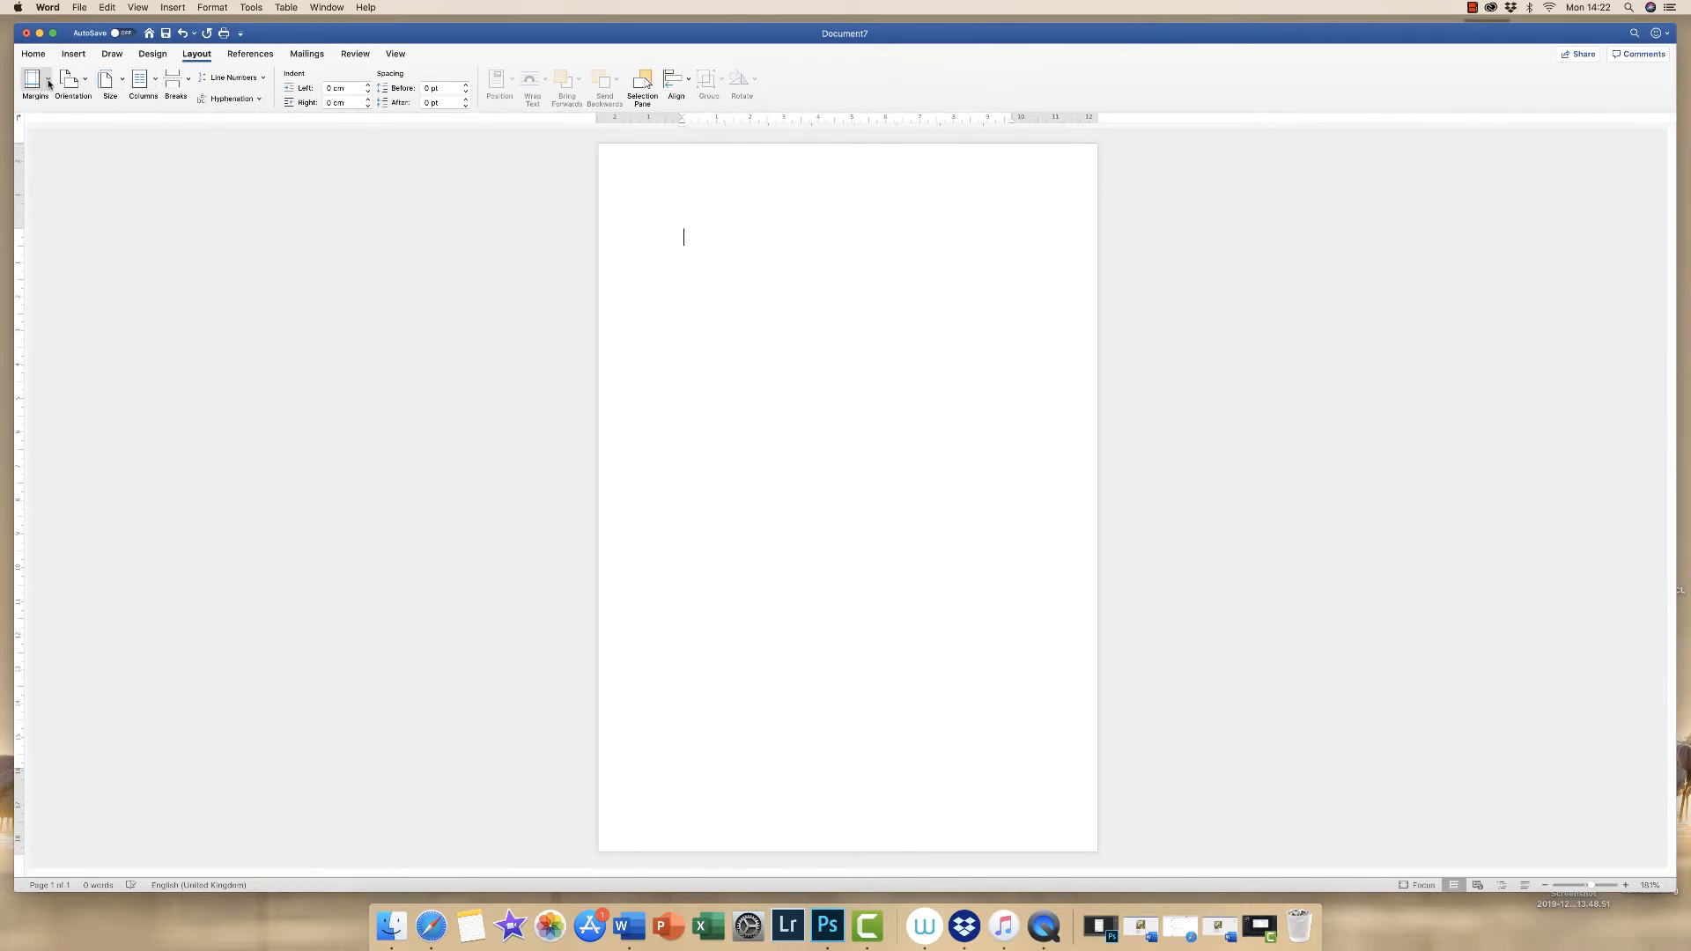
- Enter 0.2 cm for top, bottom, left and right in Custom Margins
{"action": "left_click", "coordinate": [34, 85]}
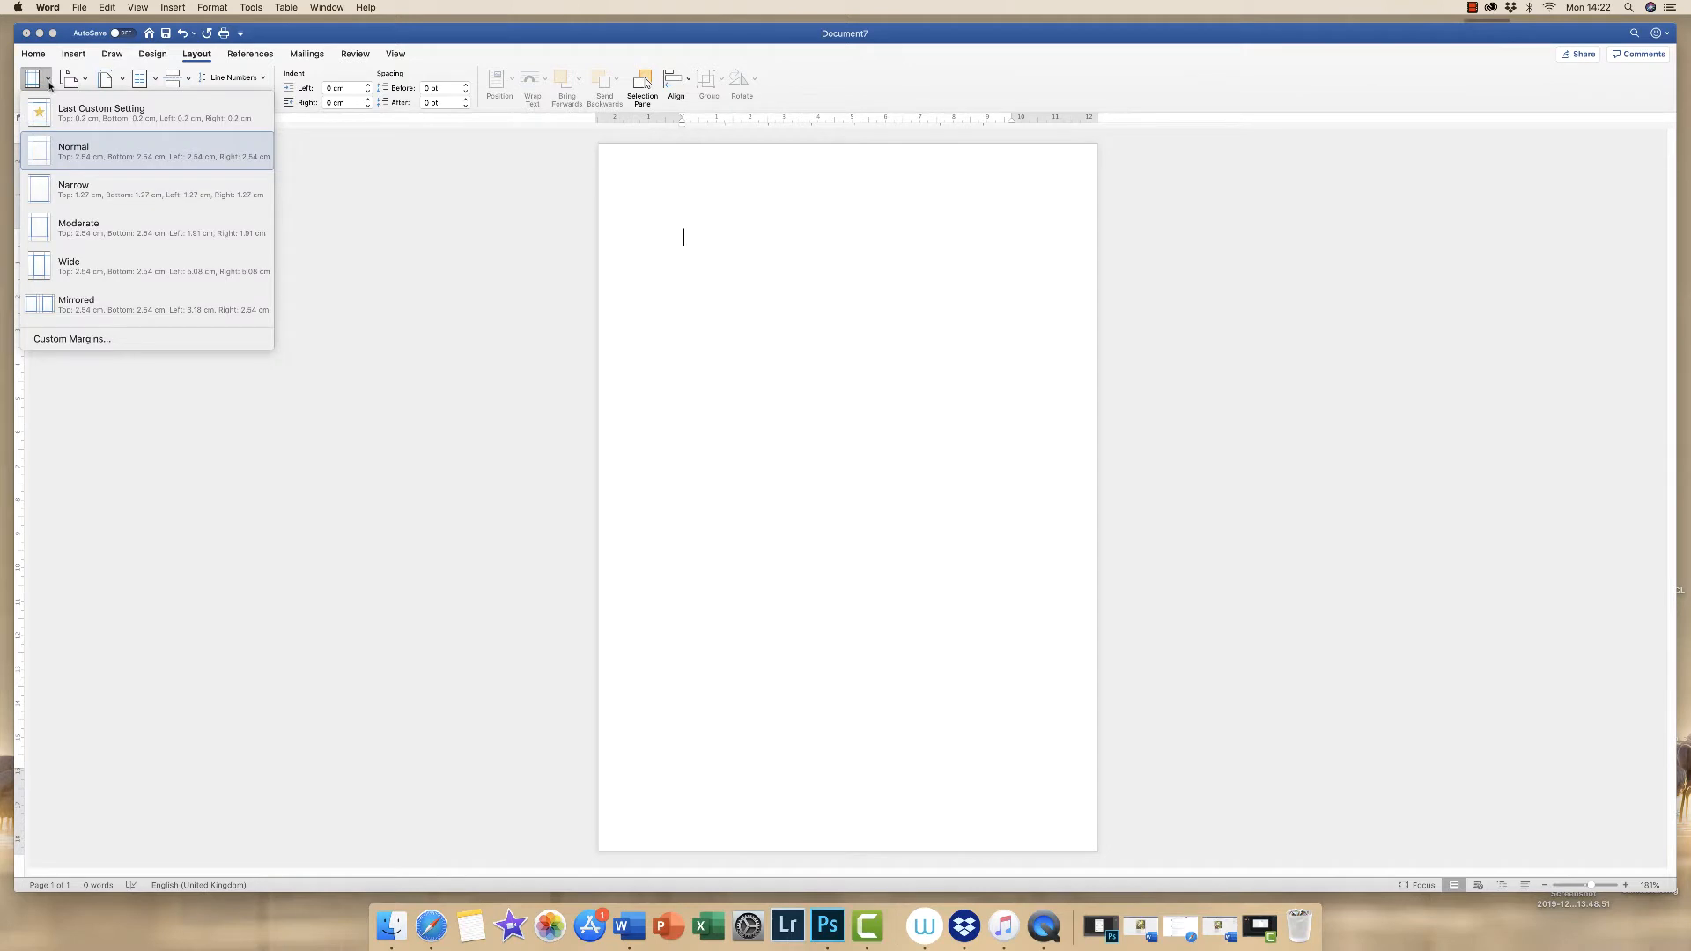
{"action": "mouse_move", "coordinate": [71, 338]}
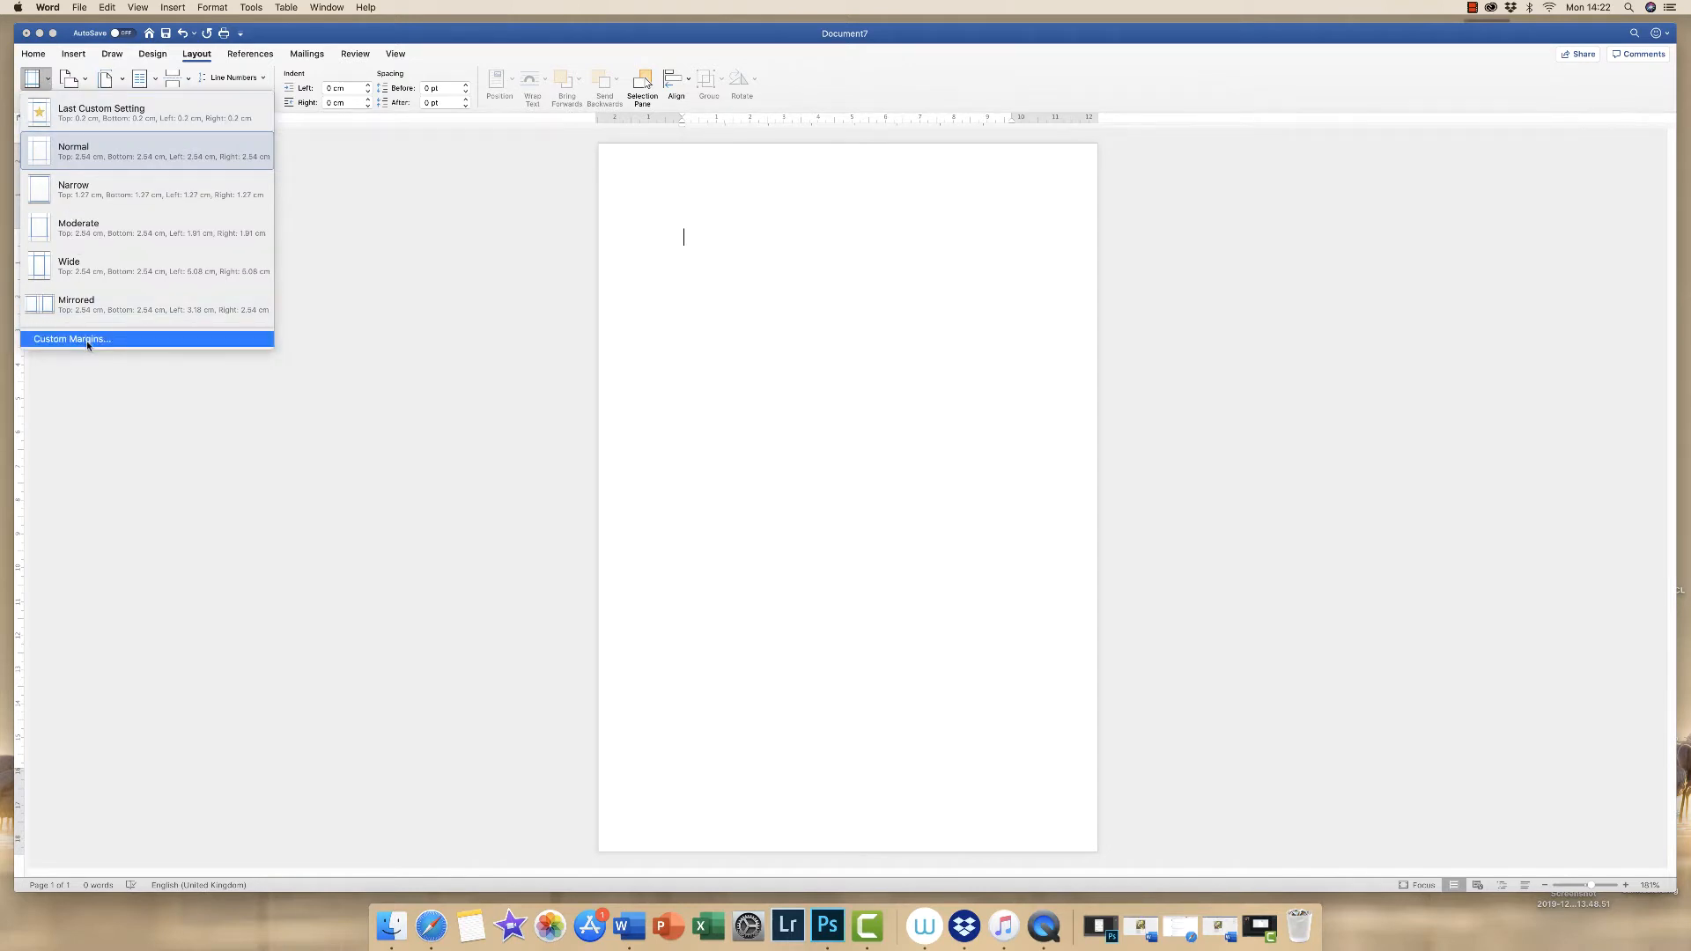
{"action": "left_click", "coordinate": [72, 339]}
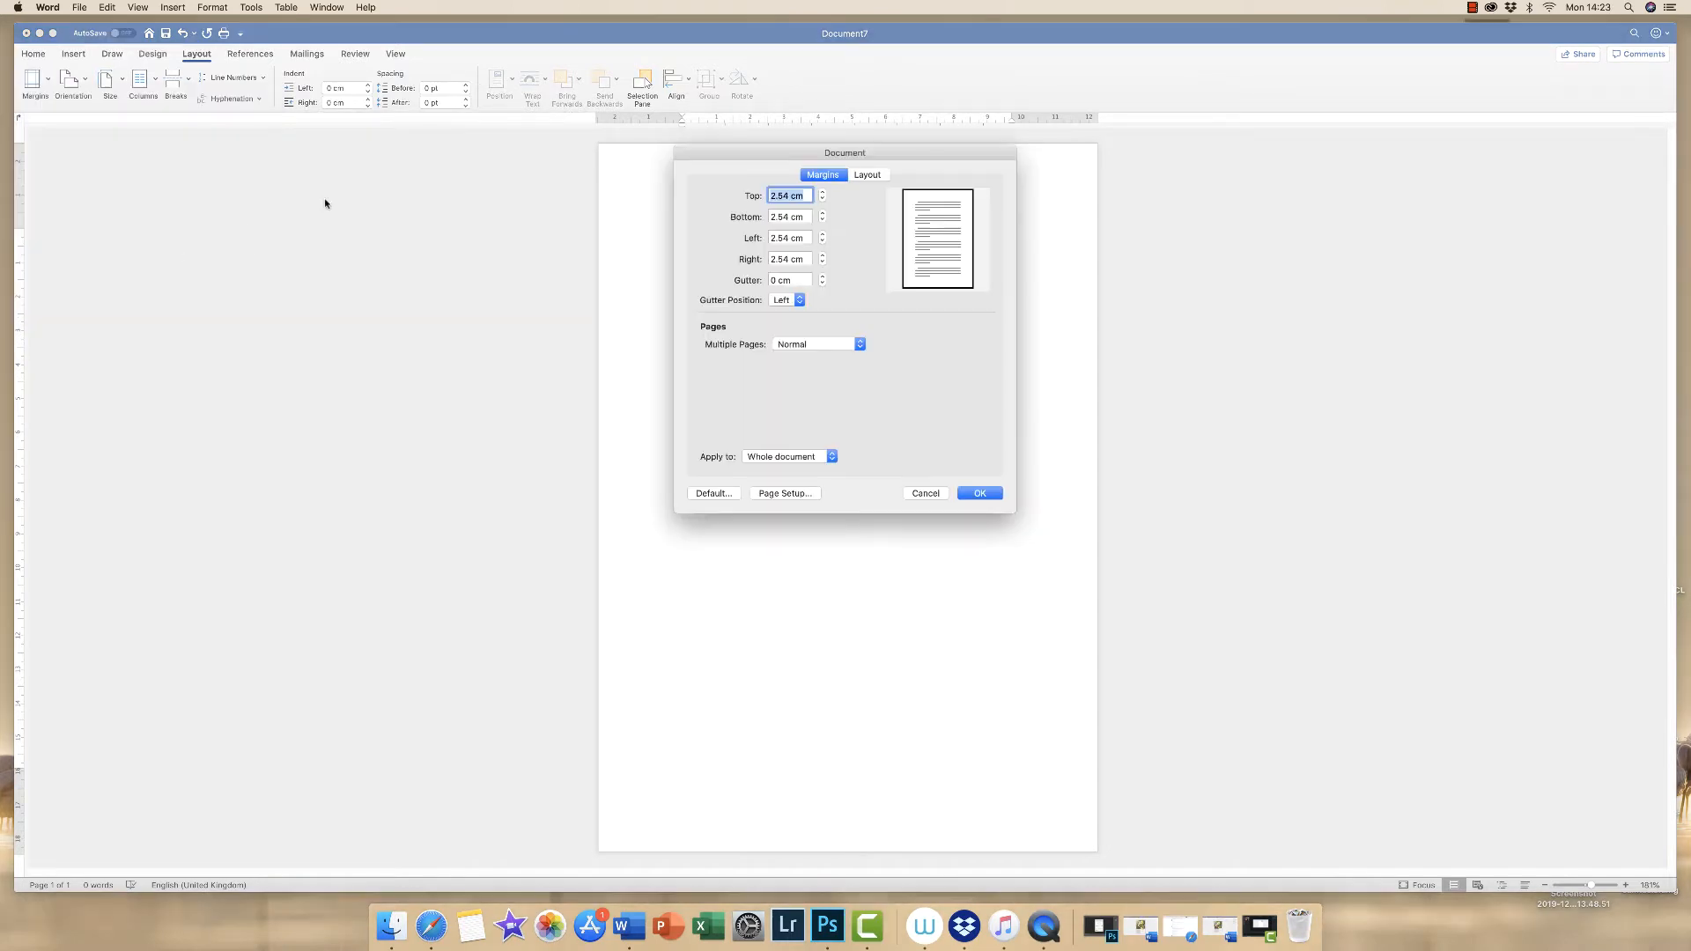
{"action": "mouse_move", "coordinate": [766, 140]}
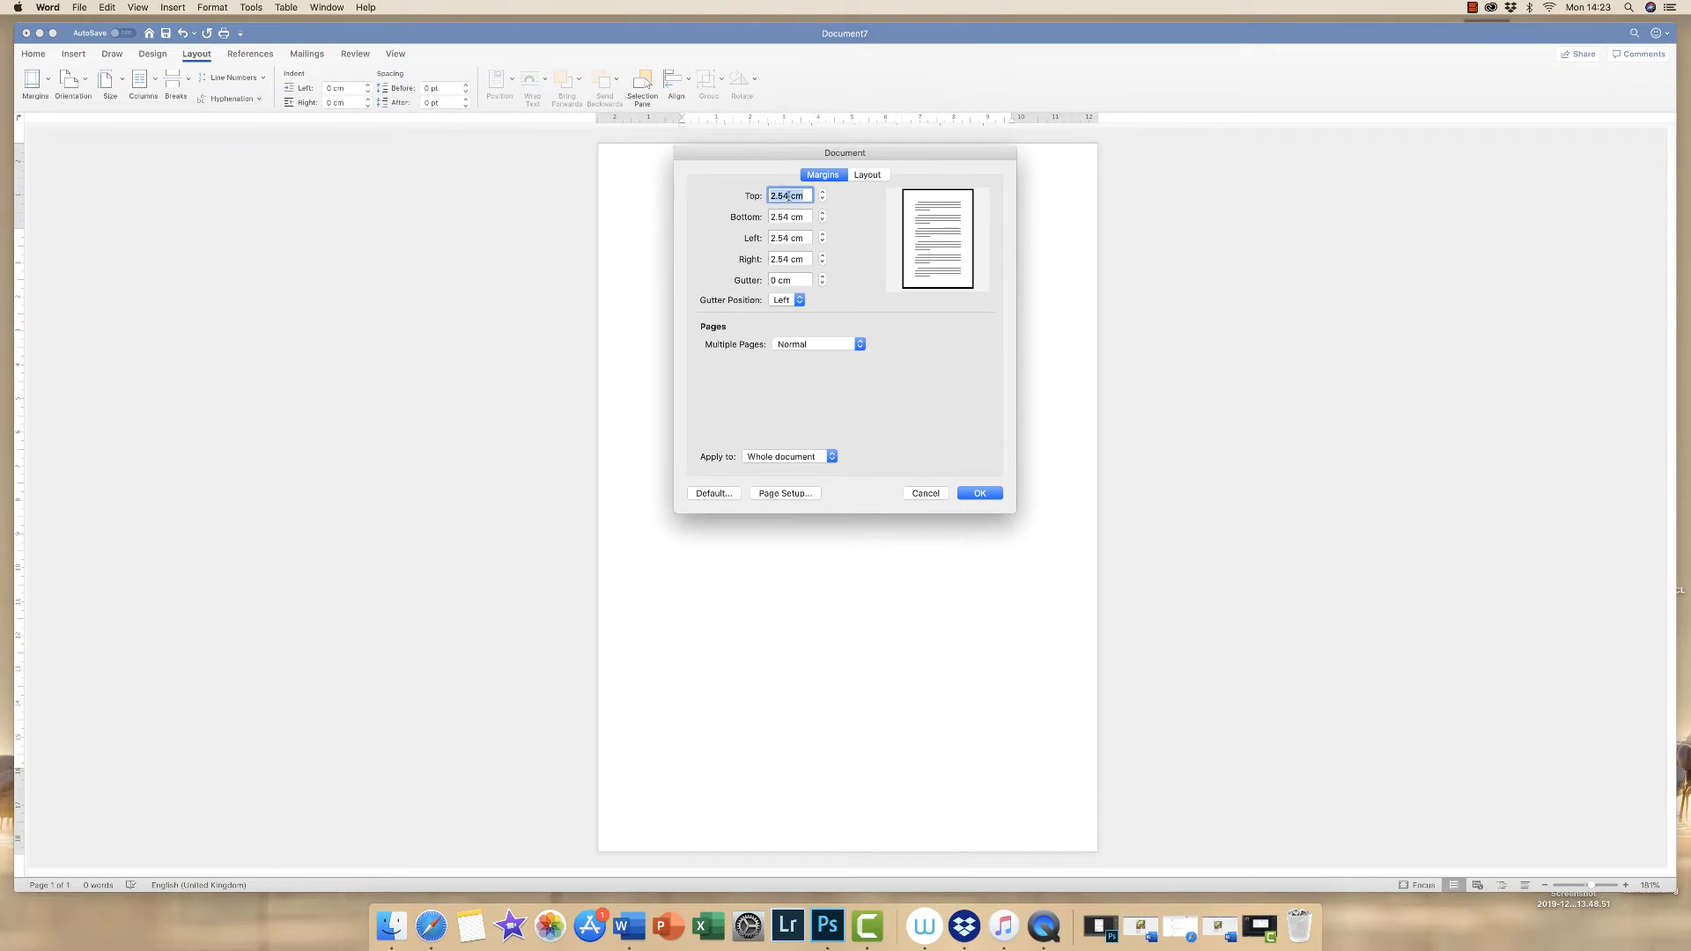
{"action": "left_click", "coordinate": [788, 196]}
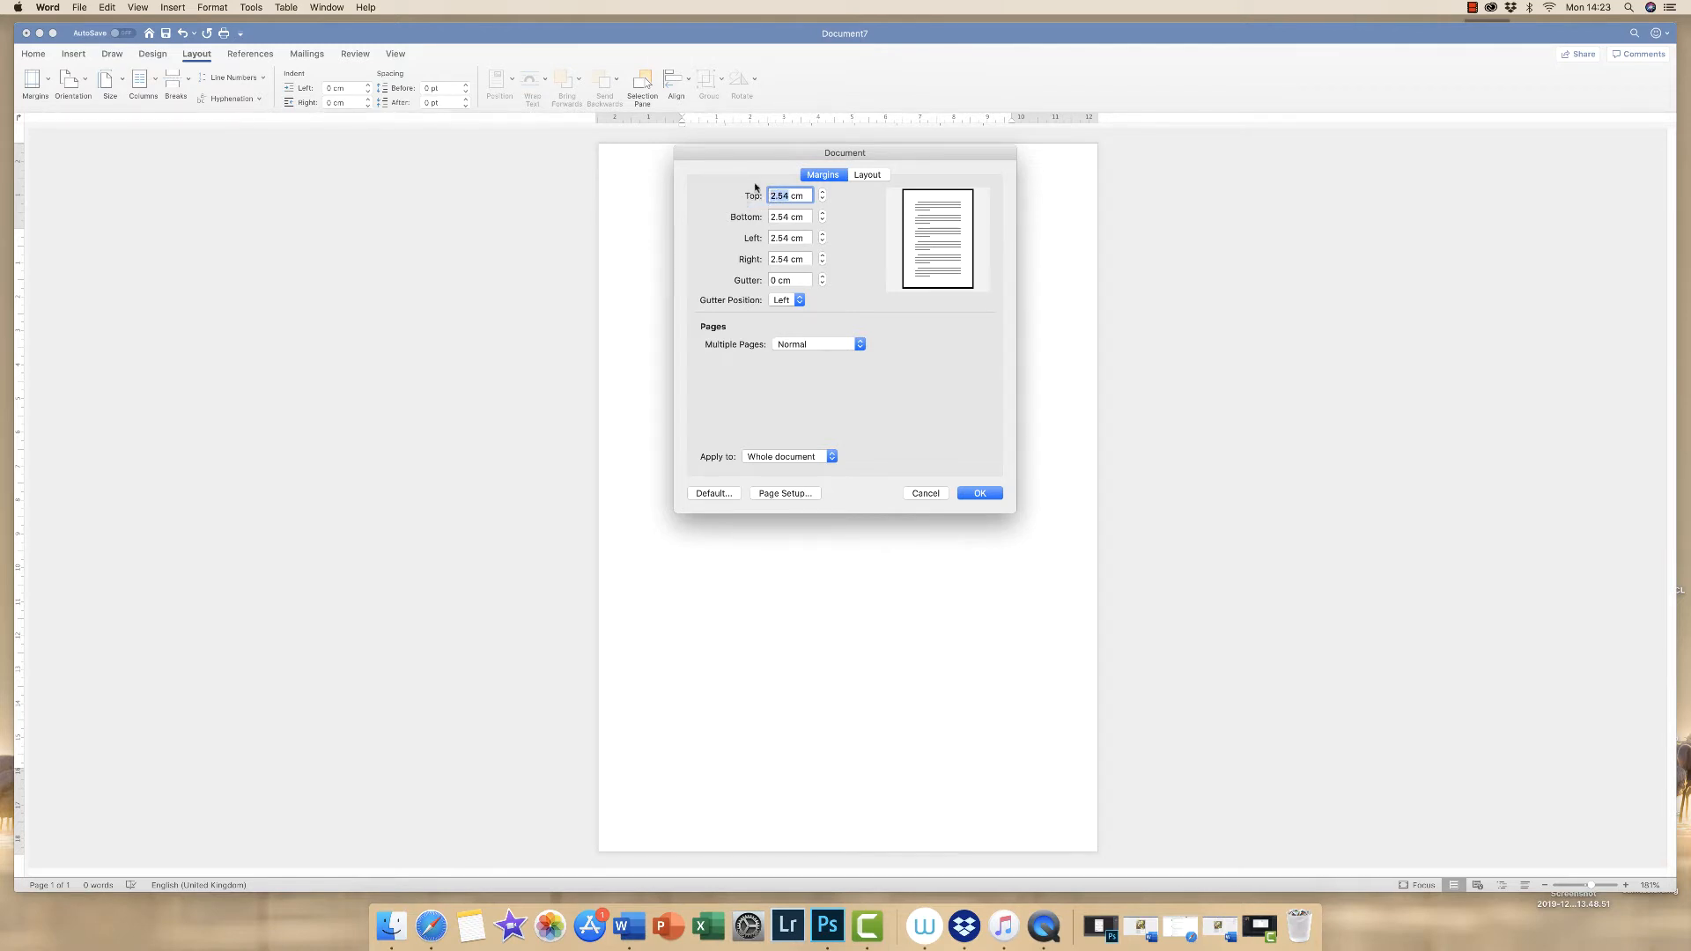
{"action": "type", "text": "0 cm"}
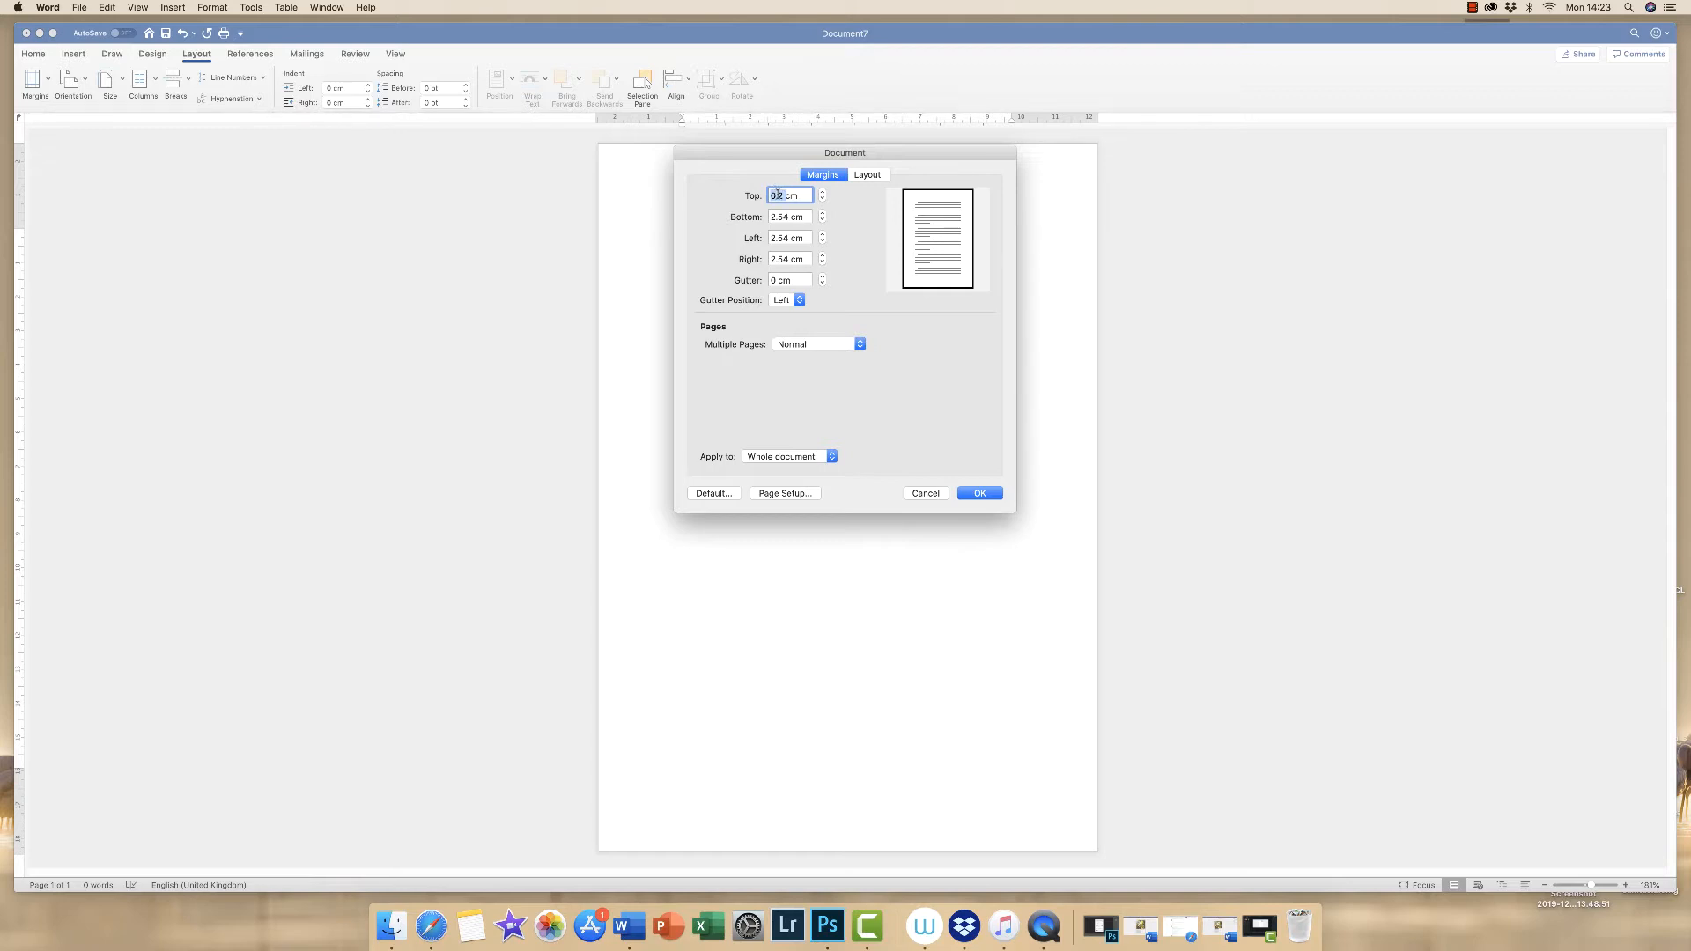
{"action": "right_click", "coordinate": [787, 196]}
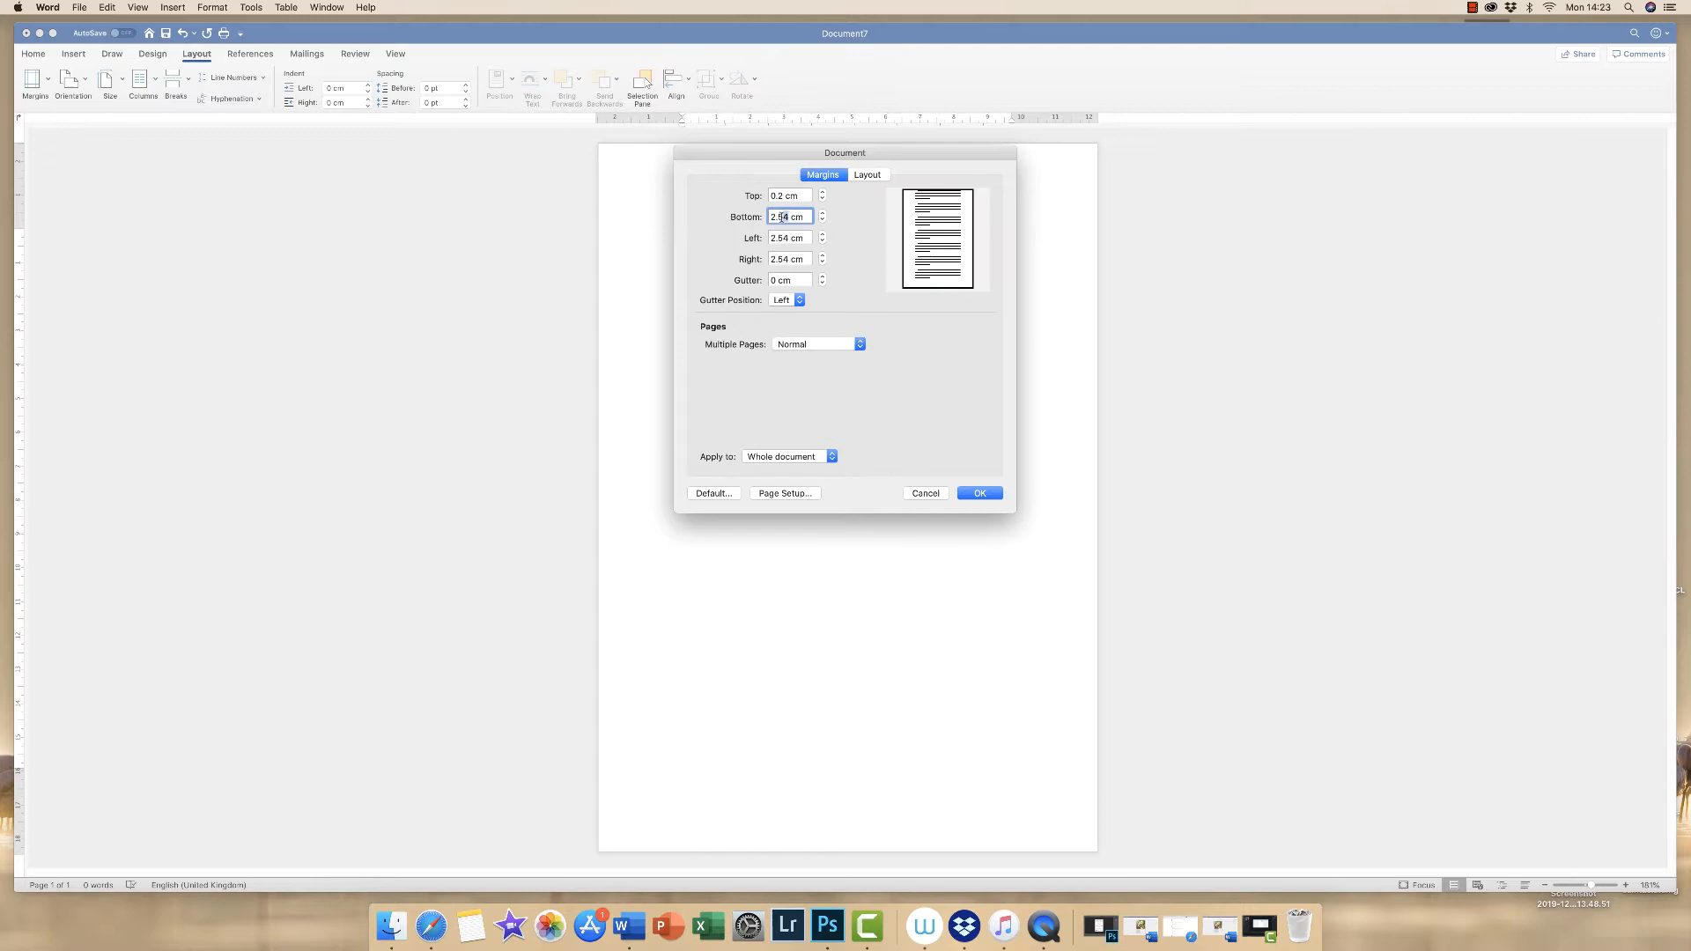
{"action": "right_click", "coordinate": [787, 217]}
{"action": "type", "text": "0.2"}
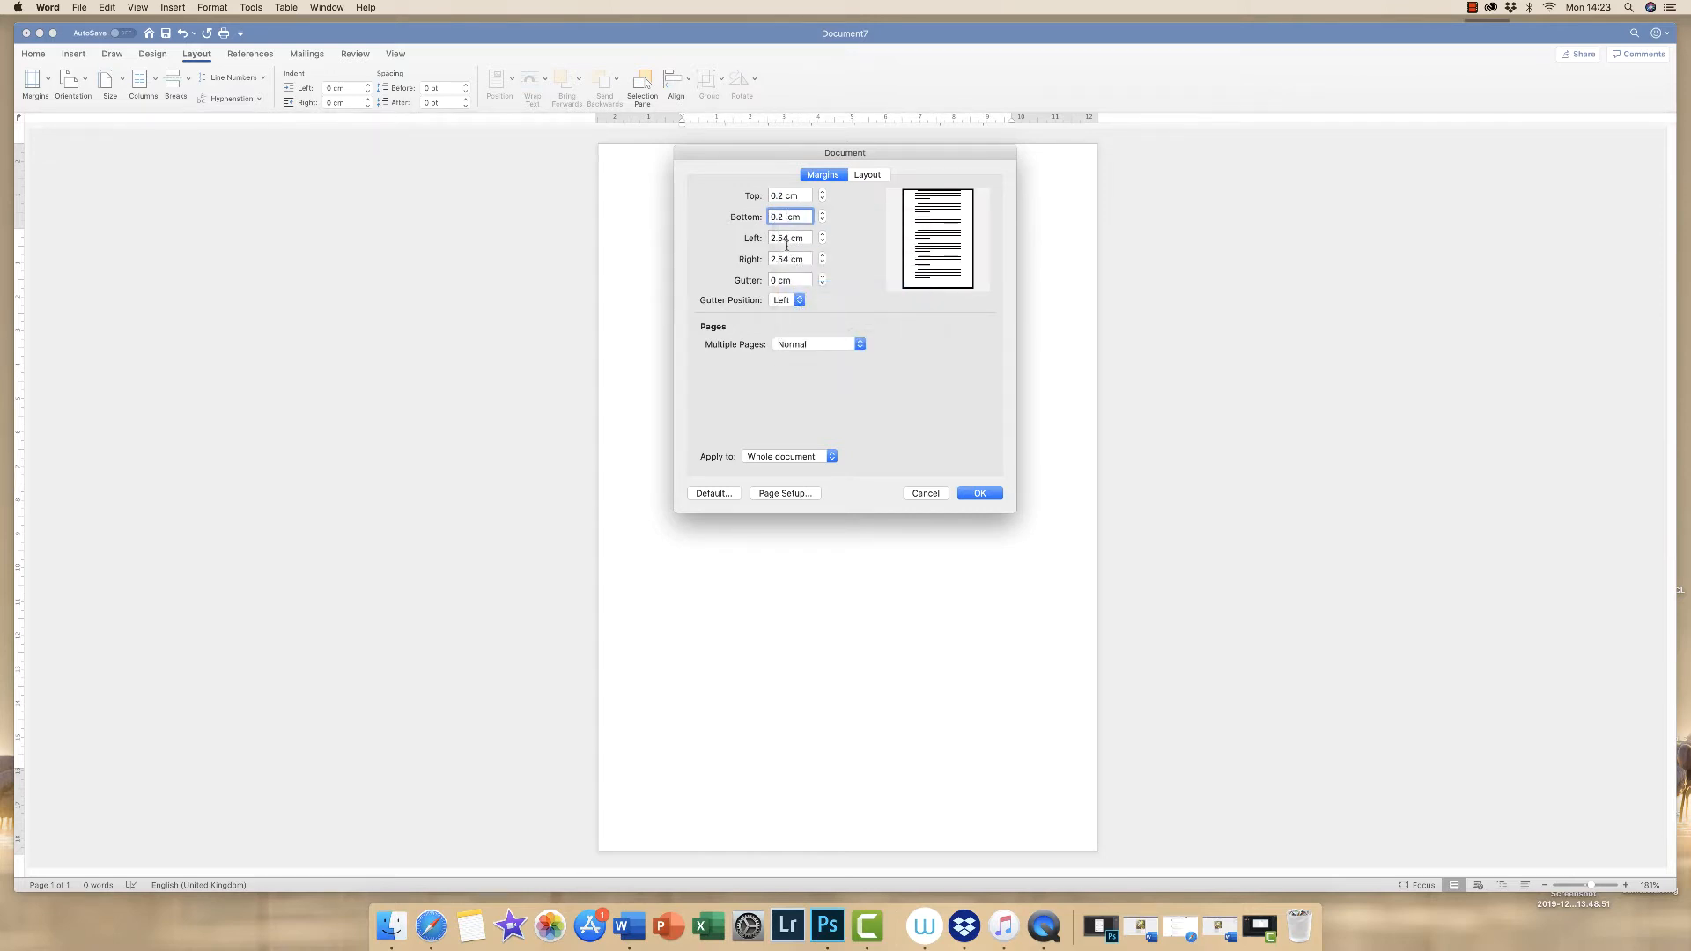
{"action": "left_click", "coordinate": [787, 237]}
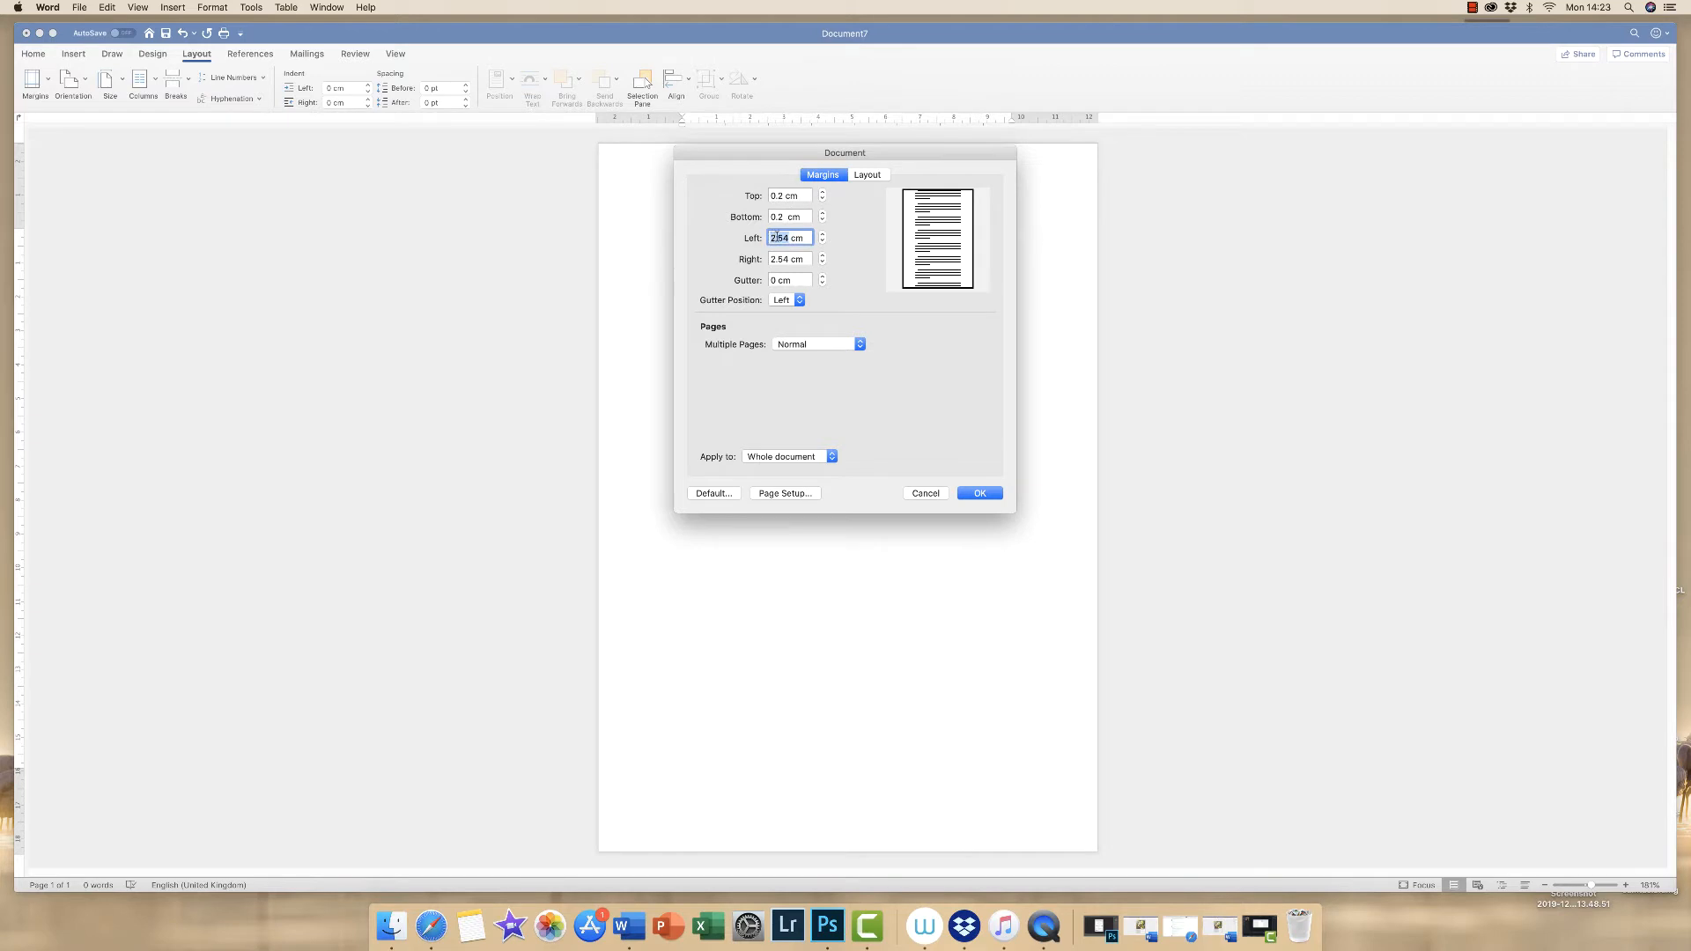
{"action": "type", "text": "0.2"}
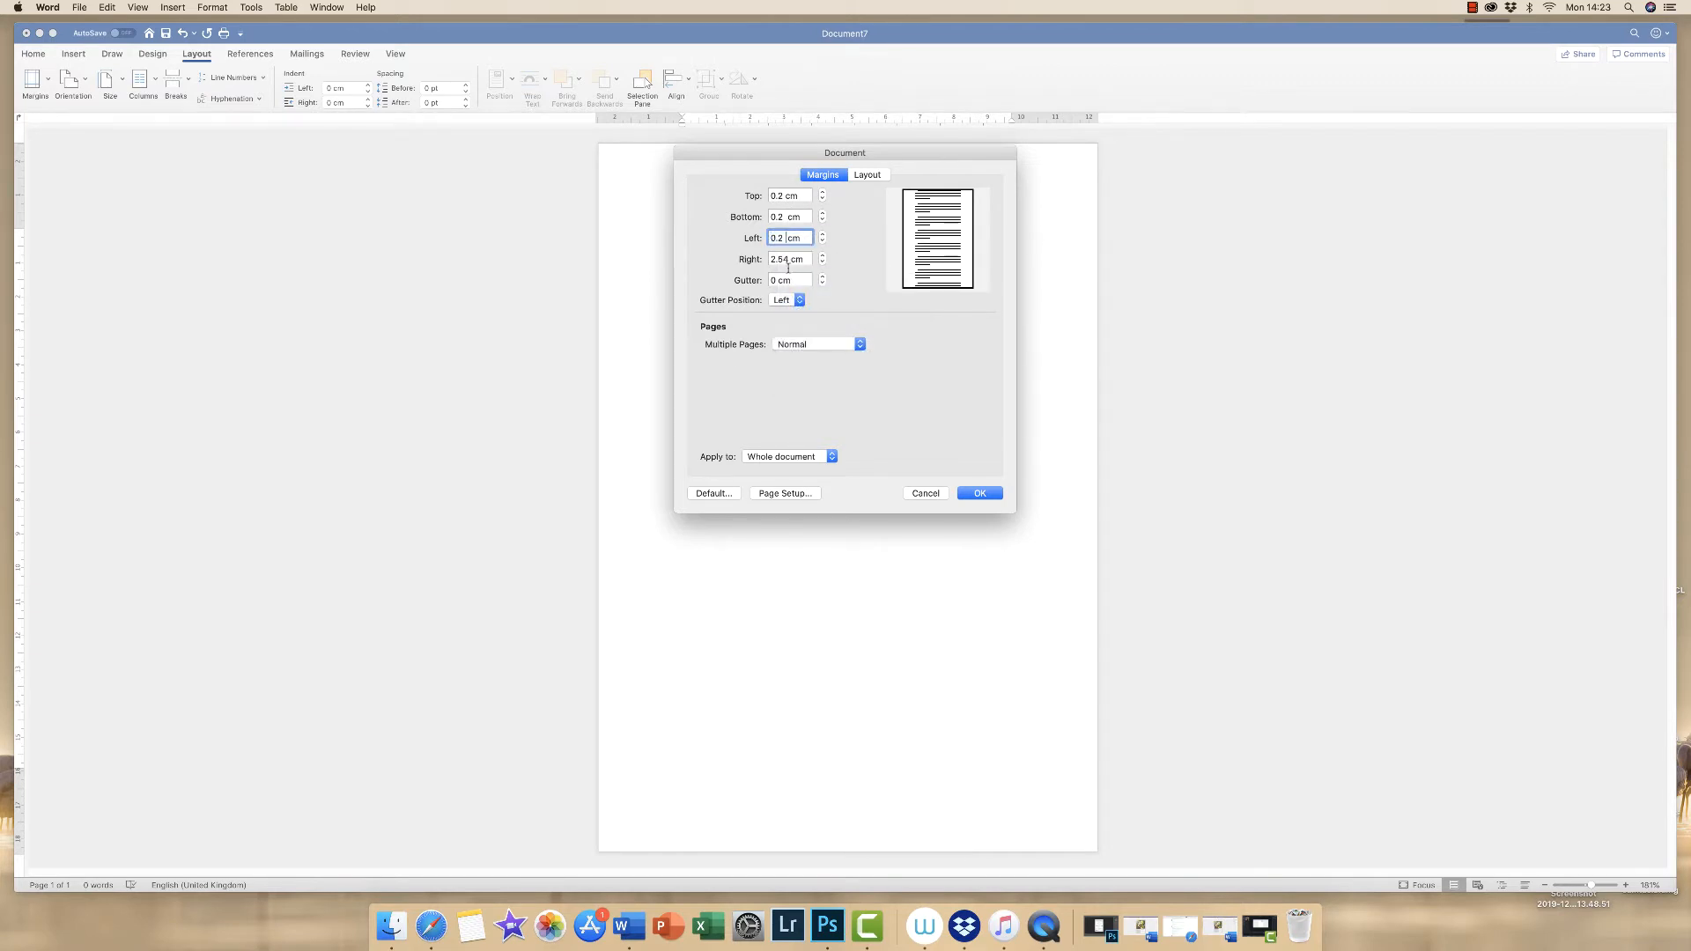
{"action": "left_click", "coordinate": [788, 259]}
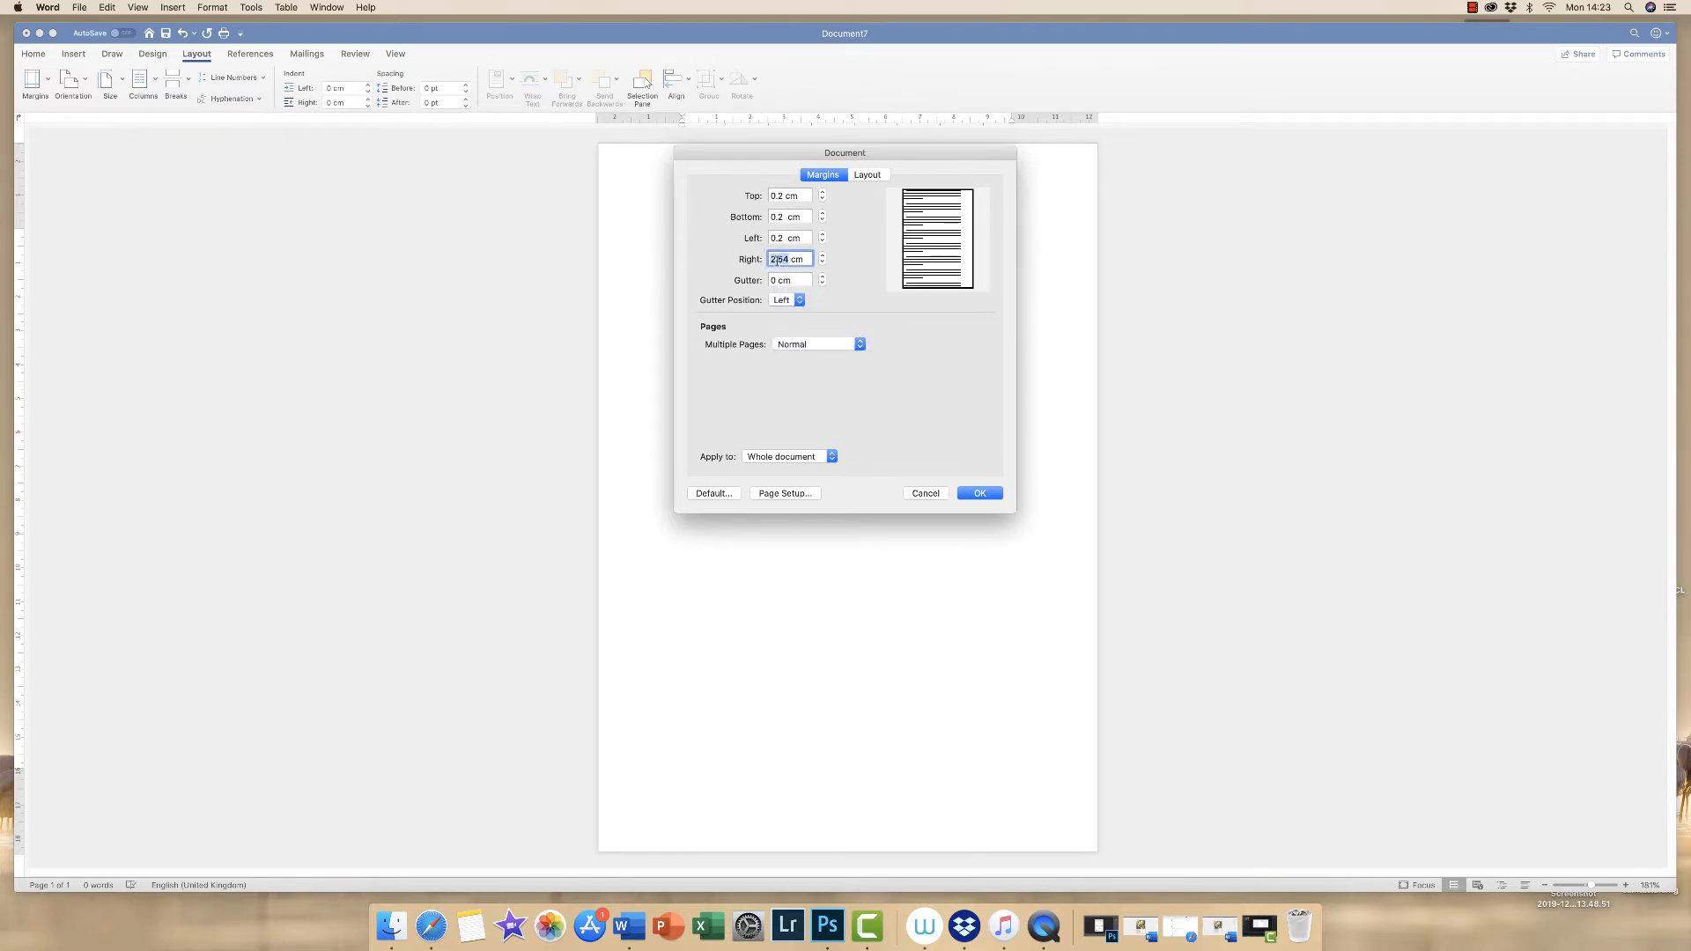
{"action": "right_click", "coordinate": [787, 259]}
{"action": "type", "text": "0.2"}
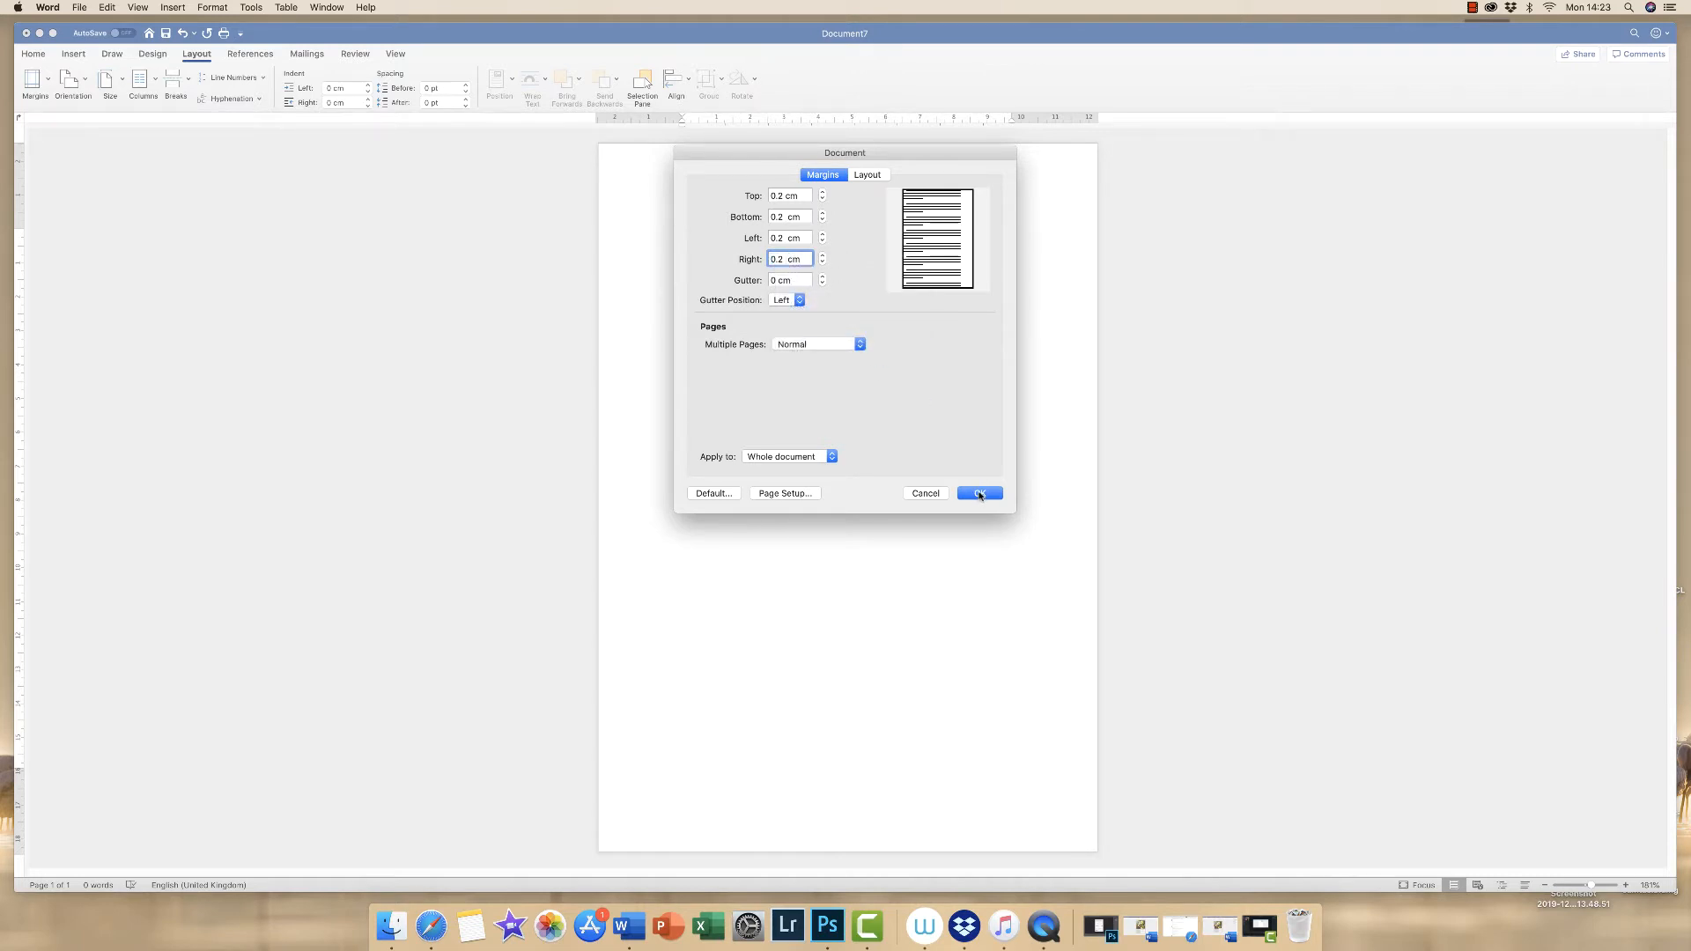
- Confirm the margins with OK and Ignore the printable-area warning
{"action": "left_click", "coordinate": [977, 493]}
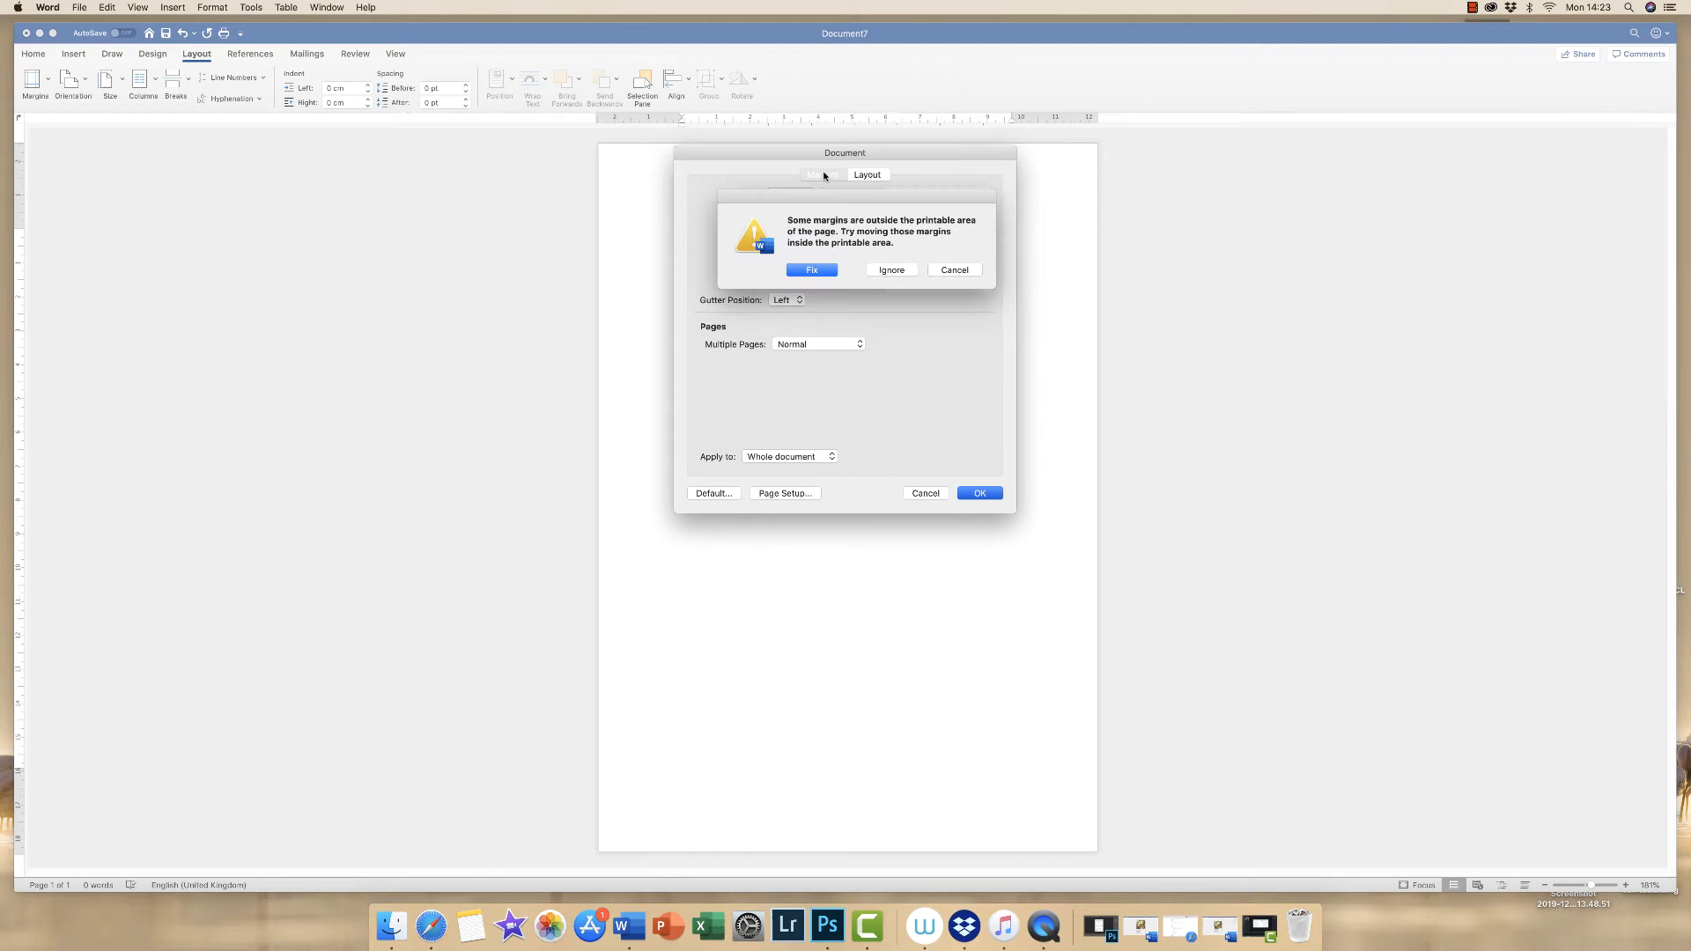
{"action": "mouse_move", "coordinate": [845, 261]}
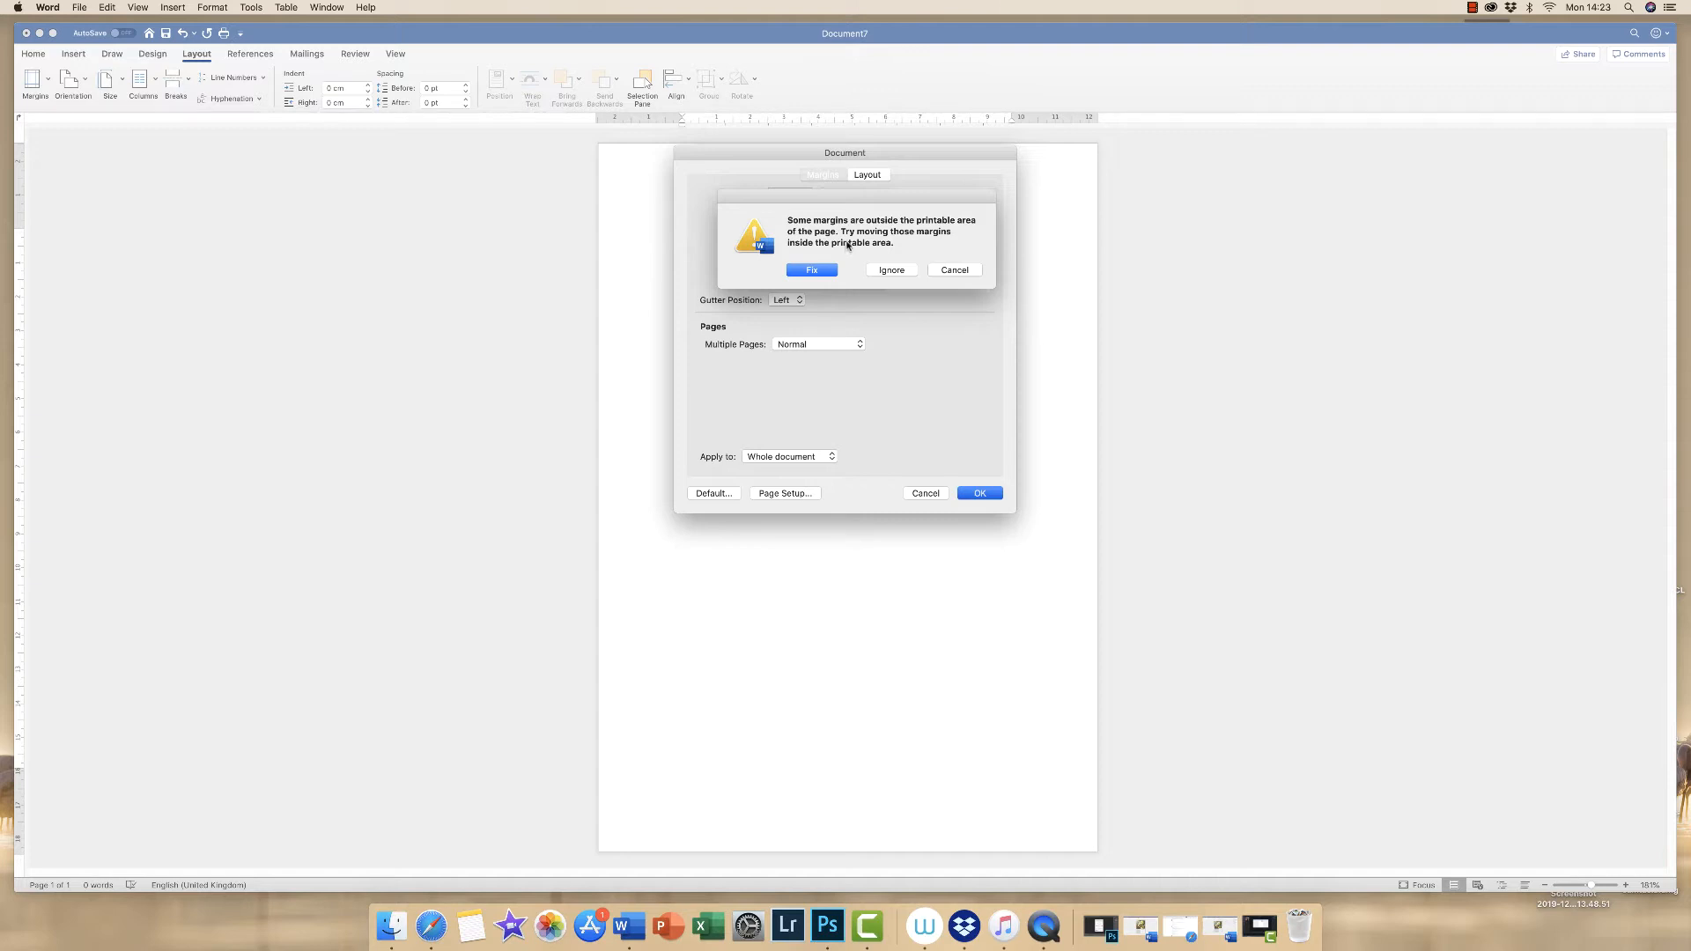
{"action": "mouse_move", "coordinate": [1095, 143]}
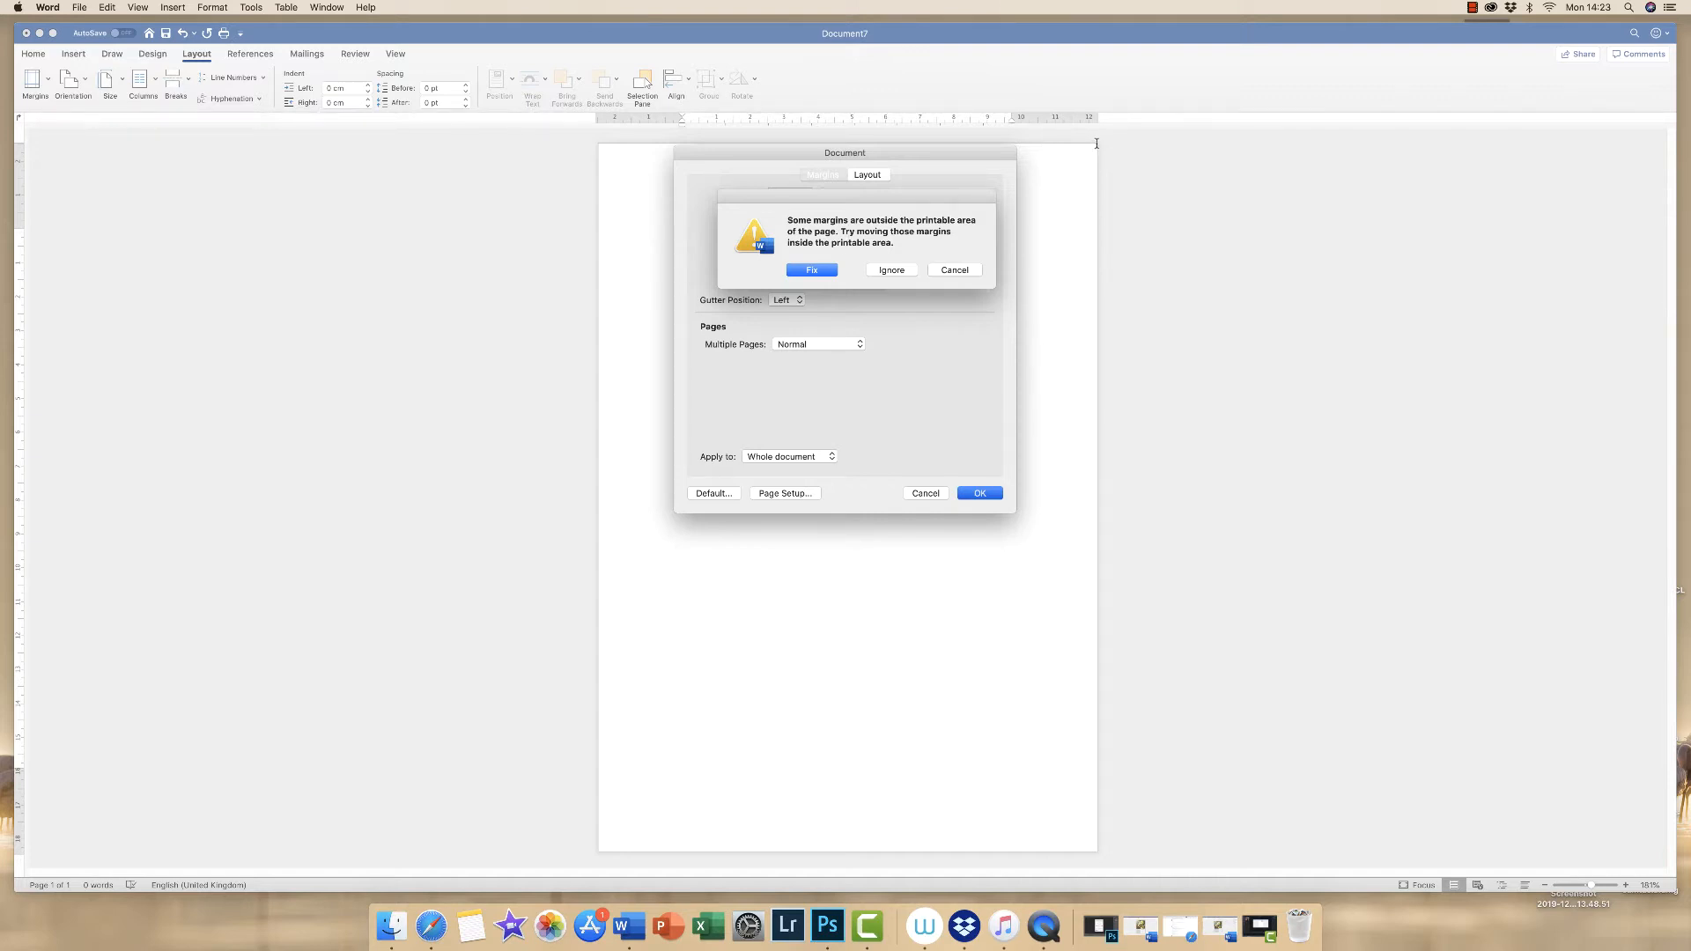
{"action": "mouse_move", "coordinate": [1095, 178]}
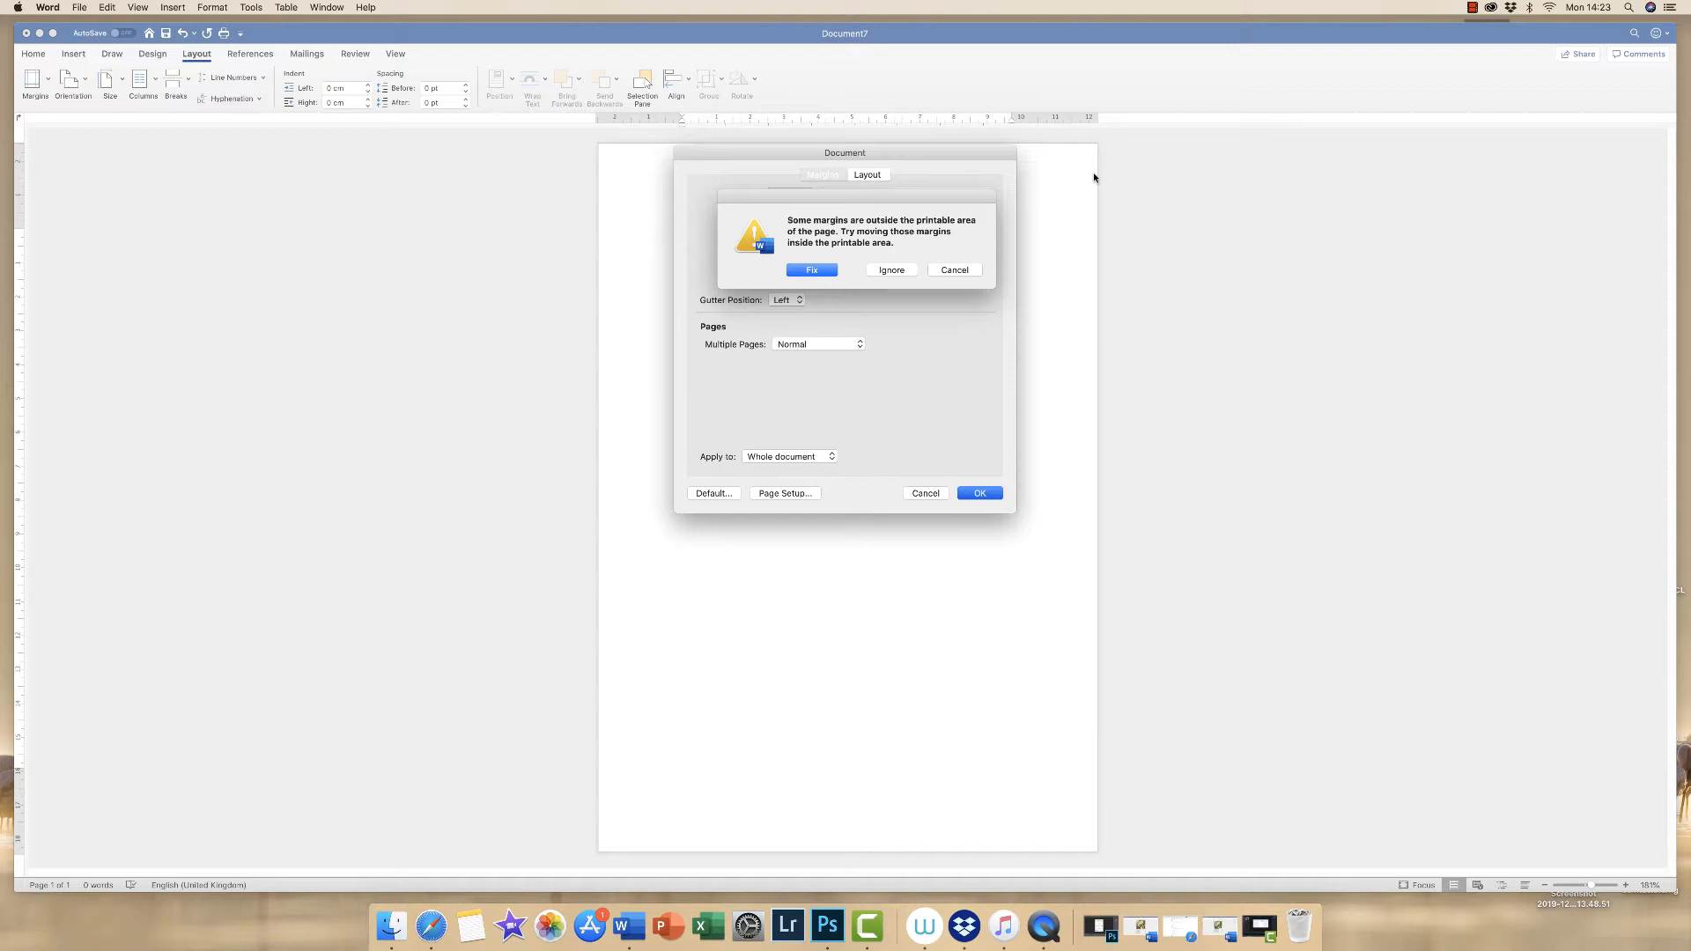
{"action": "mouse_move", "coordinate": [1092, 158]}
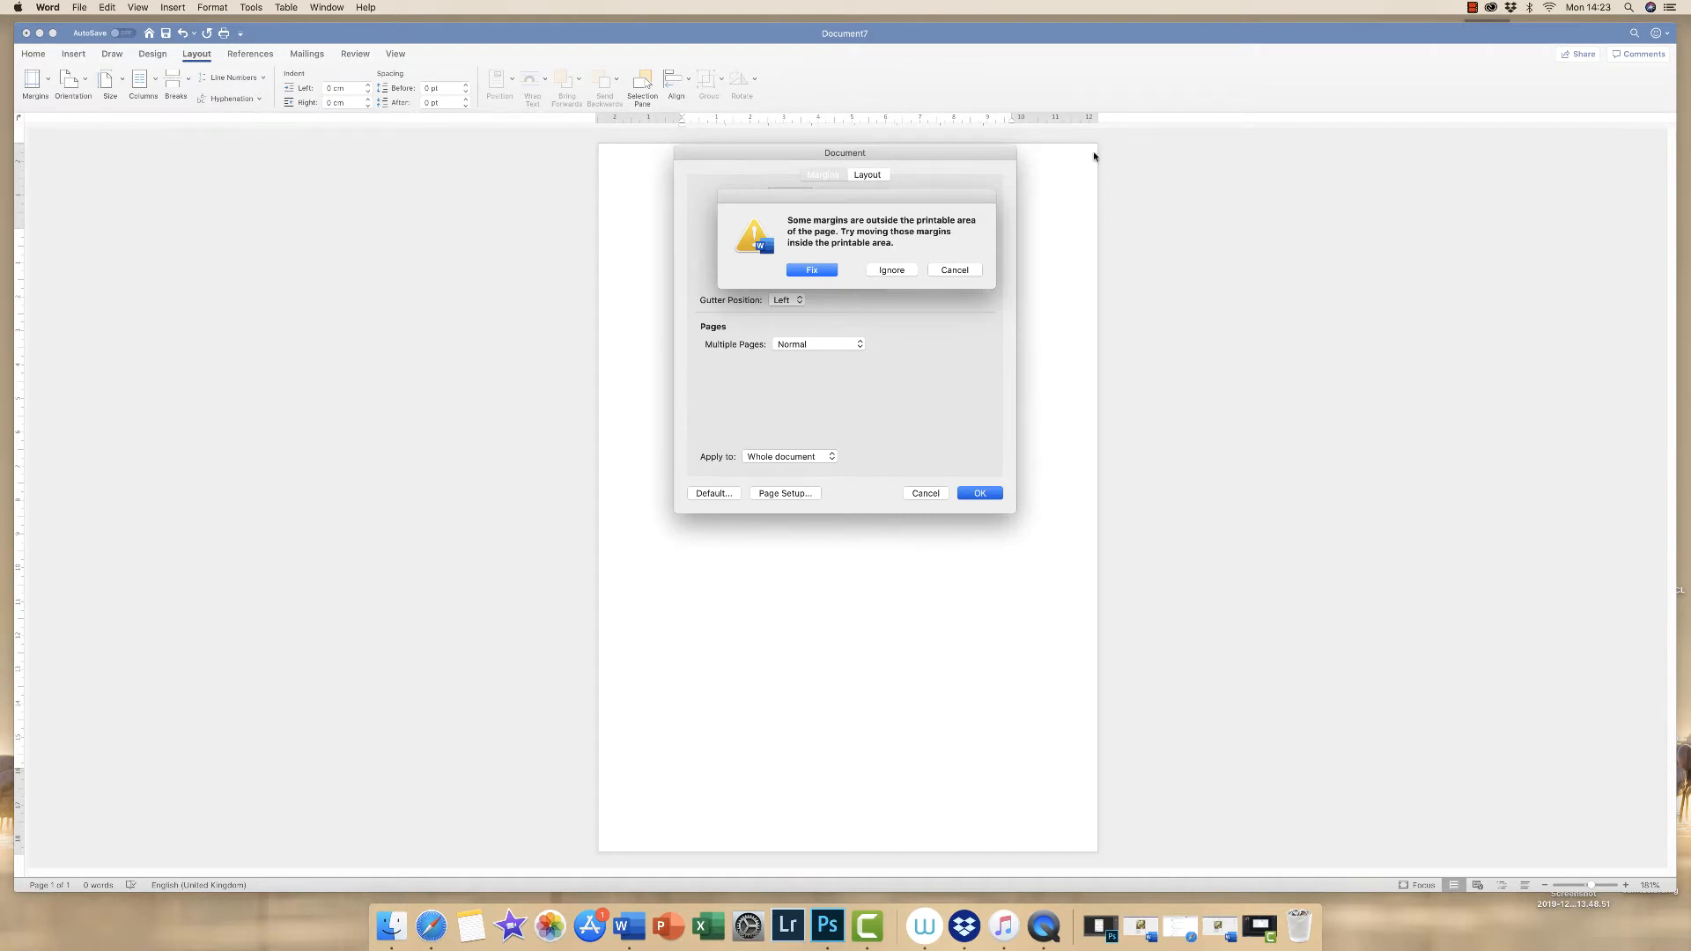
{"action": "mouse_move", "coordinate": [1095, 150]}
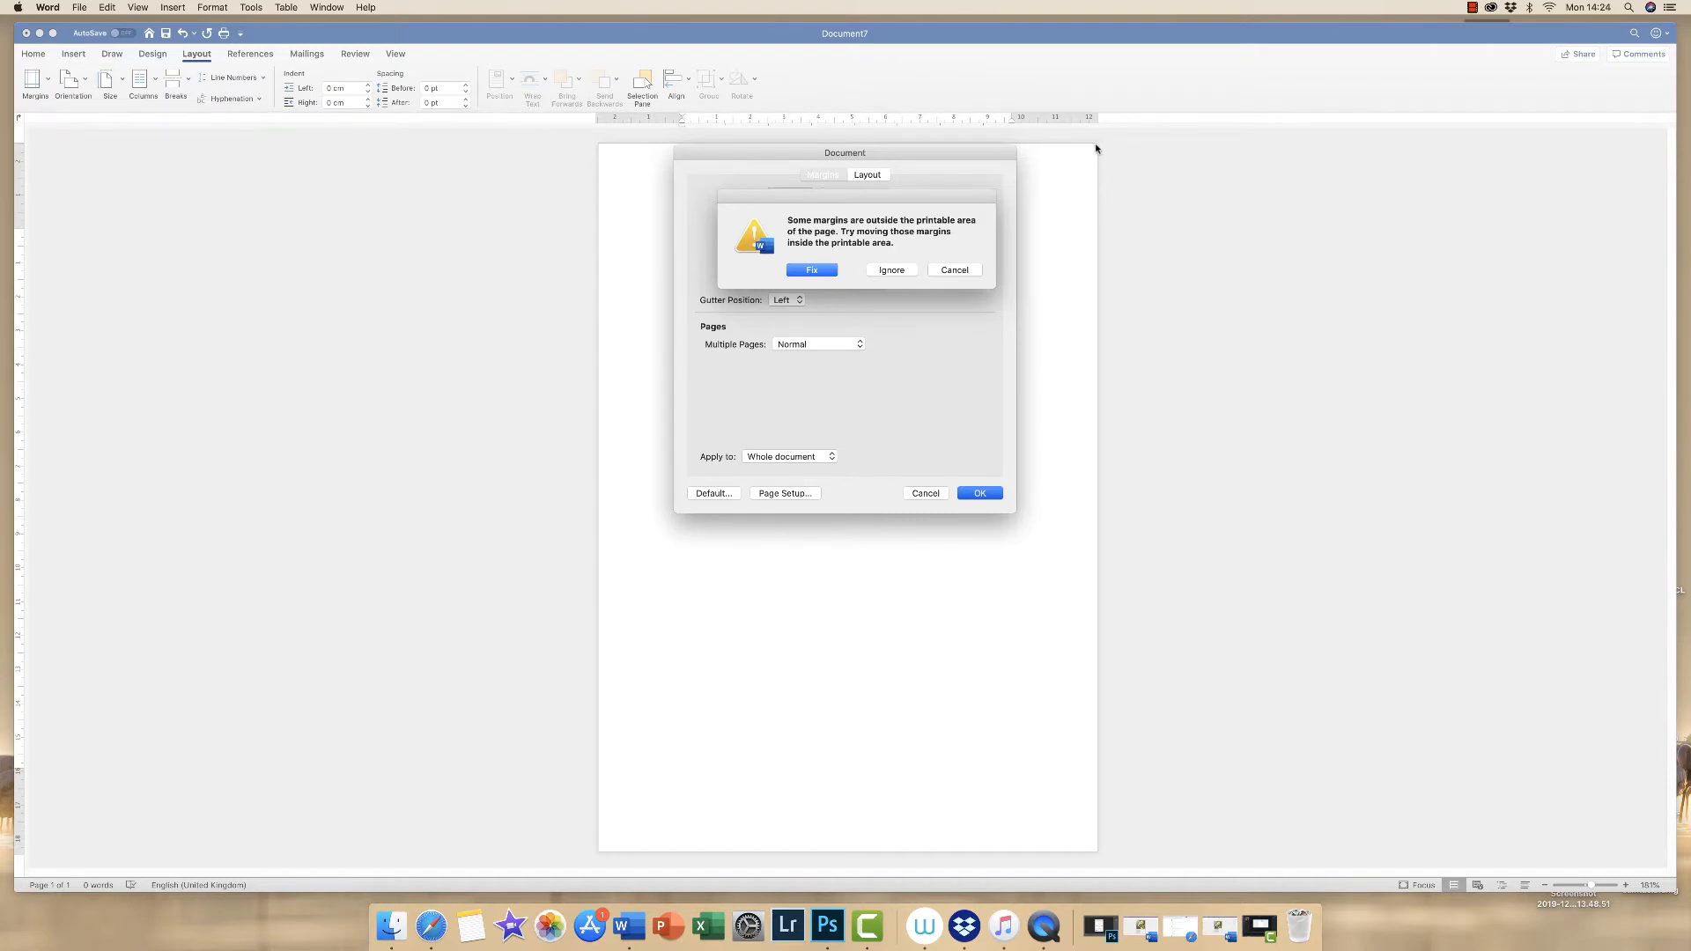
{"action": "mouse_move", "coordinate": [1086, 152]}
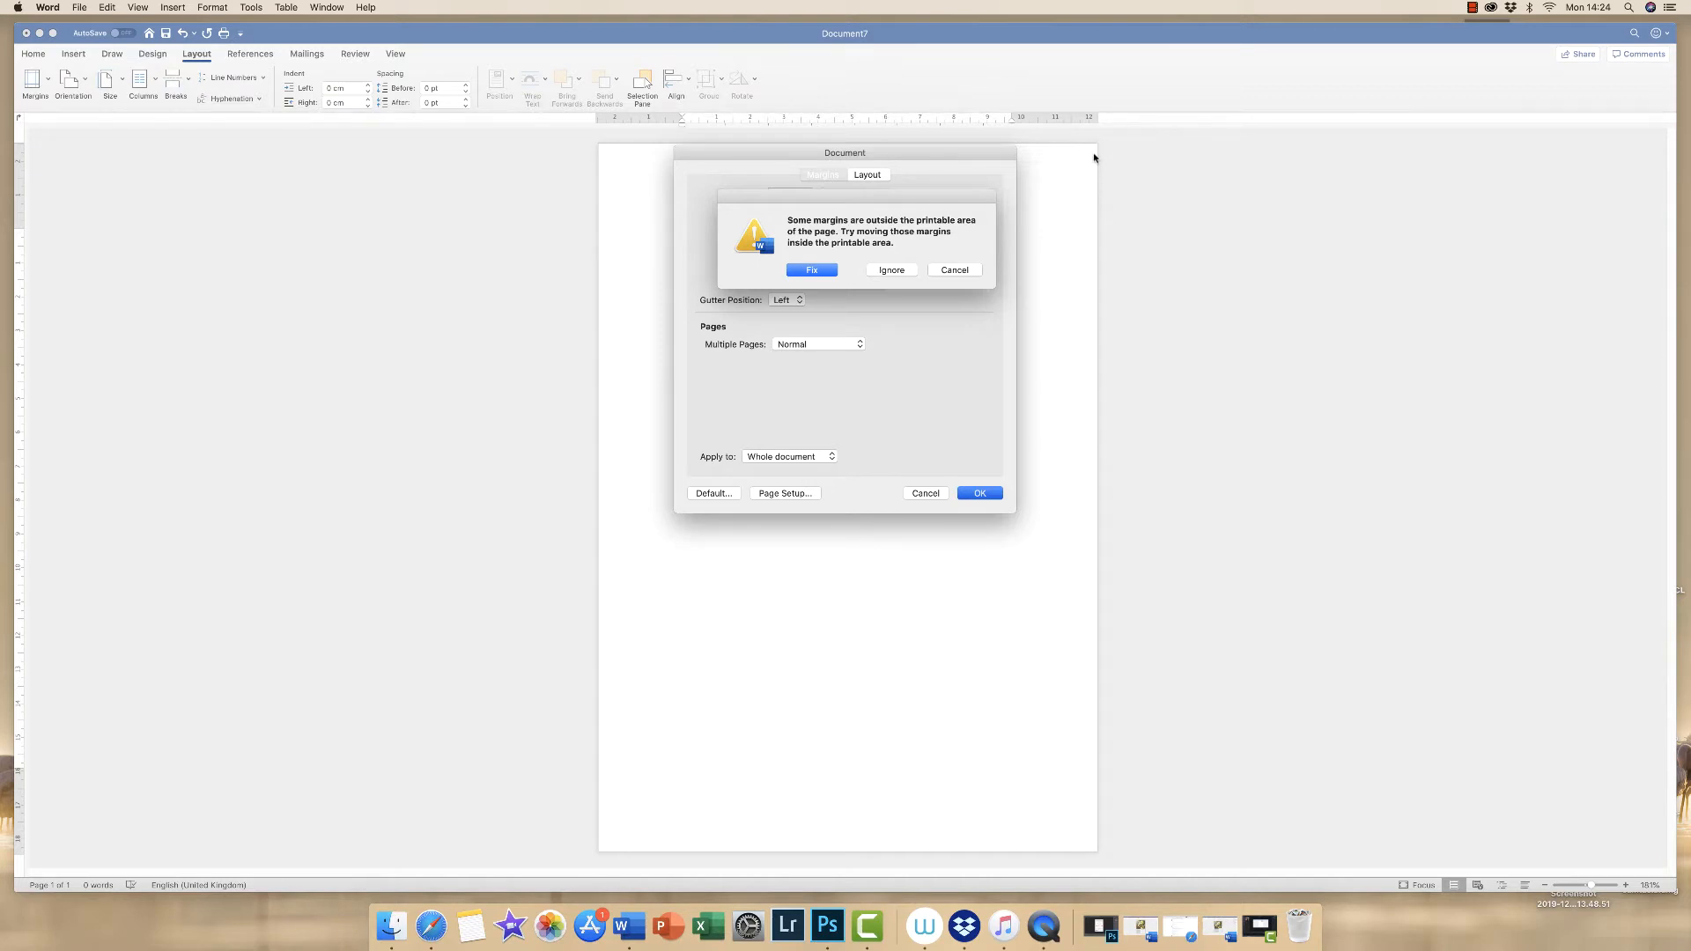
{"action": "mouse_move", "coordinate": [890, 269]}
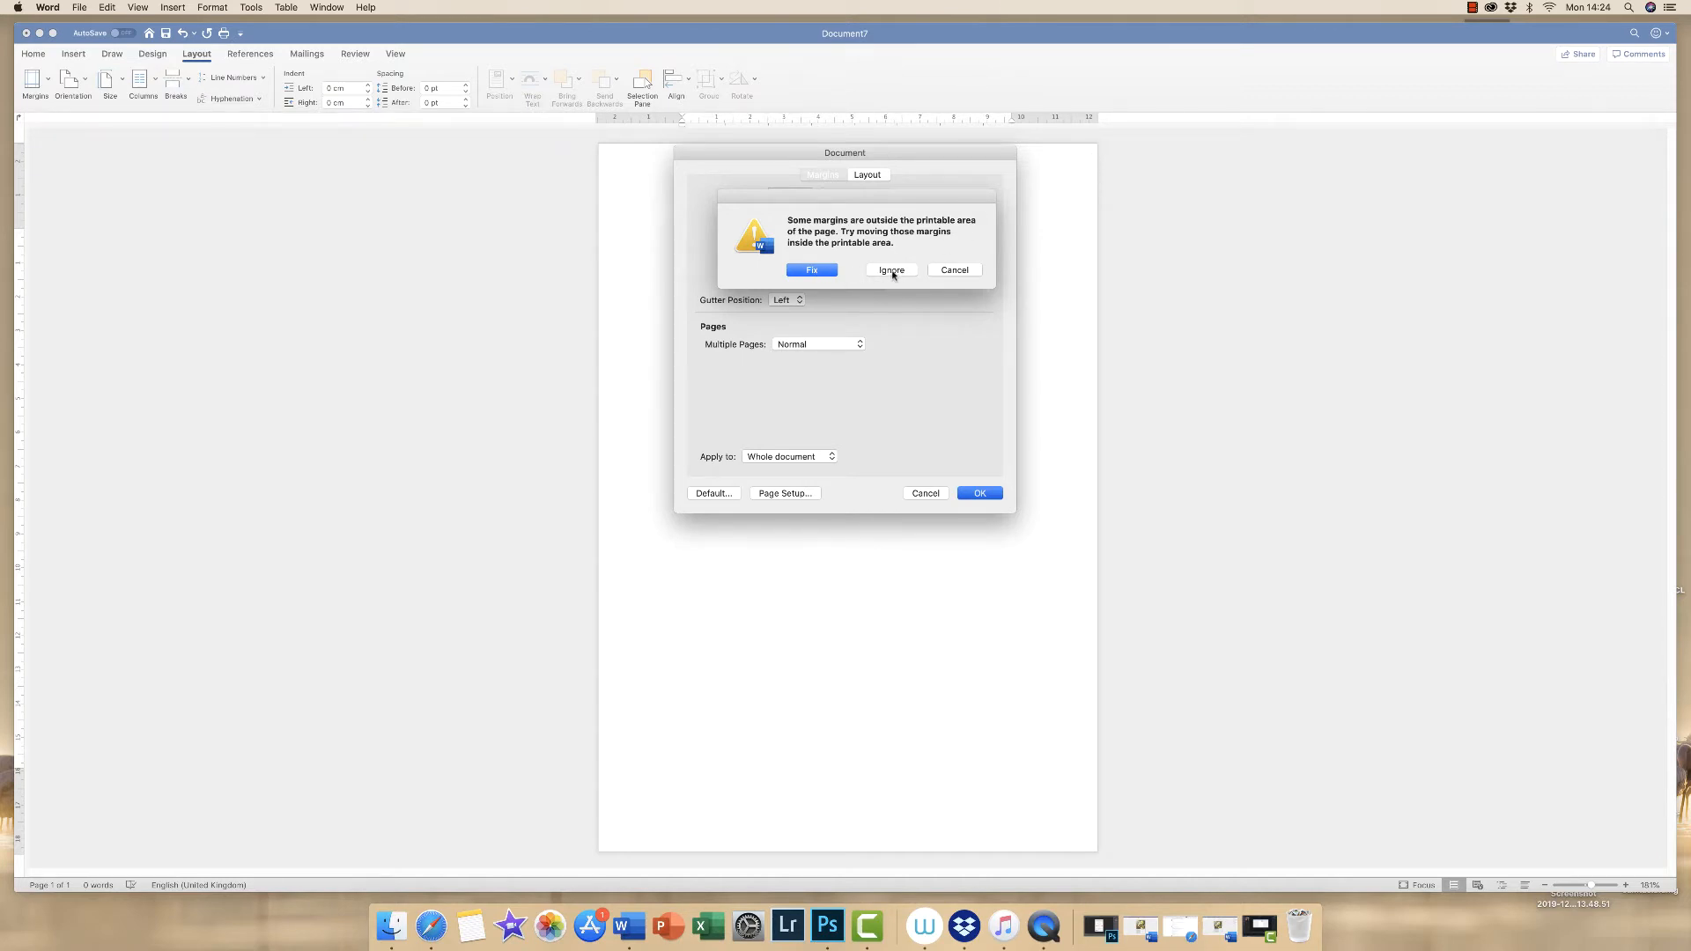
{"action": "left_click", "coordinate": [891, 269]}
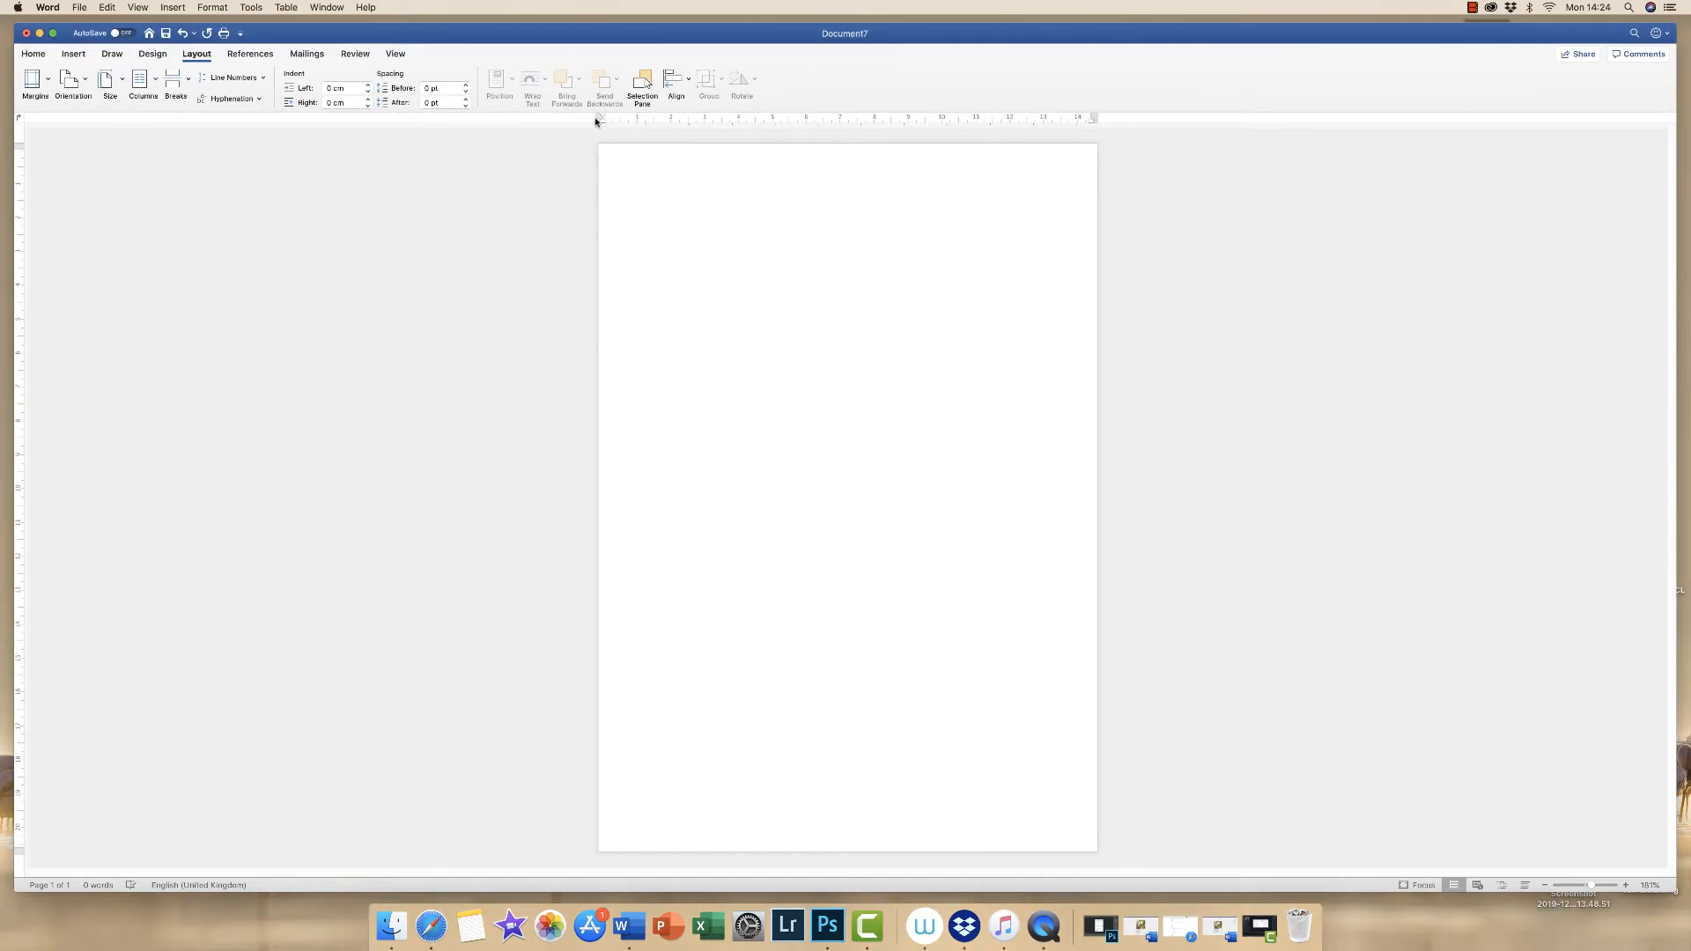
- Apply White, Background 1, Darker 15% as the page colour
{"action": "left_click", "coordinate": [606, 179]}
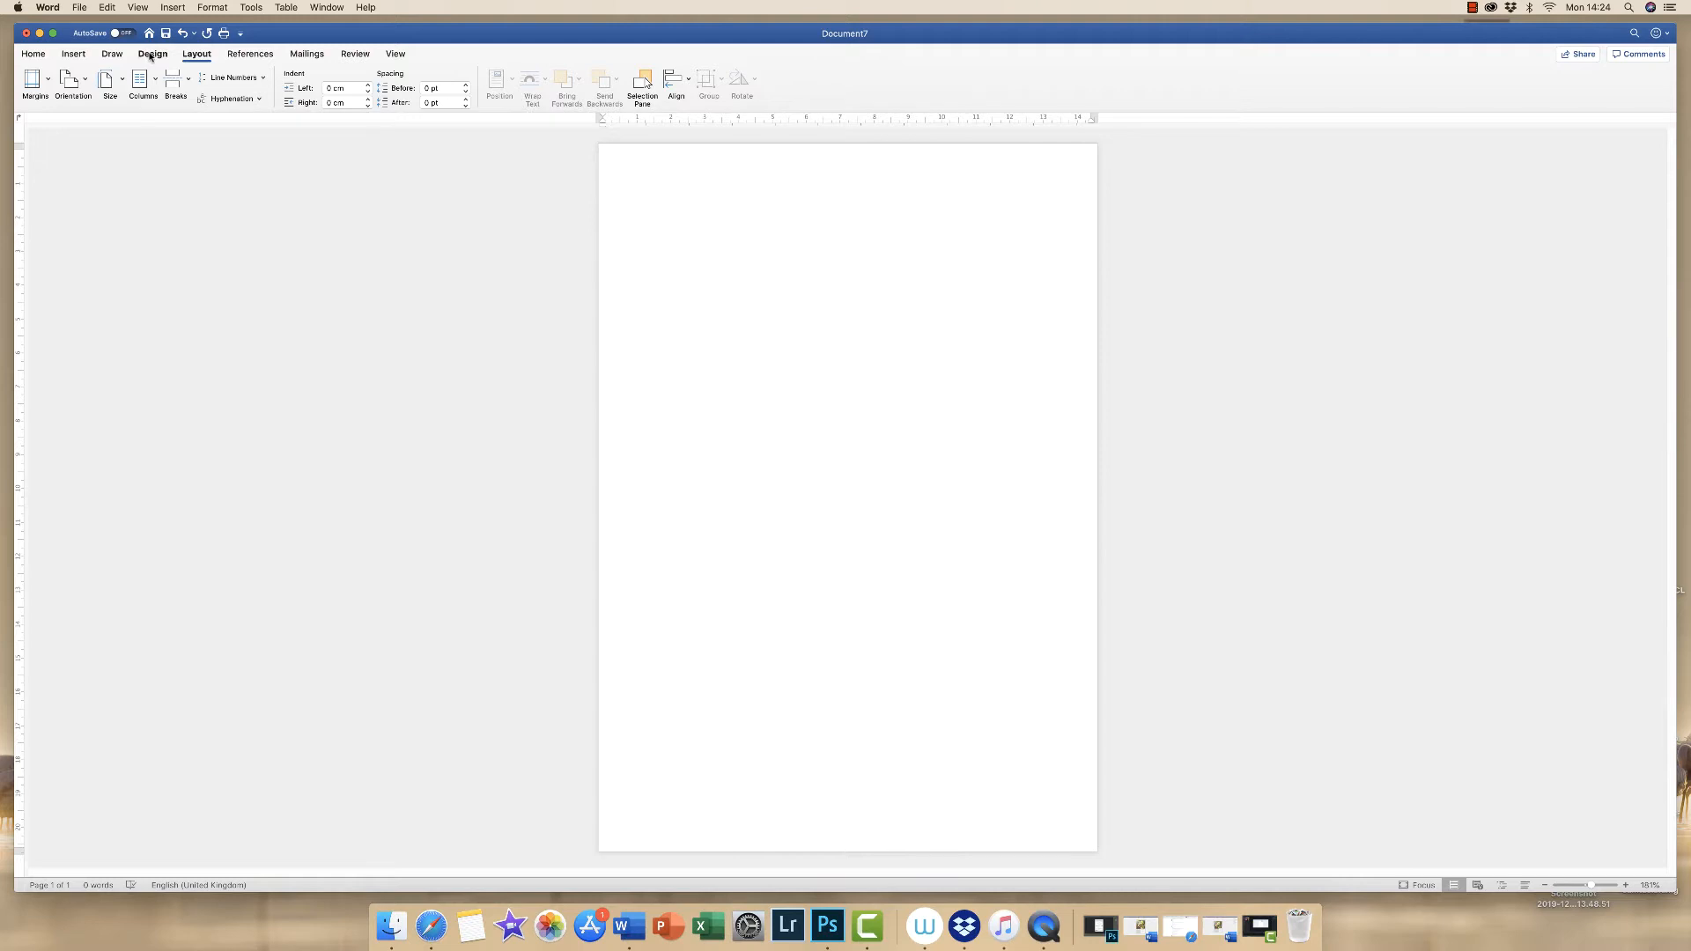
{"action": "left_click", "coordinate": [152, 53]}
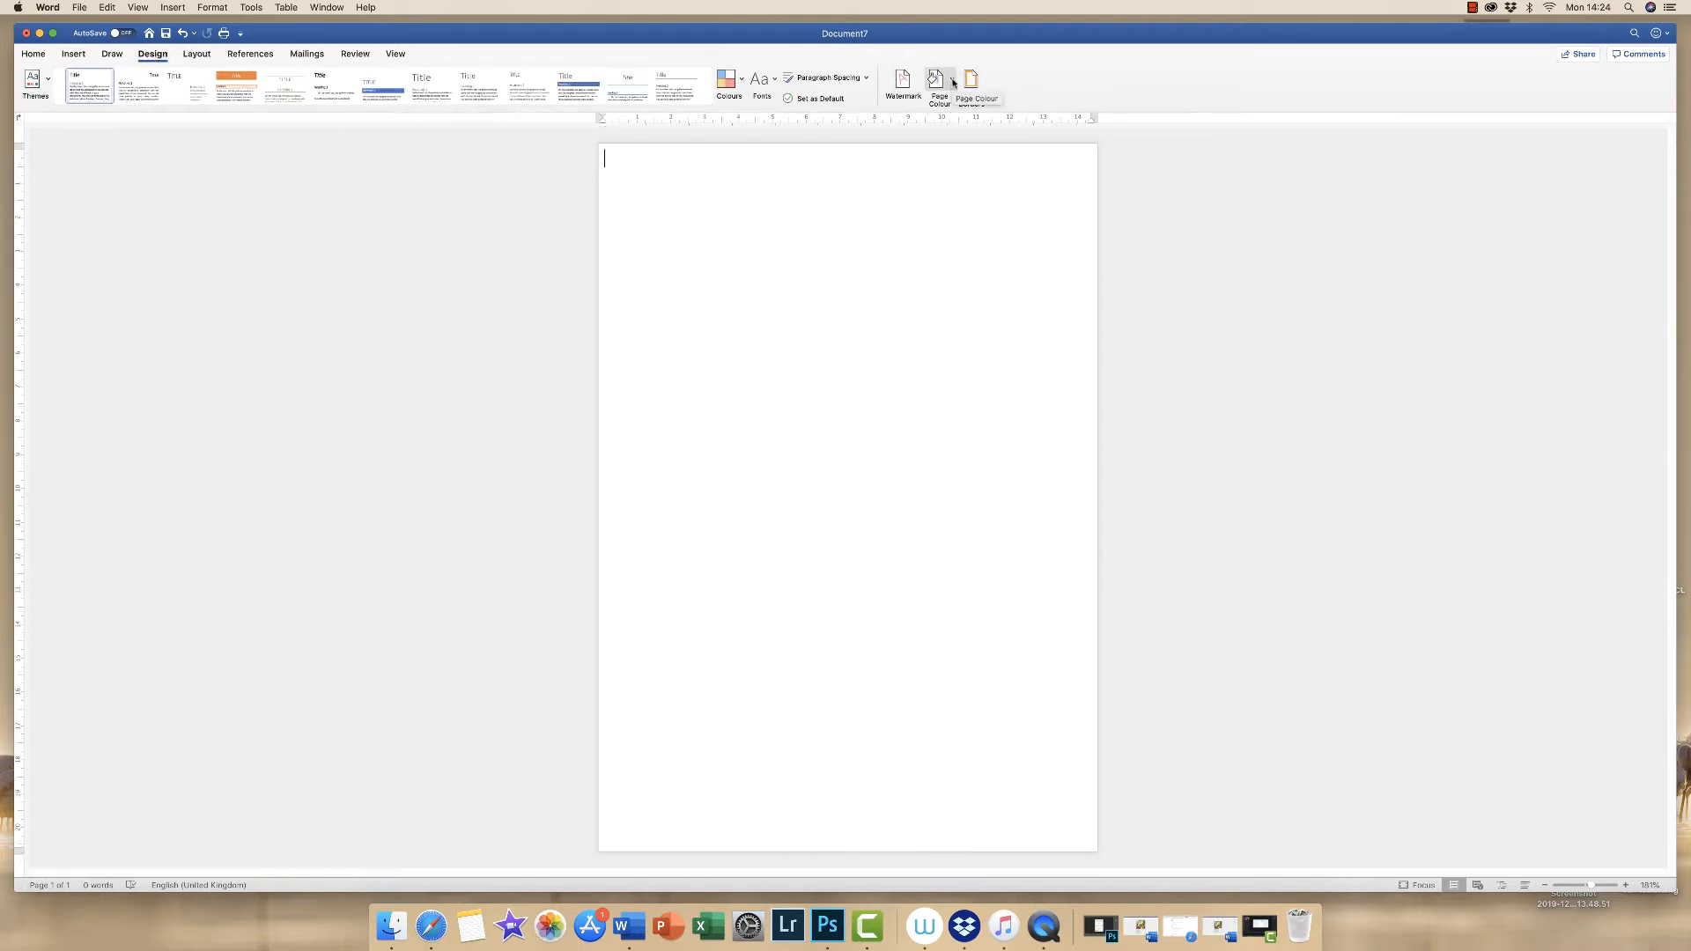
{"action": "left_click", "coordinate": [937, 85]}
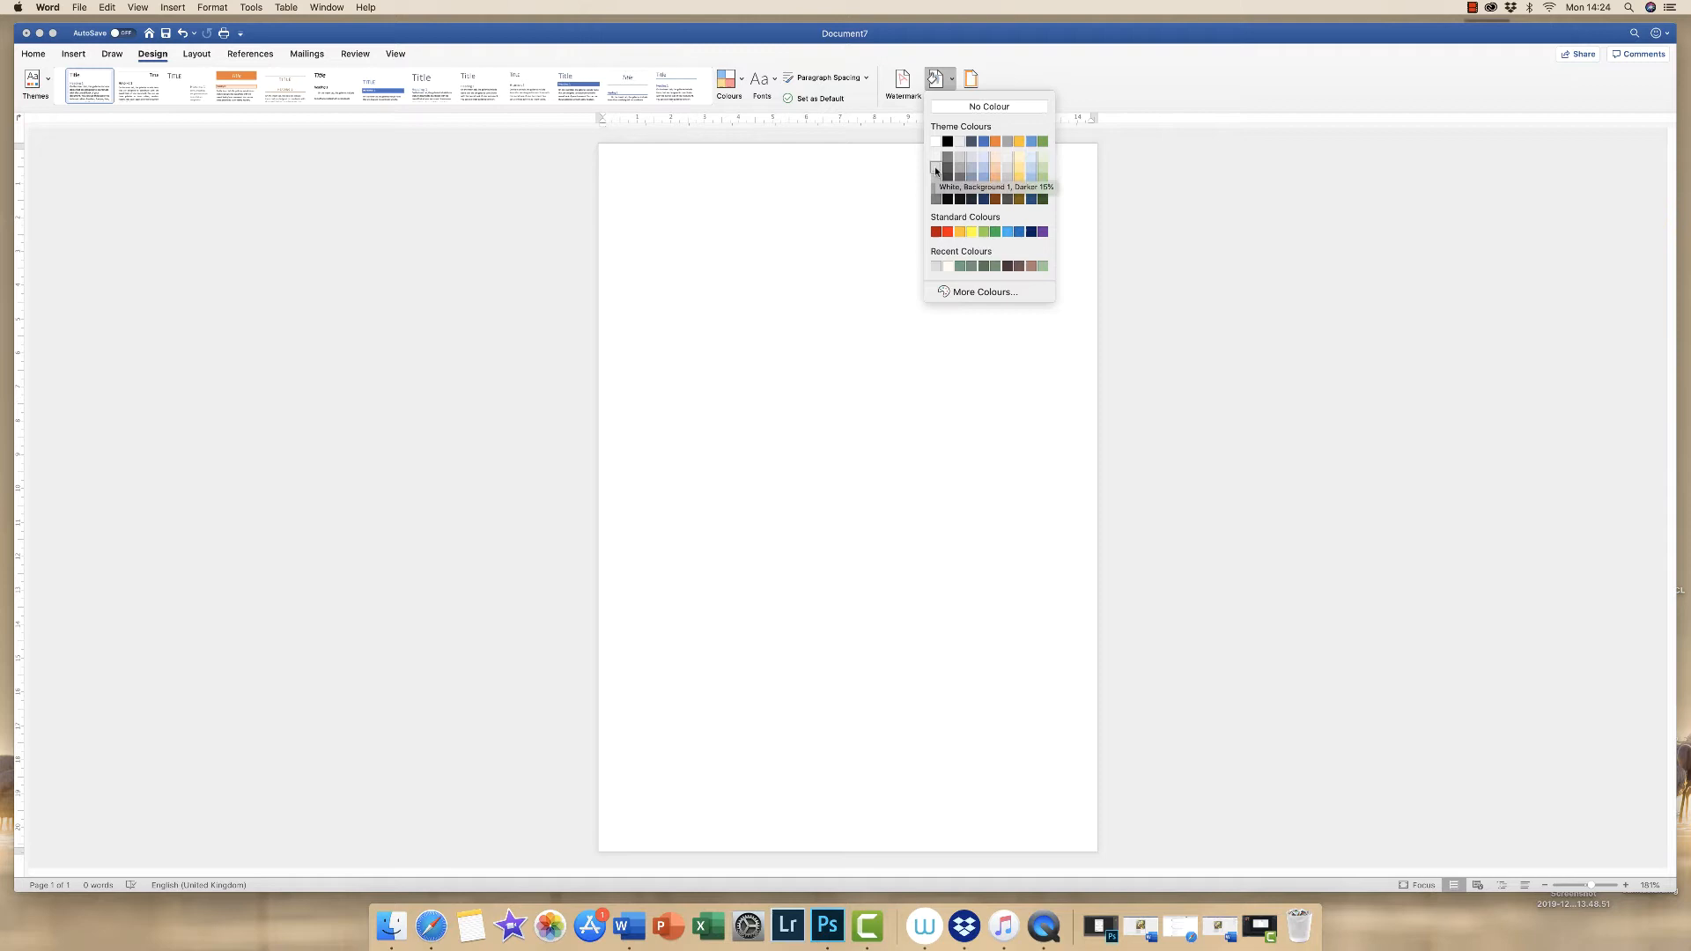
{"action": "left_click", "coordinate": [935, 169]}
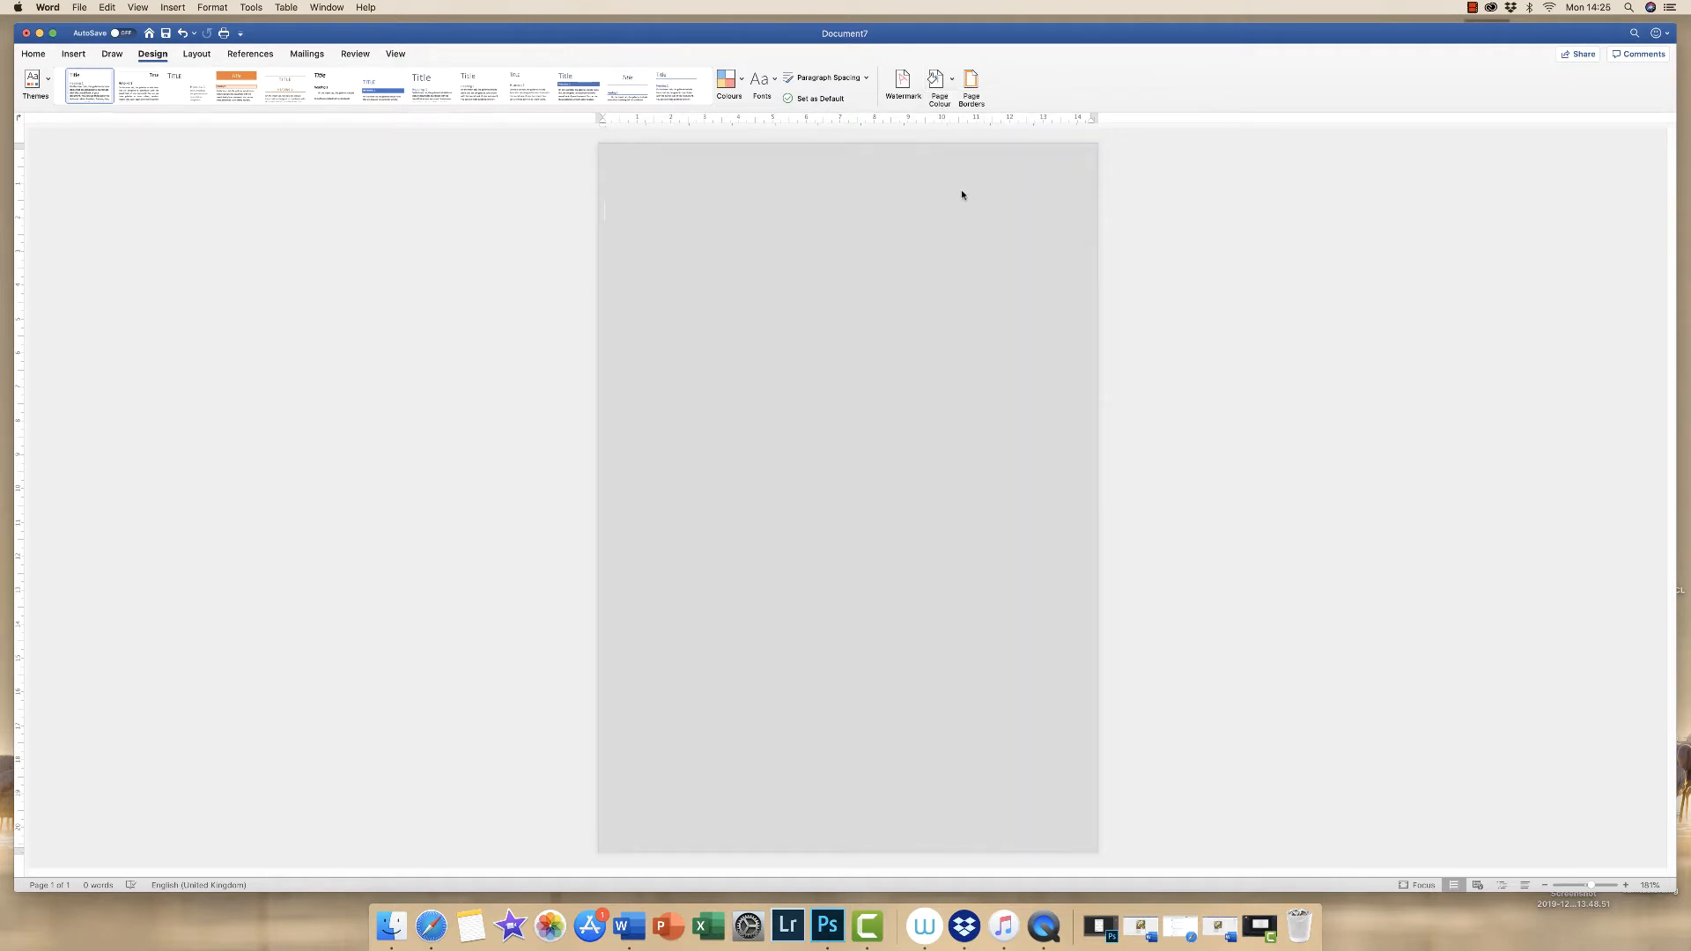
{"action": "left_click", "coordinate": [604, 211]}
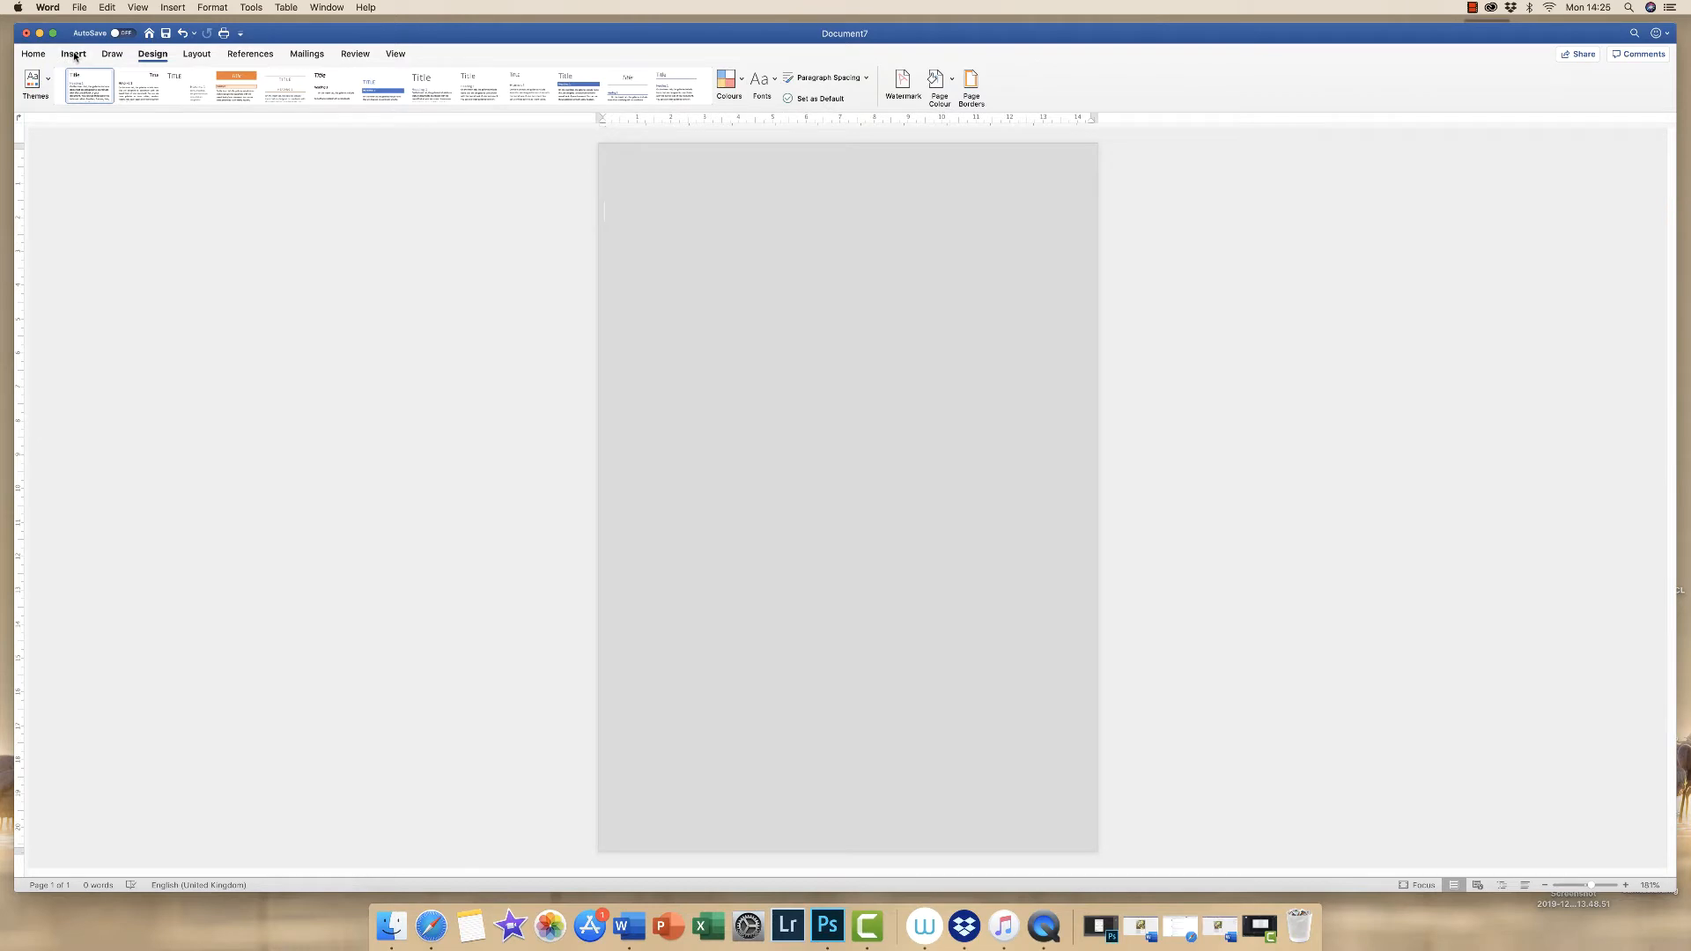
- Insert the Apples-Grey.jpg picture from file onto the page
{"action": "left_click", "coordinate": [73, 54]}
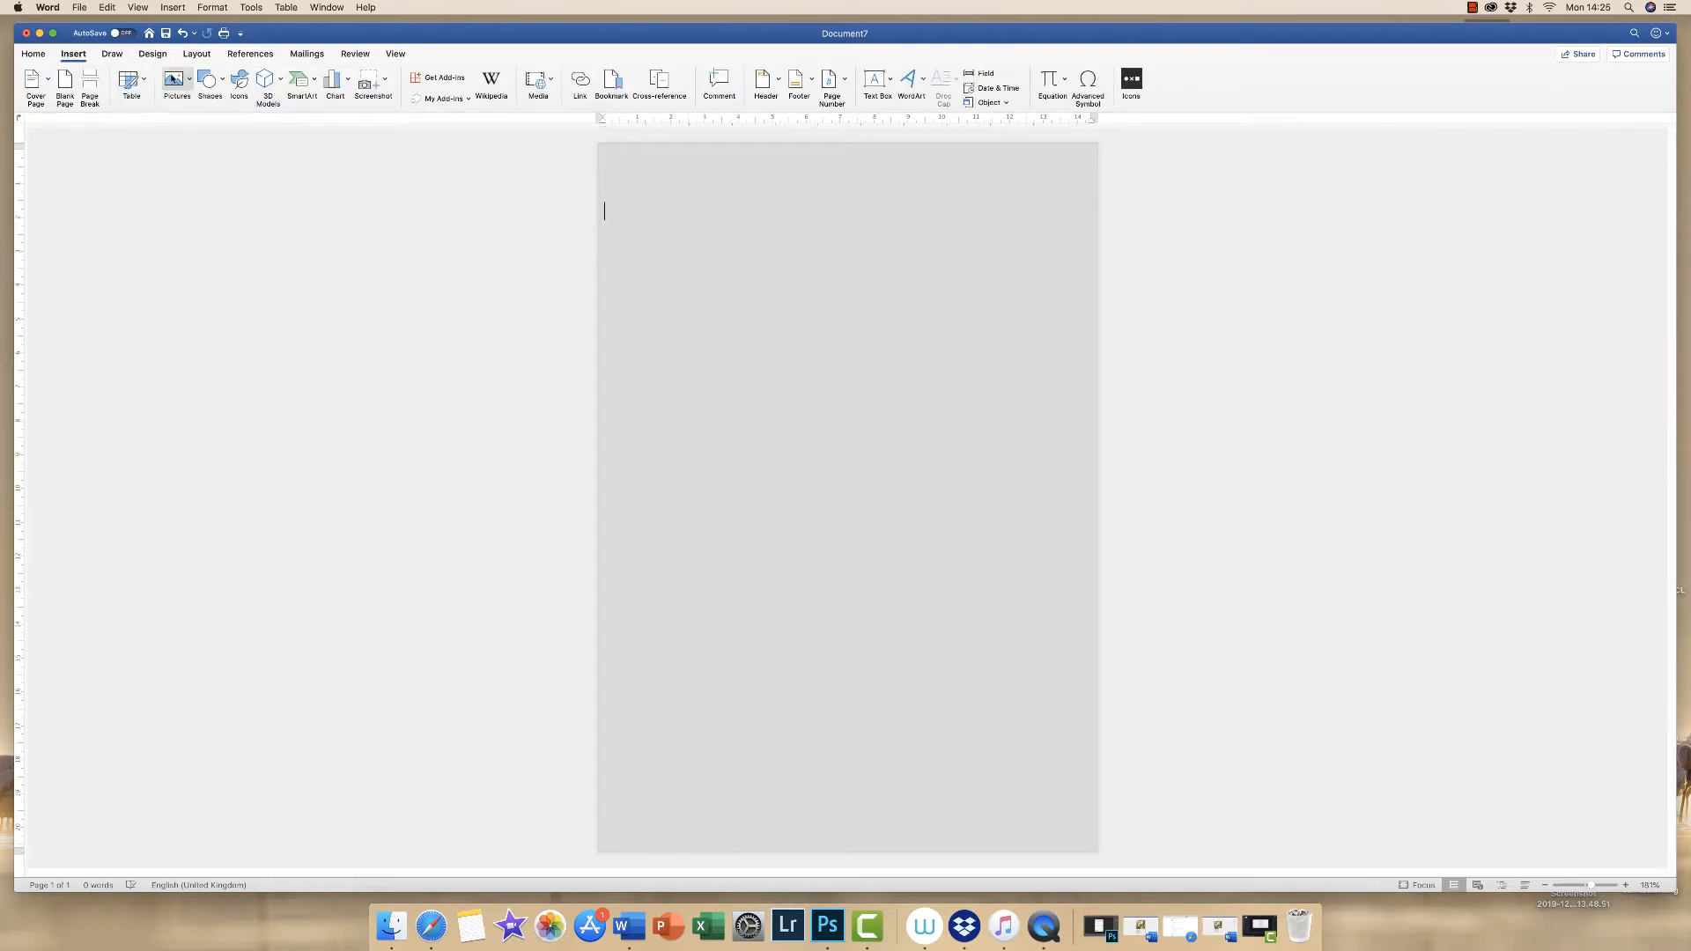
{"action": "left_click", "coordinate": [176, 83]}
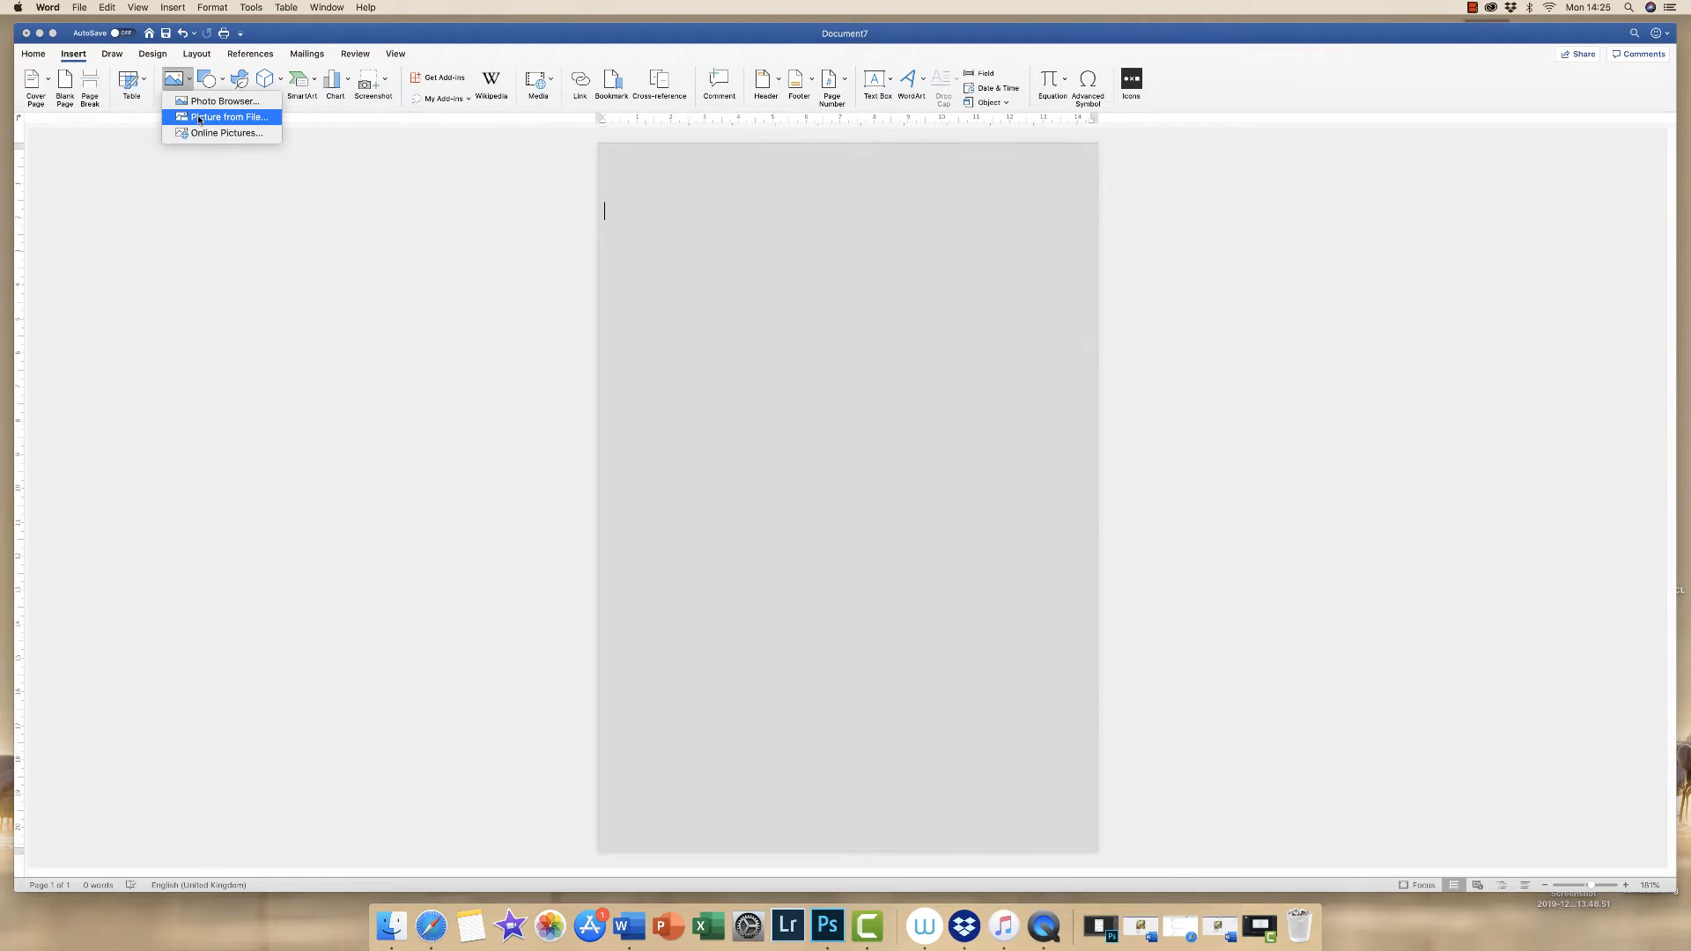
{"action": "left_click", "coordinate": [226, 117]}
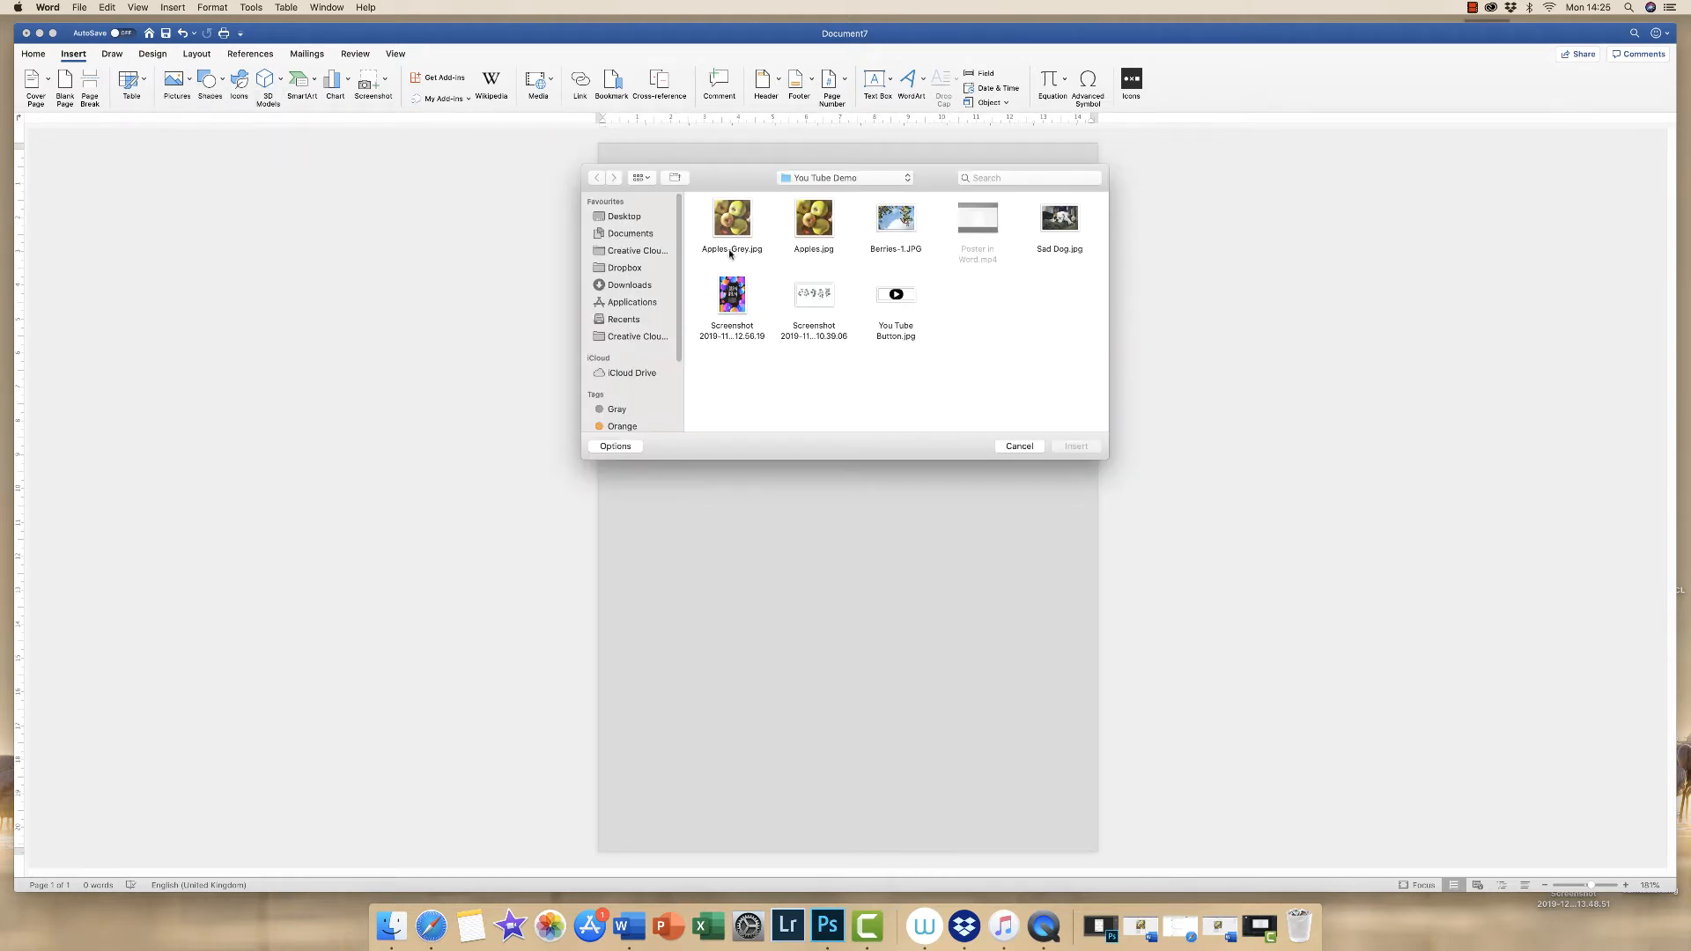
{"action": "left_click", "coordinate": [730, 221]}
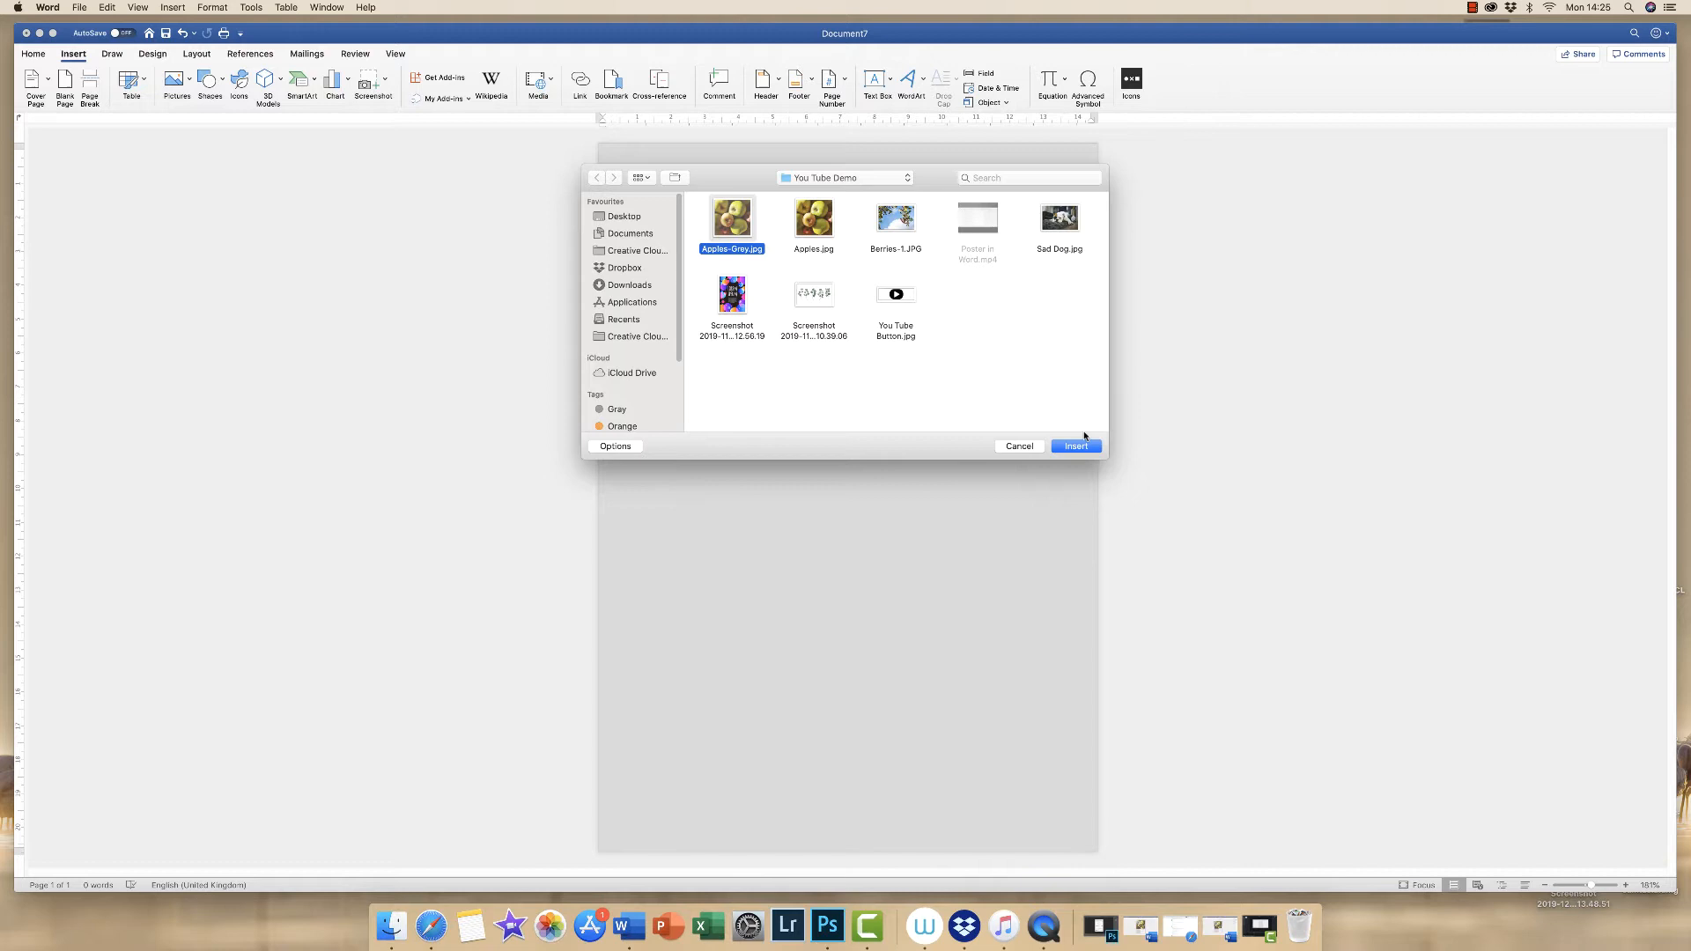
{"action": "left_click", "coordinate": [1075, 445]}
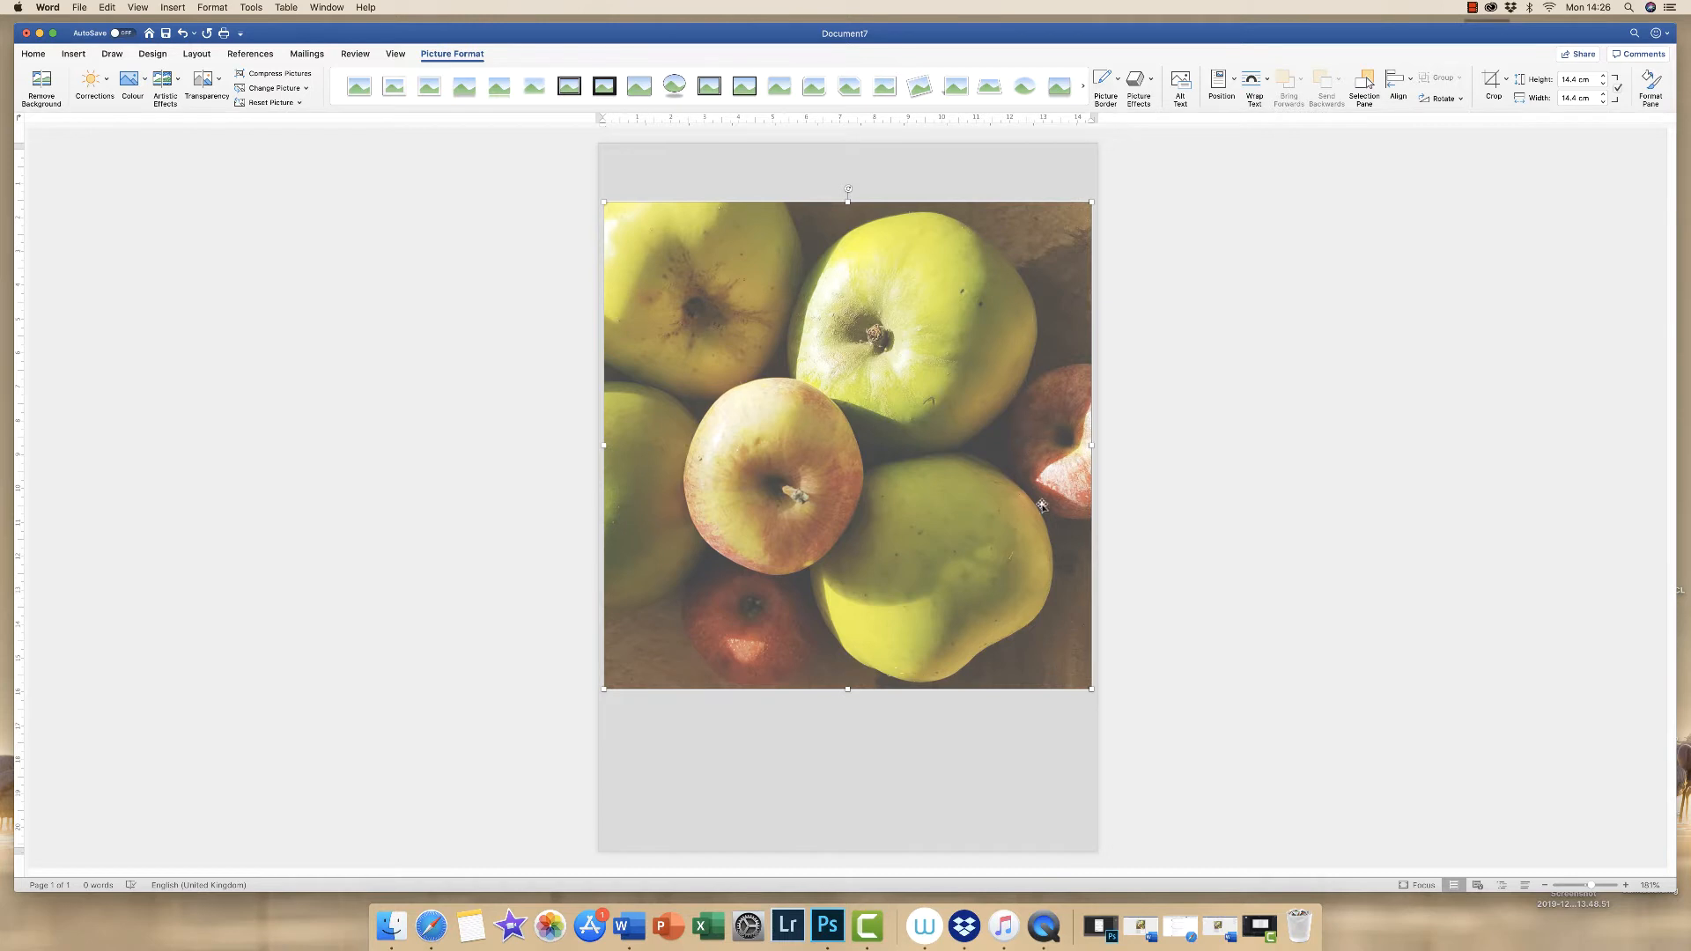
{"action": "mouse_move", "coordinate": [1071, 529]}
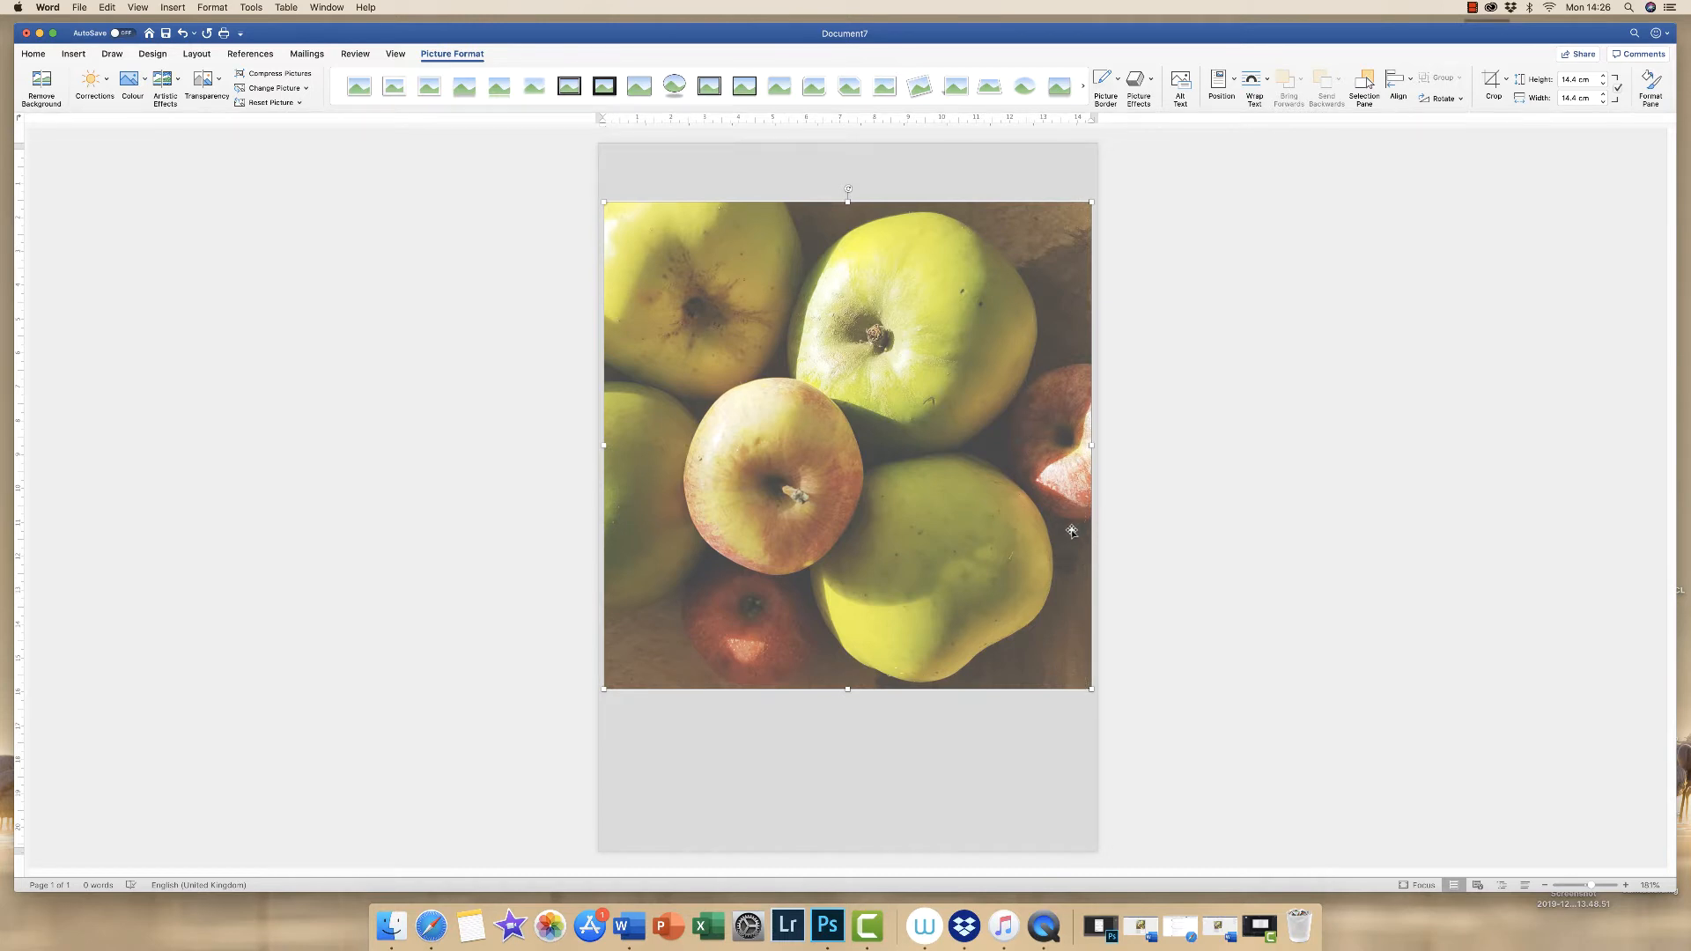
{"action": "mouse_move", "coordinate": [1060, 500]}
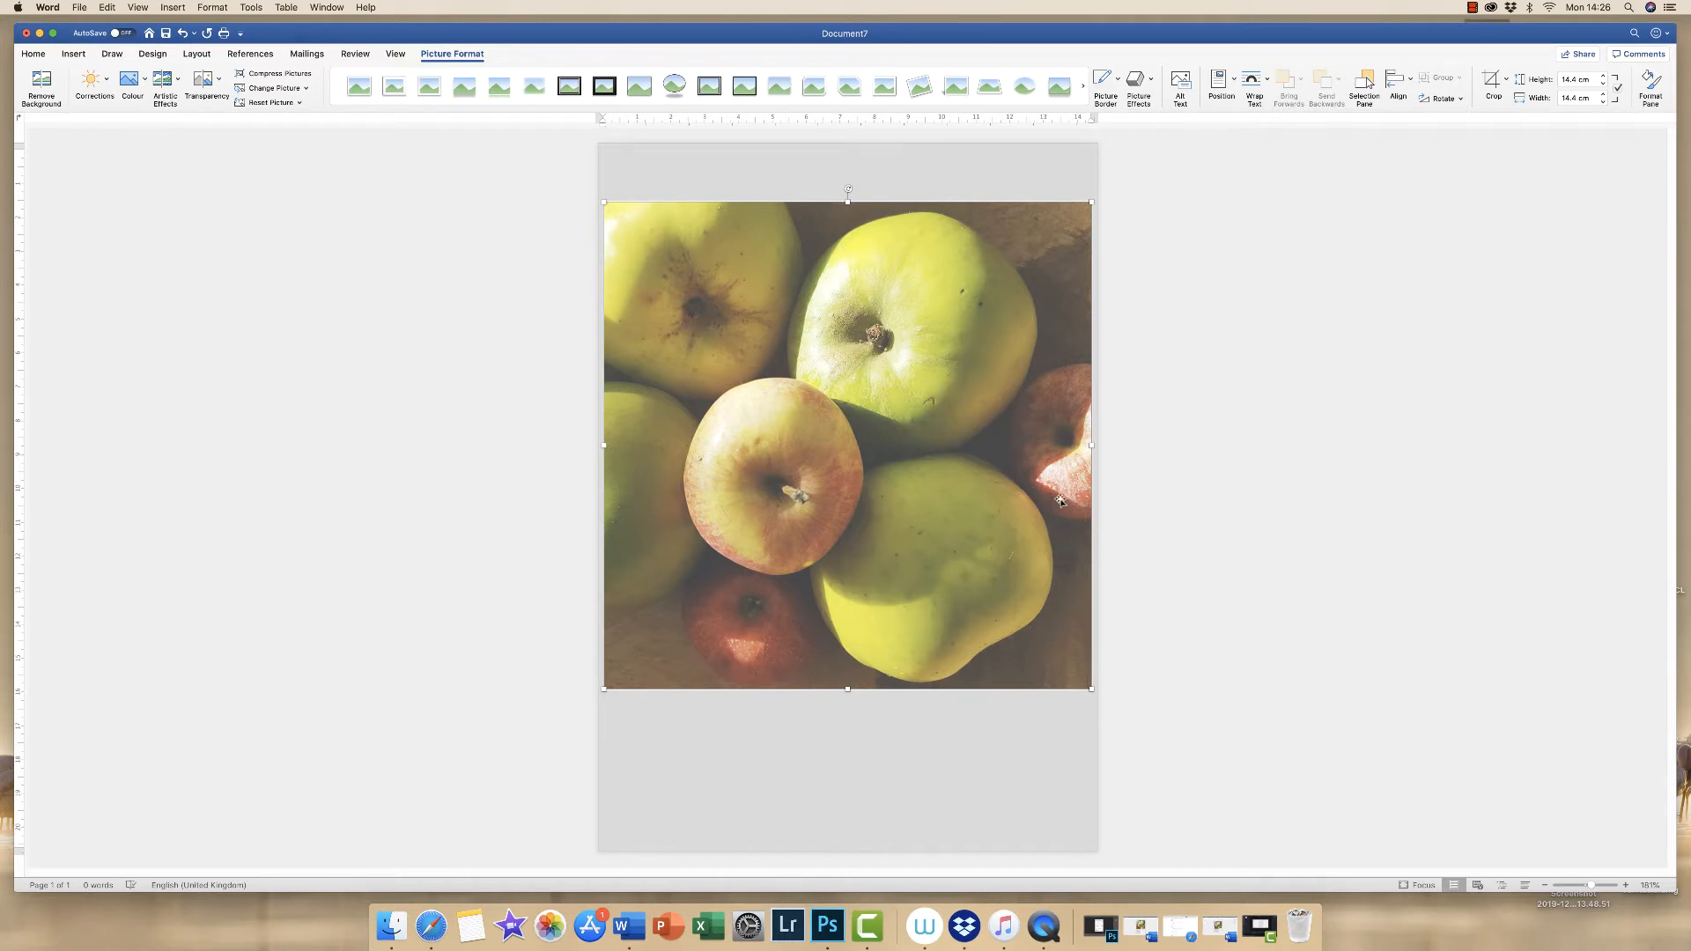
{"action": "mouse_move", "coordinate": [1041, 453]}
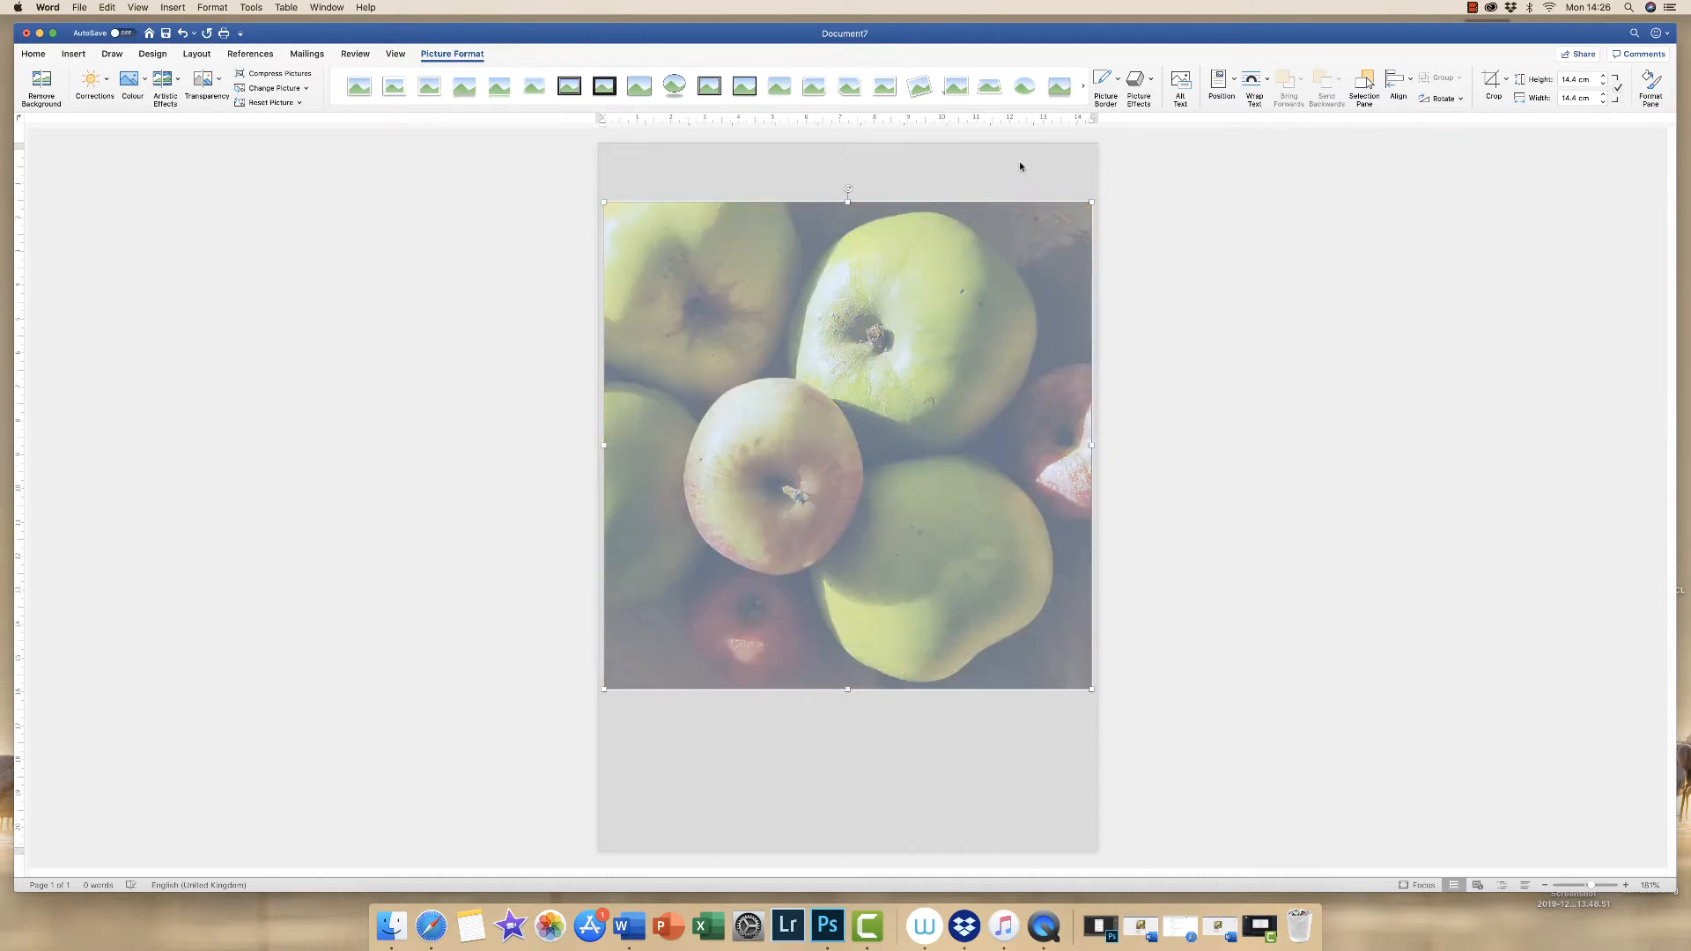
{"action": "left_click", "coordinate": [32, 53]}
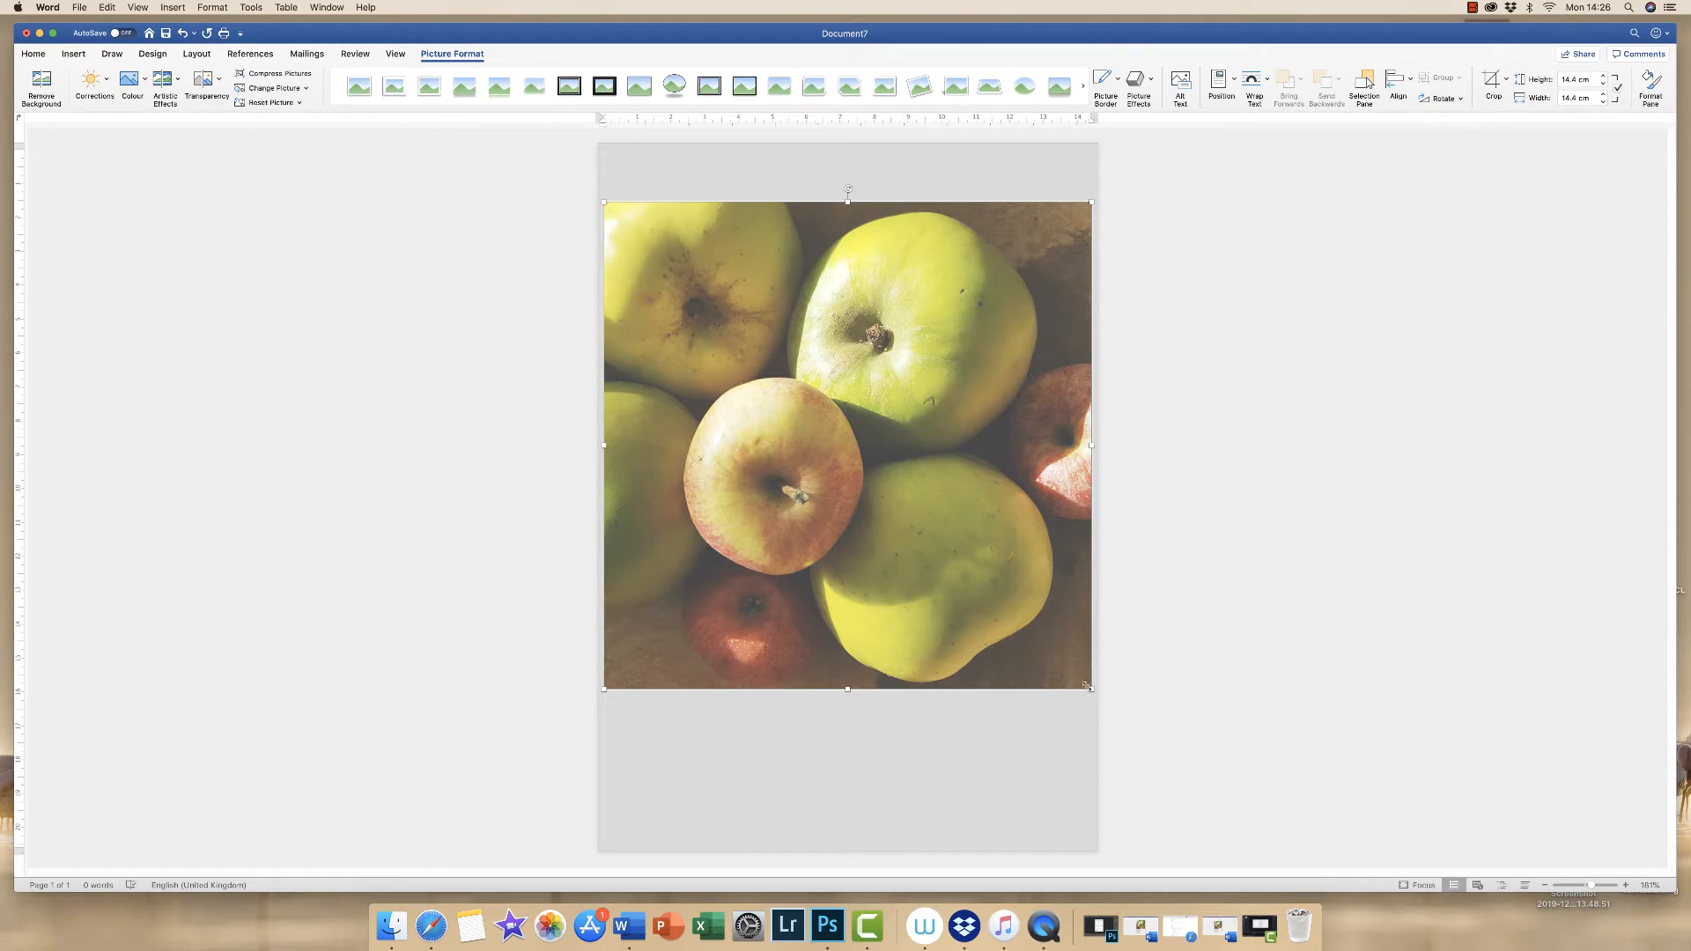
- Drag the photo's corner handle to shrink it to about 13.4 cm square
{"action": "left_click_drag", "start_coordinate": [1090, 688], "coordinate": [1081, 678]}
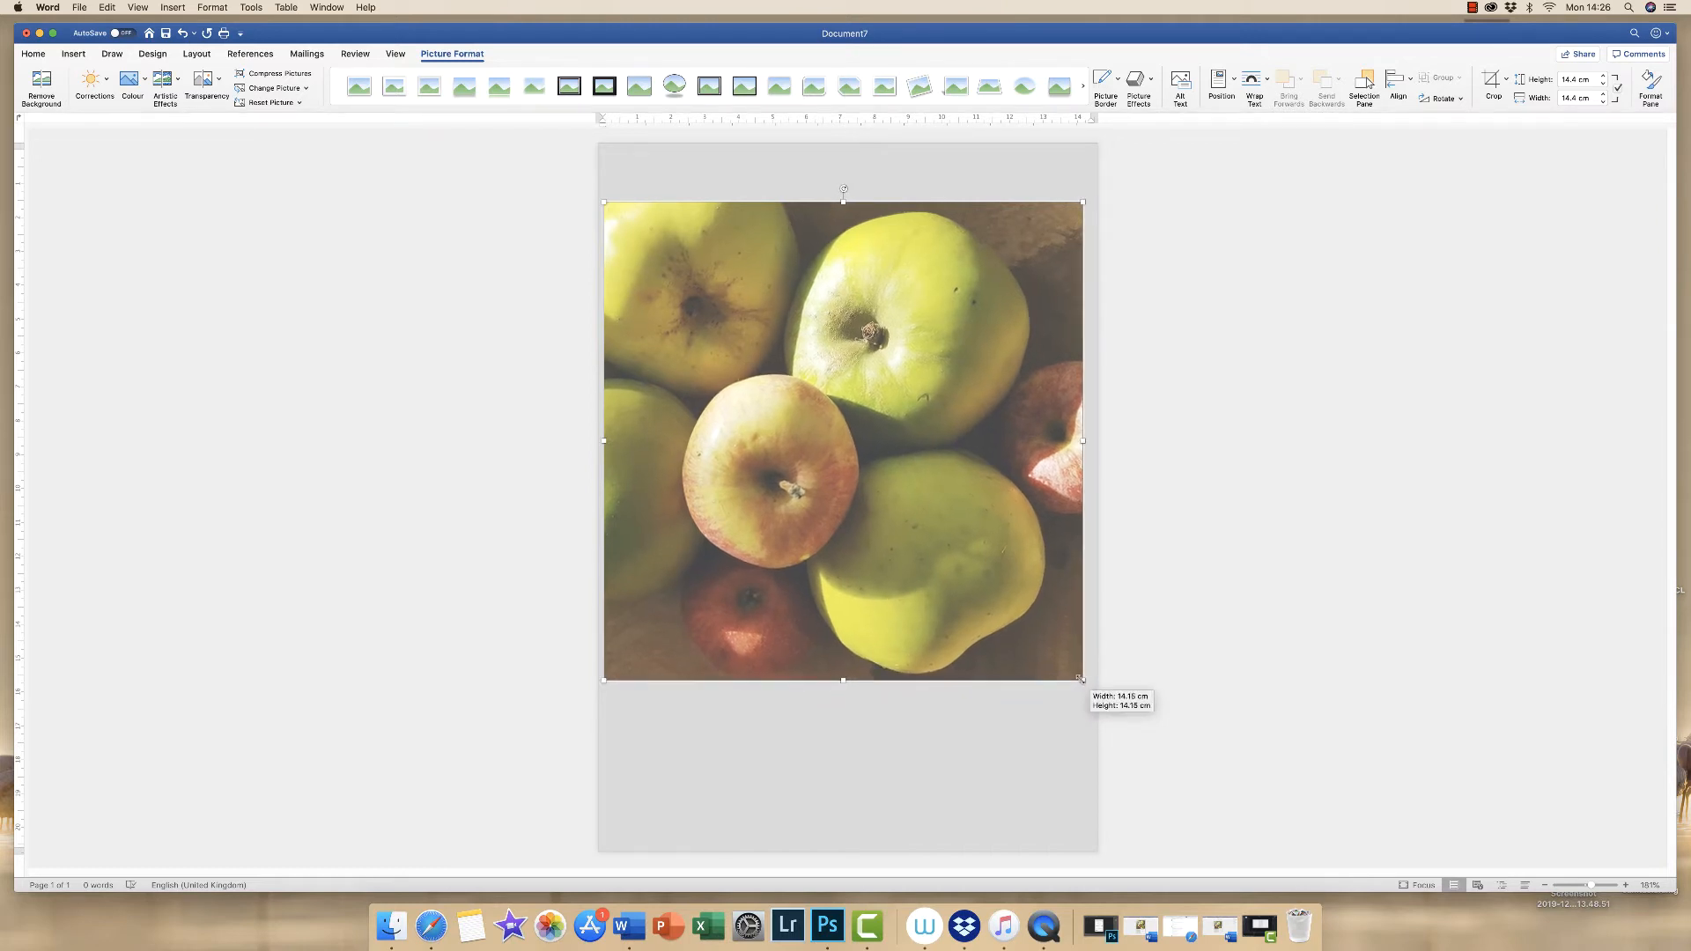
{"action": "left_click_drag", "start_coordinate": [1082, 678], "coordinate": [1069, 664]}
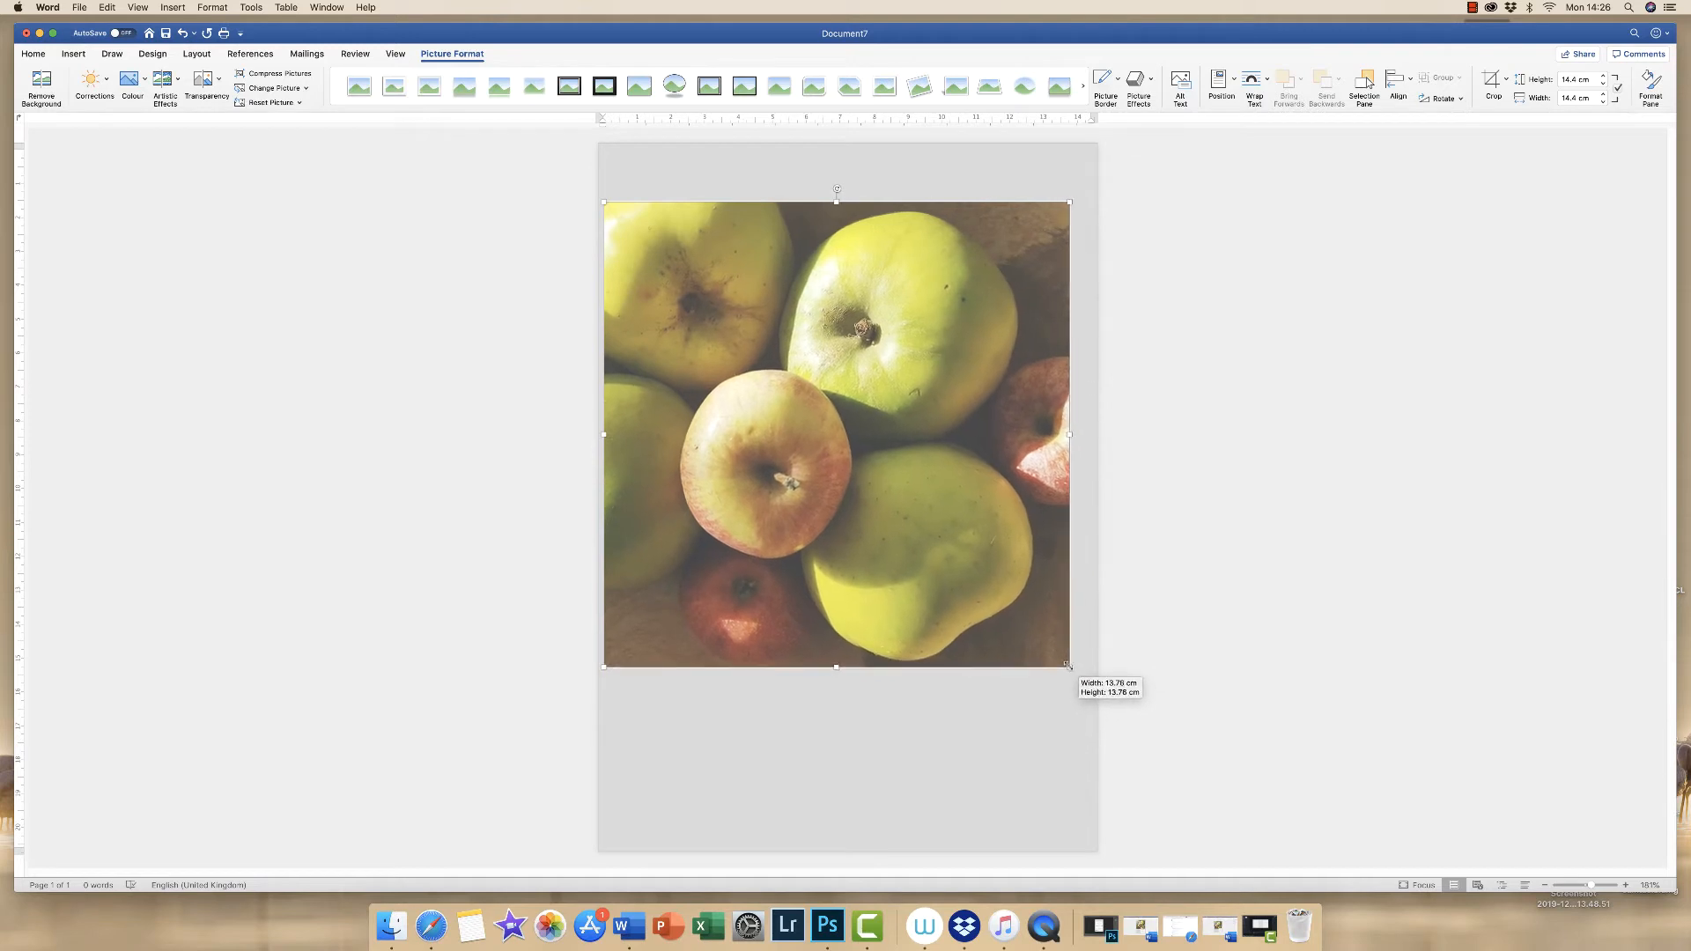
{"action": "left_click_drag", "start_coordinate": [1067, 665], "coordinate": [1057, 654]}
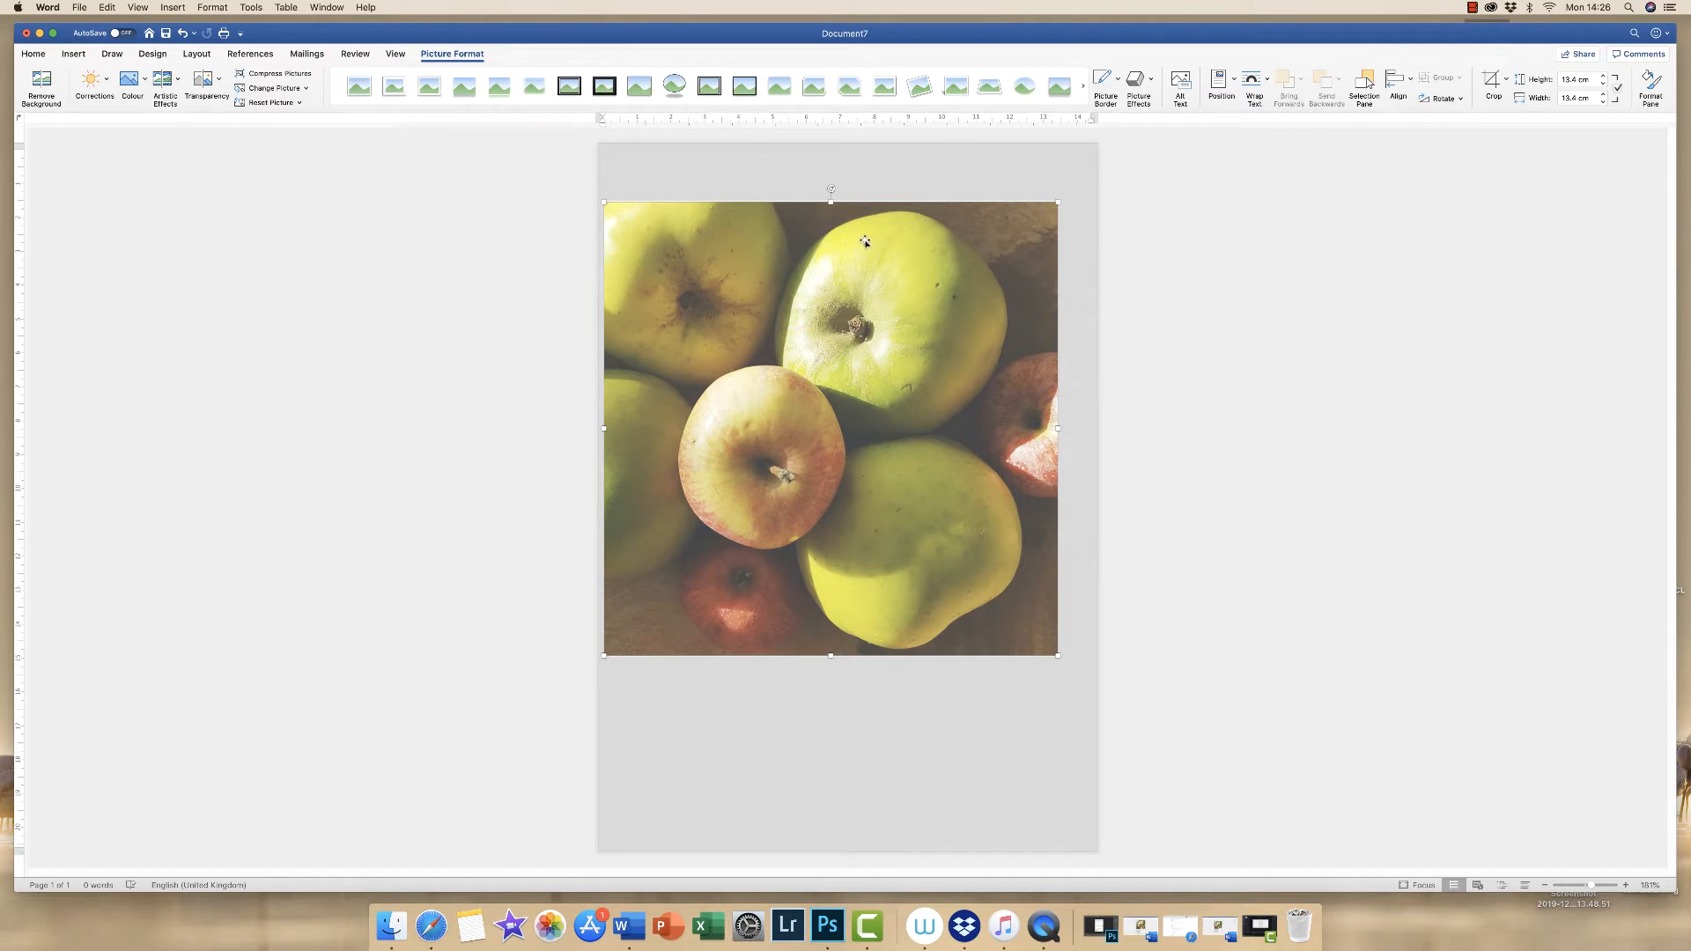
{"action": "mouse_move", "coordinate": [1013, 241]}
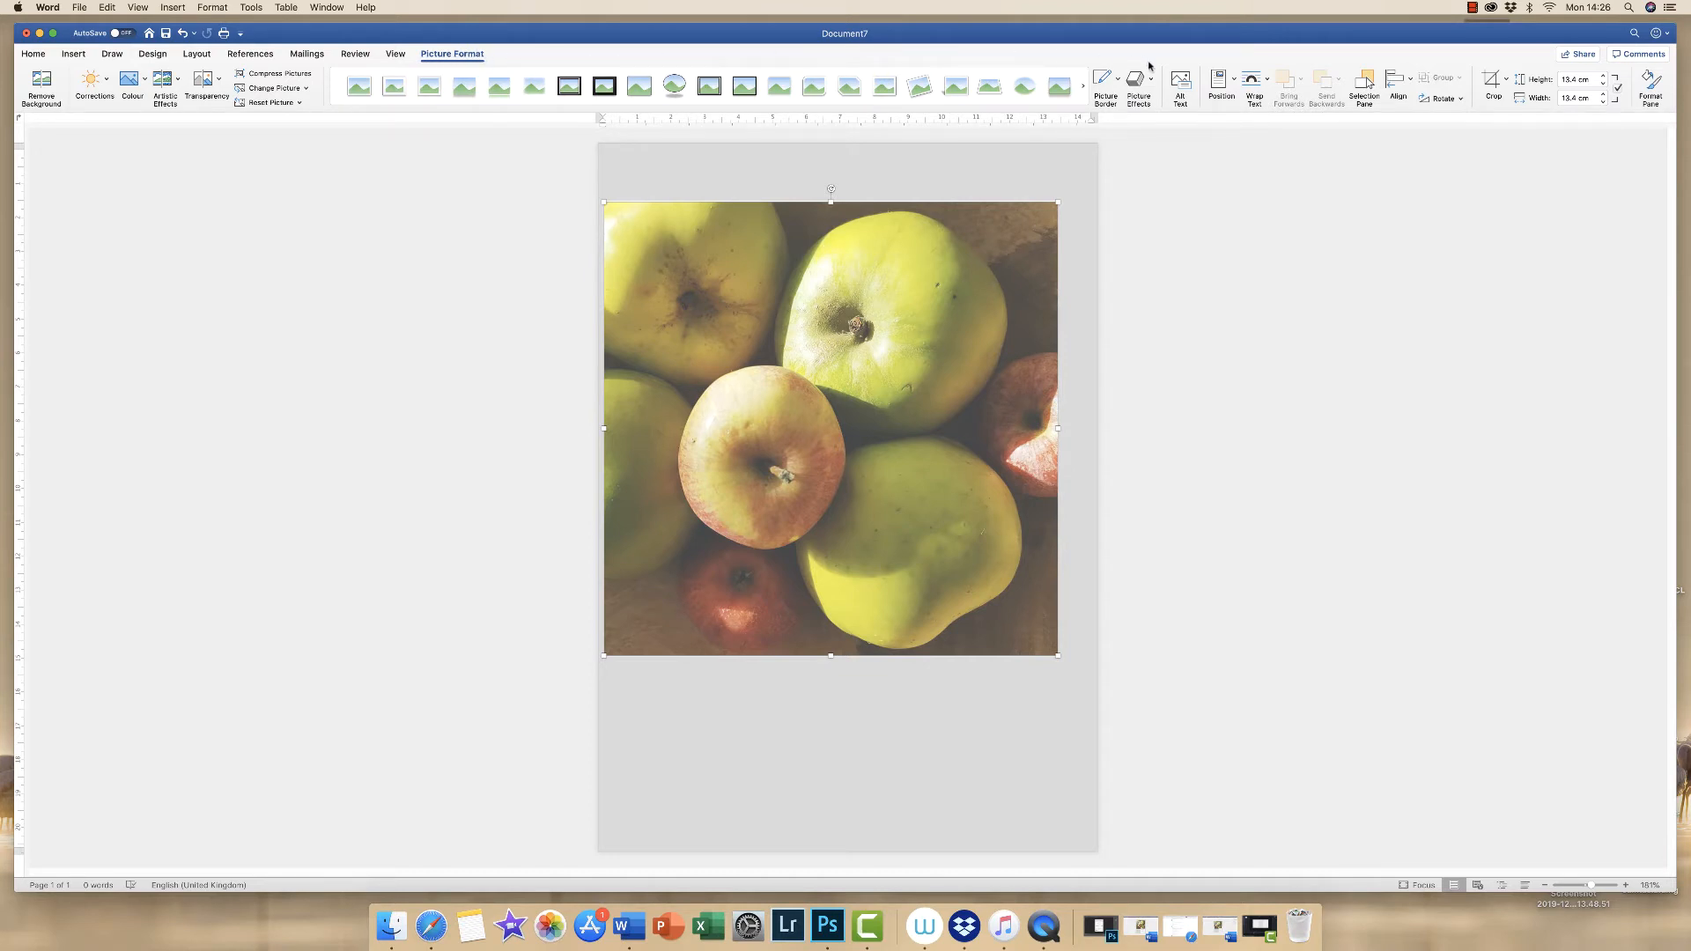
{"action": "mouse_move", "coordinate": [1220, 86]}
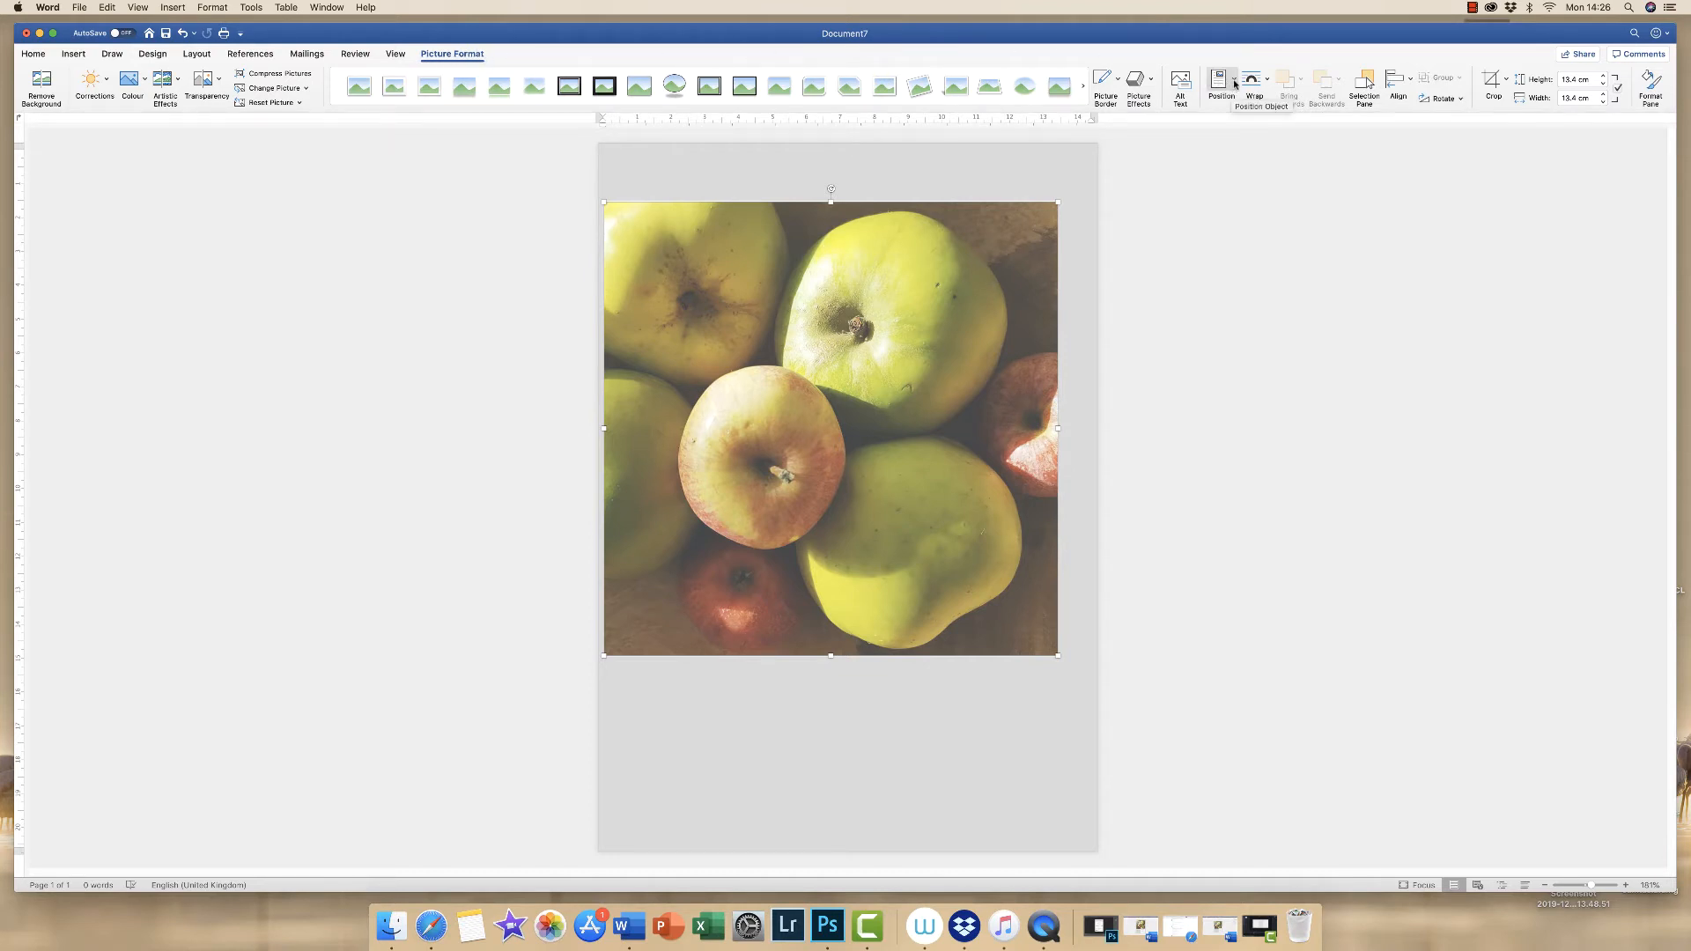
- Apply the Top Centre with Square Text Wrapping position preset to the photo
{"action": "left_click", "coordinate": [1254, 81]}
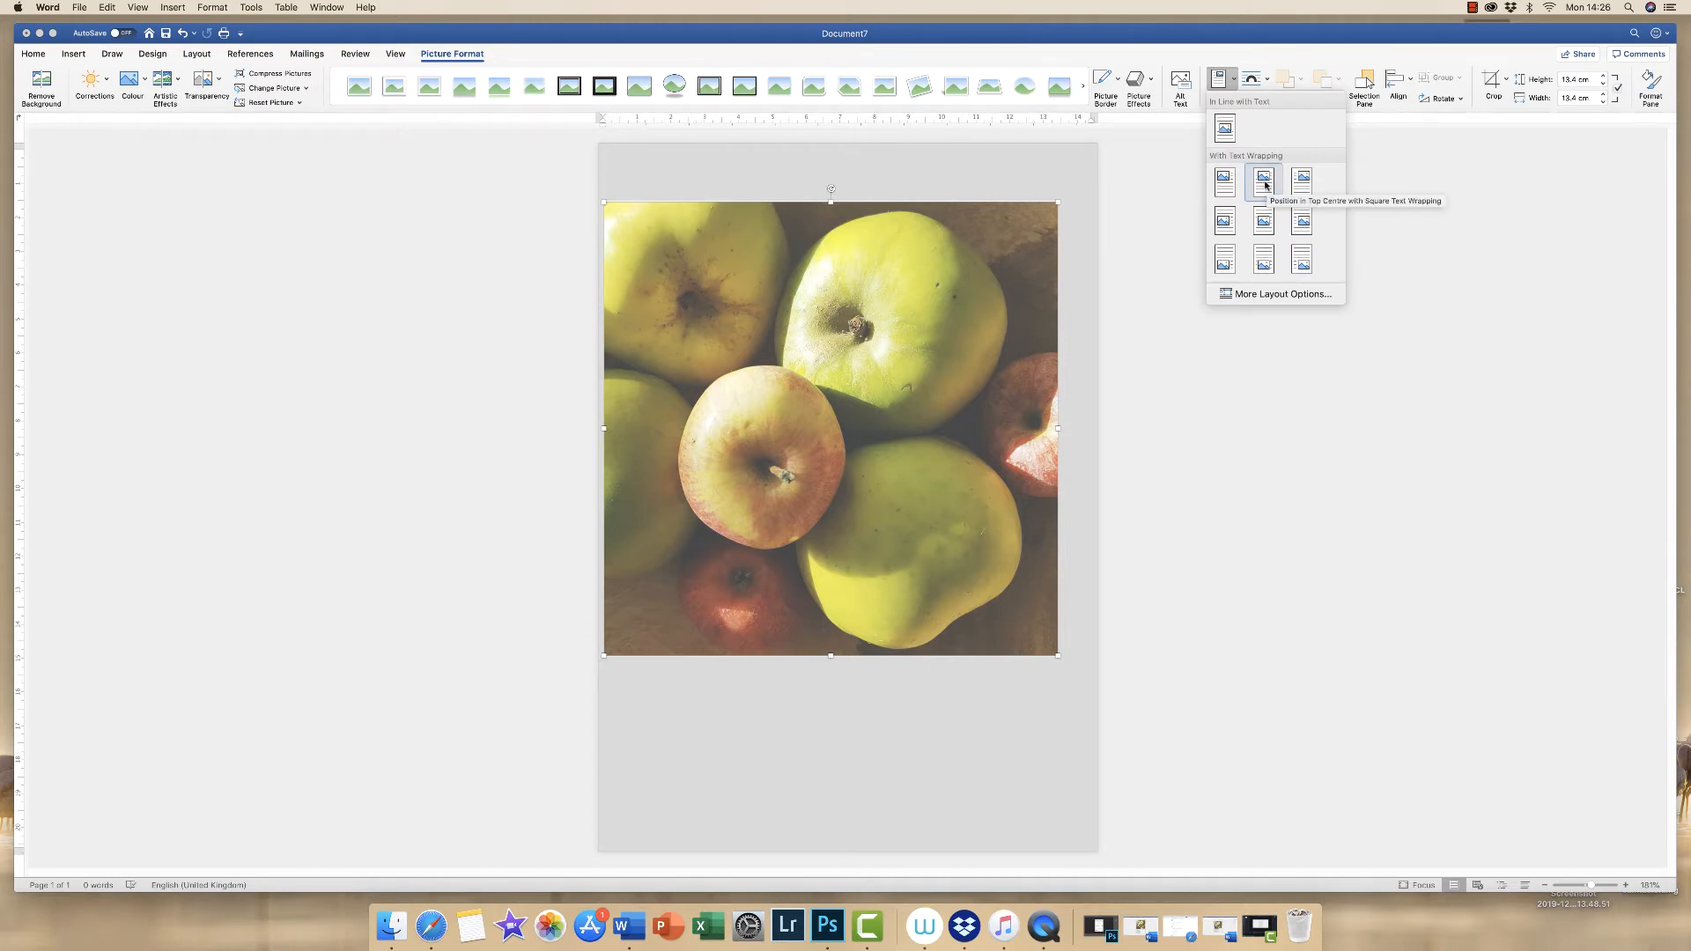
{"action": "left_click", "coordinate": [1263, 181]}
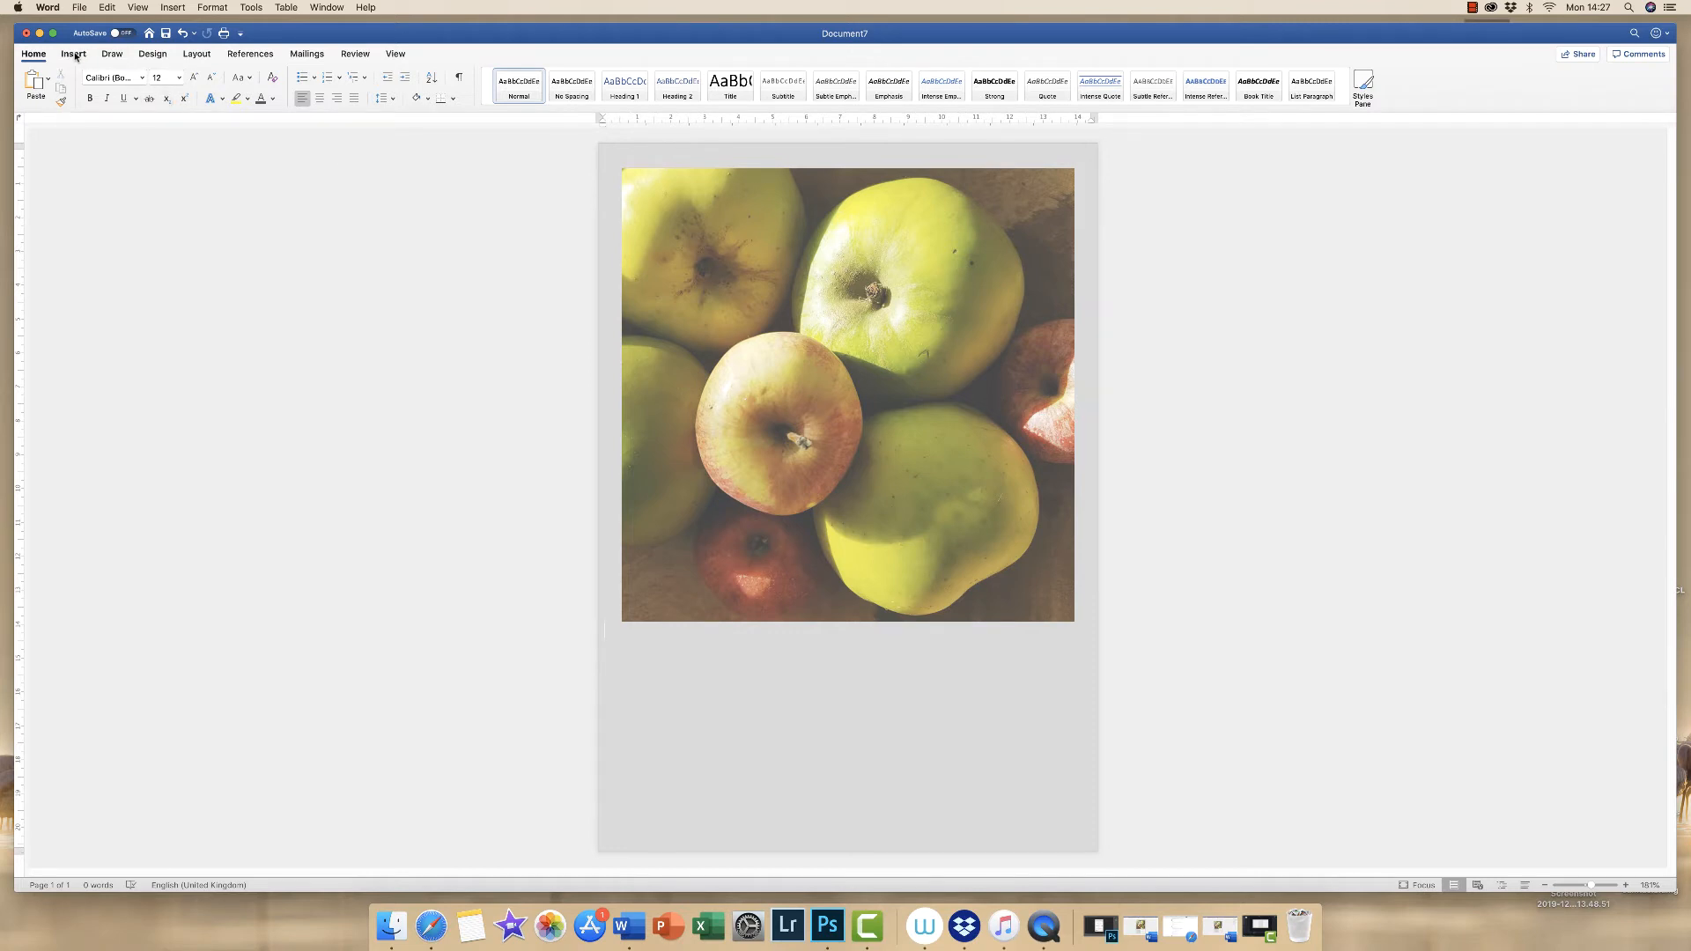
- Draw a horizontal text box over the photo's upper left
{"action": "left_click", "coordinate": [73, 54]}
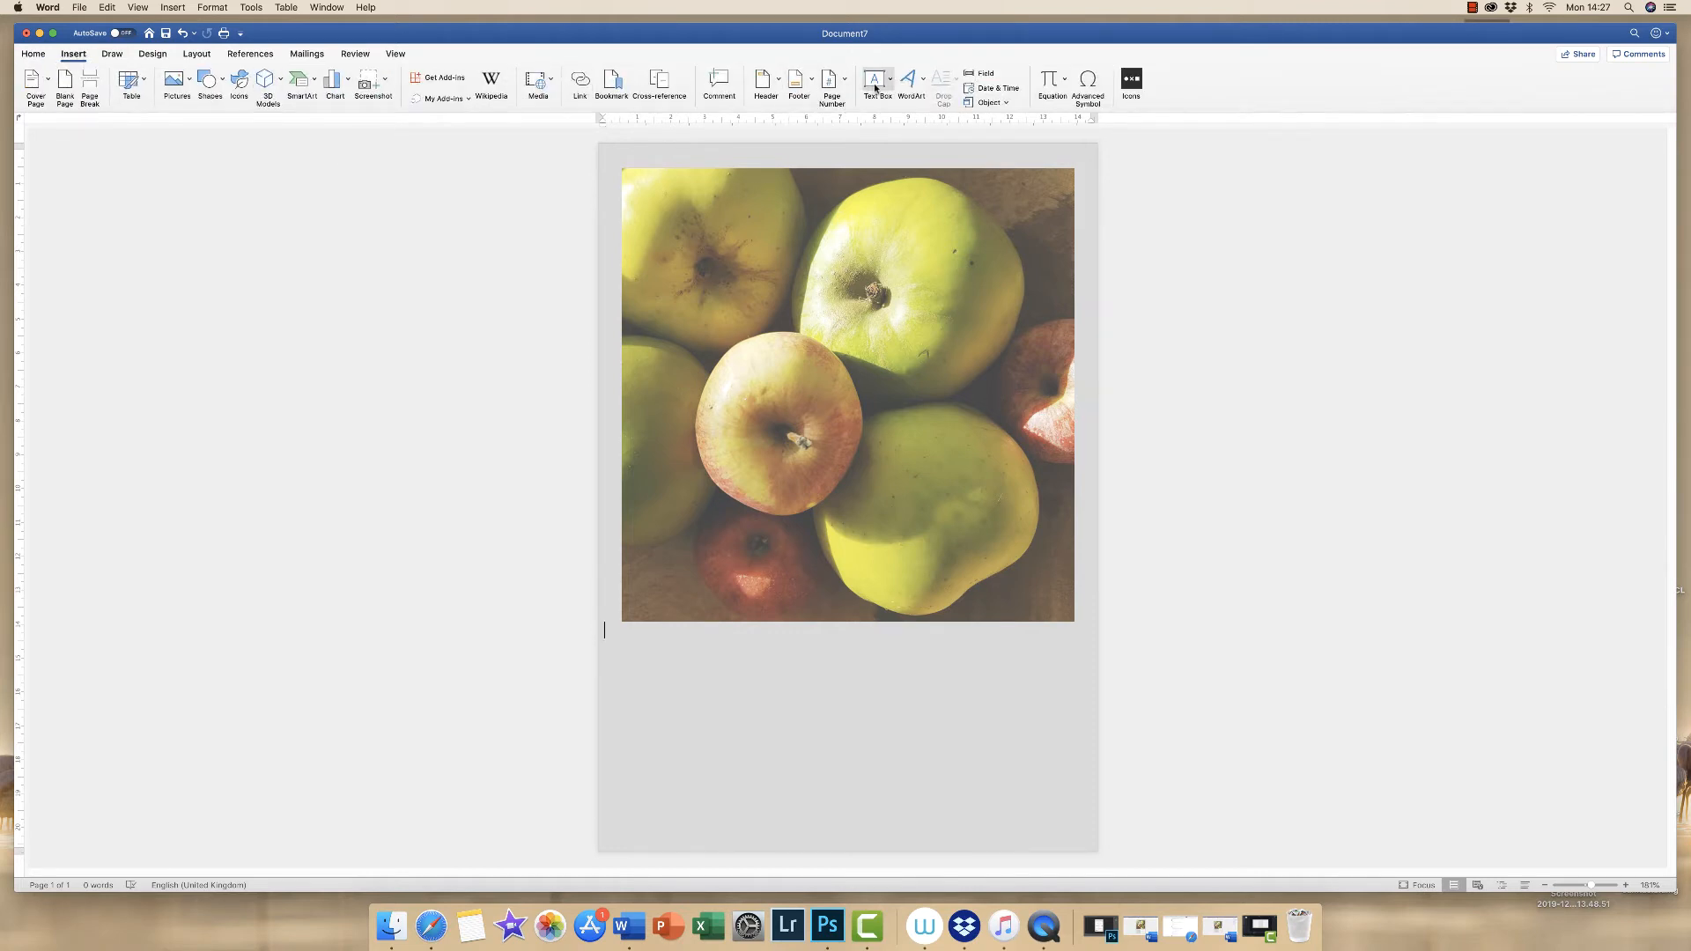
{"action": "left_click", "coordinate": [878, 80]}
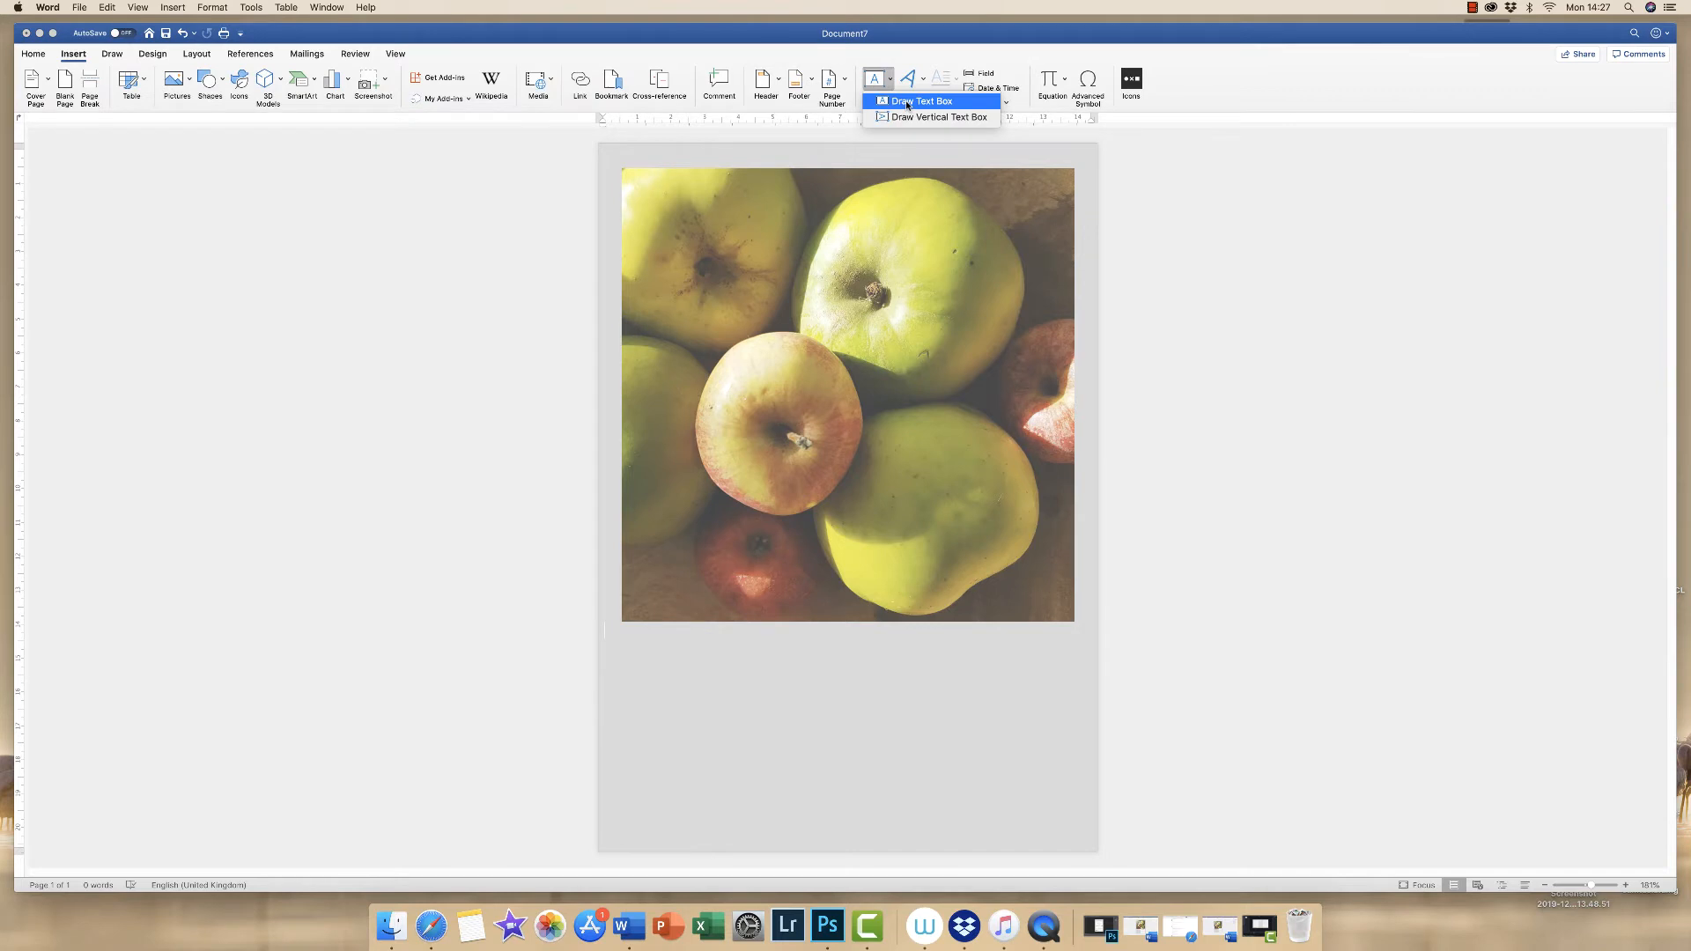
{"action": "left_click", "coordinate": [922, 100]}
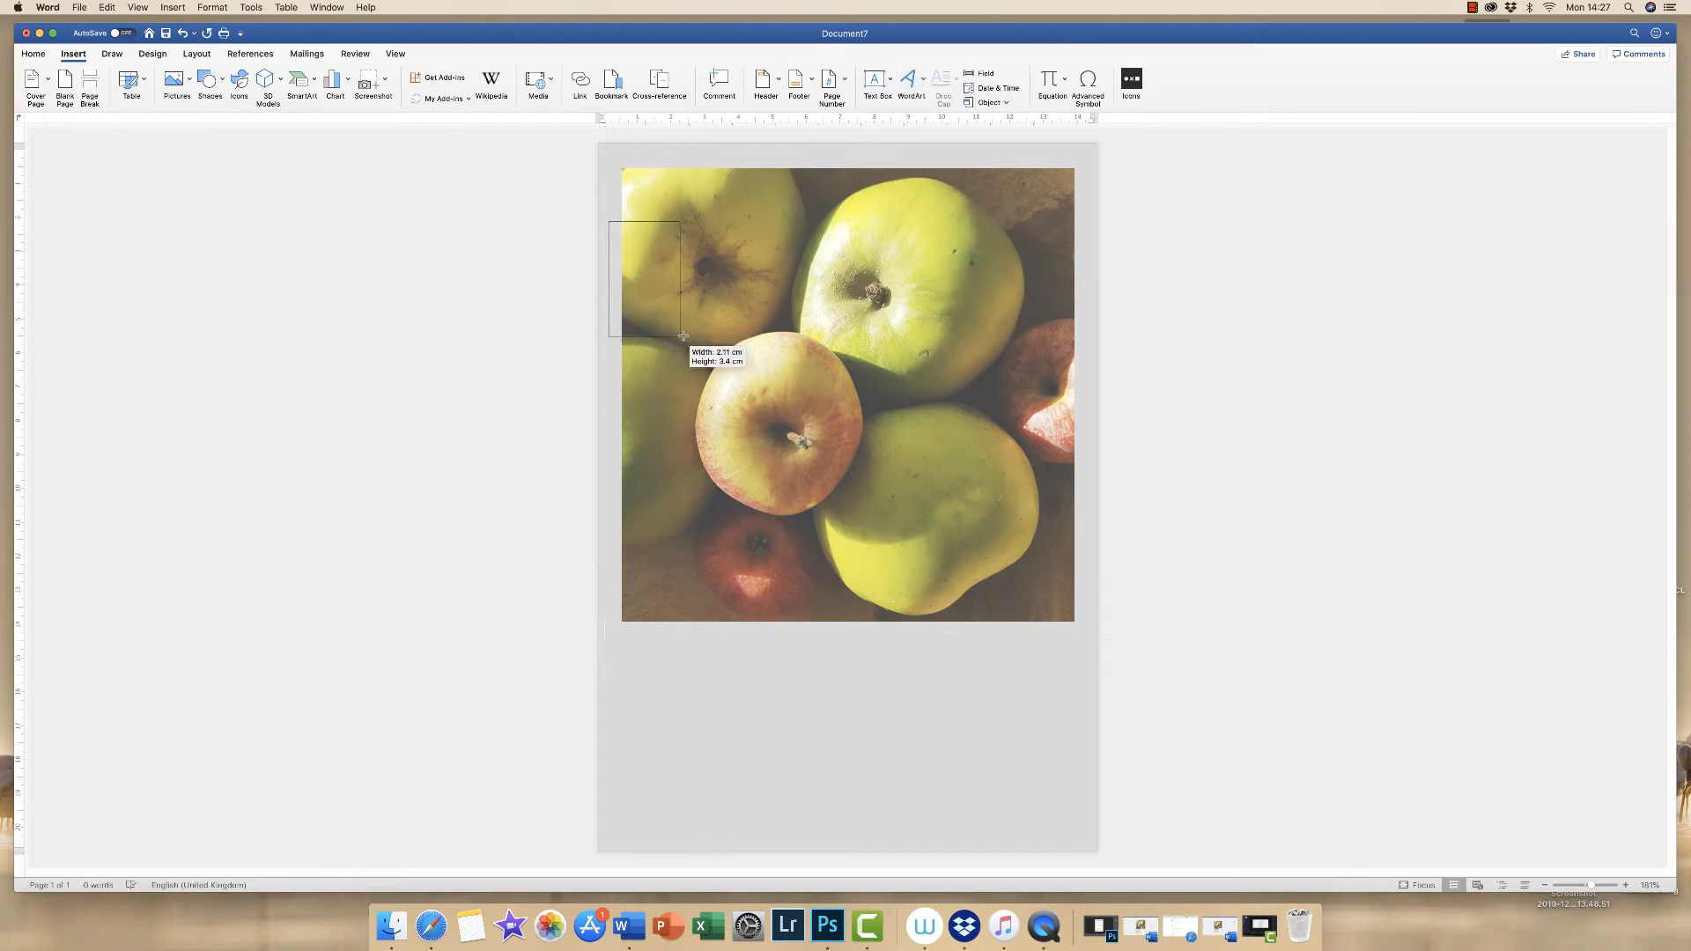
{"action": "left_click_drag", "start_coordinate": [609, 221], "coordinate": [884, 342]}
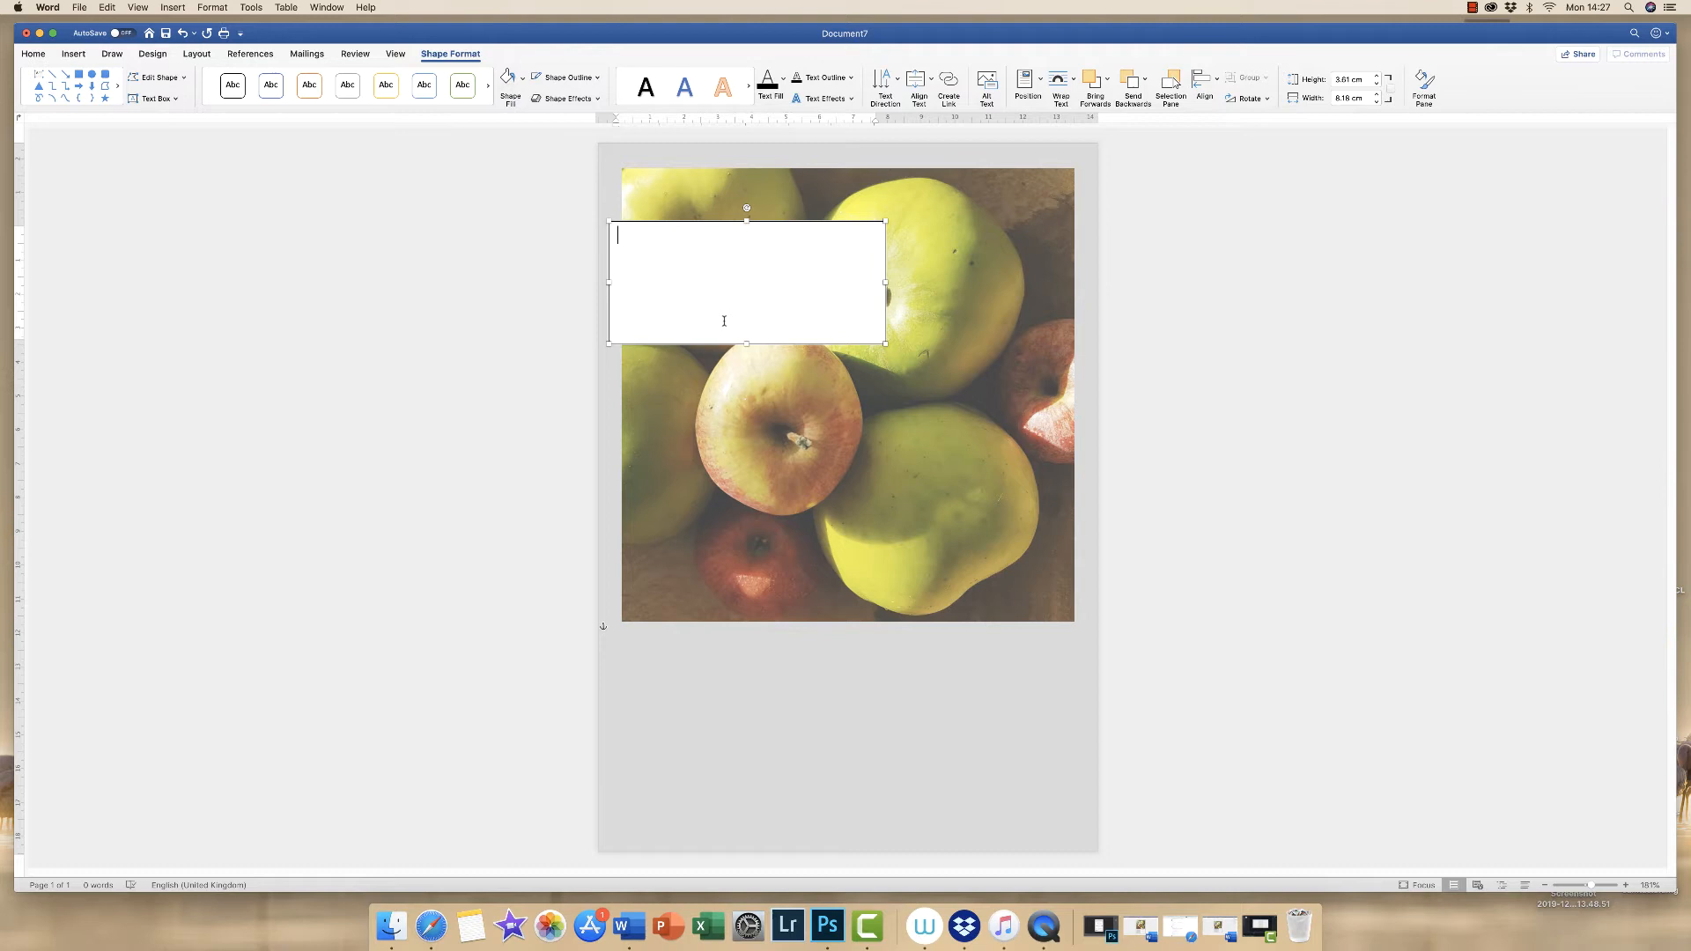
- Type ORGANIC, SEASONAL, PRODUCE on three lines in the text box
{"action": "type", "text": "ORGAN"}
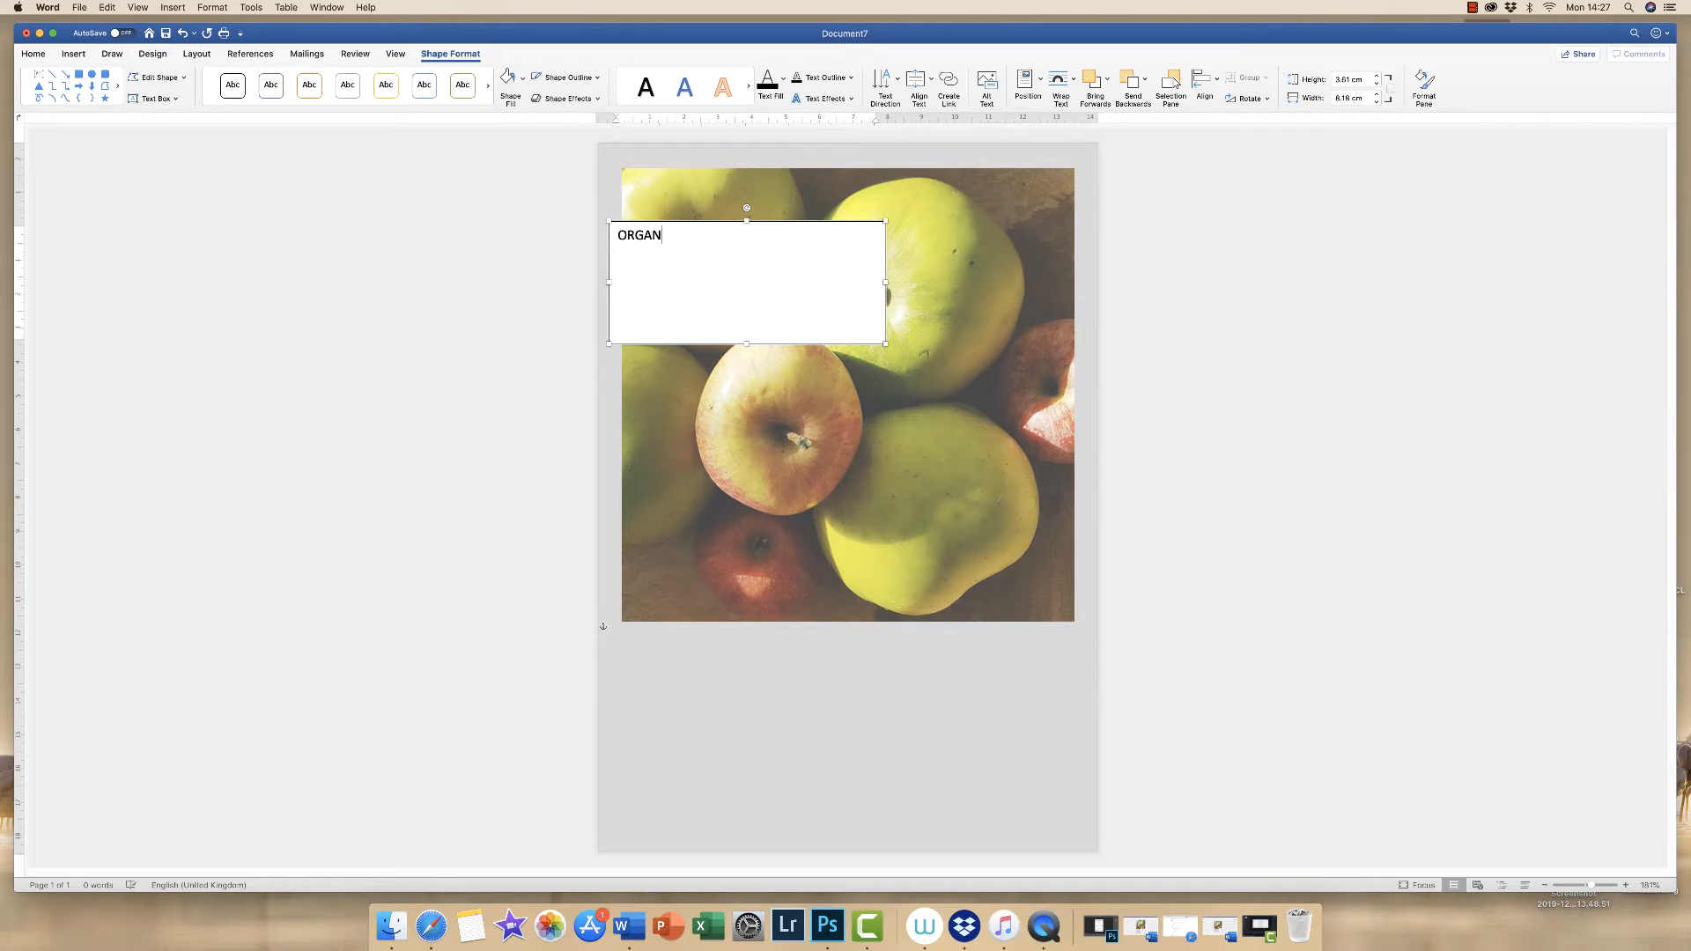
{"action": "type", "text": "IC"}
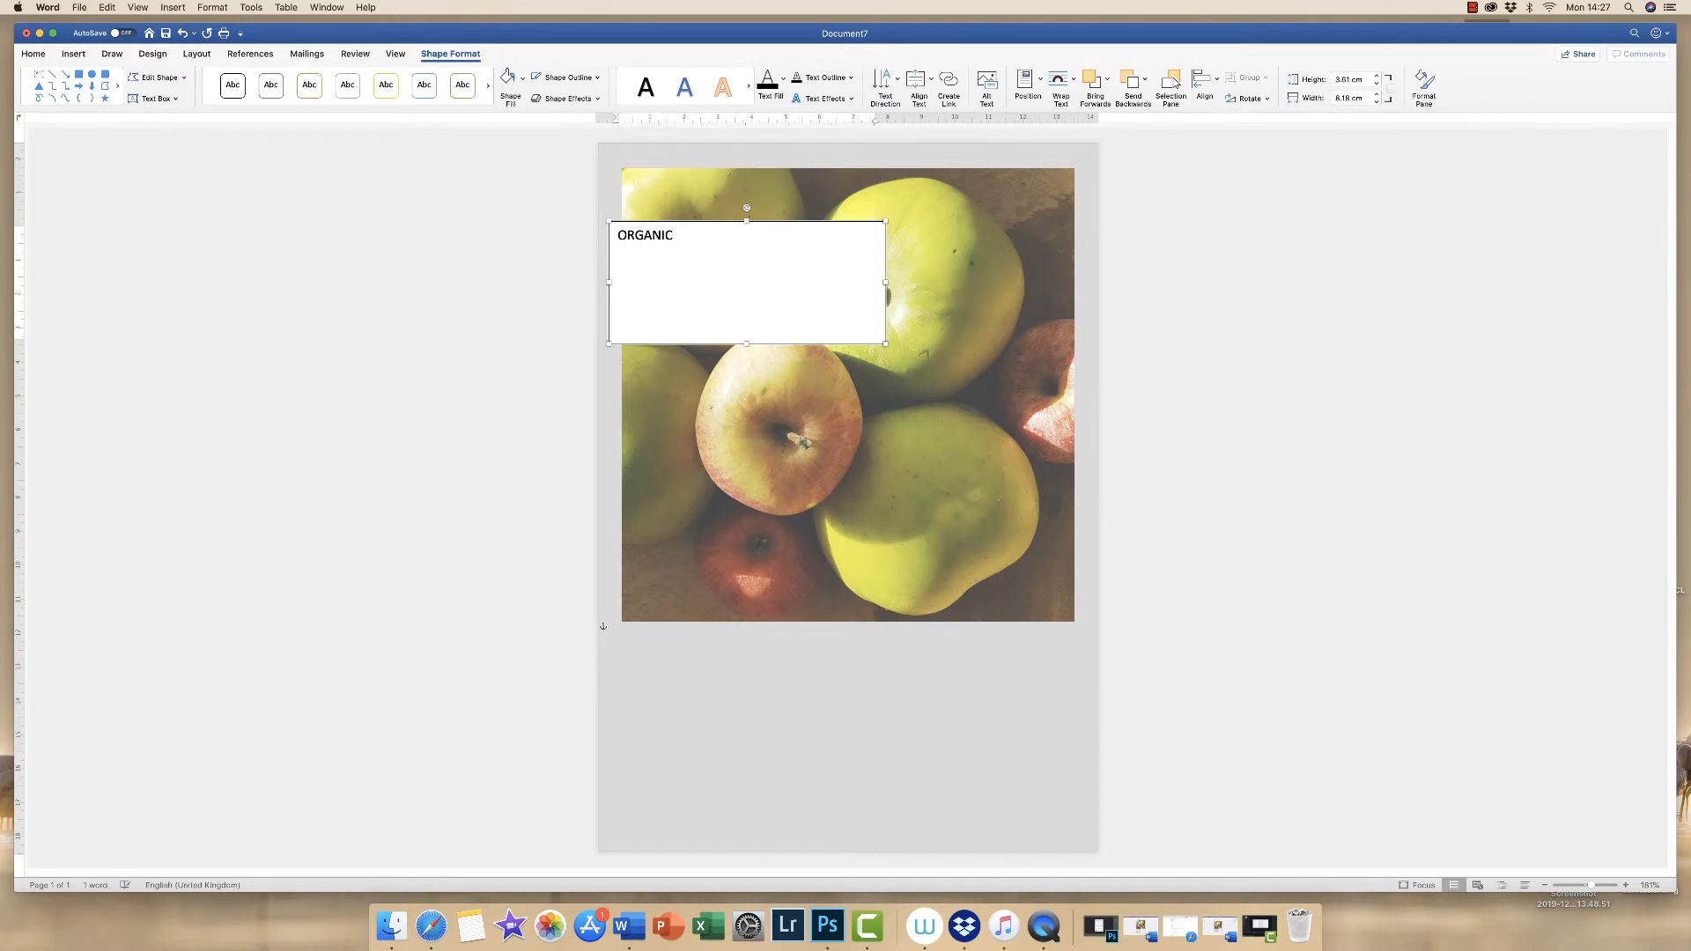
{"action": "type", "text": "SEASONA"}
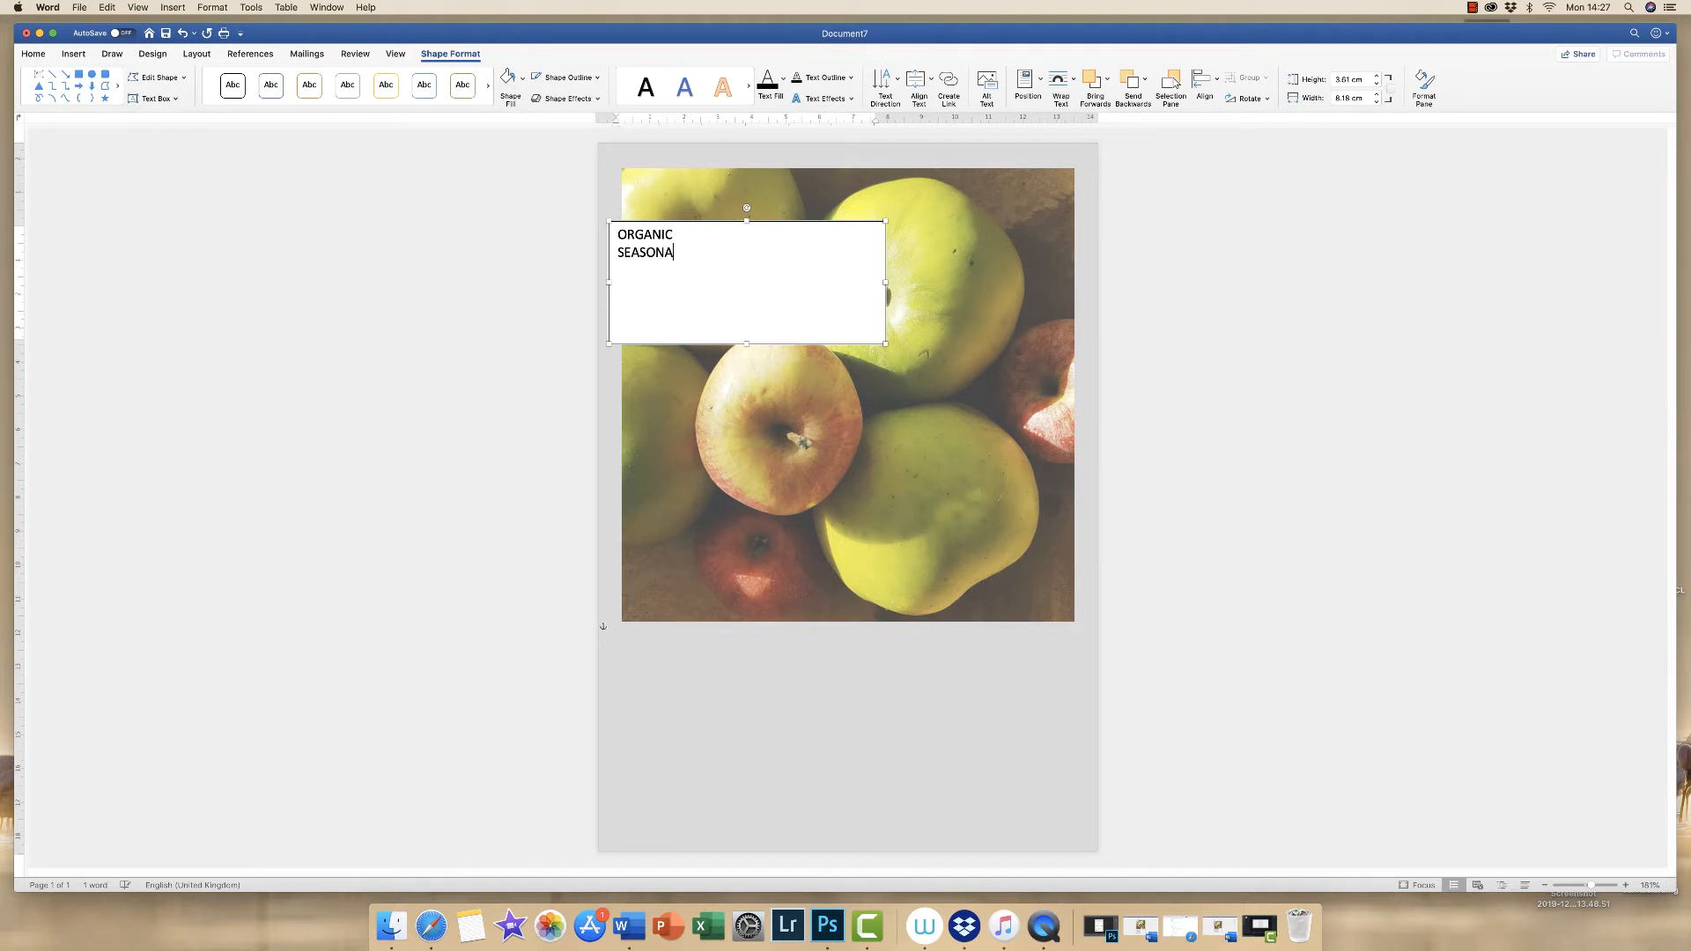
{"action": "type", "text": "L PRODU"}
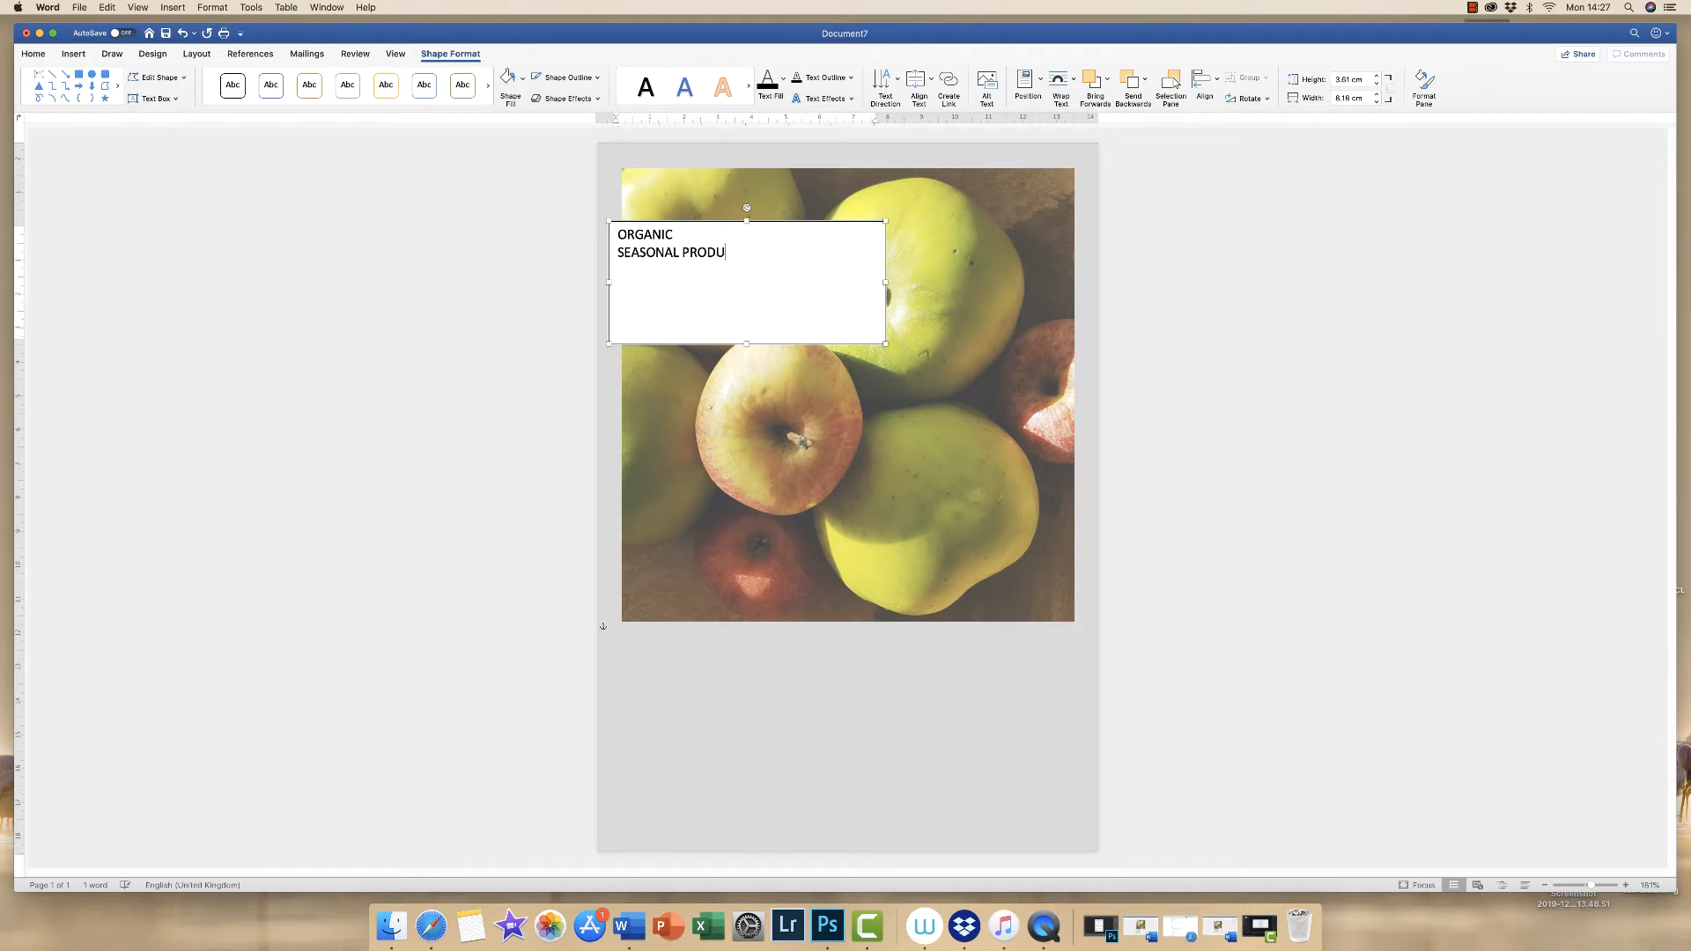
{"action": "type", "text": "CE"}
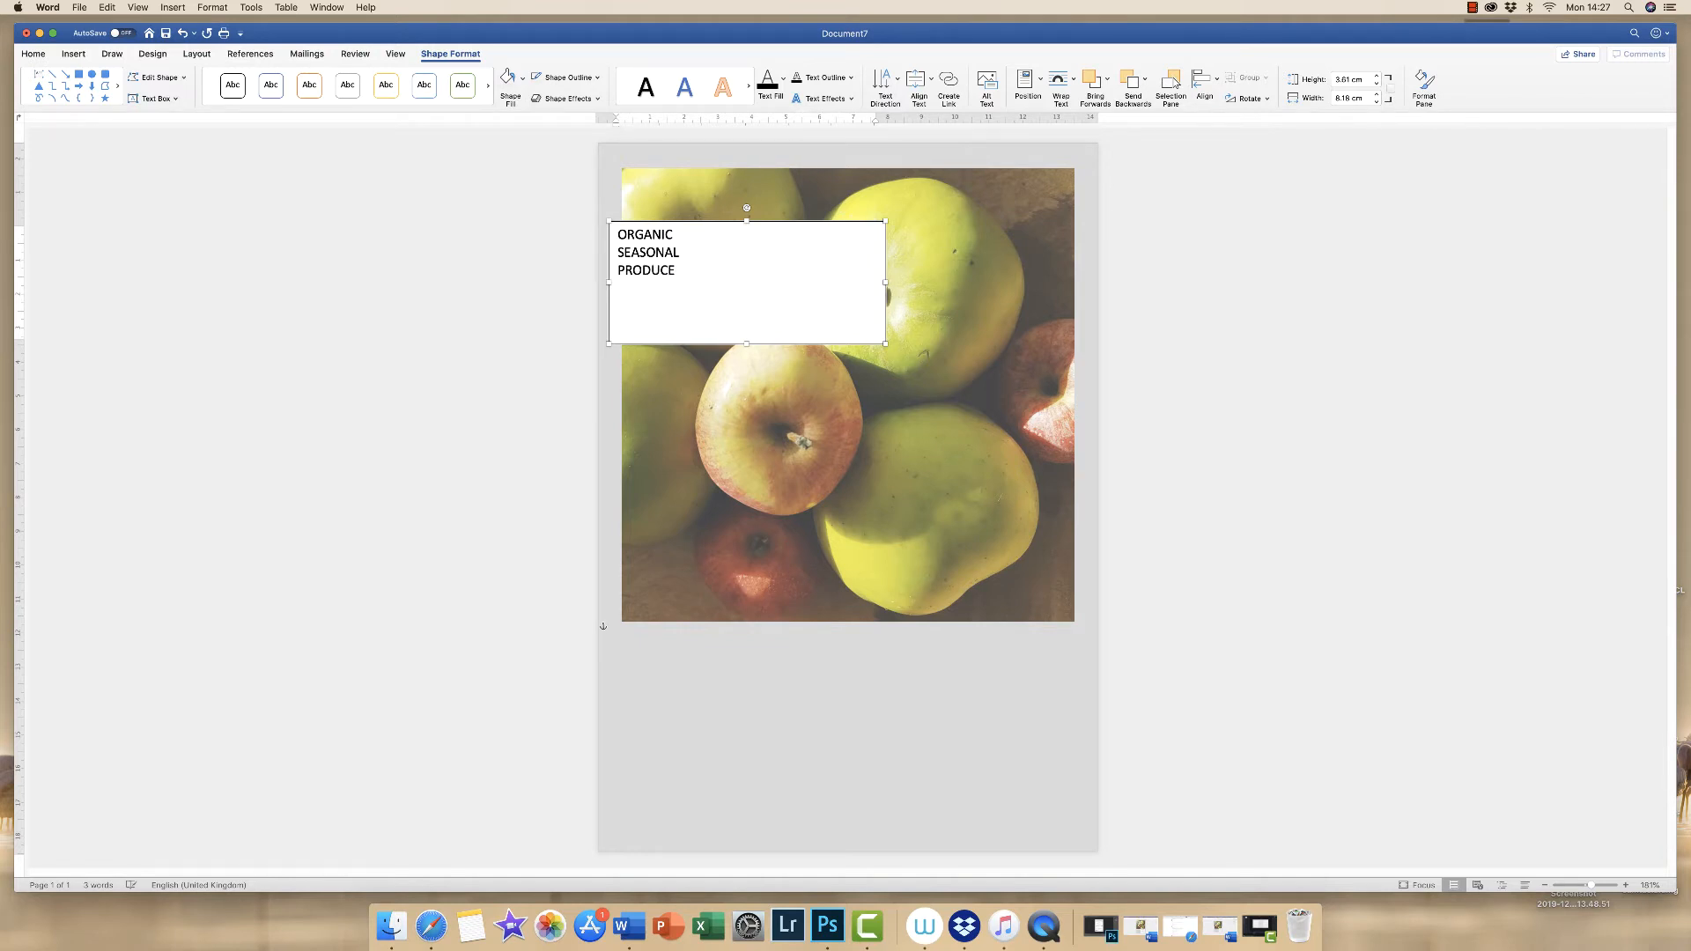
- Format the title text as bold Andale Mono, enlarged to 28 pt
{"action": "left_click", "coordinate": [618, 269]}
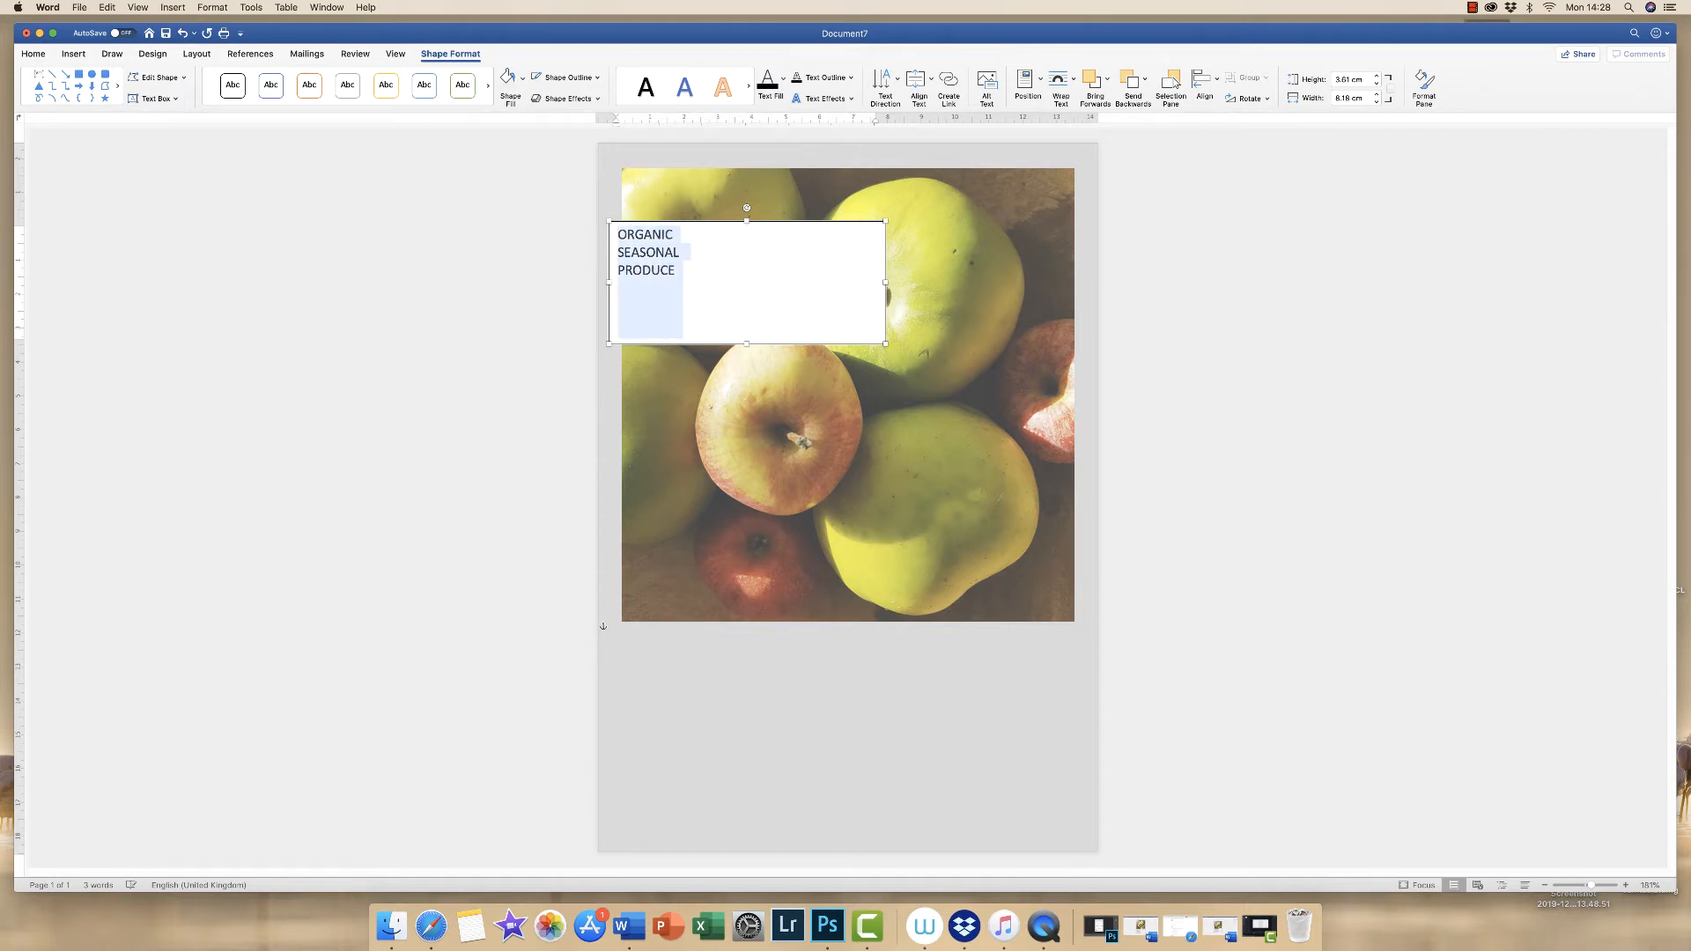
{"action": "left_click", "coordinate": [34, 53]}
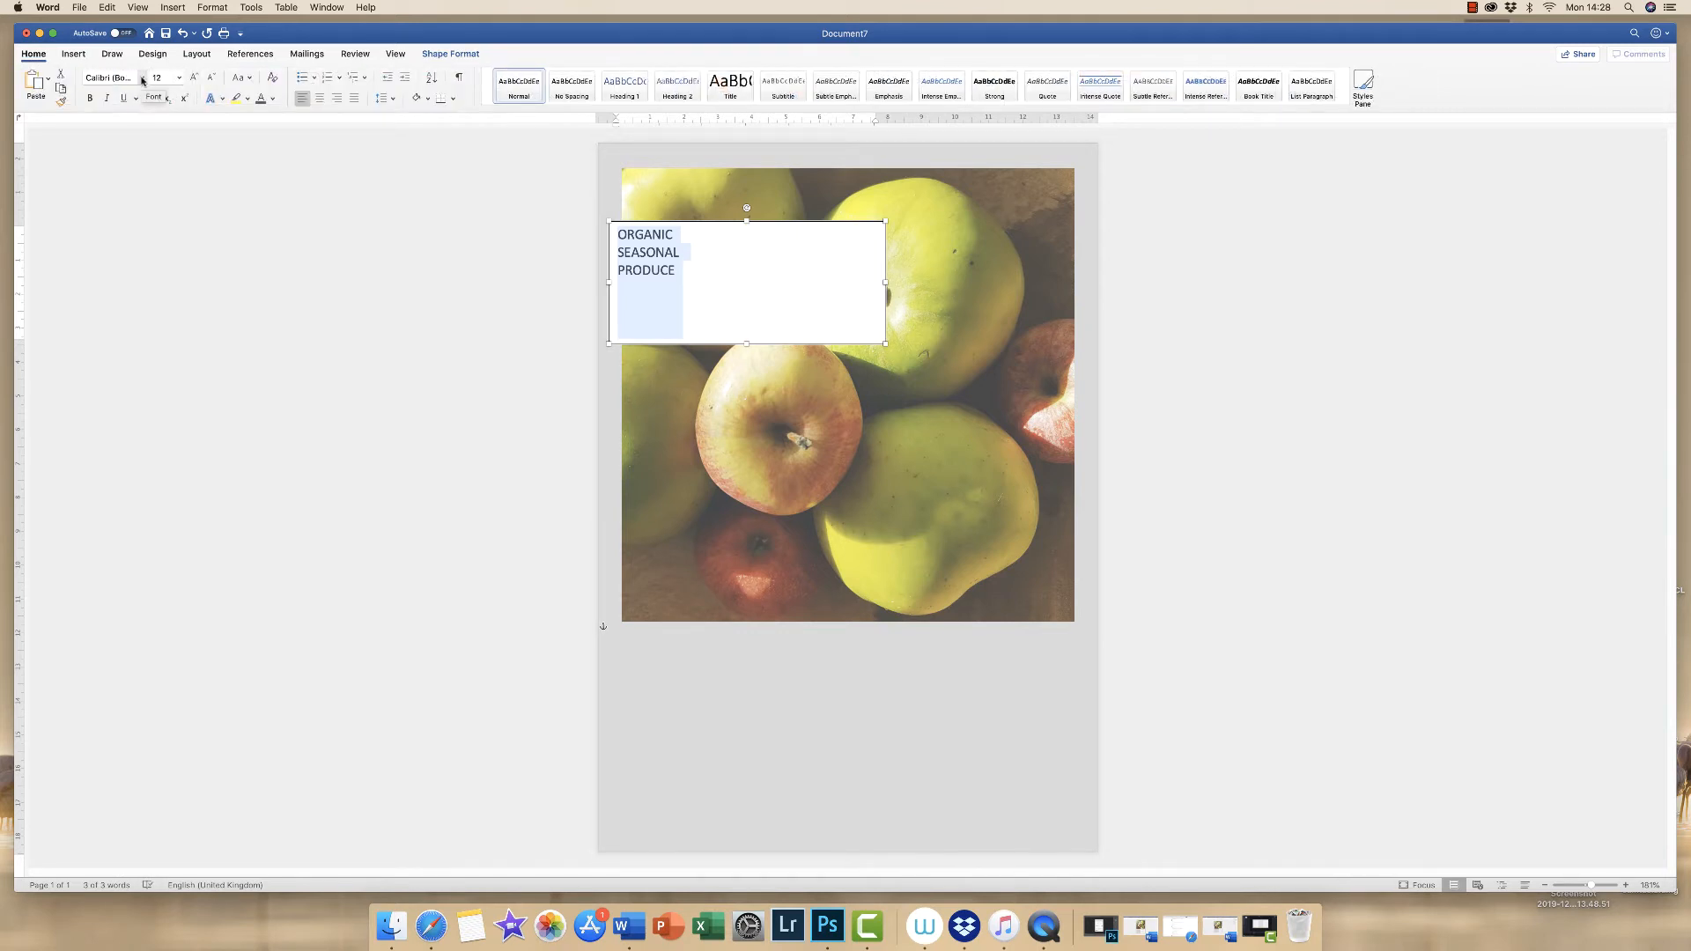
{"action": "left_click", "coordinate": [178, 77]}
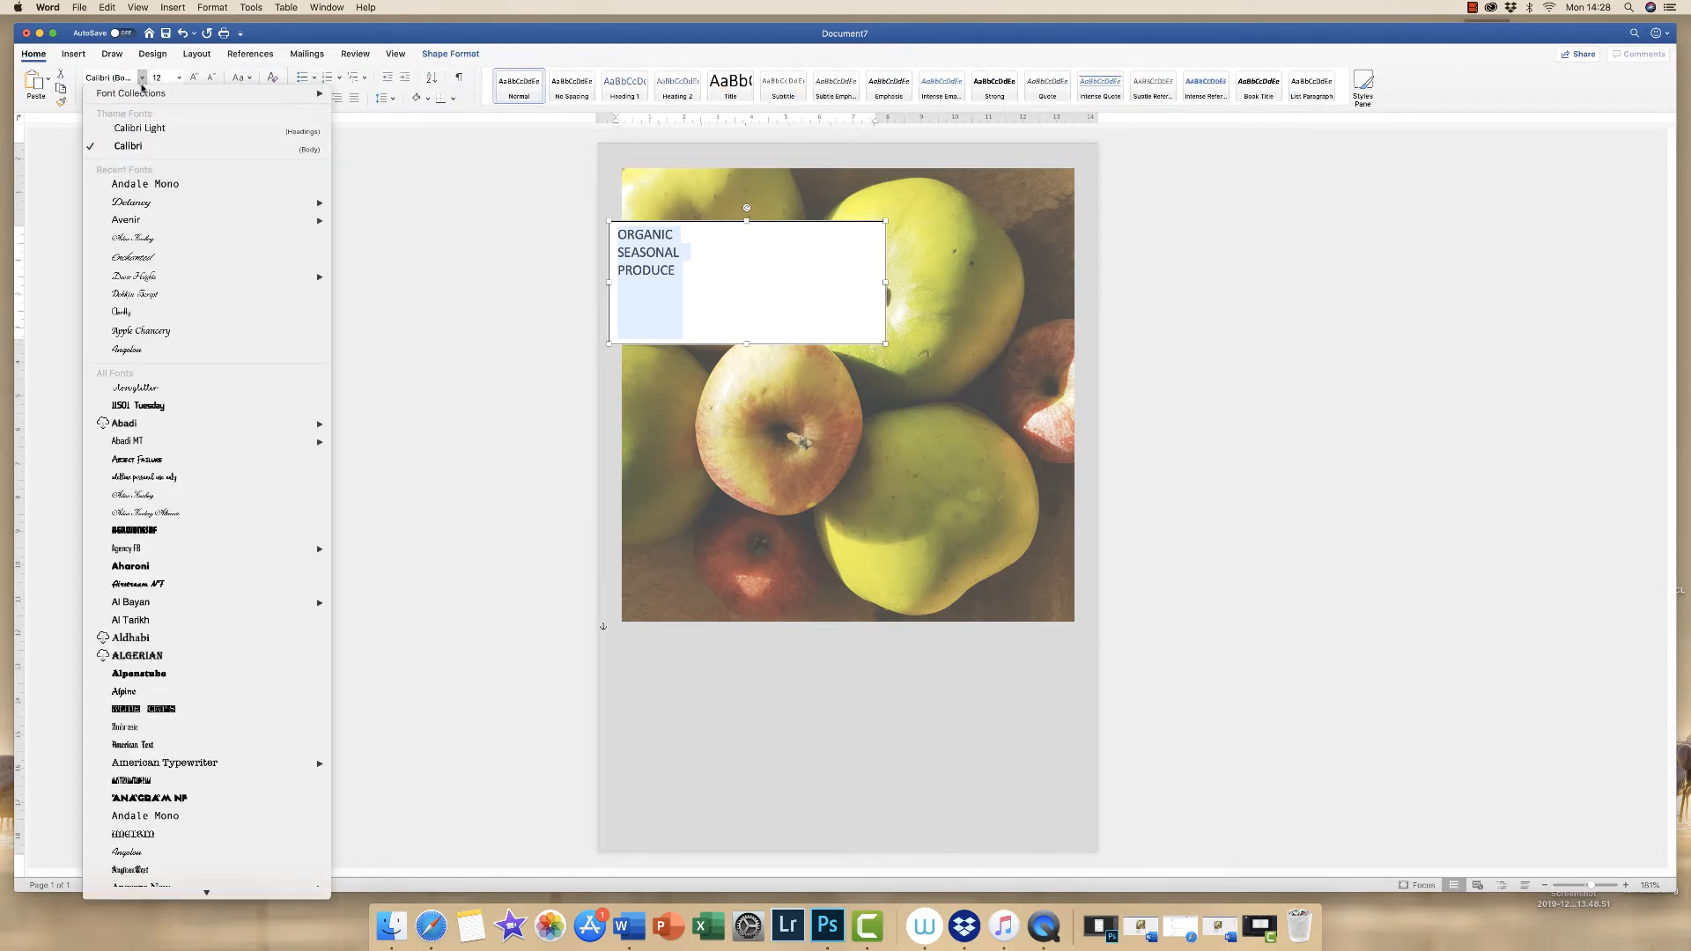
{"action": "mouse_move", "coordinate": [145, 184]}
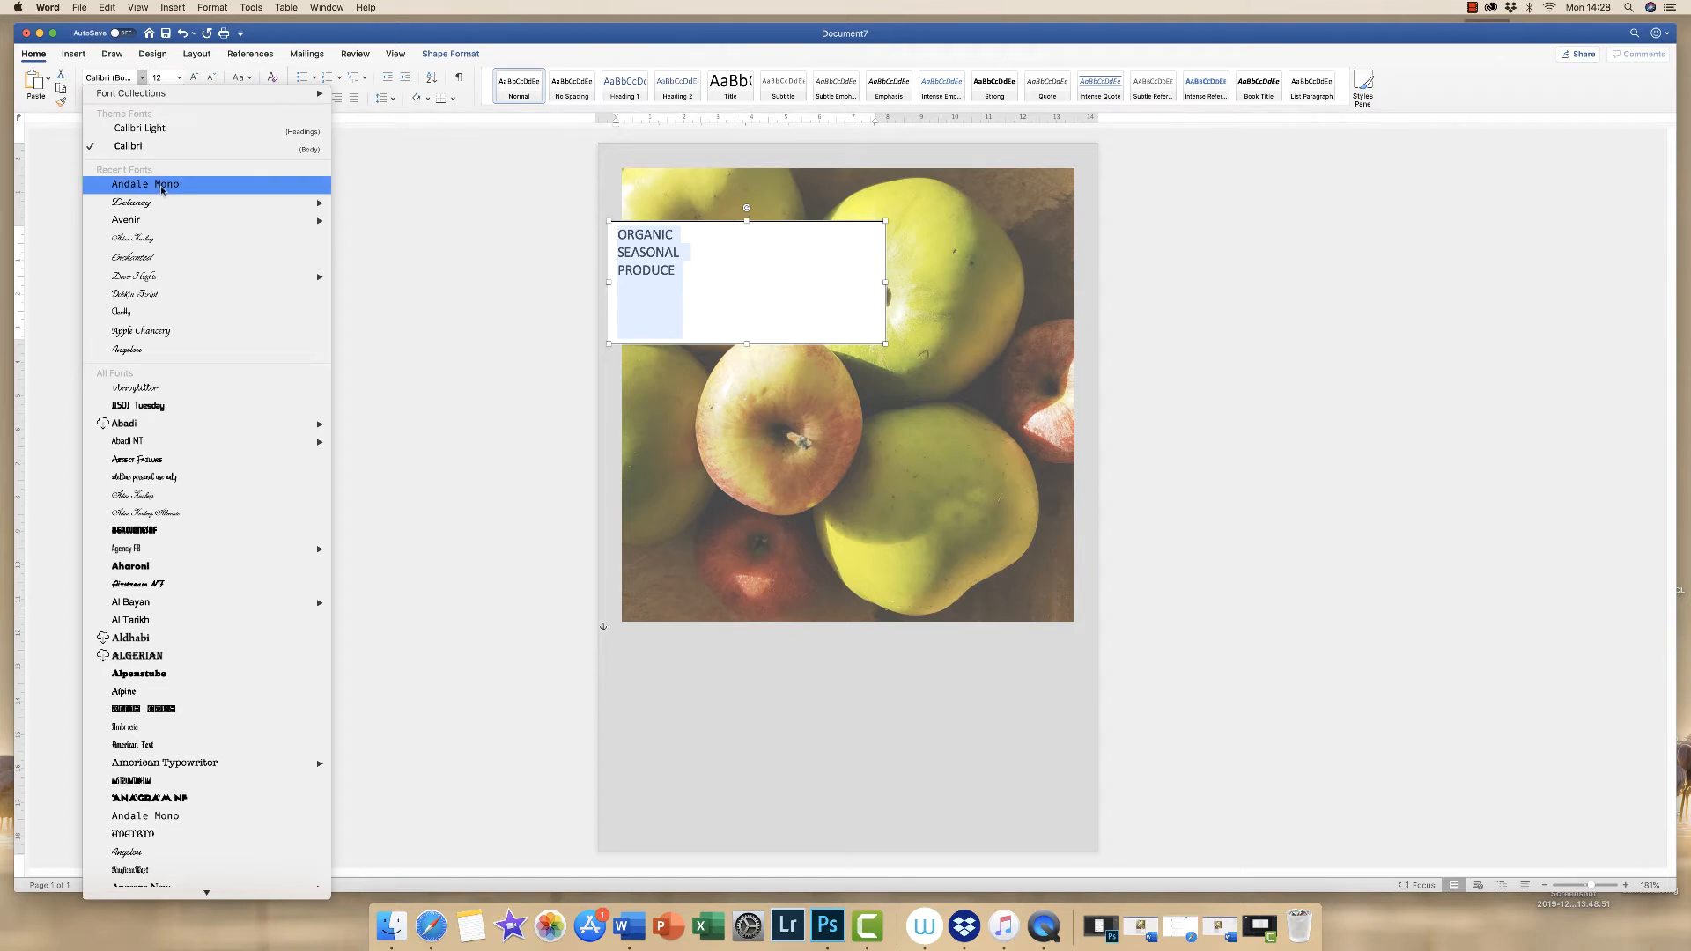
{"action": "left_click", "coordinate": [145, 183]}
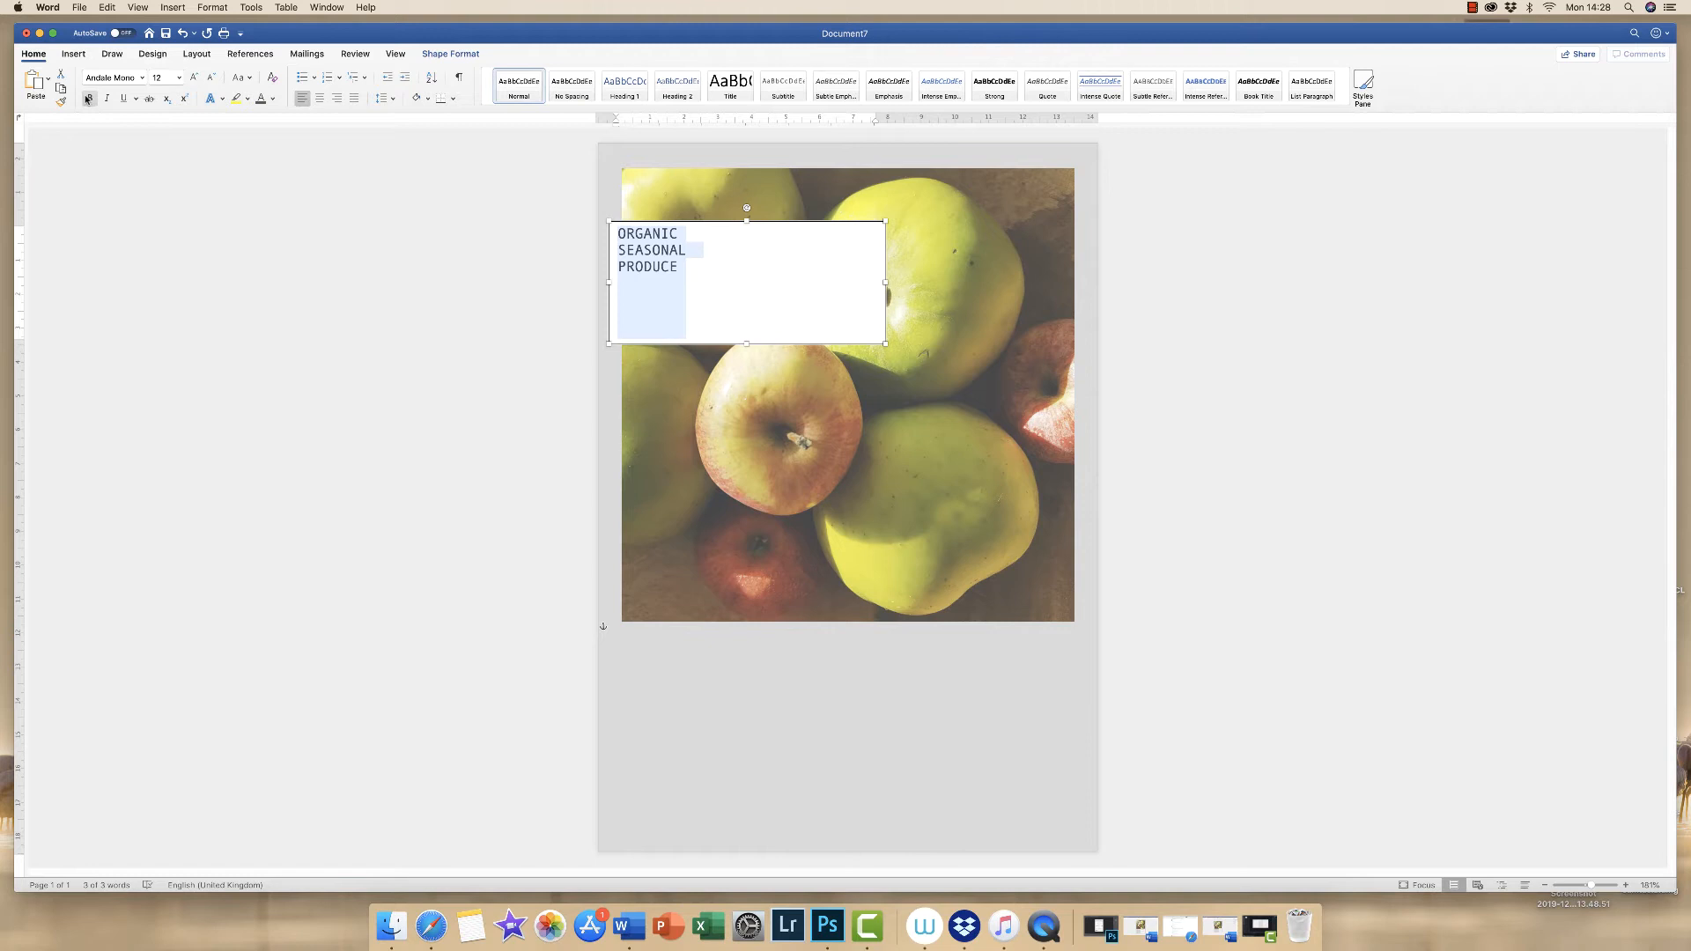
{"action": "left_click", "coordinate": [91, 98]}
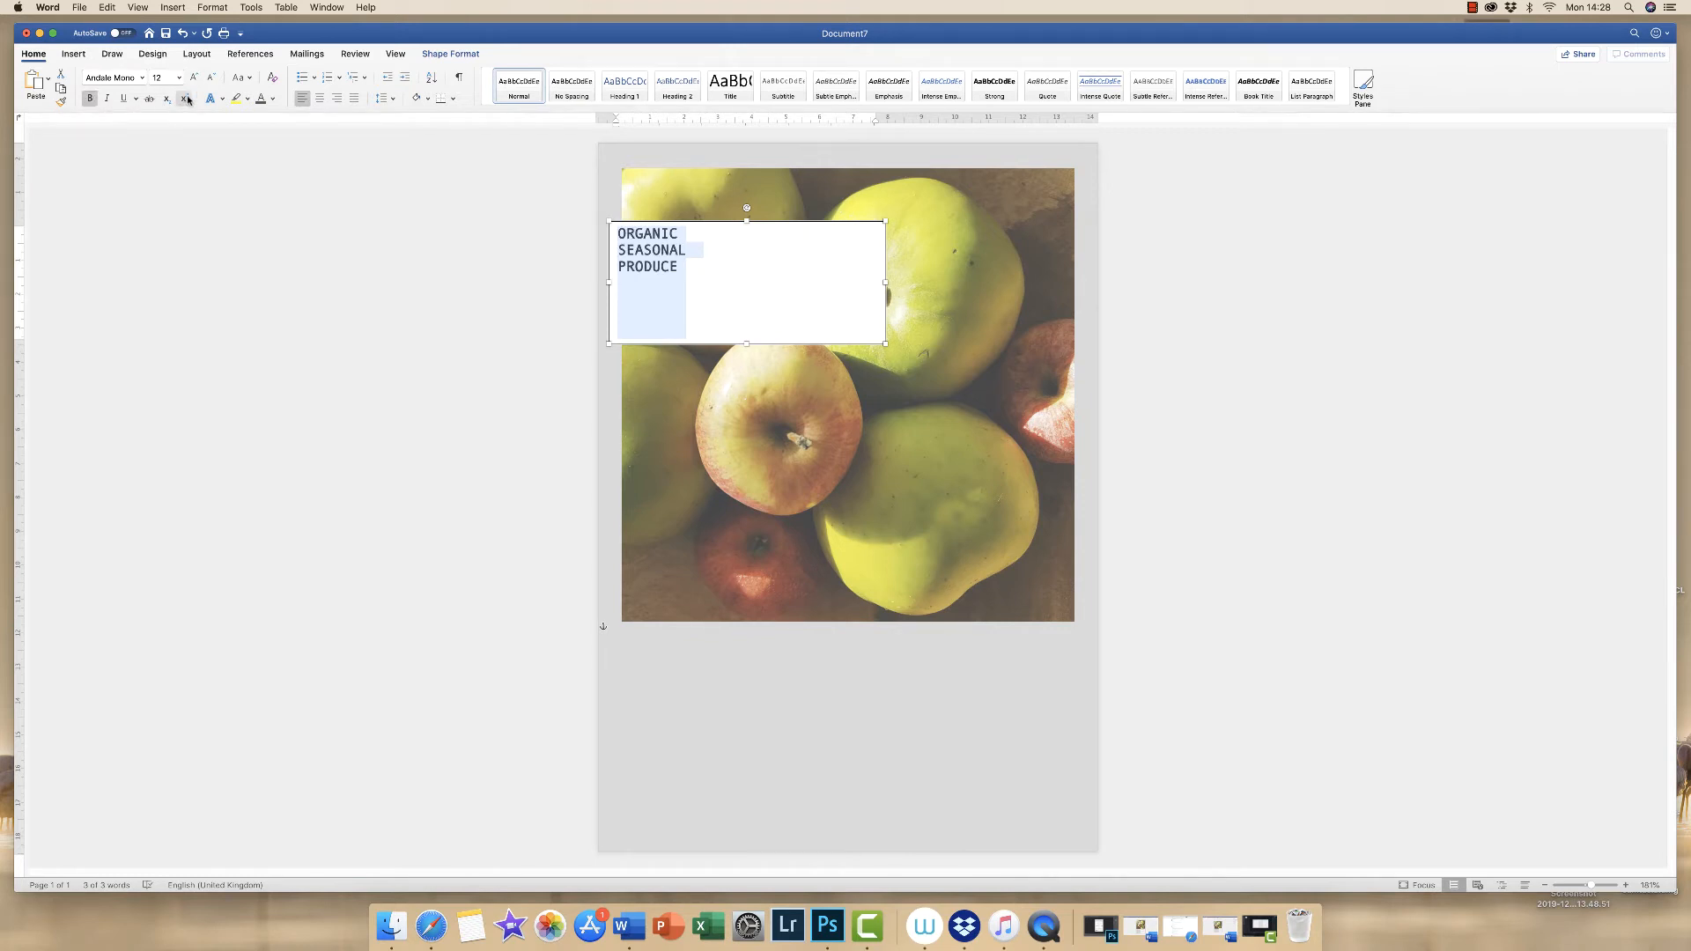
{"action": "mouse_move", "coordinate": [193, 78]}
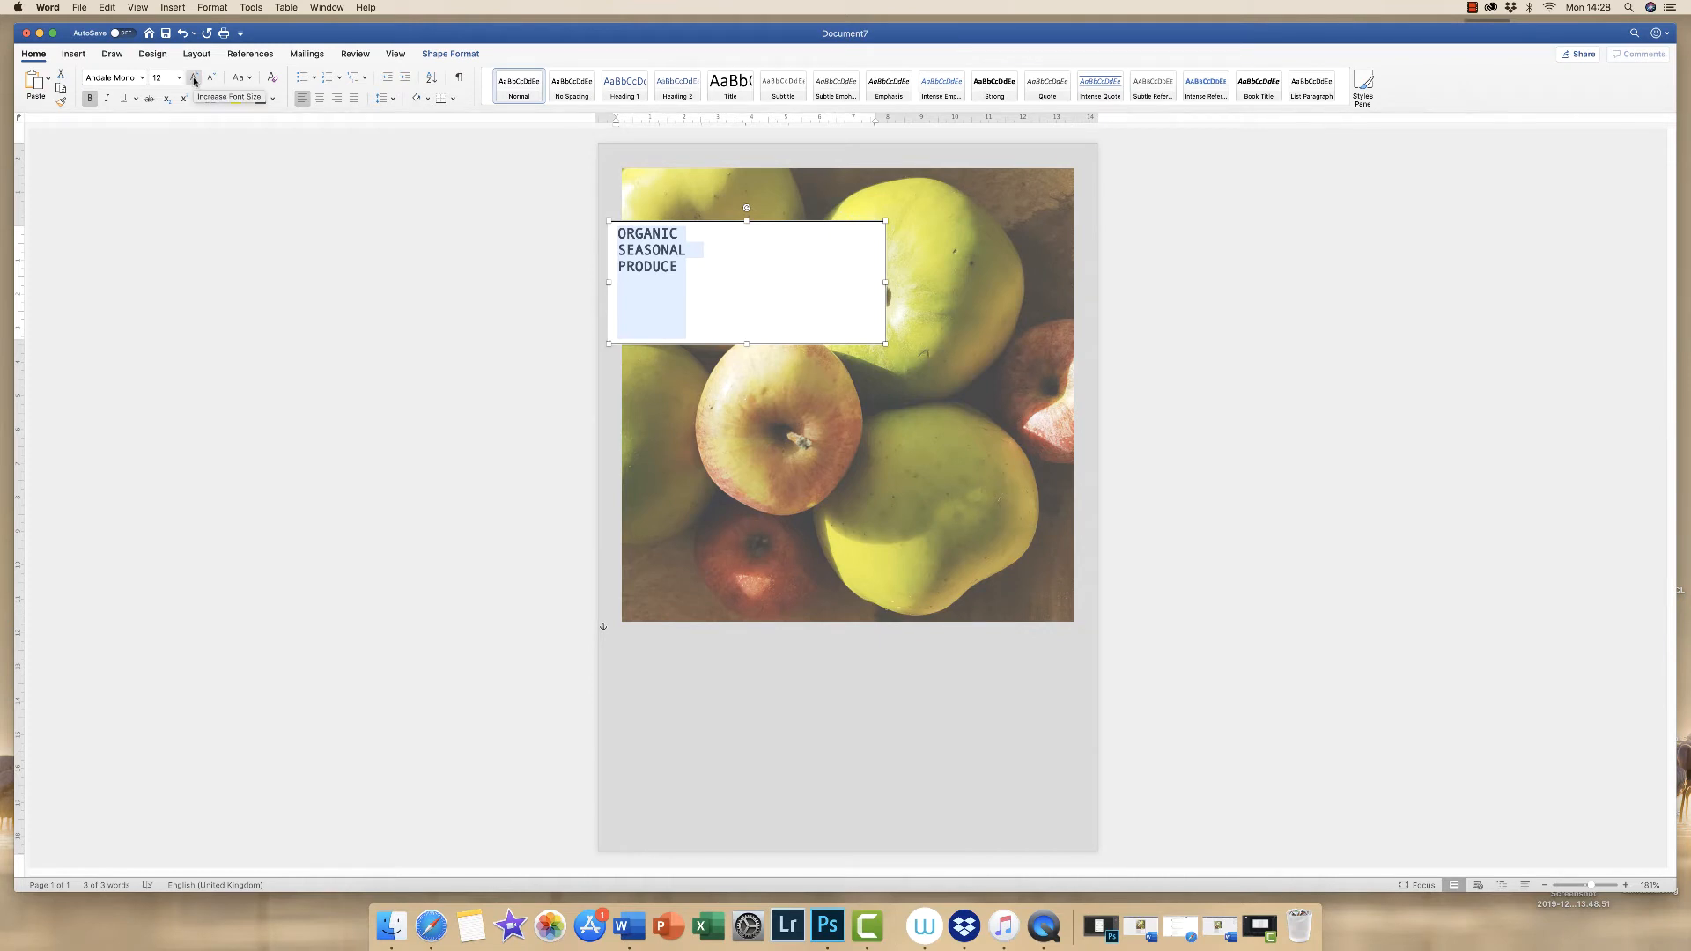
{"action": "left_click", "coordinate": [194, 77]}
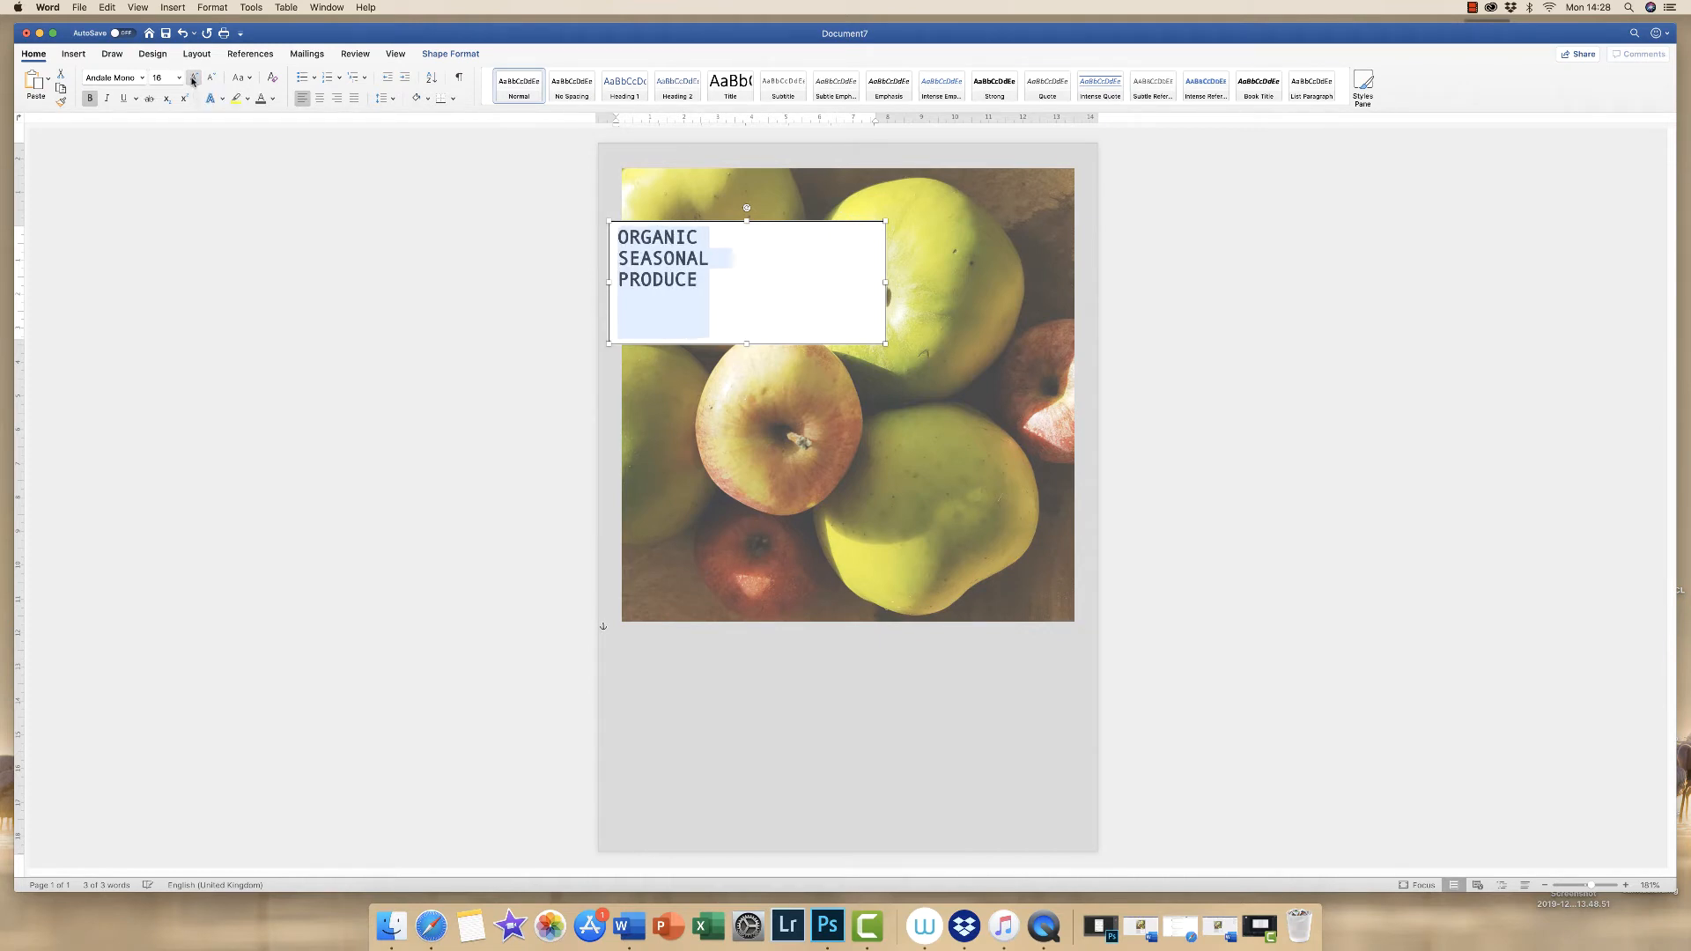
{"action": "left_click", "coordinate": [210, 77]}
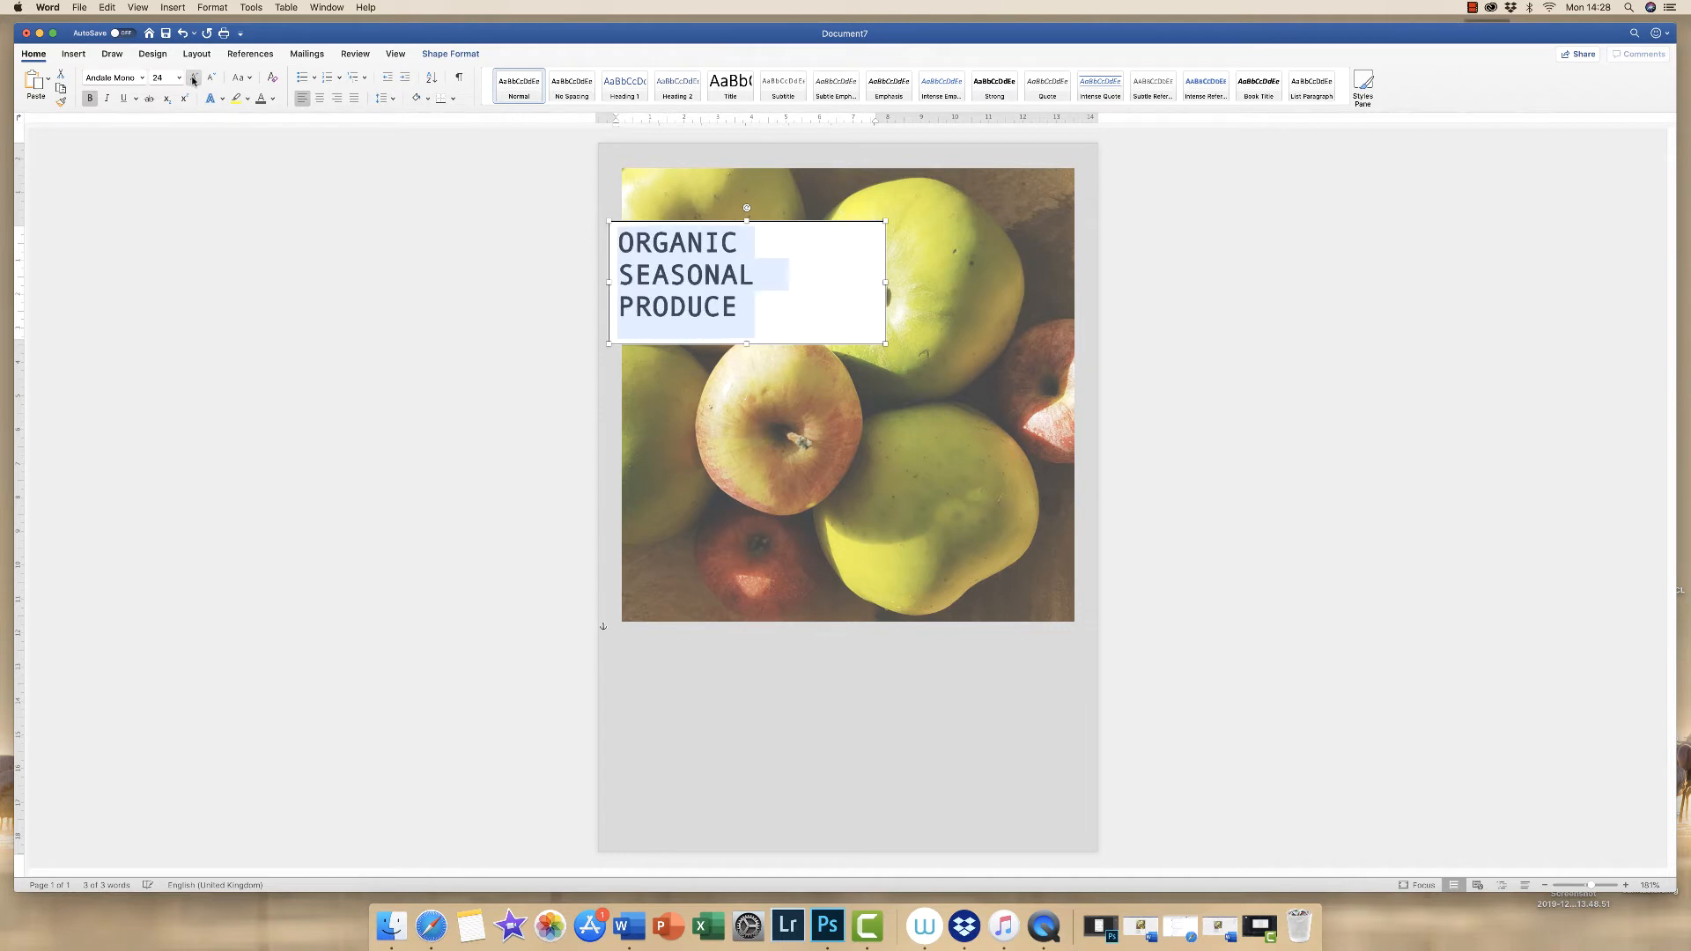
{"action": "left_click", "coordinate": [193, 77]}
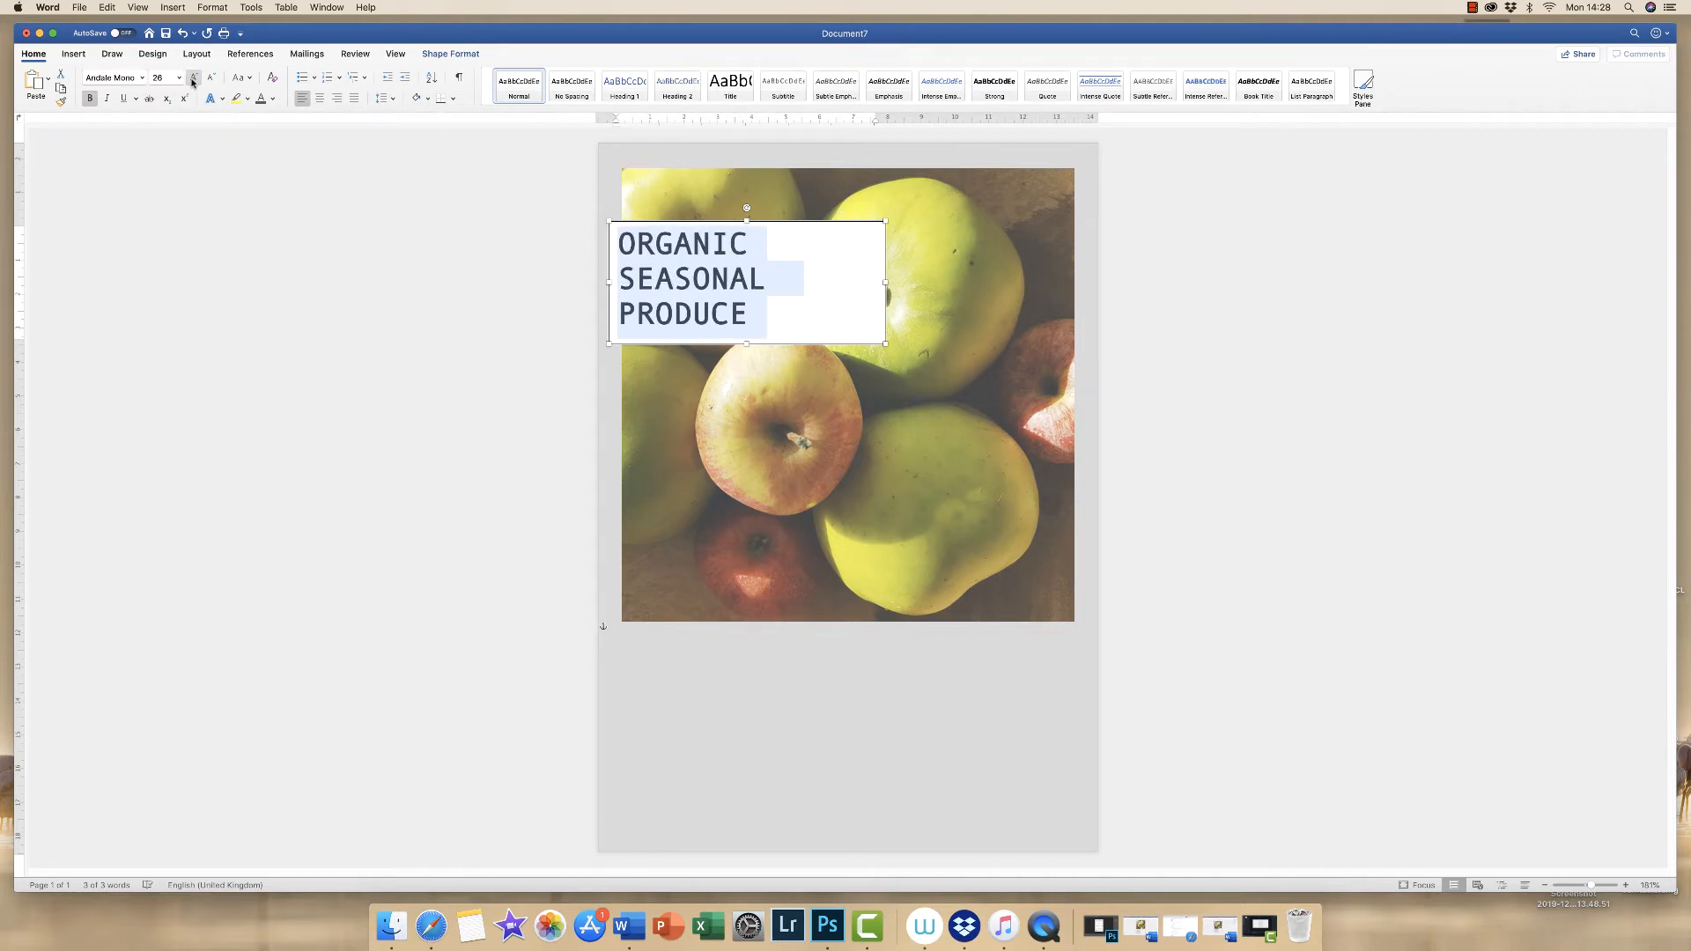
{"action": "left_click", "coordinate": [193, 77]}
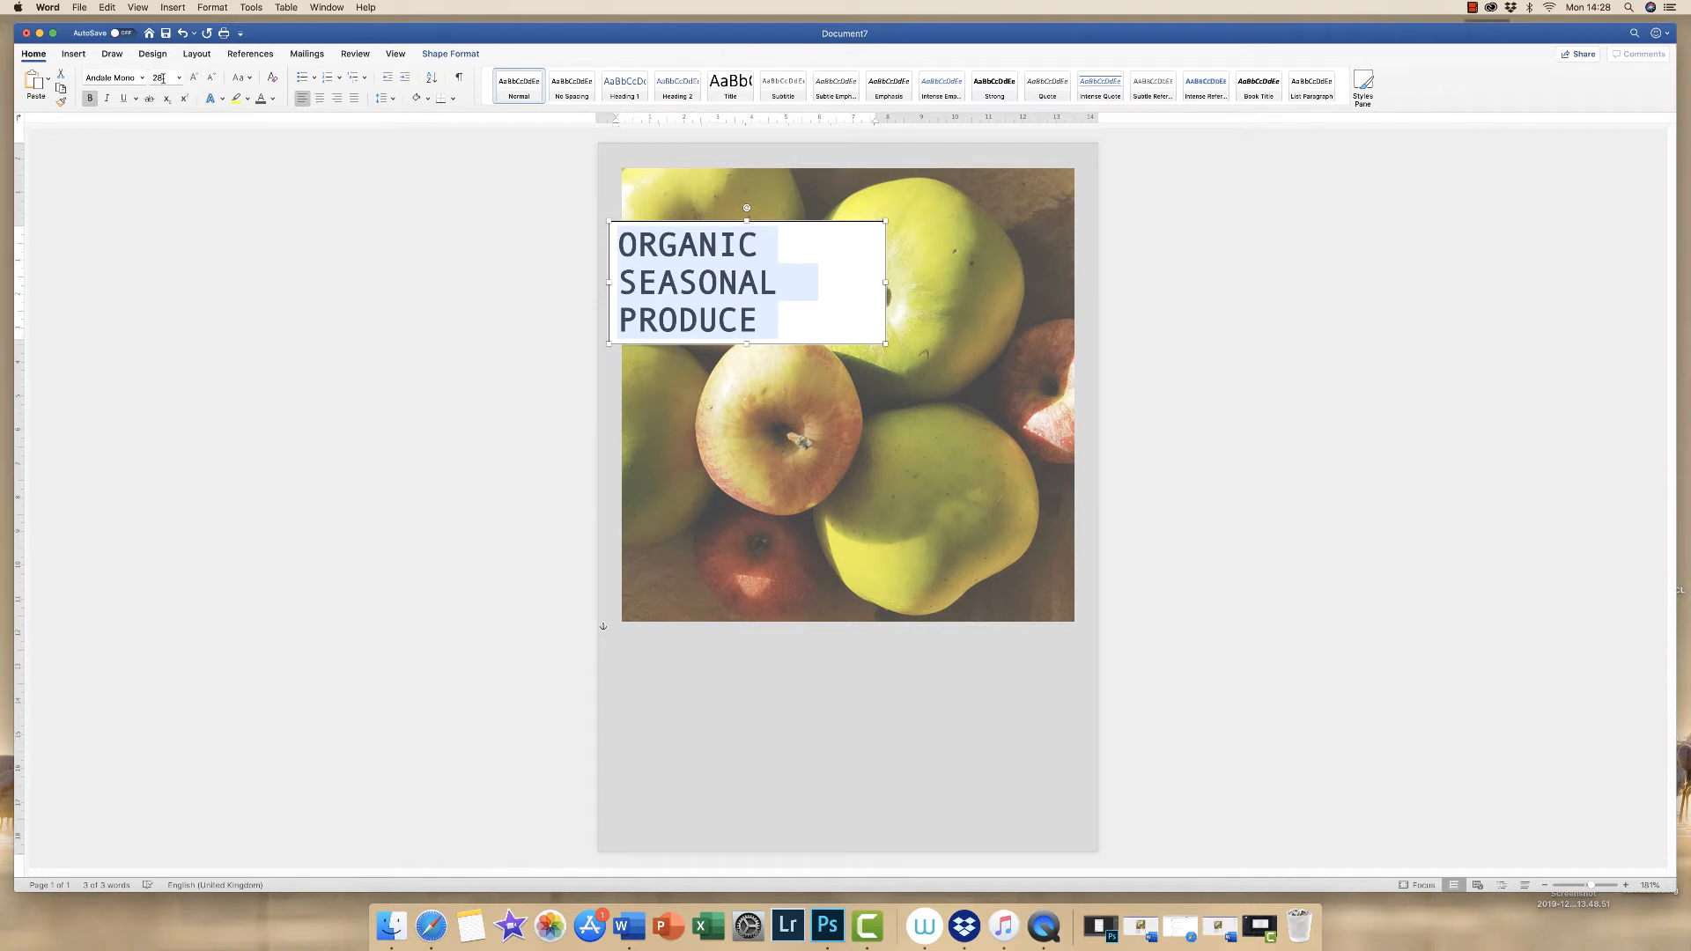
{"action": "left_click", "coordinate": [178, 77]}
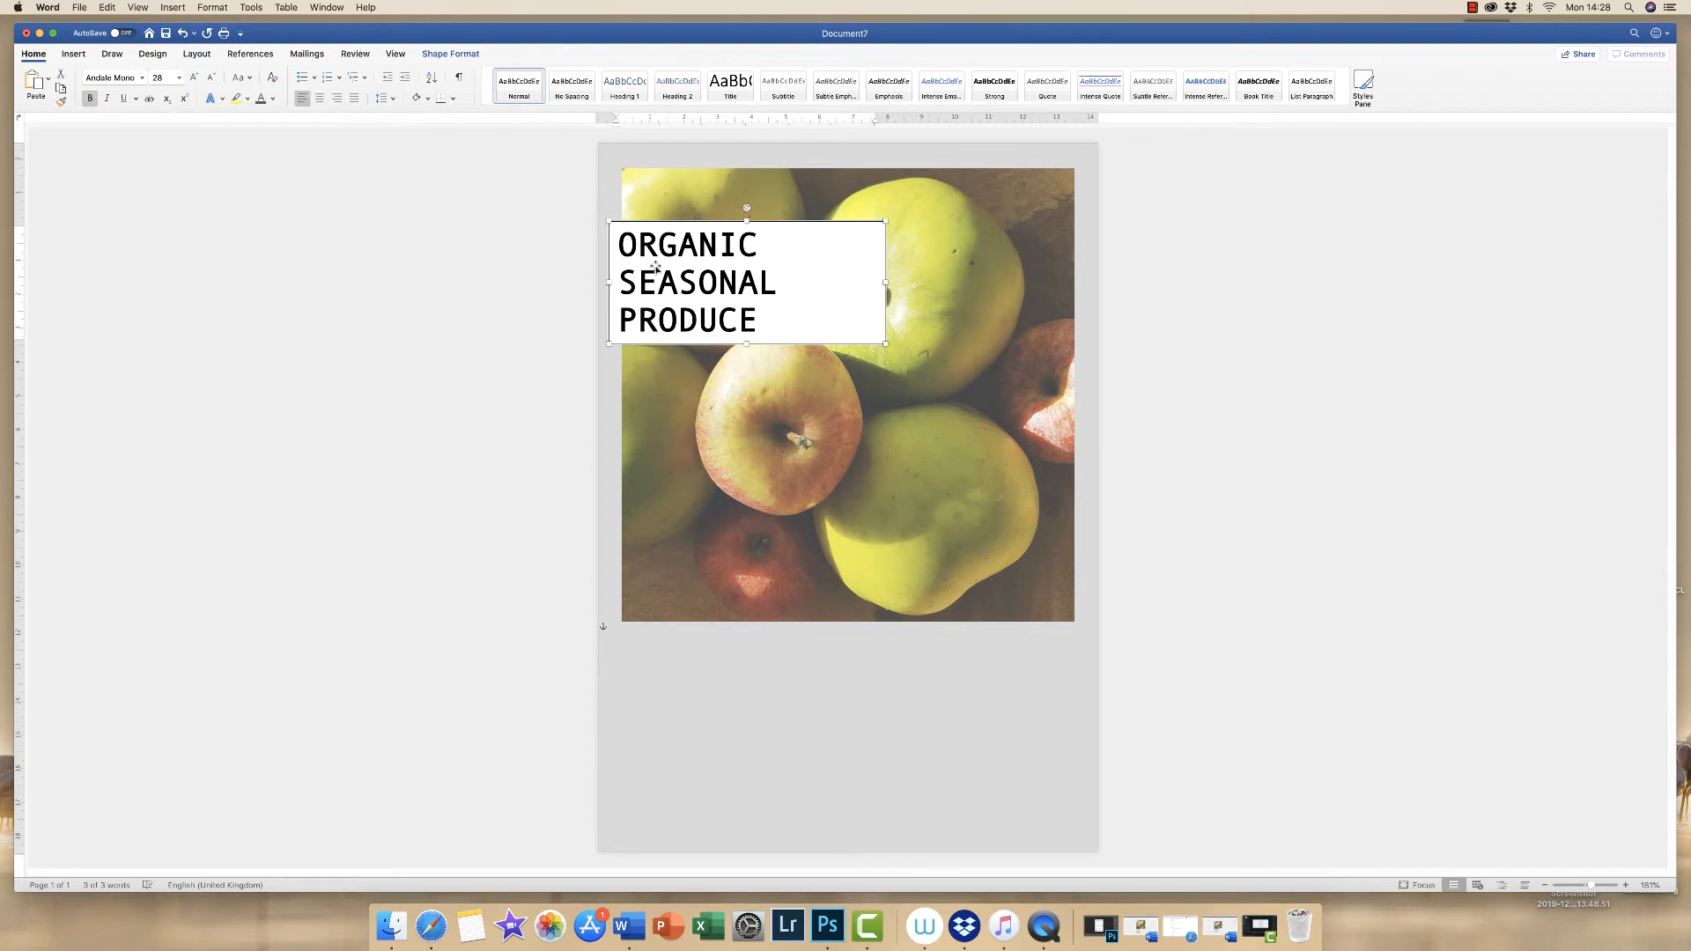
- Set the title text box's Shape Outline to No Outline
{"action": "left_click", "coordinate": [450, 52]}
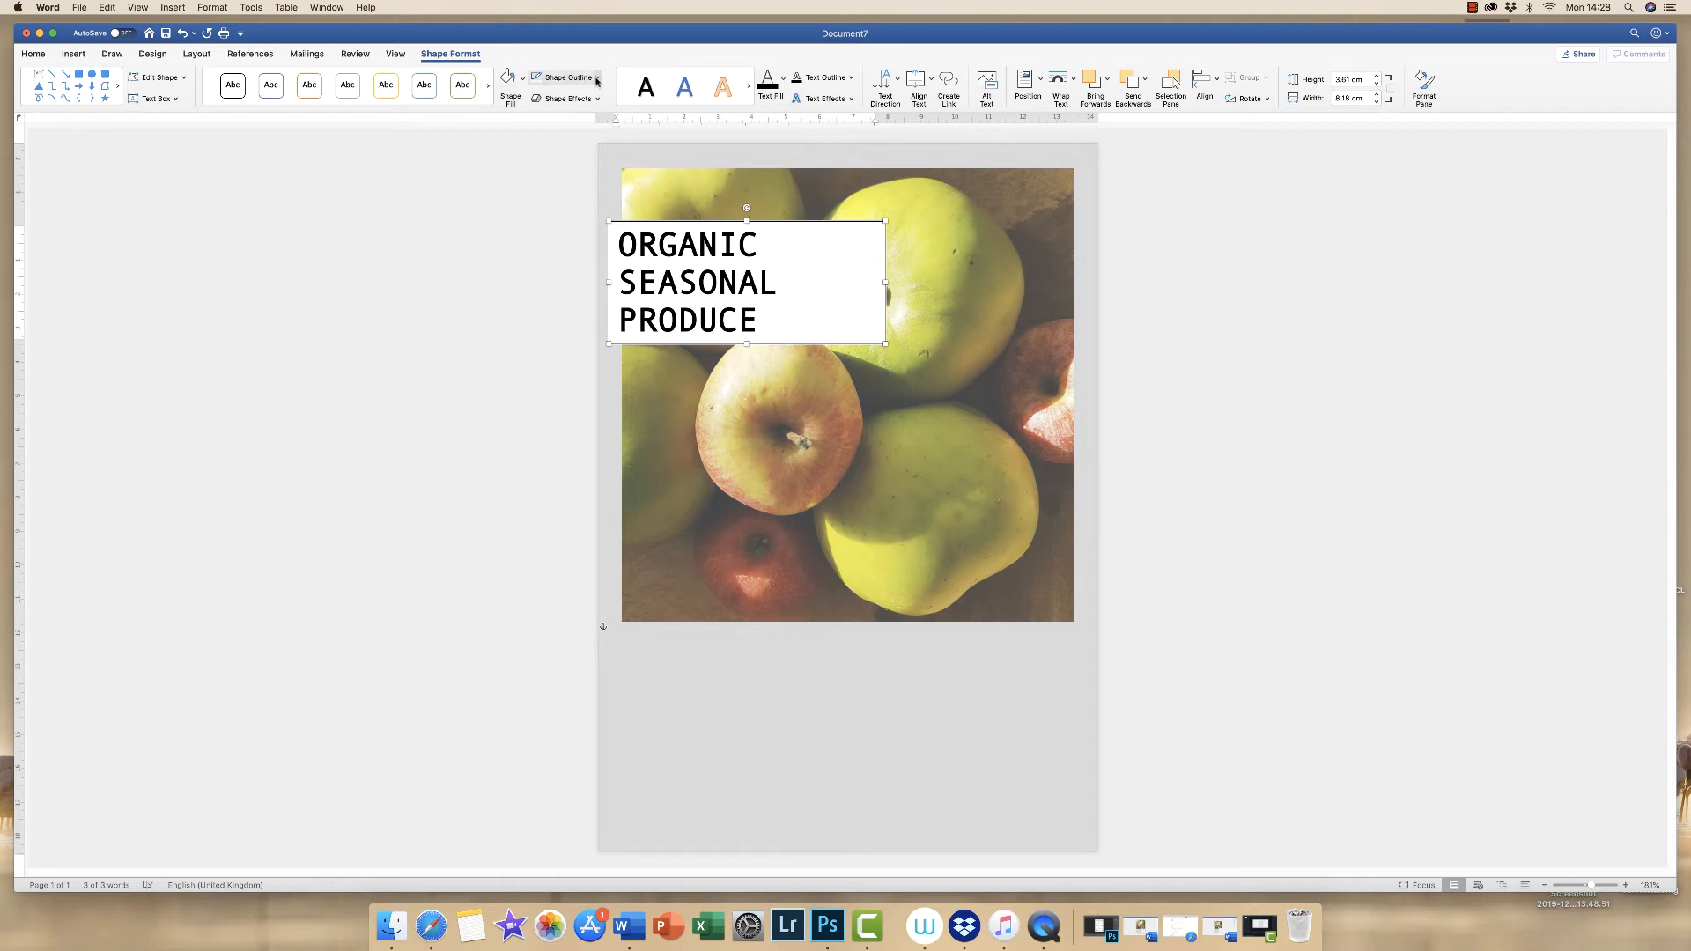
{"action": "left_click", "coordinate": [563, 77]}
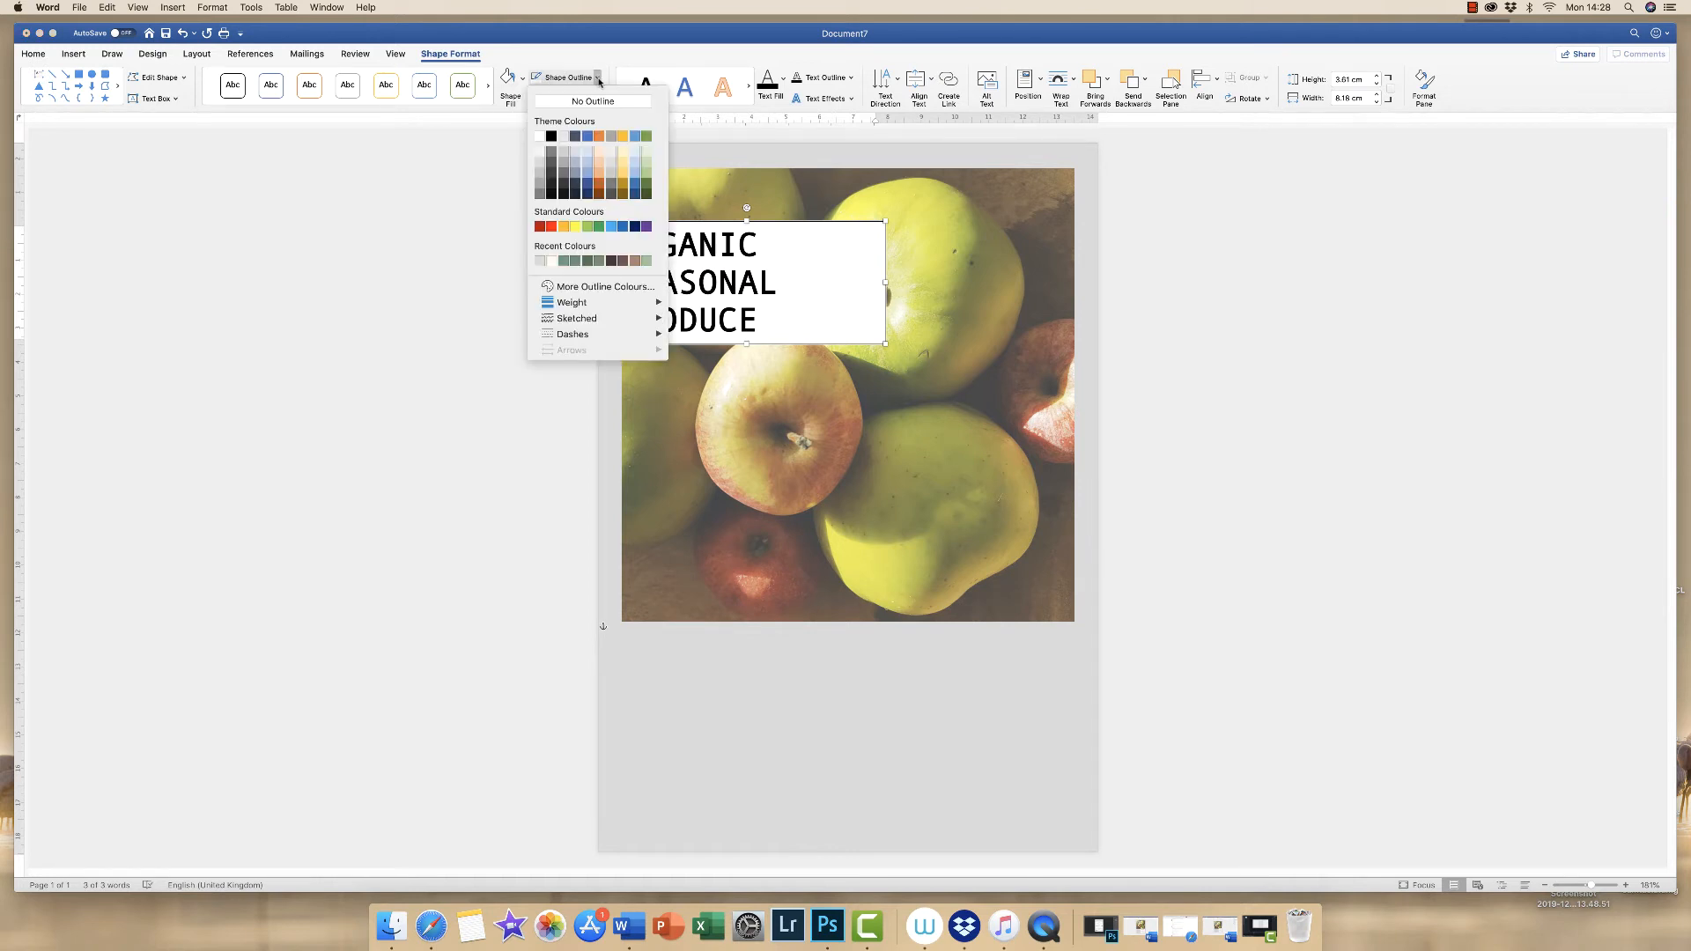
{"action": "mouse_move", "coordinate": [592, 100]}
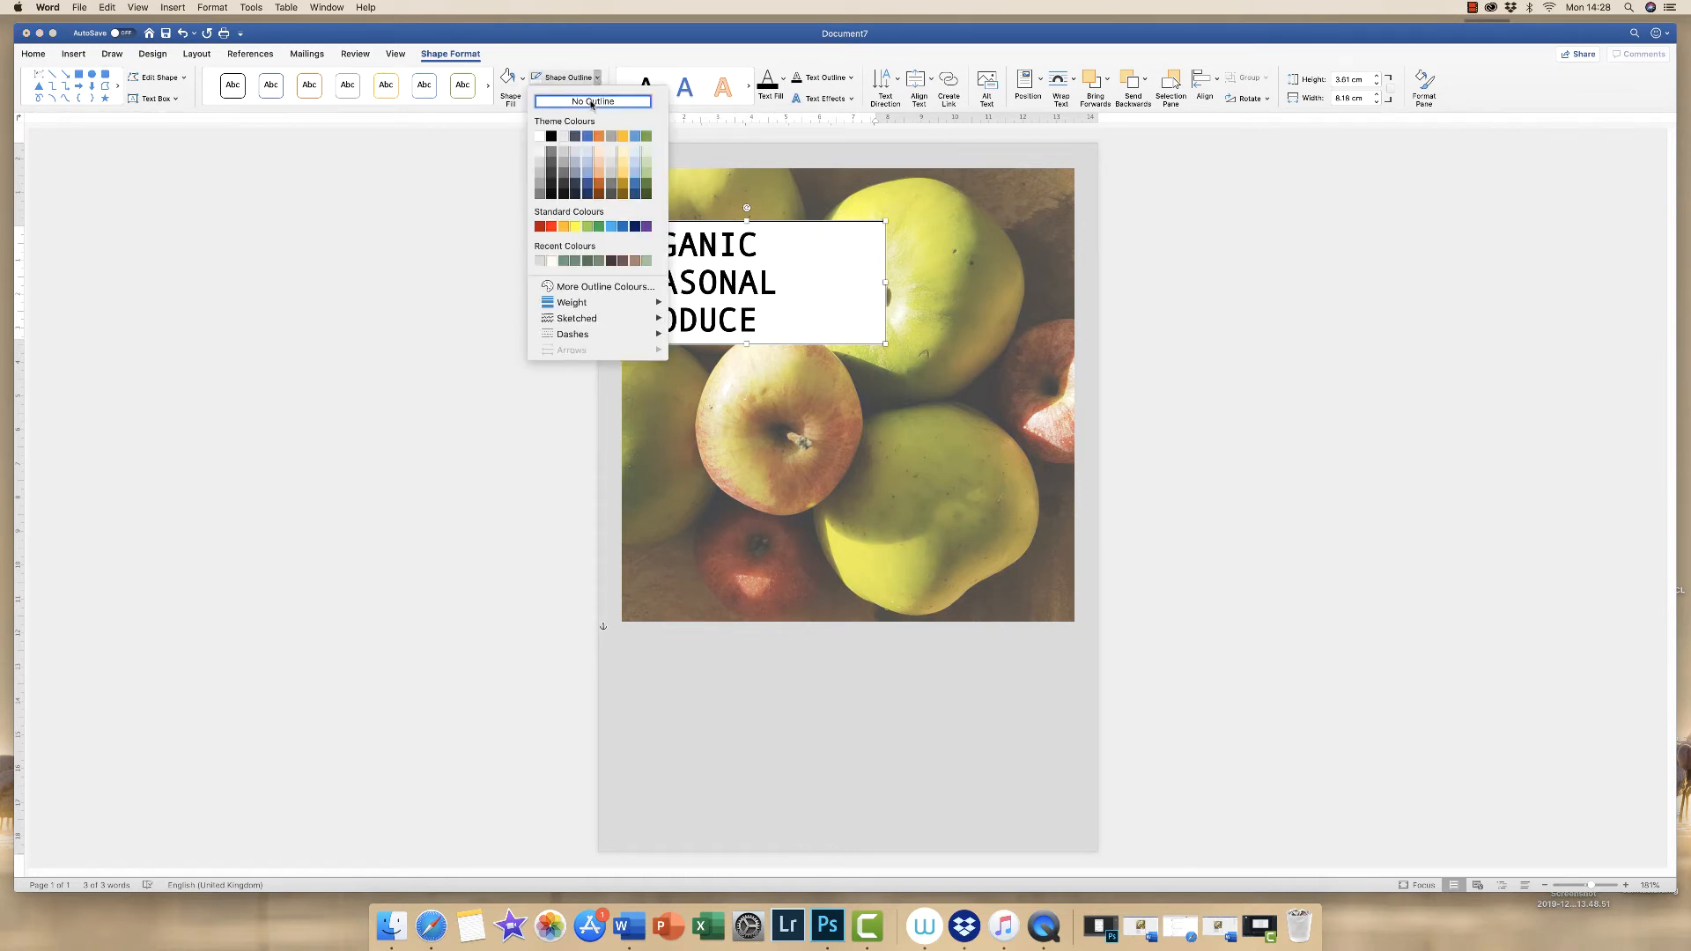
{"action": "left_click", "coordinate": [591, 101]}
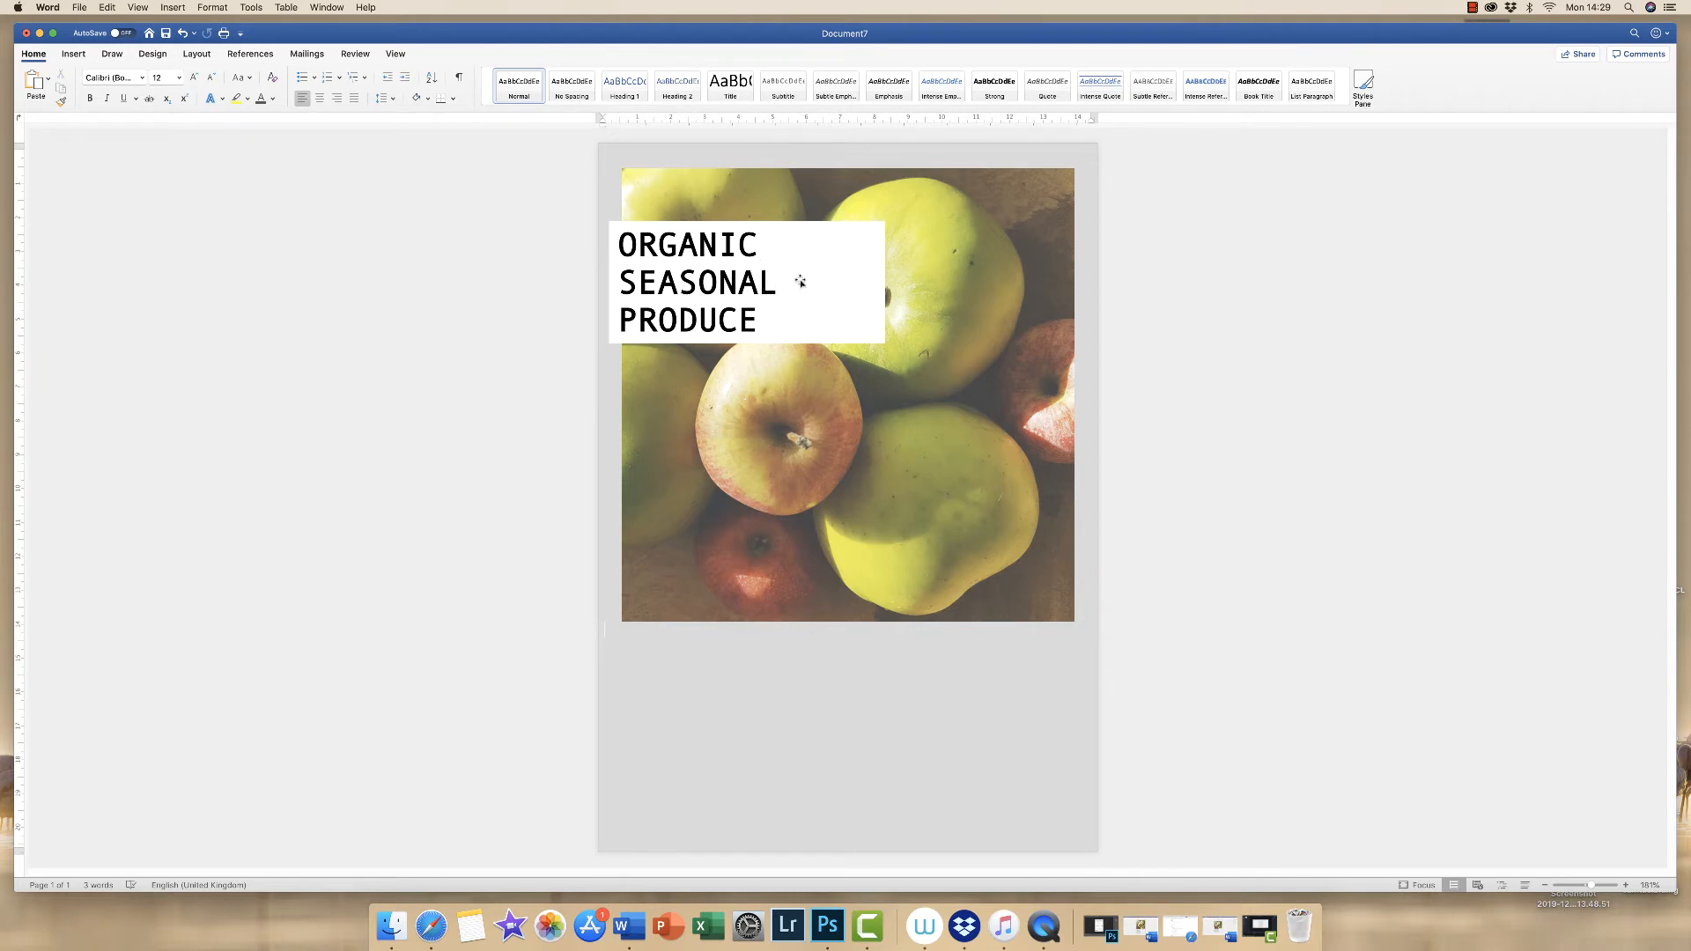
- Fill the ORGANIC SEASONAL PRODUCE title box with a light grey theme colour
{"action": "left_click", "coordinate": [744, 280]}
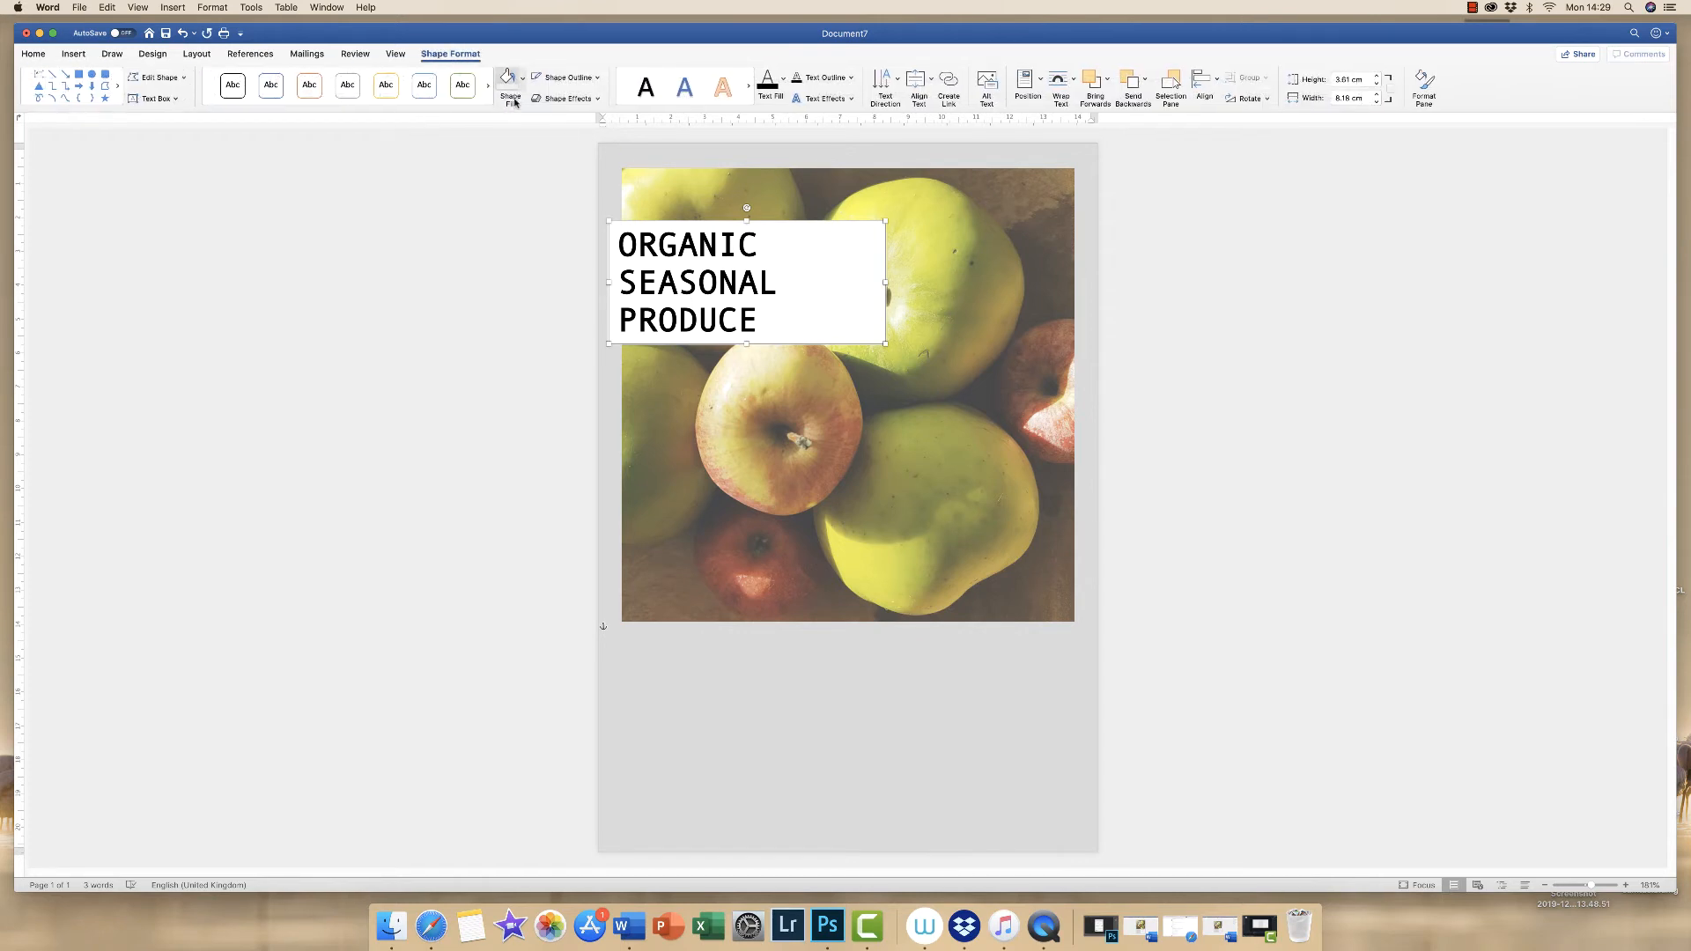
{"action": "left_click", "coordinate": [507, 81]}
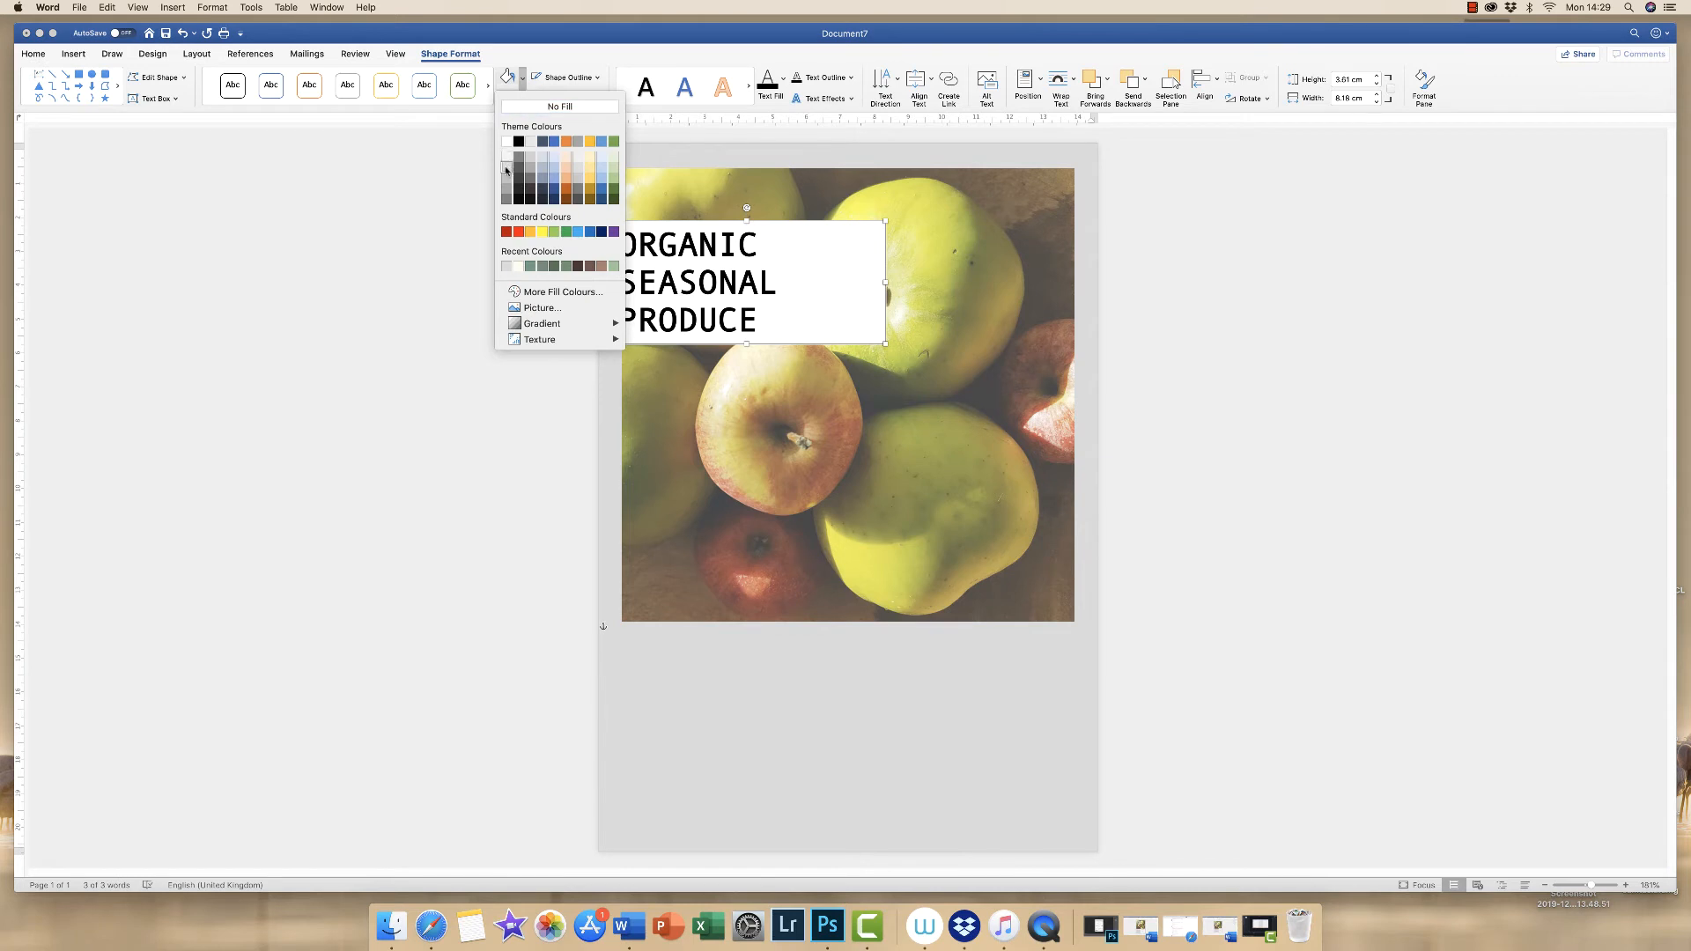
{"action": "left_click", "coordinate": [507, 170]}
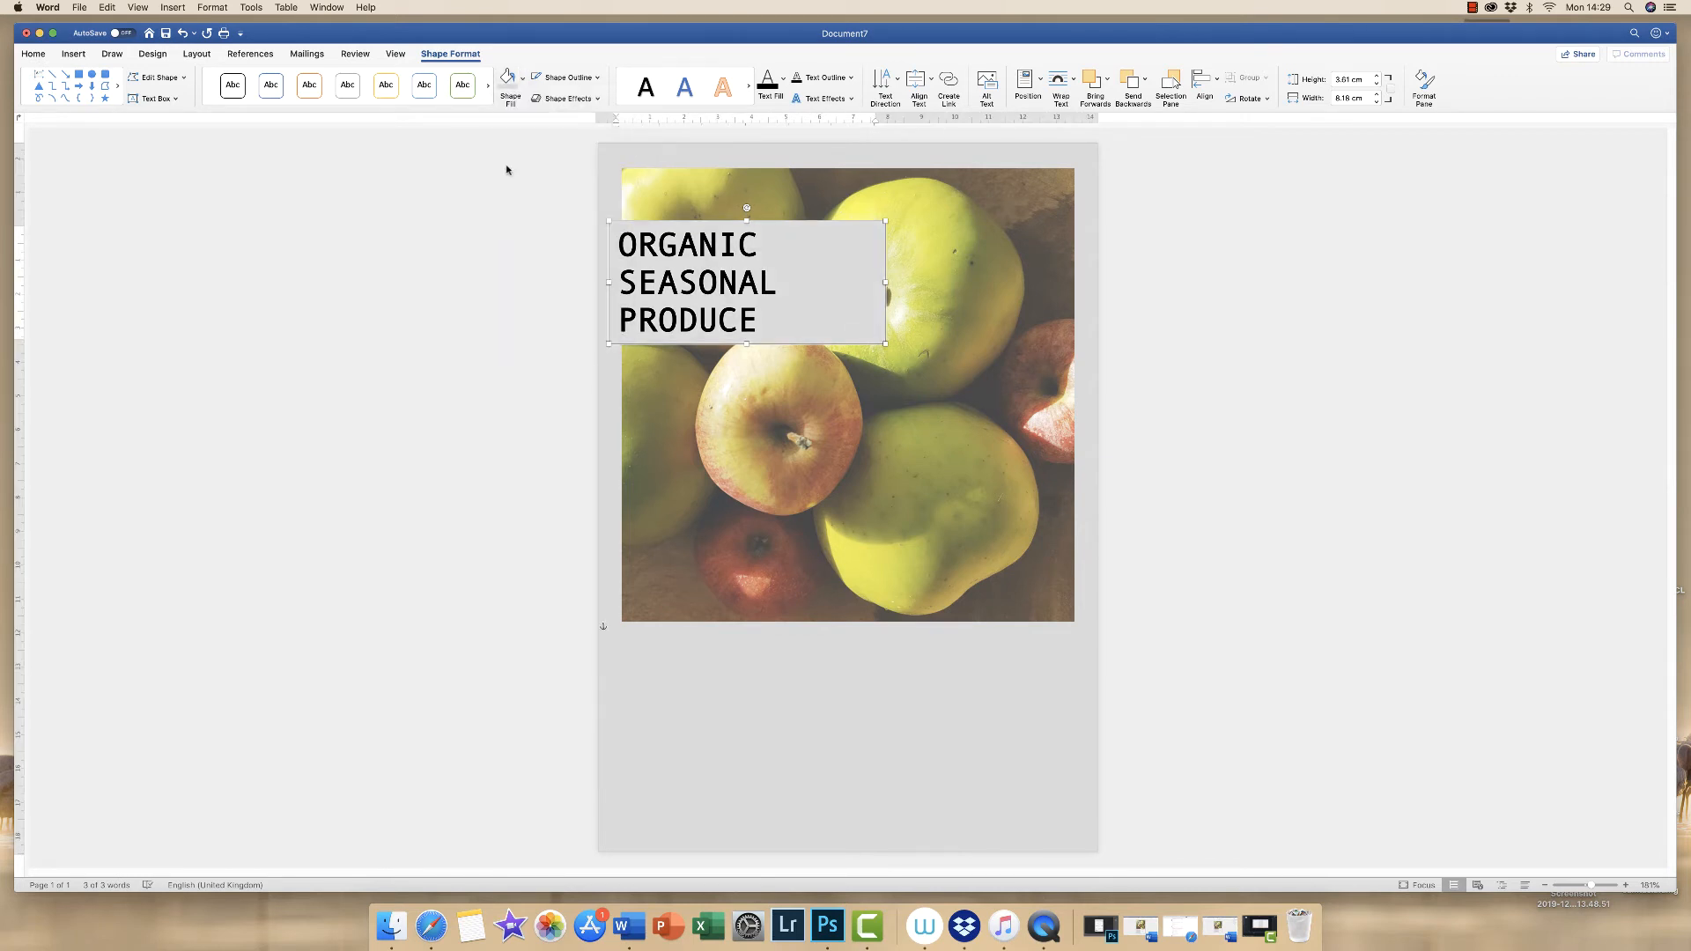
{"action": "left_click", "coordinate": [508, 78]}
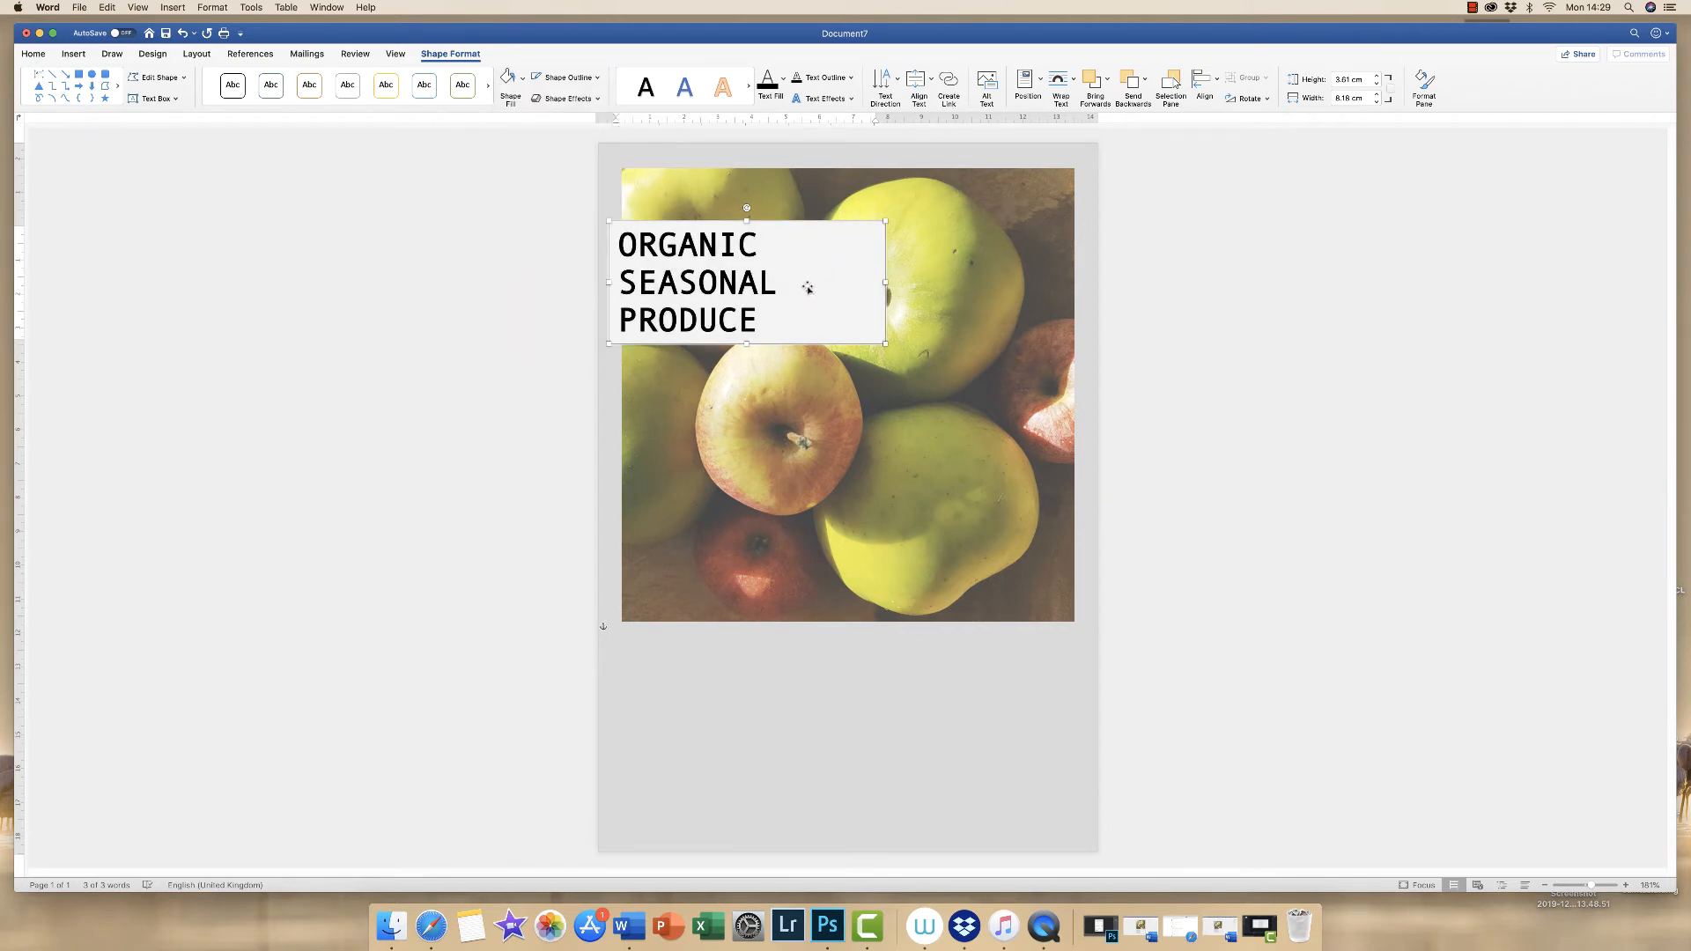
{"action": "mouse_move", "coordinate": [798, 264]}
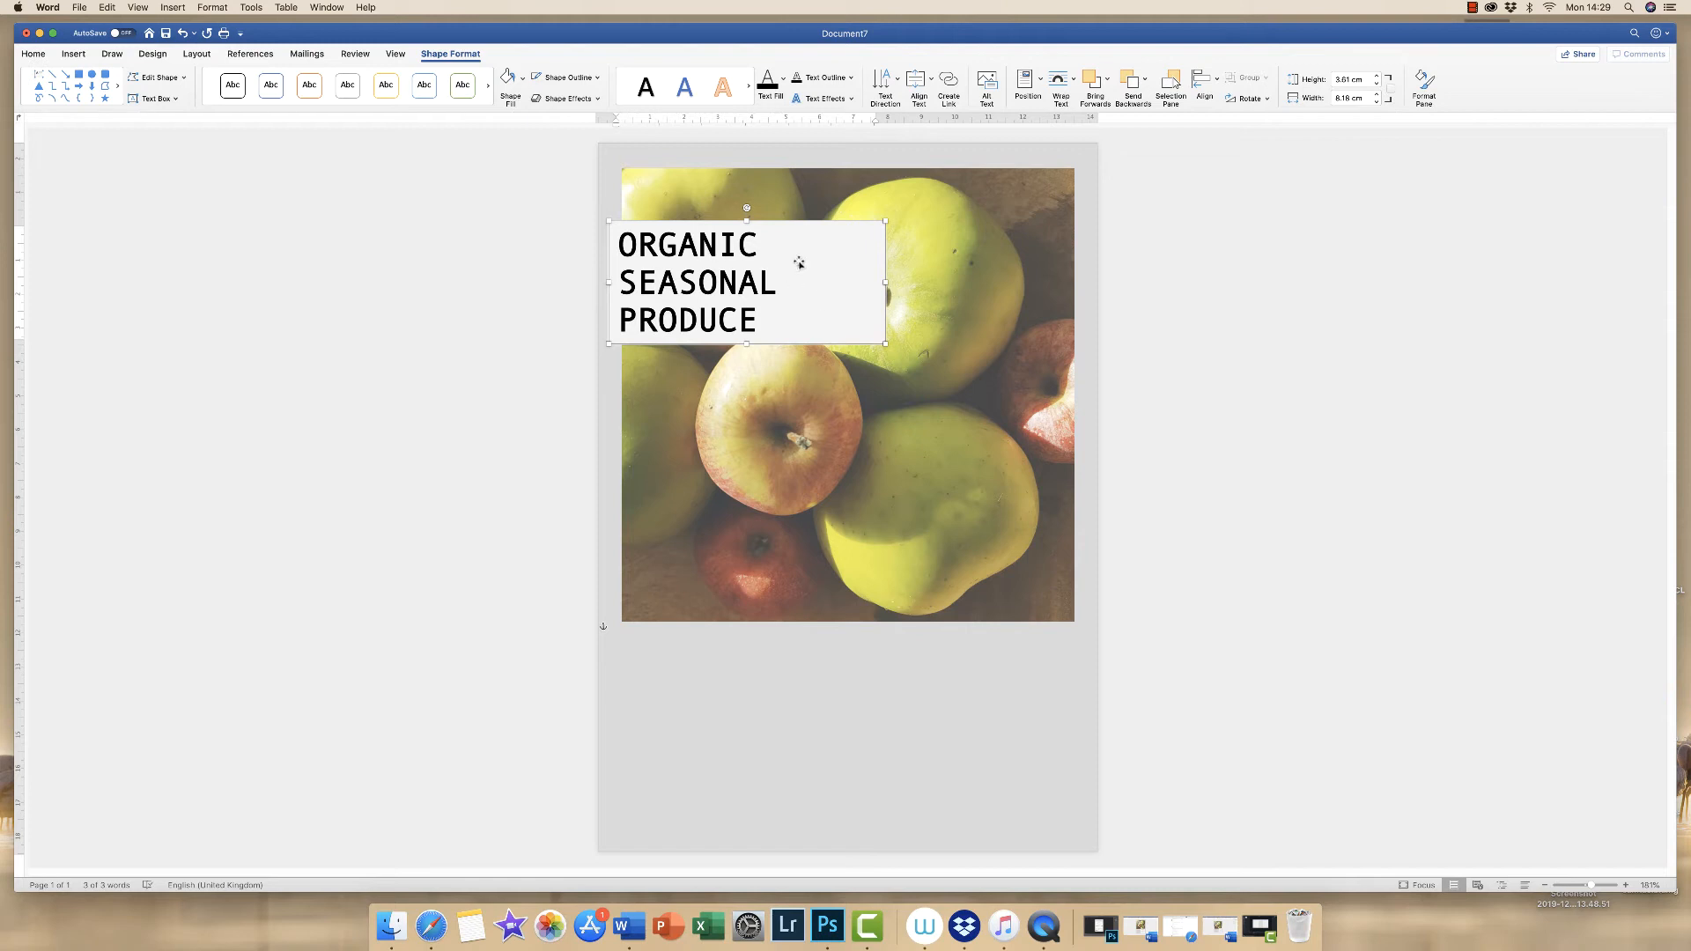
{"action": "mouse_move", "coordinate": [831, 282]}
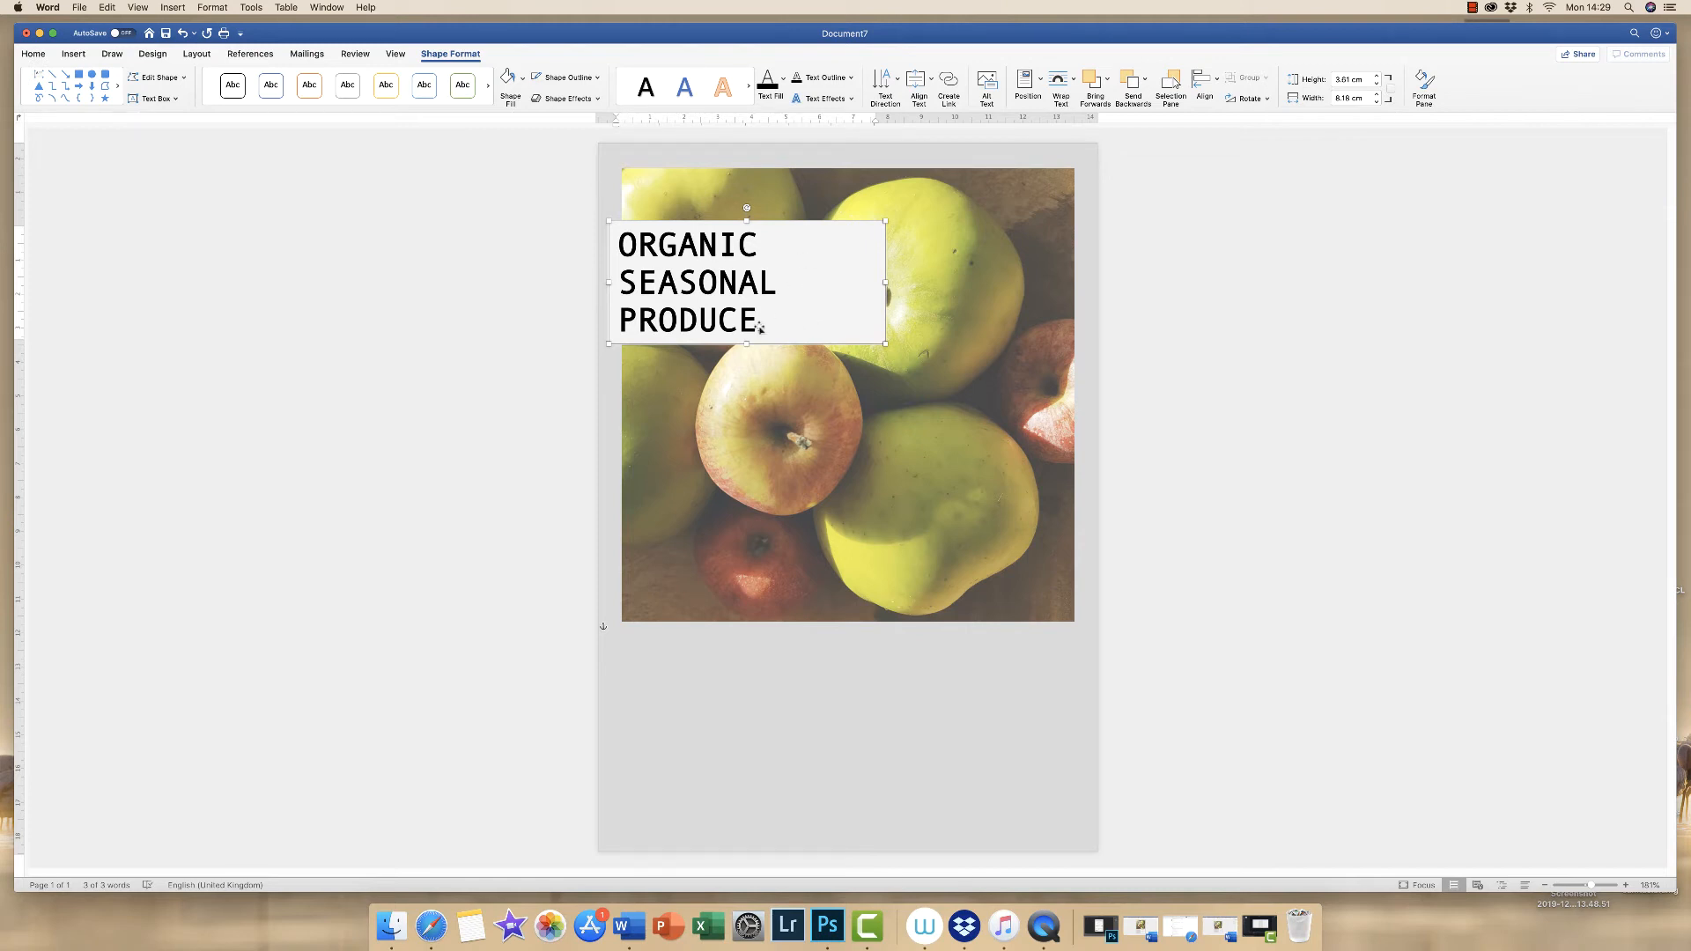
{"action": "mouse_move", "coordinate": [809, 289]}
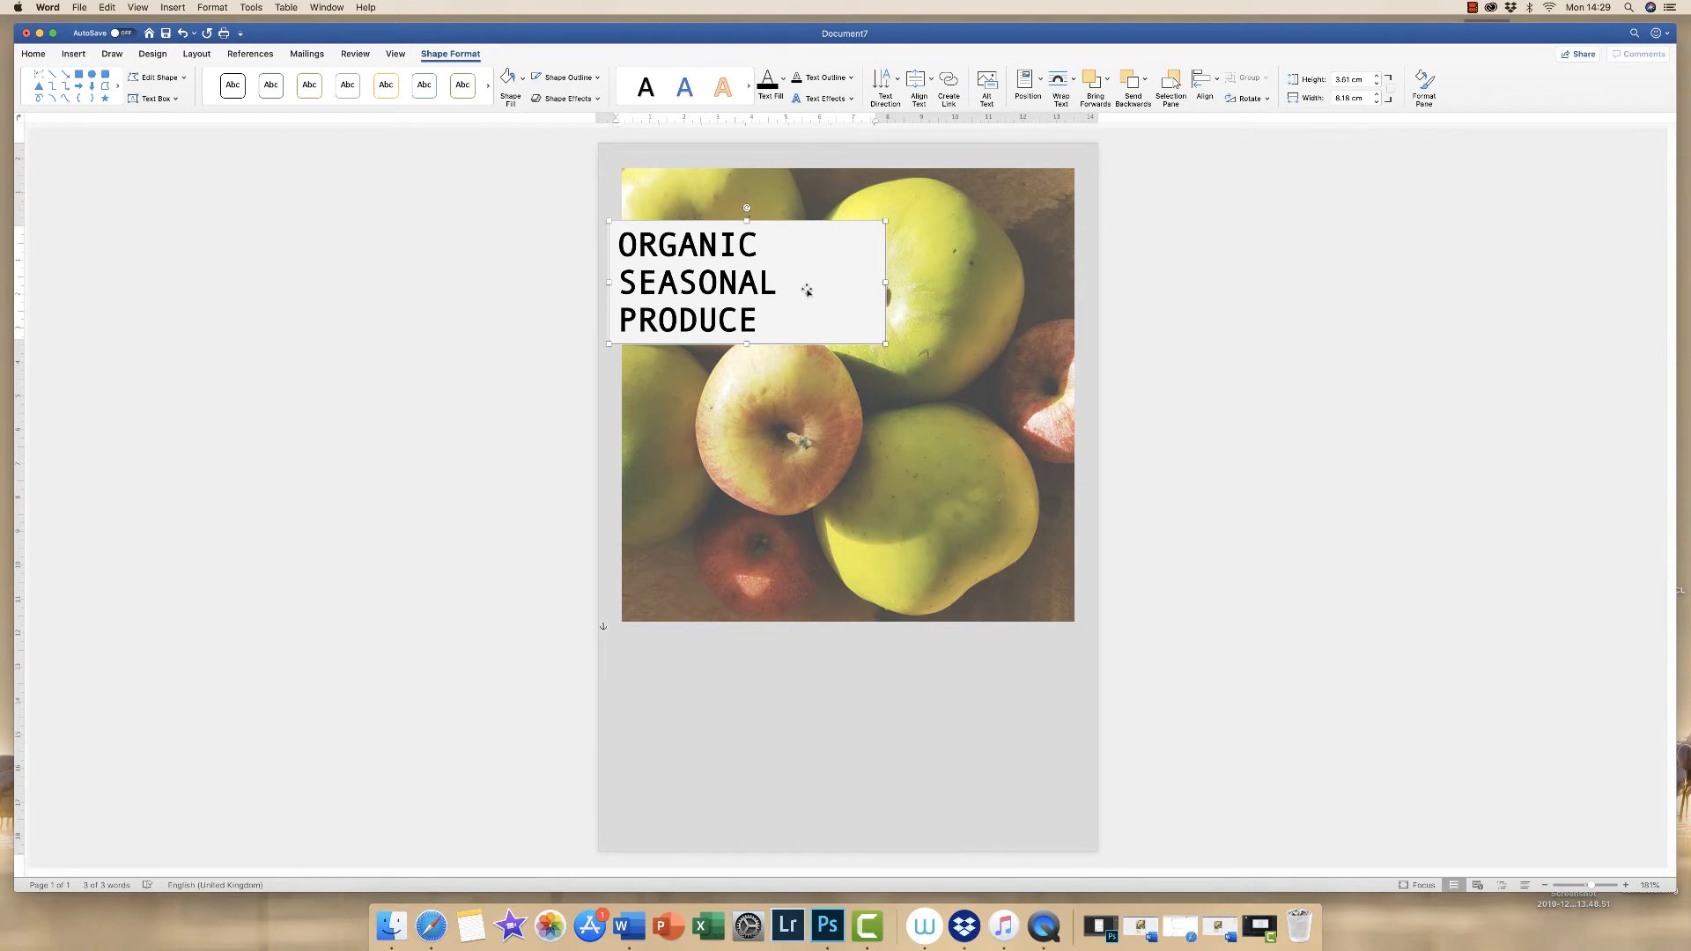
{"action": "left_click", "coordinate": [34, 54]}
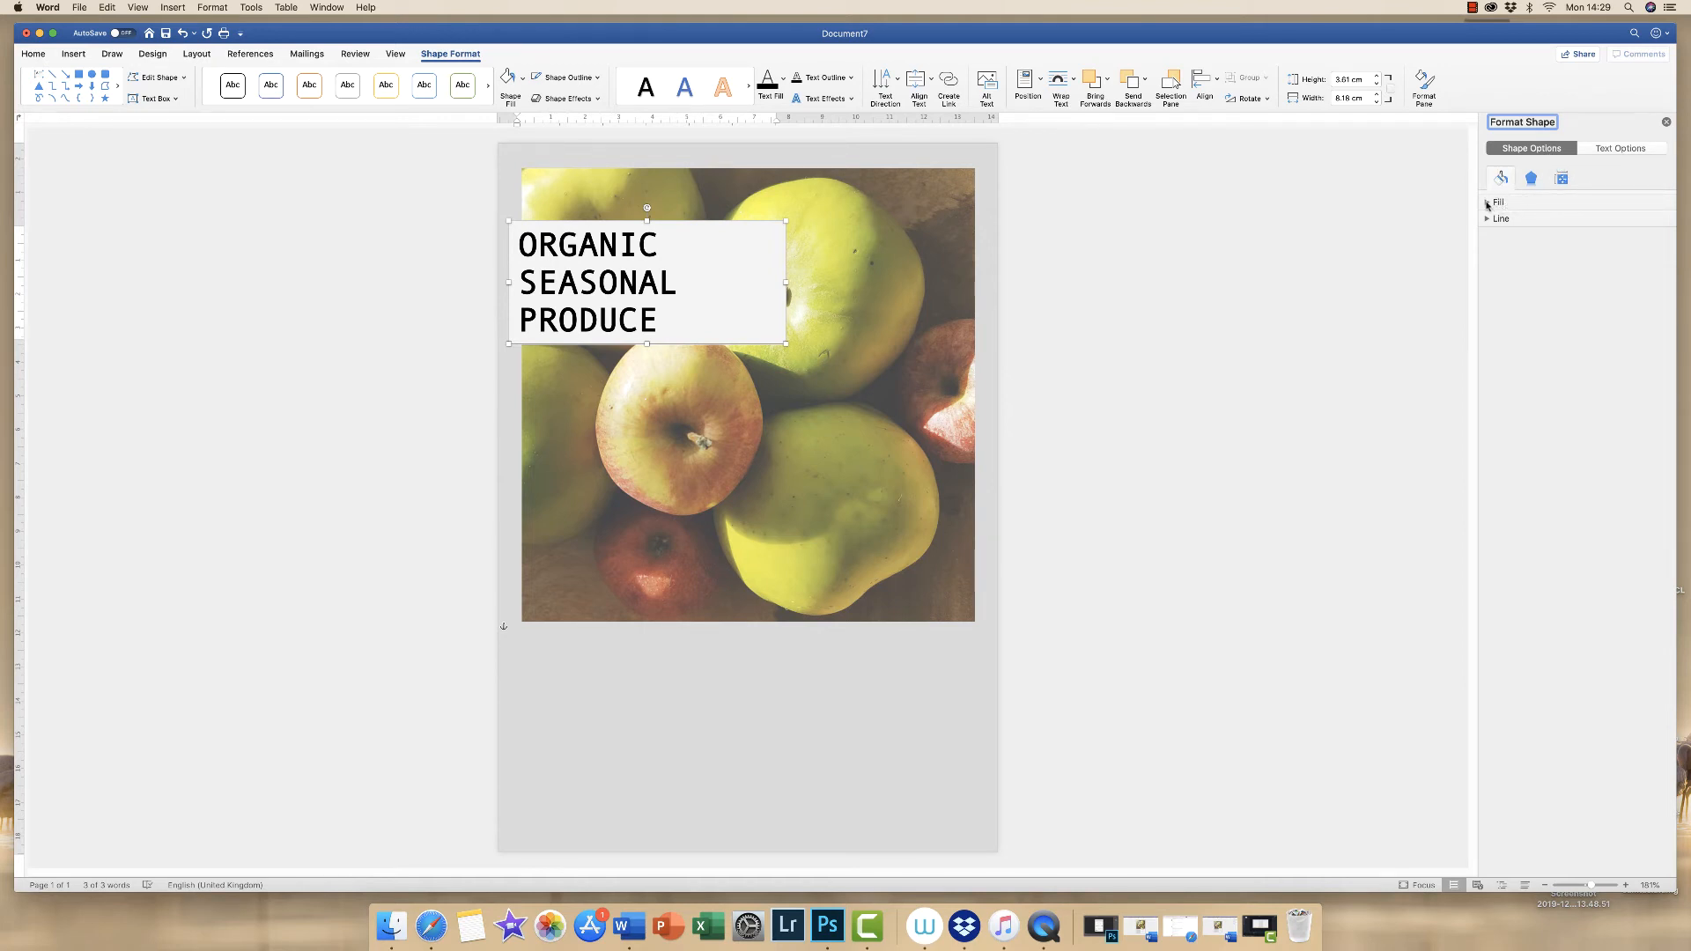
- Make the title box's solid grey fill 90% transparent and narrow the box to fit PRODUCE
{"action": "left_click", "coordinate": [1497, 203]}
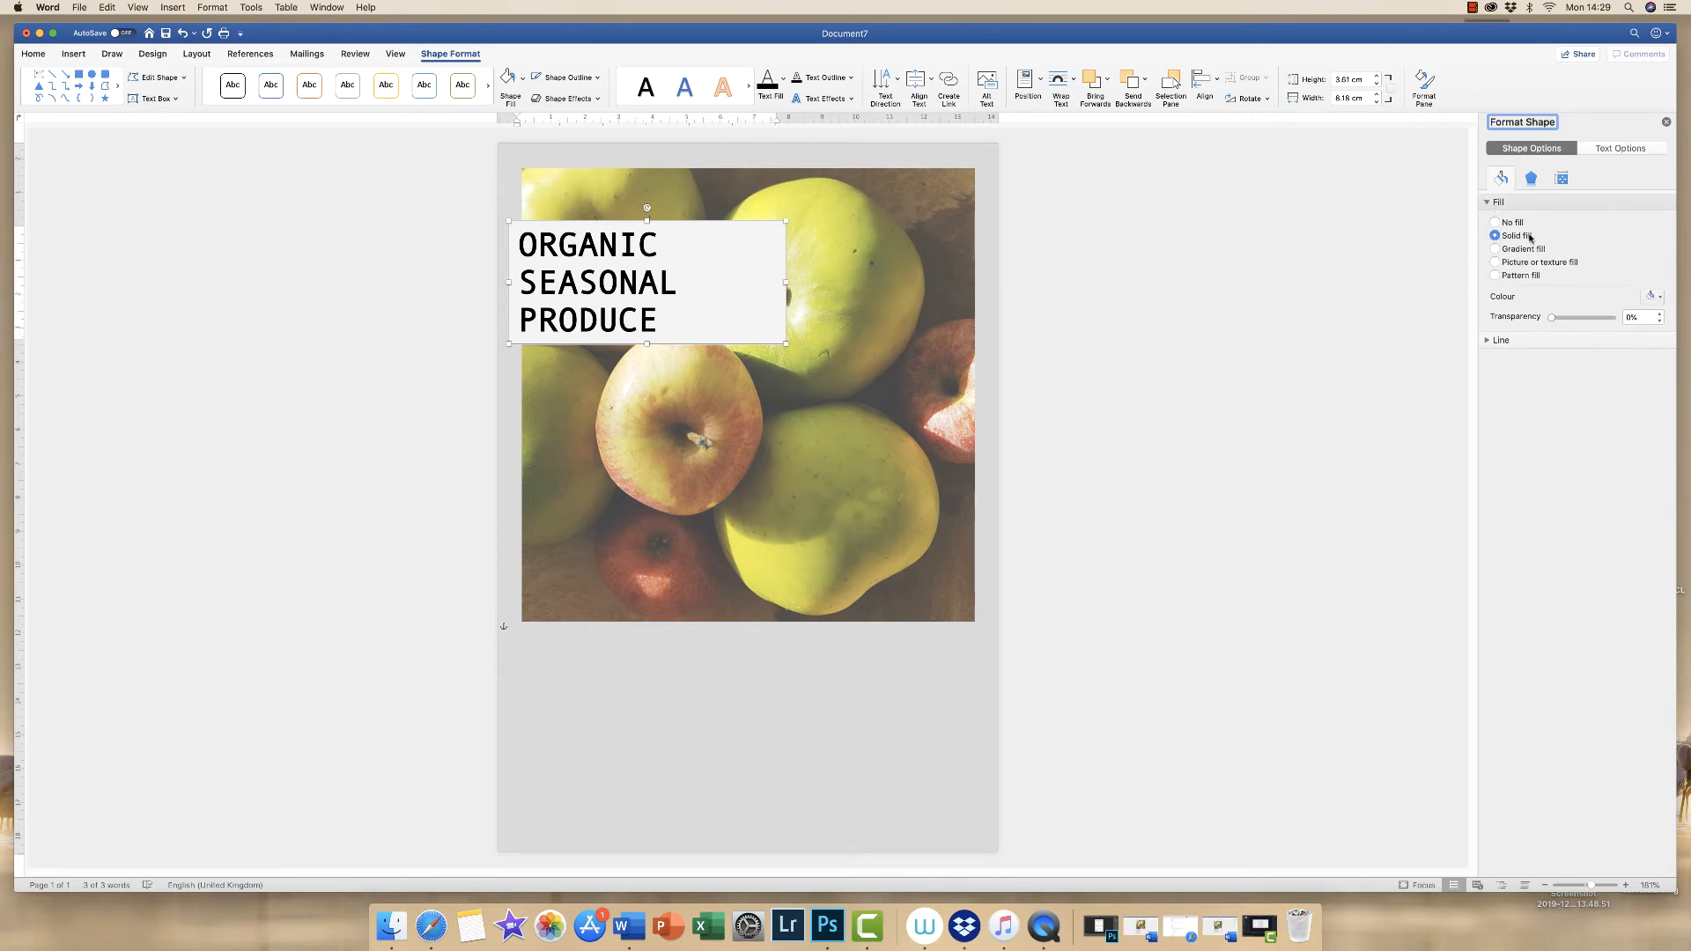
{"action": "left_click", "coordinate": [1495, 236]}
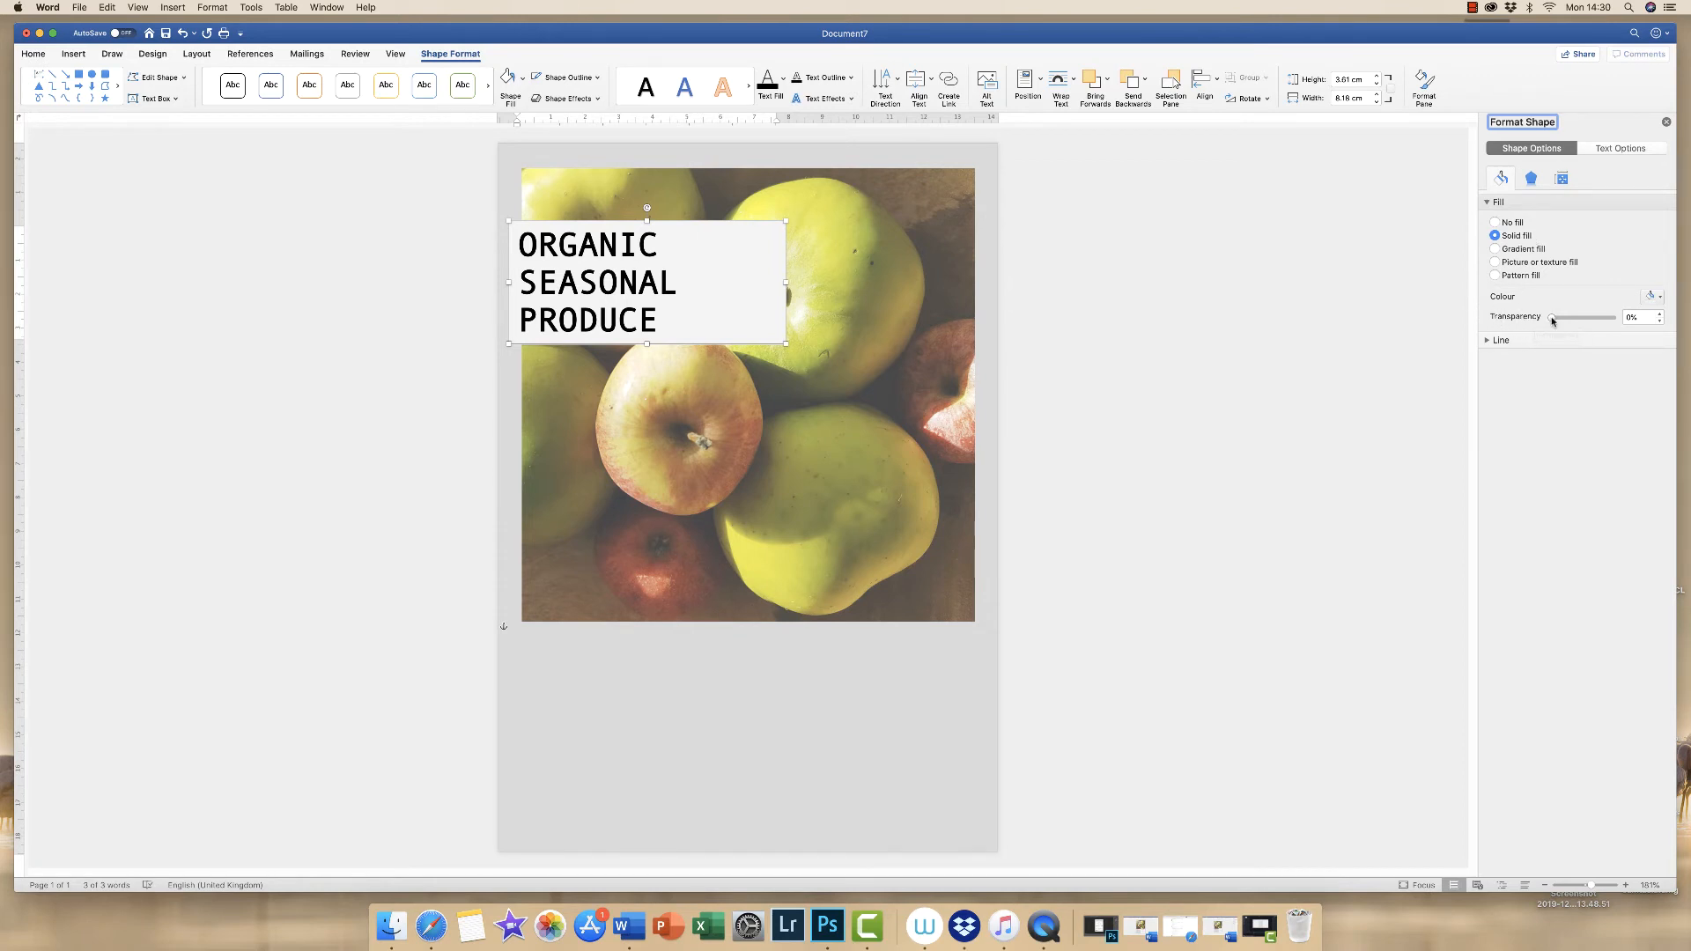
{"action": "left_click_drag", "start_coordinate": [1550, 317], "coordinate": [1557, 317]}
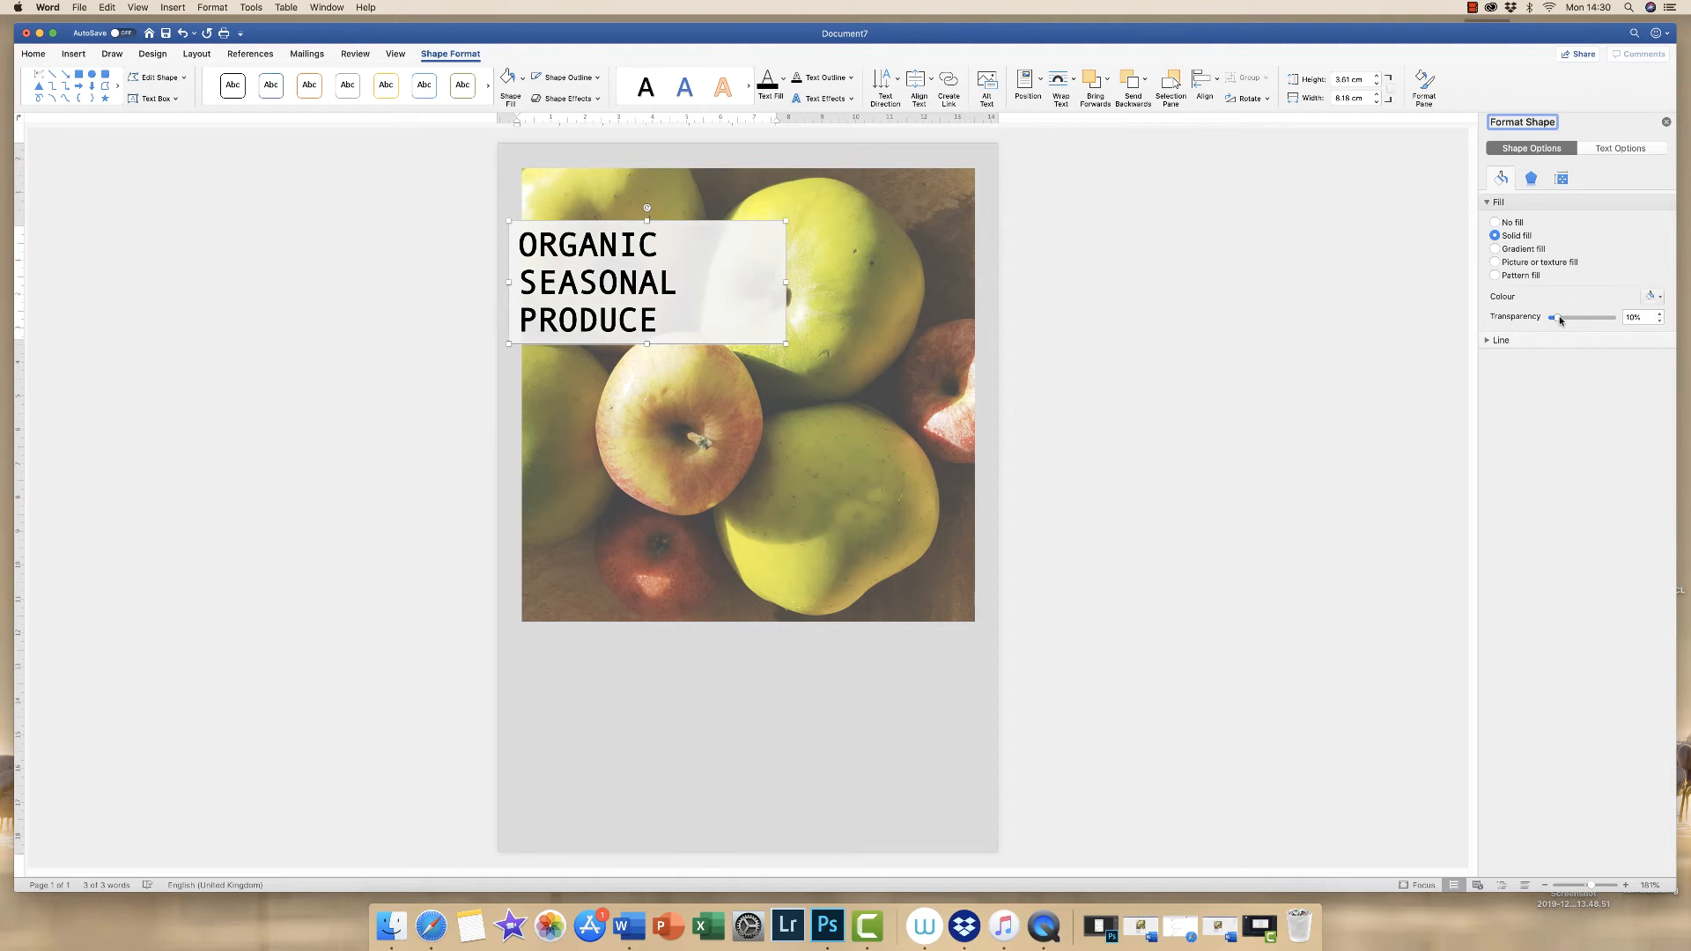
{"action": "left_click_drag", "start_coordinate": [1553, 317], "coordinate": [1573, 317]}
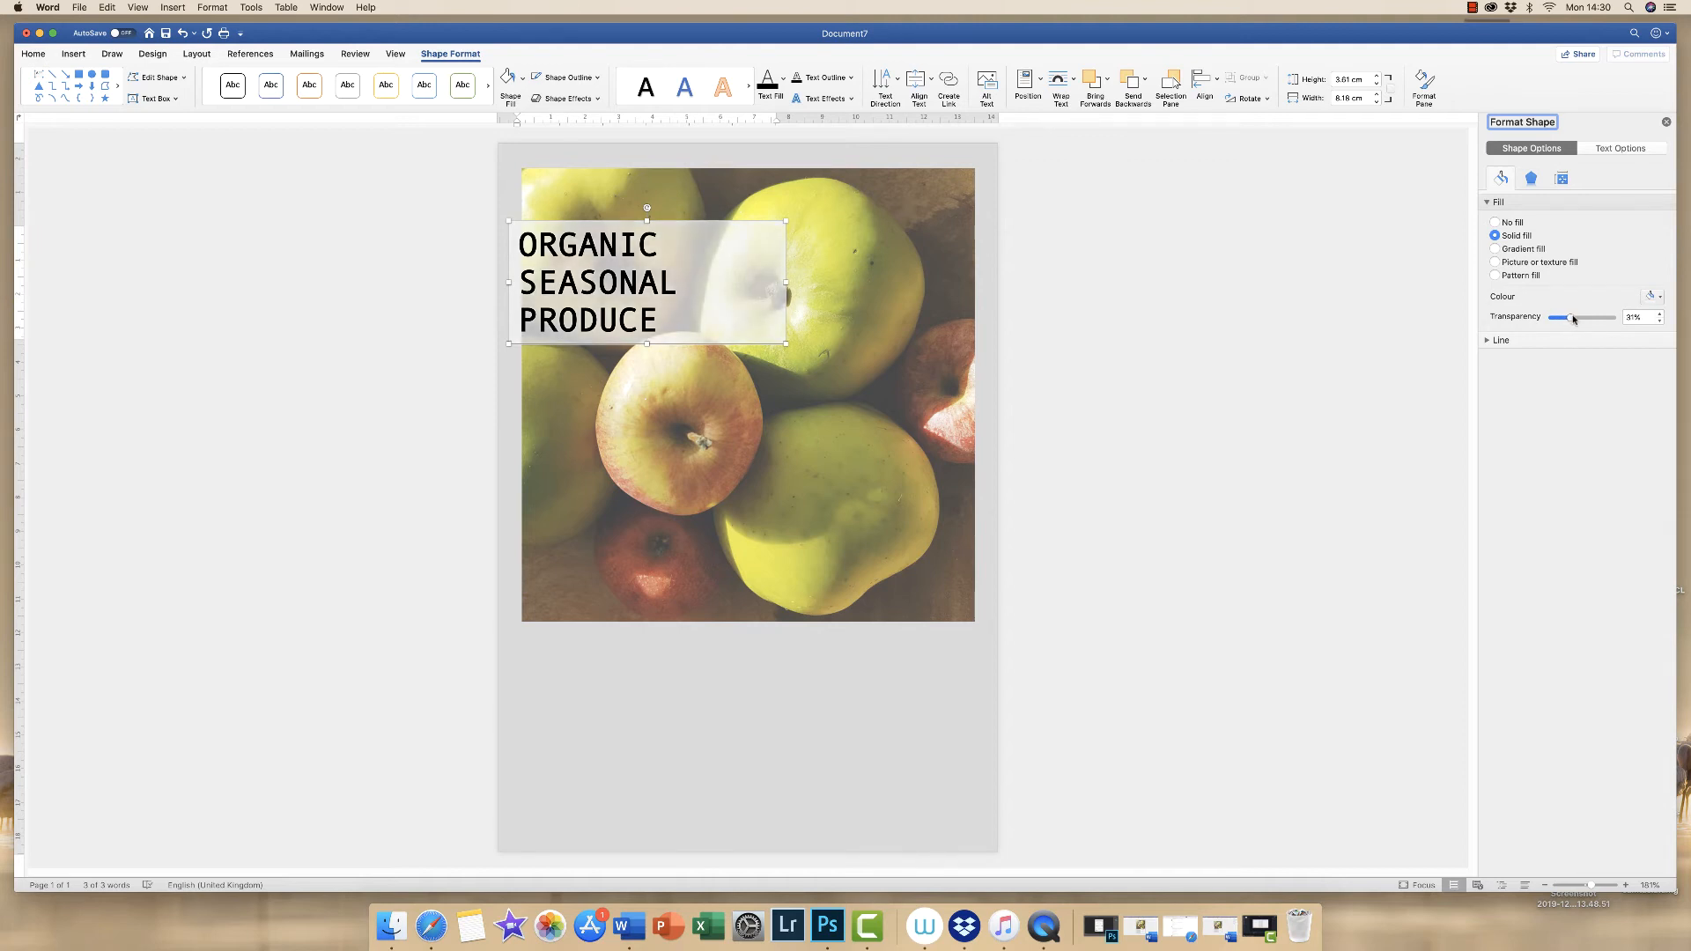
{"action": "left_click_drag", "start_coordinate": [1558, 317], "coordinate": [1575, 317]}
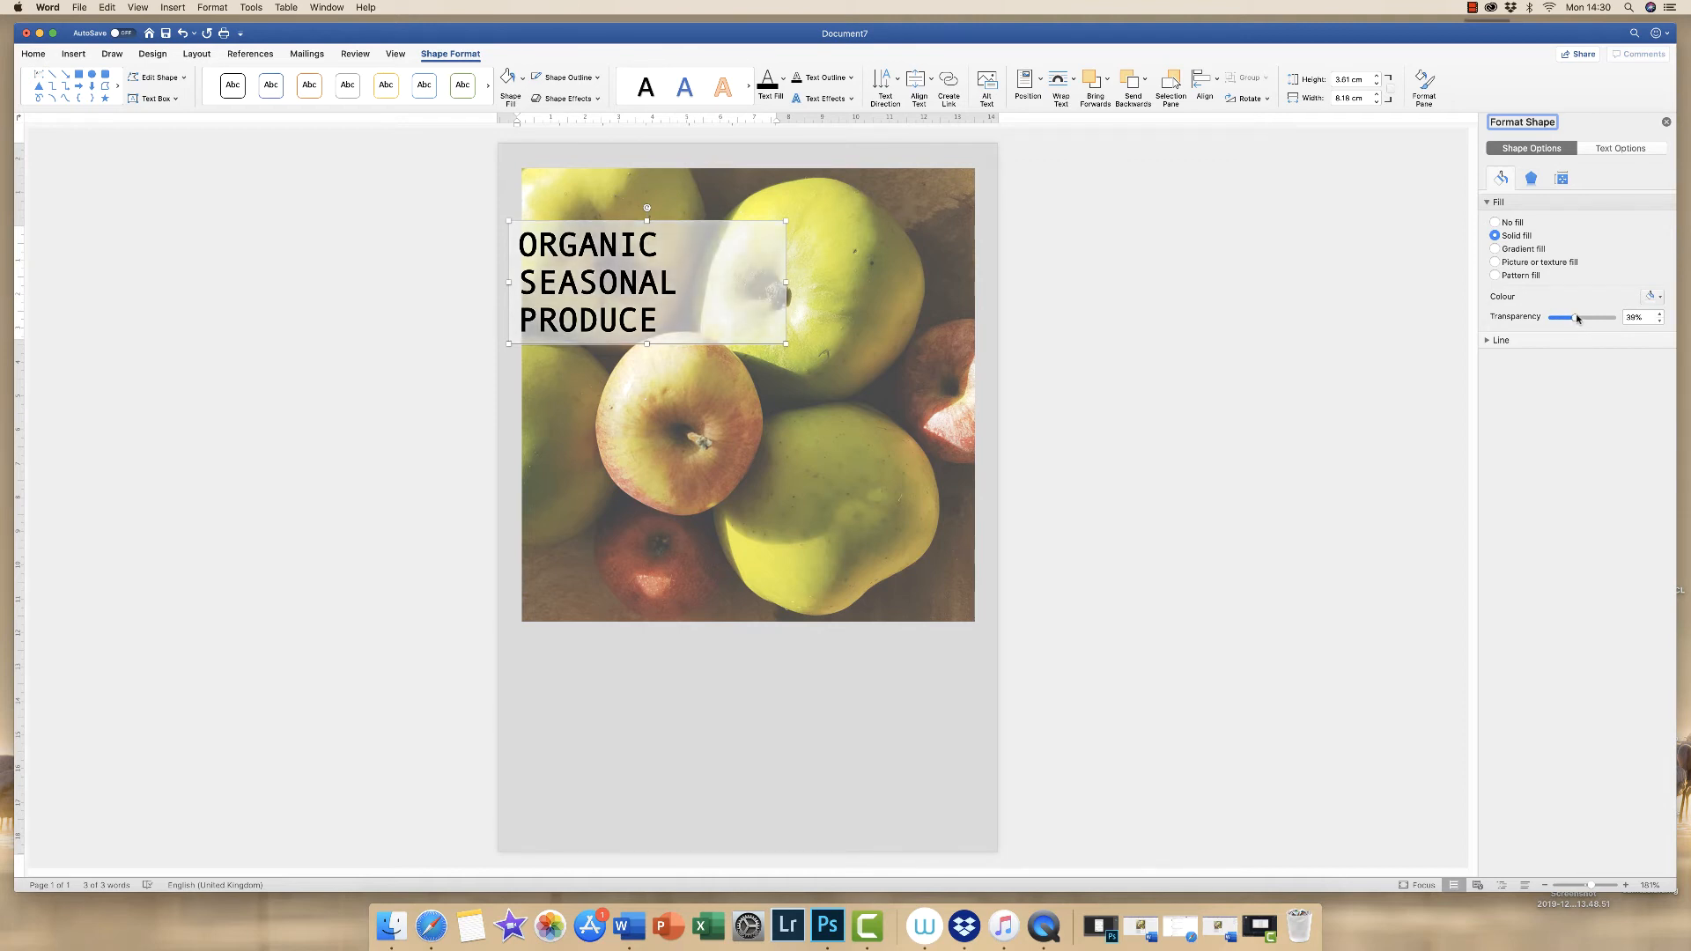
{"action": "left_click_drag", "start_coordinate": [1574, 317], "coordinate": [1580, 317]}
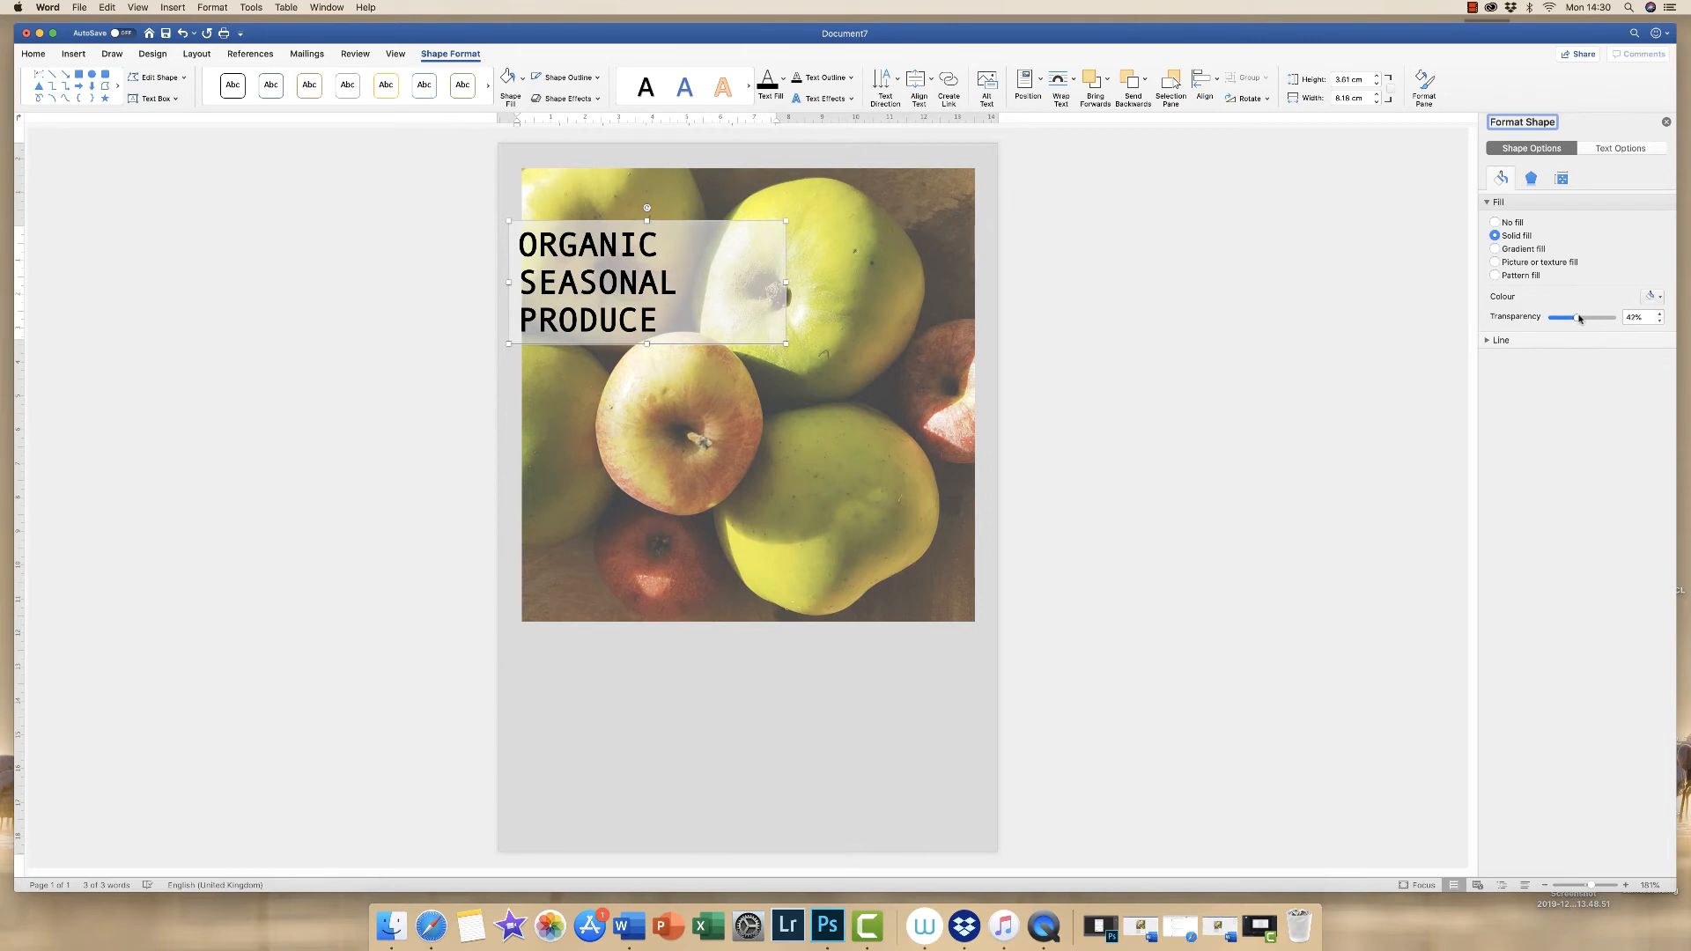
{"action": "left_click_drag", "start_coordinate": [1577, 317], "coordinate": [1572, 317]}
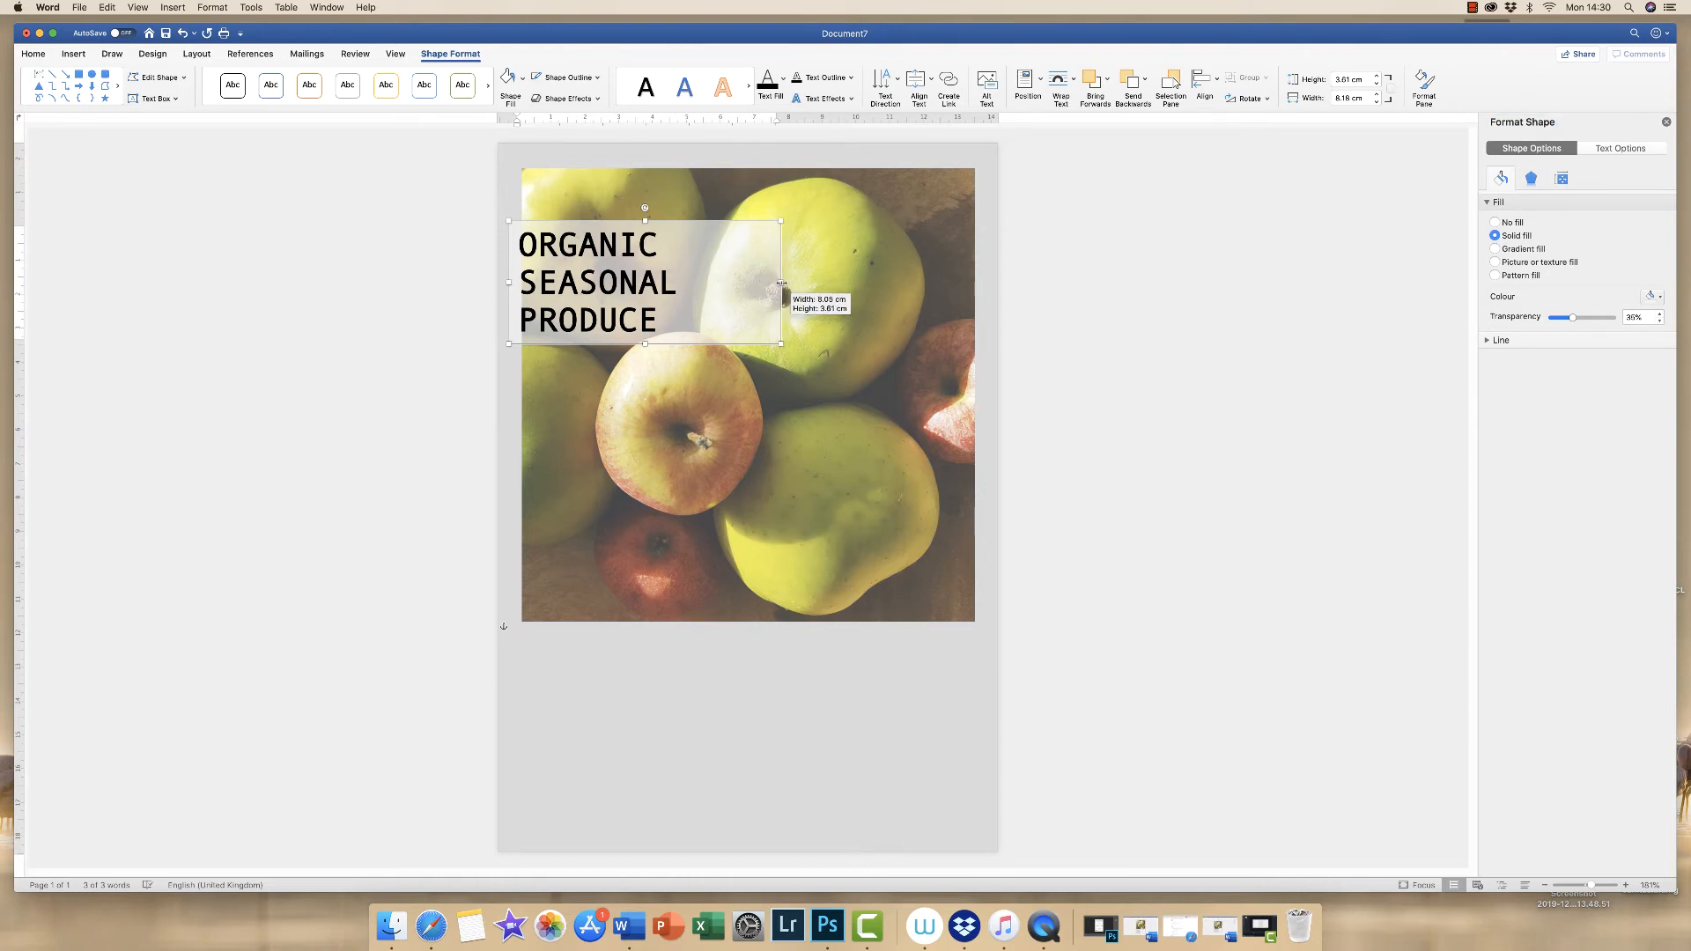
{"action": "left_click_drag", "start_coordinate": [782, 280], "coordinate": [706, 280]}
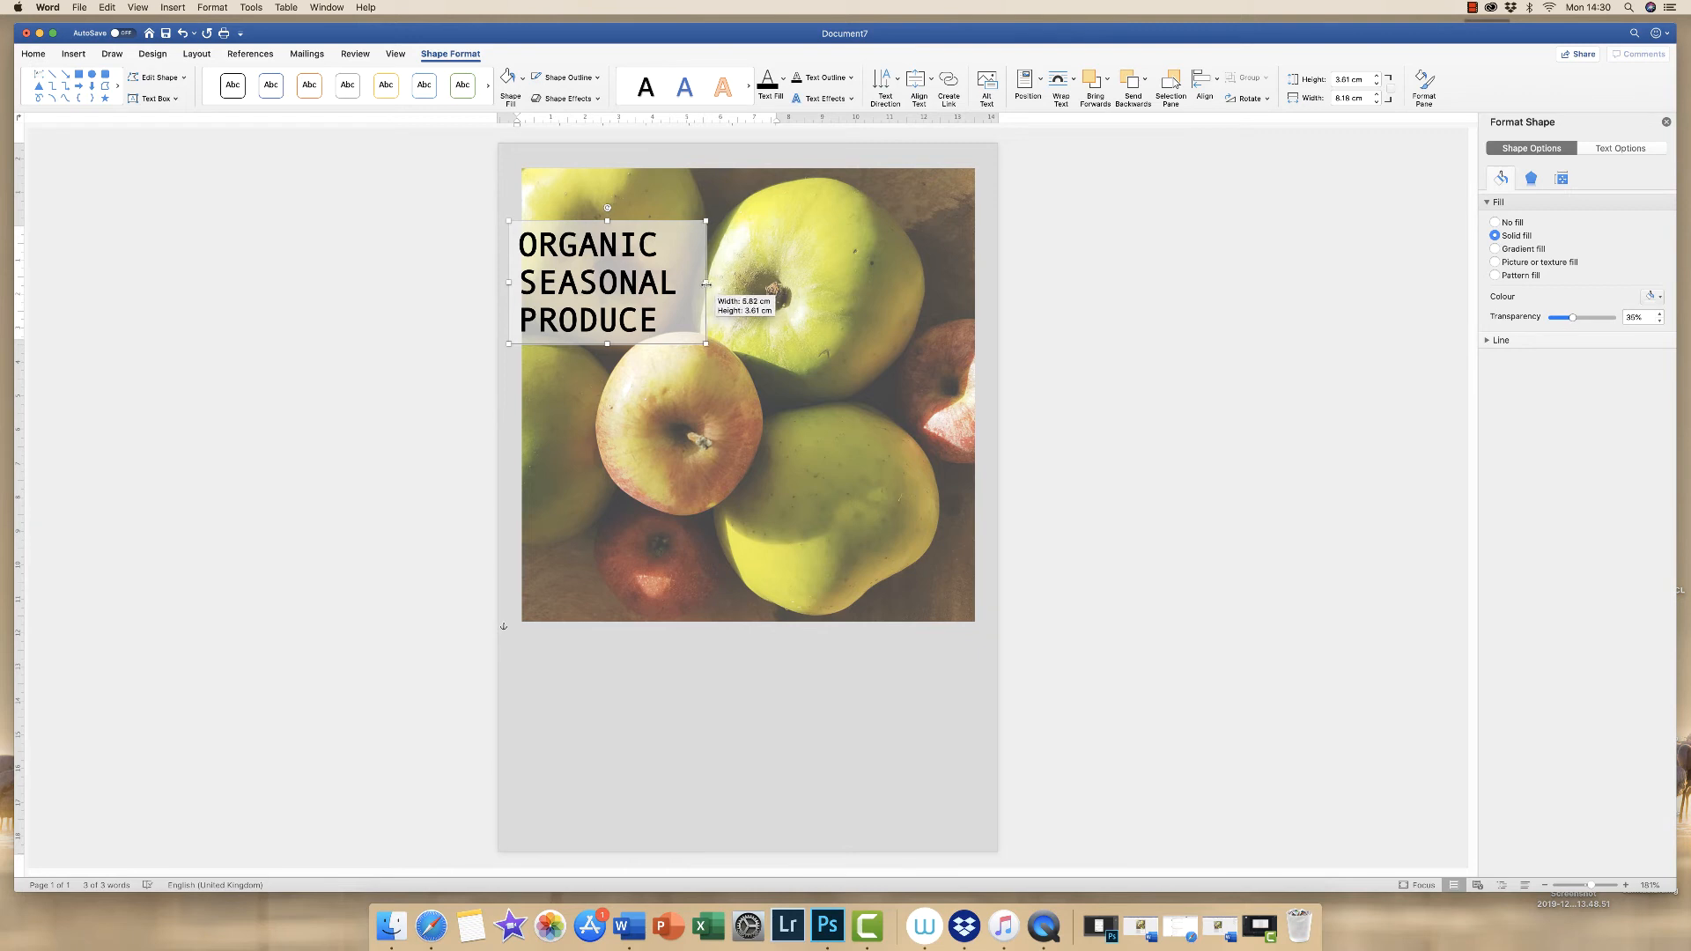
{"action": "left_click_drag", "start_coordinate": [707, 283], "coordinate": [695, 282]}
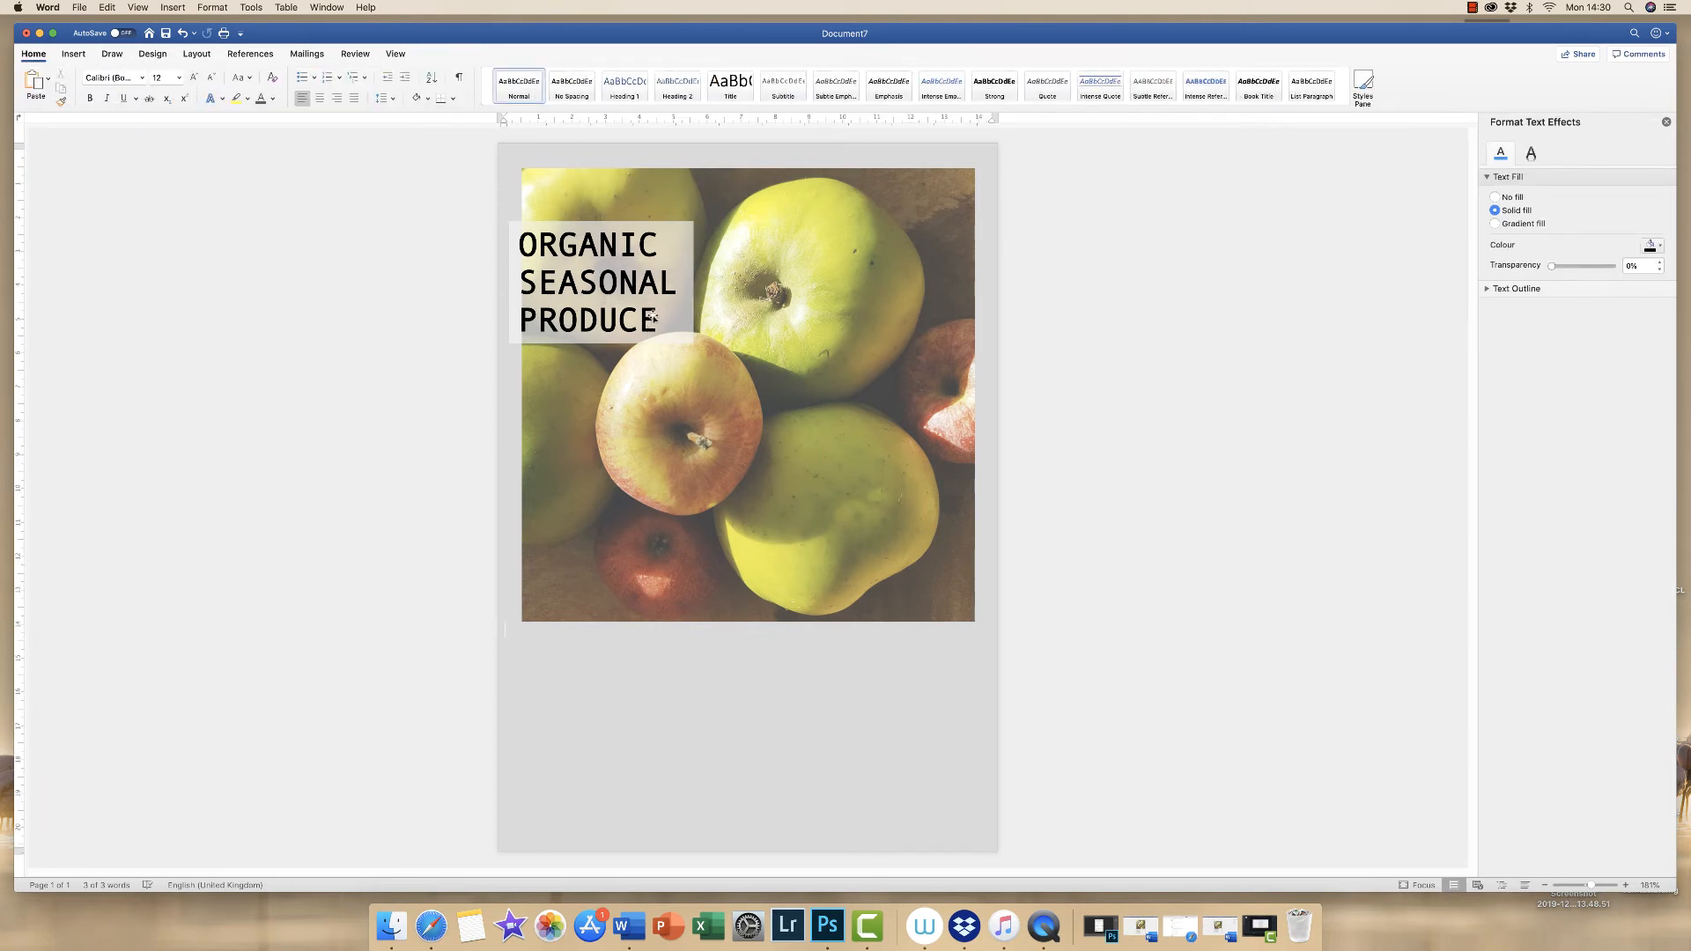
- Change the ORGANIC SEASONAL PRODUCE lettering from black to grey
{"action": "left_click", "coordinate": [601, 280]}
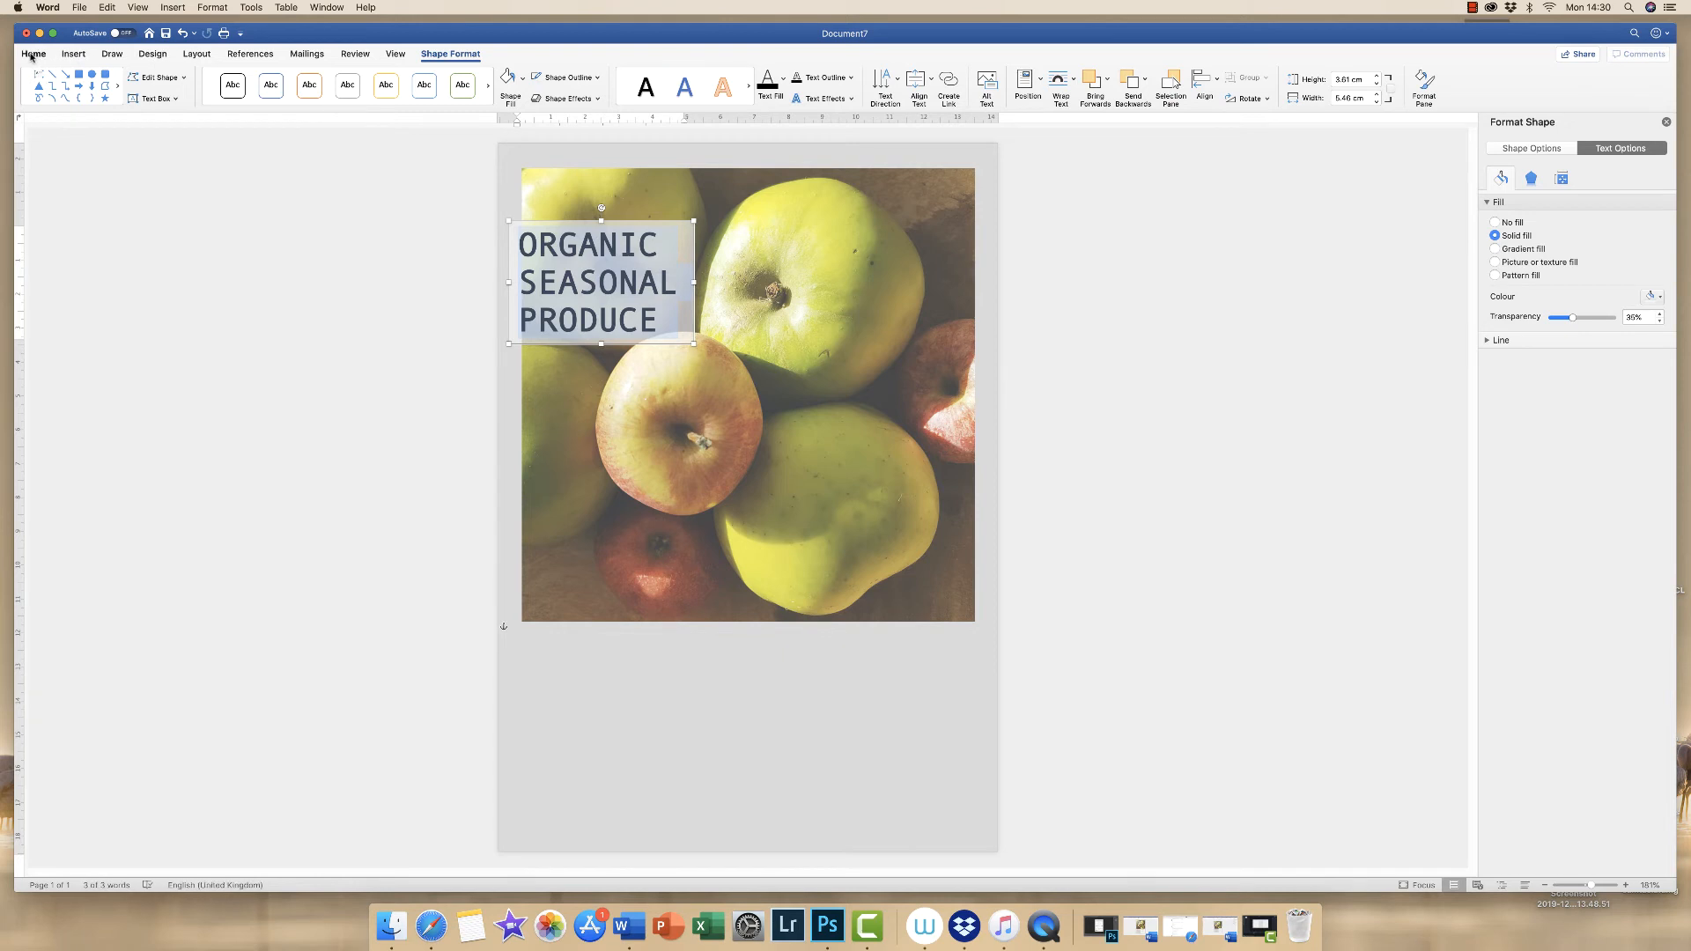
{"action": "left_click", "coordinate": [34, 53]}
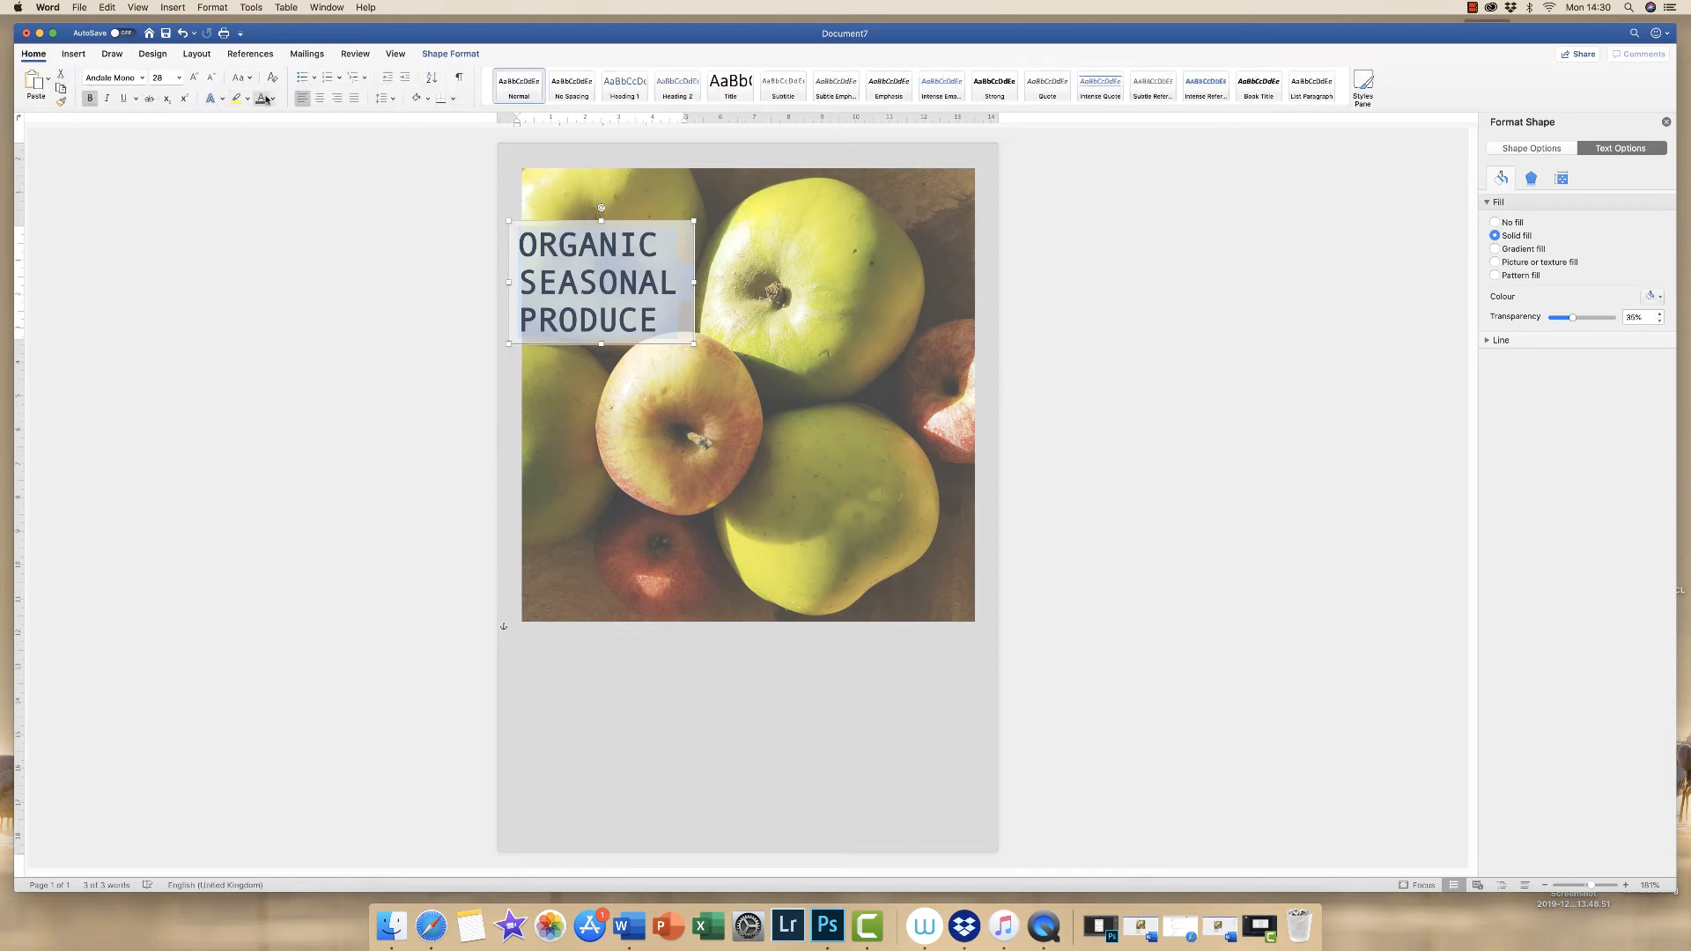
{"action": "mouse_move", "coordinate": [260, 97]}
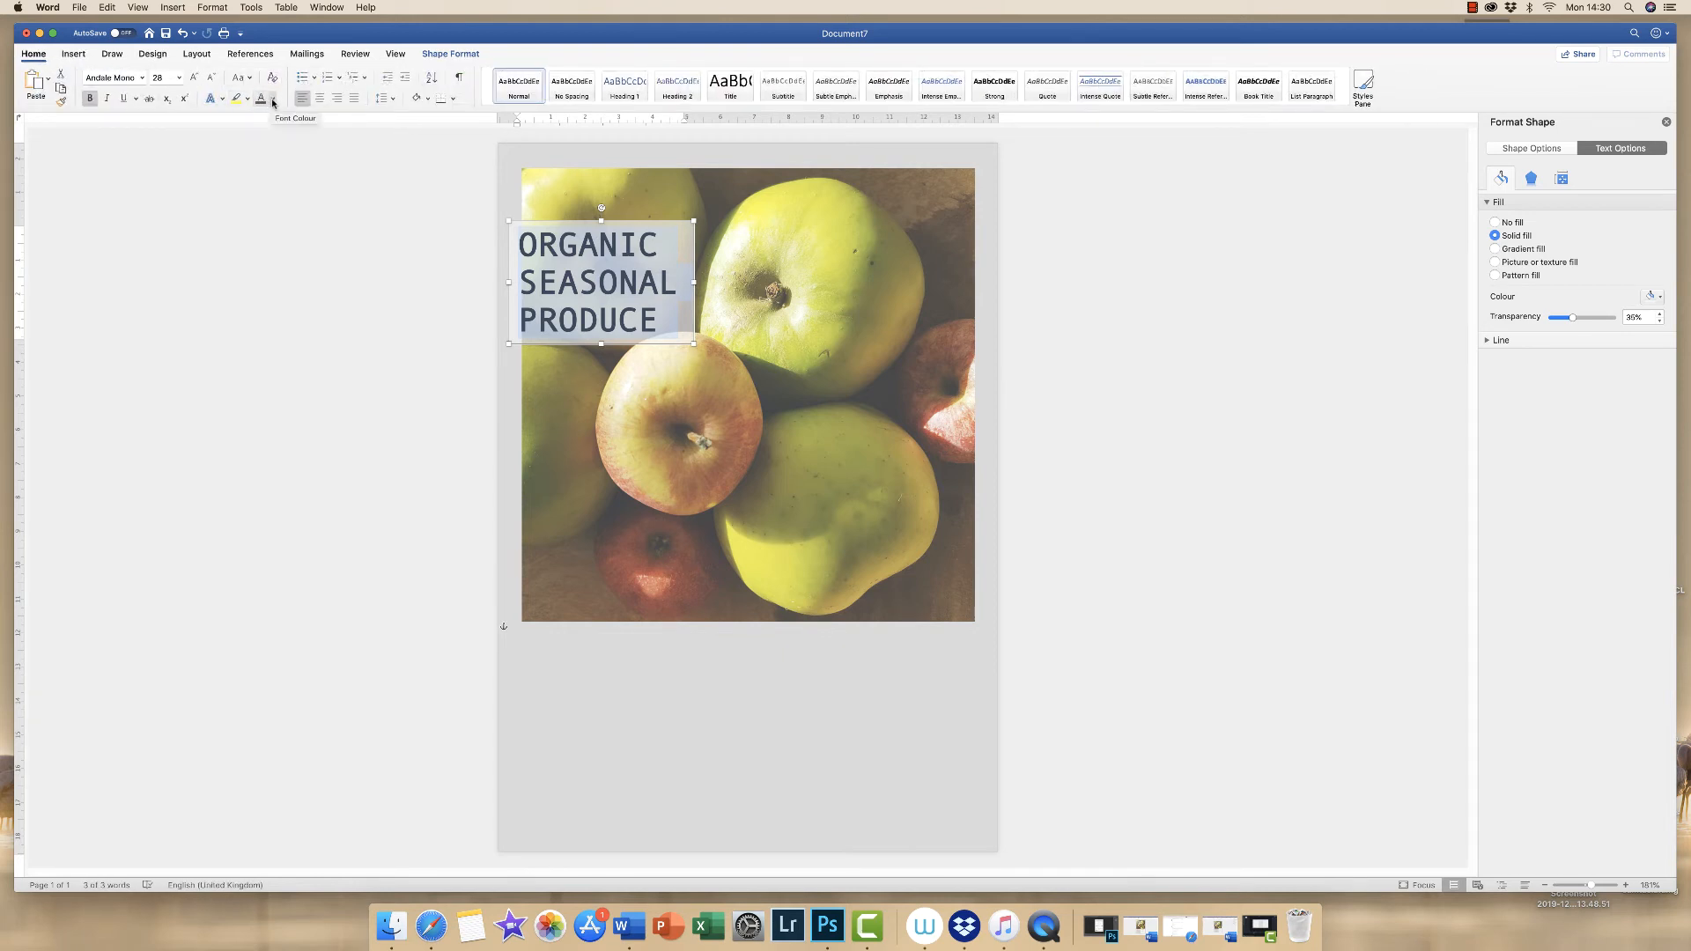
{"action": "left_click", "coordinate": [260, 98]}
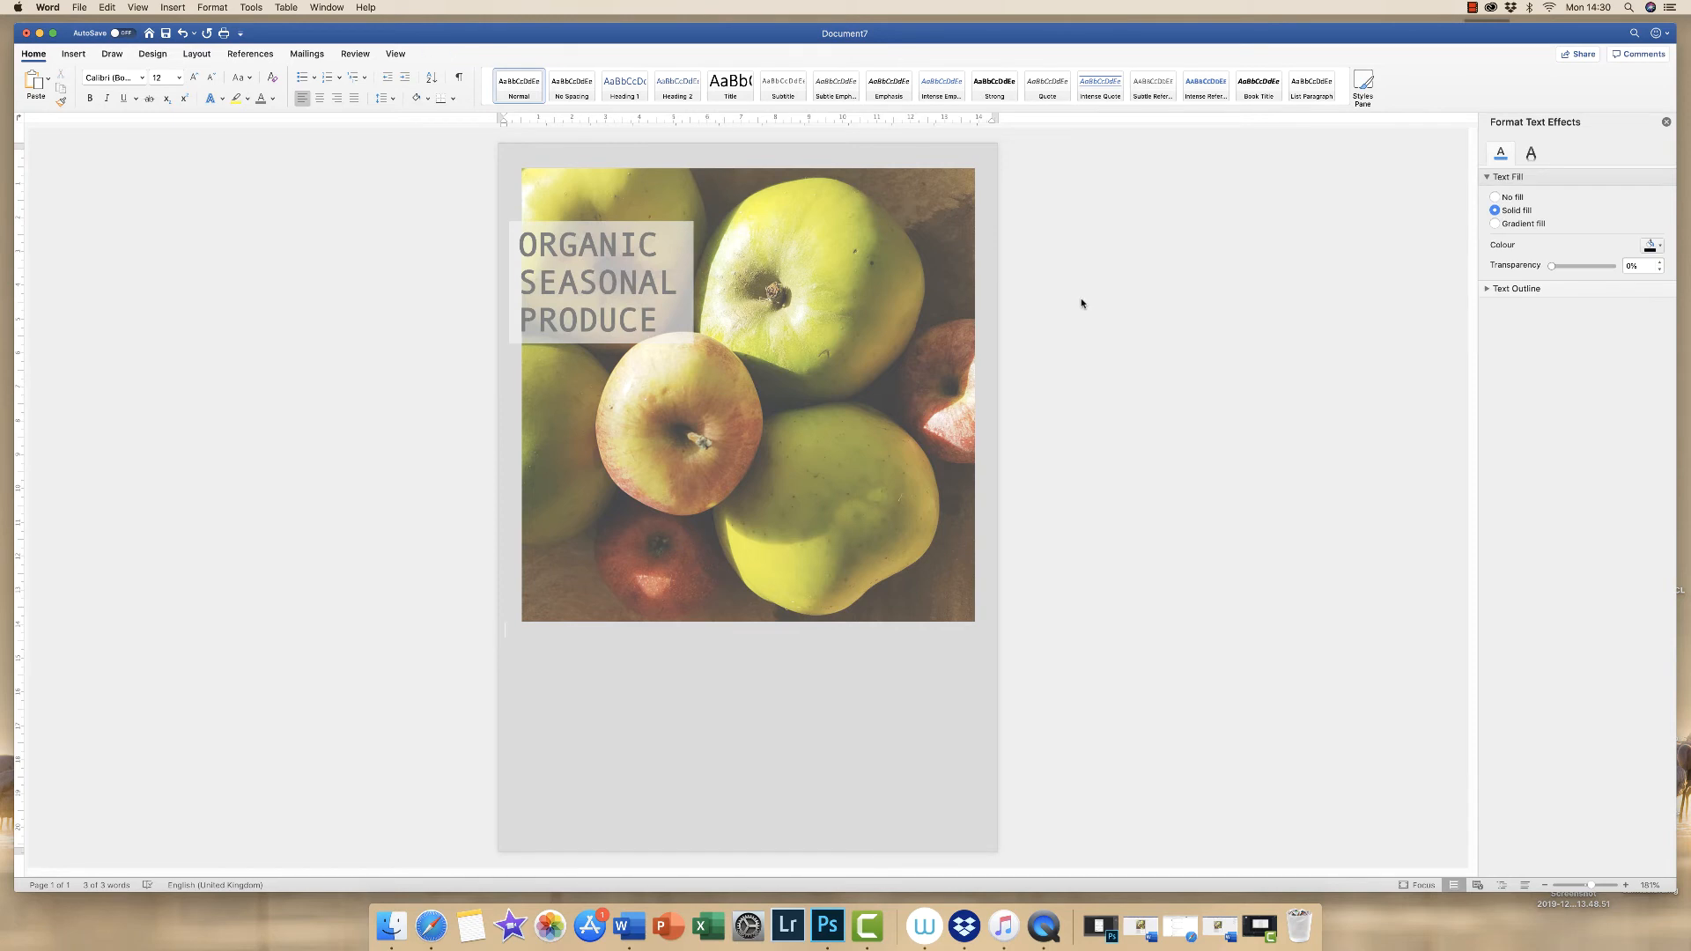
{"action": "left_click", "coordinate": [599, 280]}
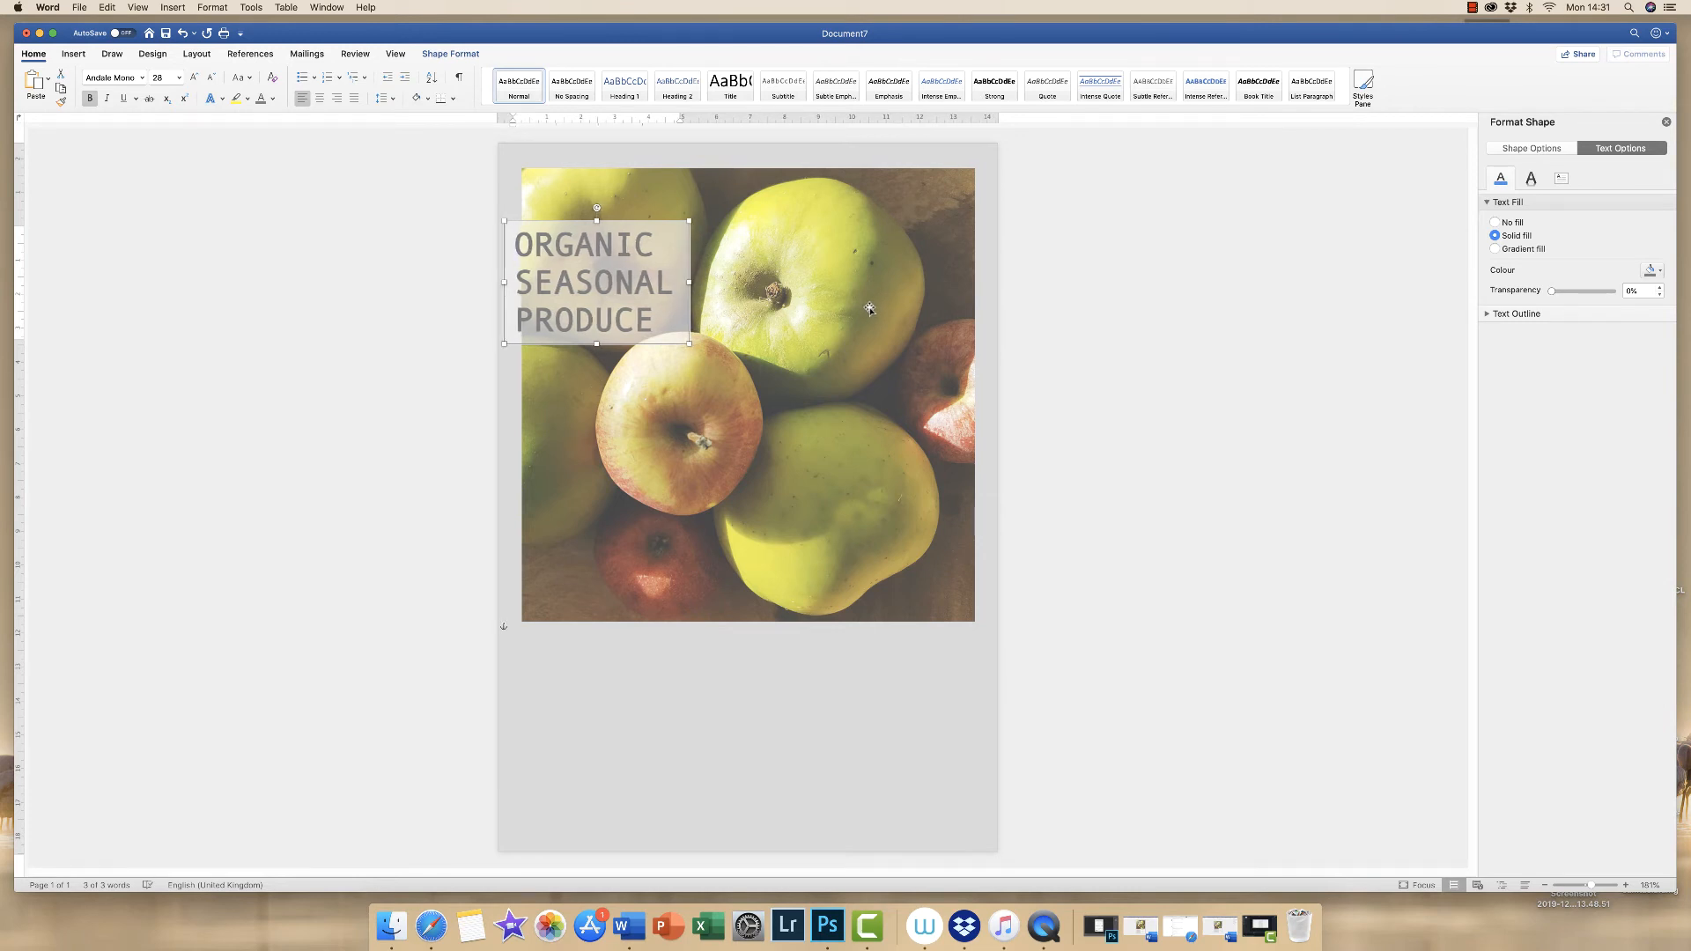
{"action": "mouse_move", "coordinate": [1092, 330]}
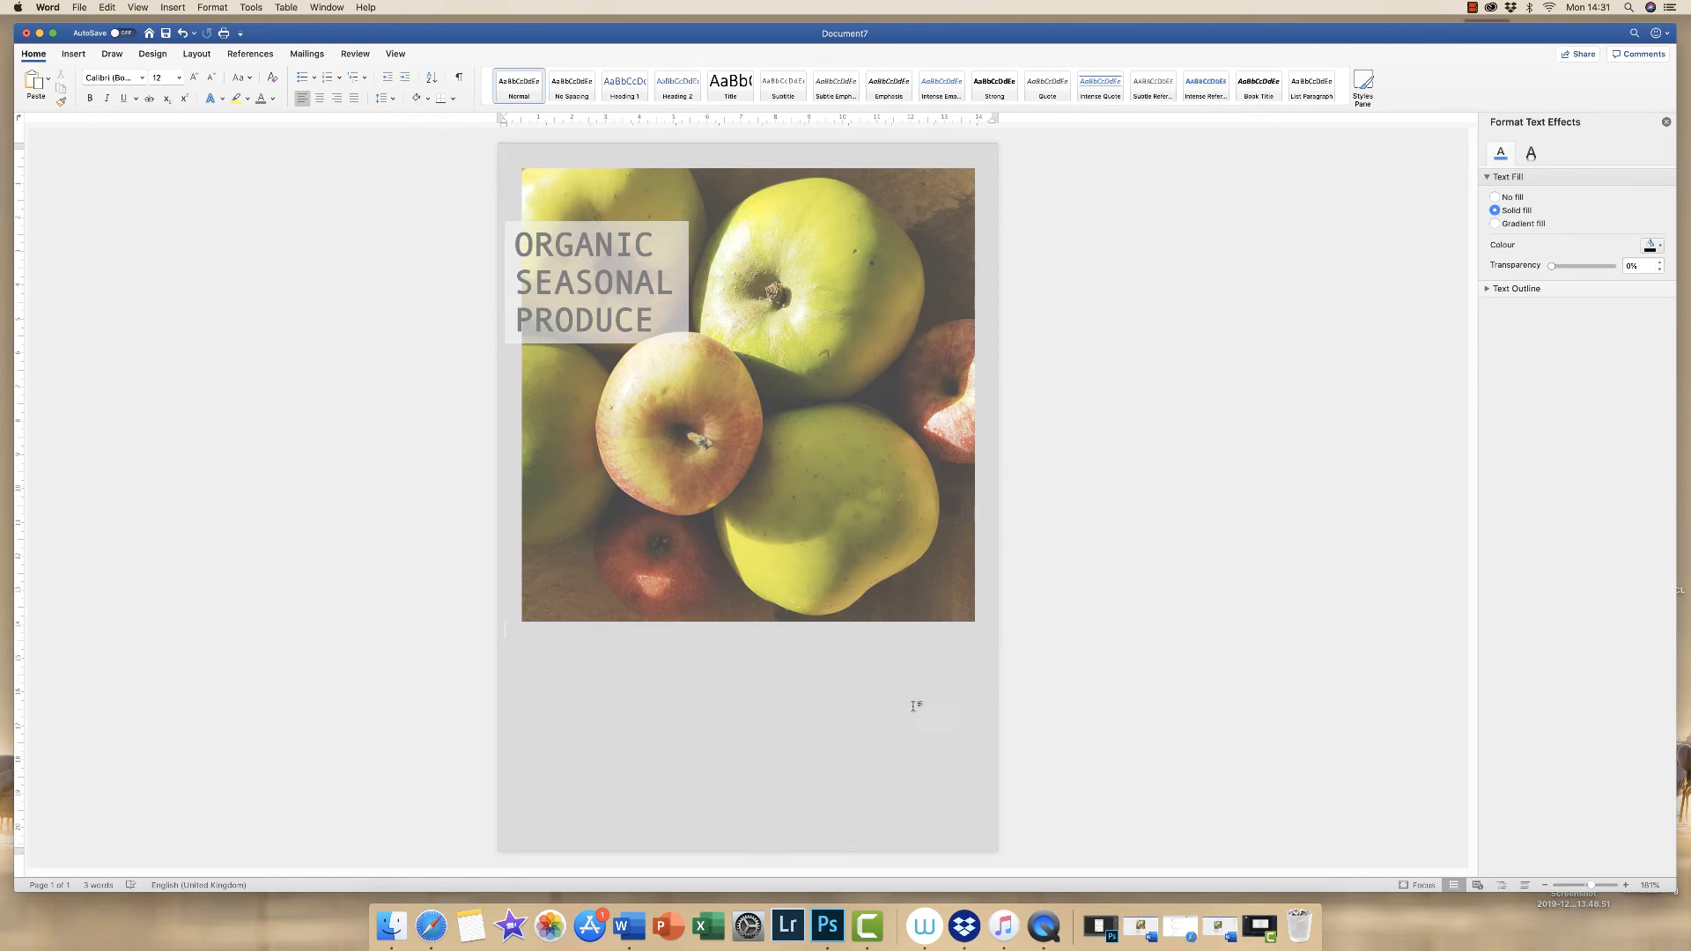
- Draw a tall horizontal text box at the flyer's lower right and set its paragraph alignment
{"action": "left_click", "coordinate": [73, 54]}
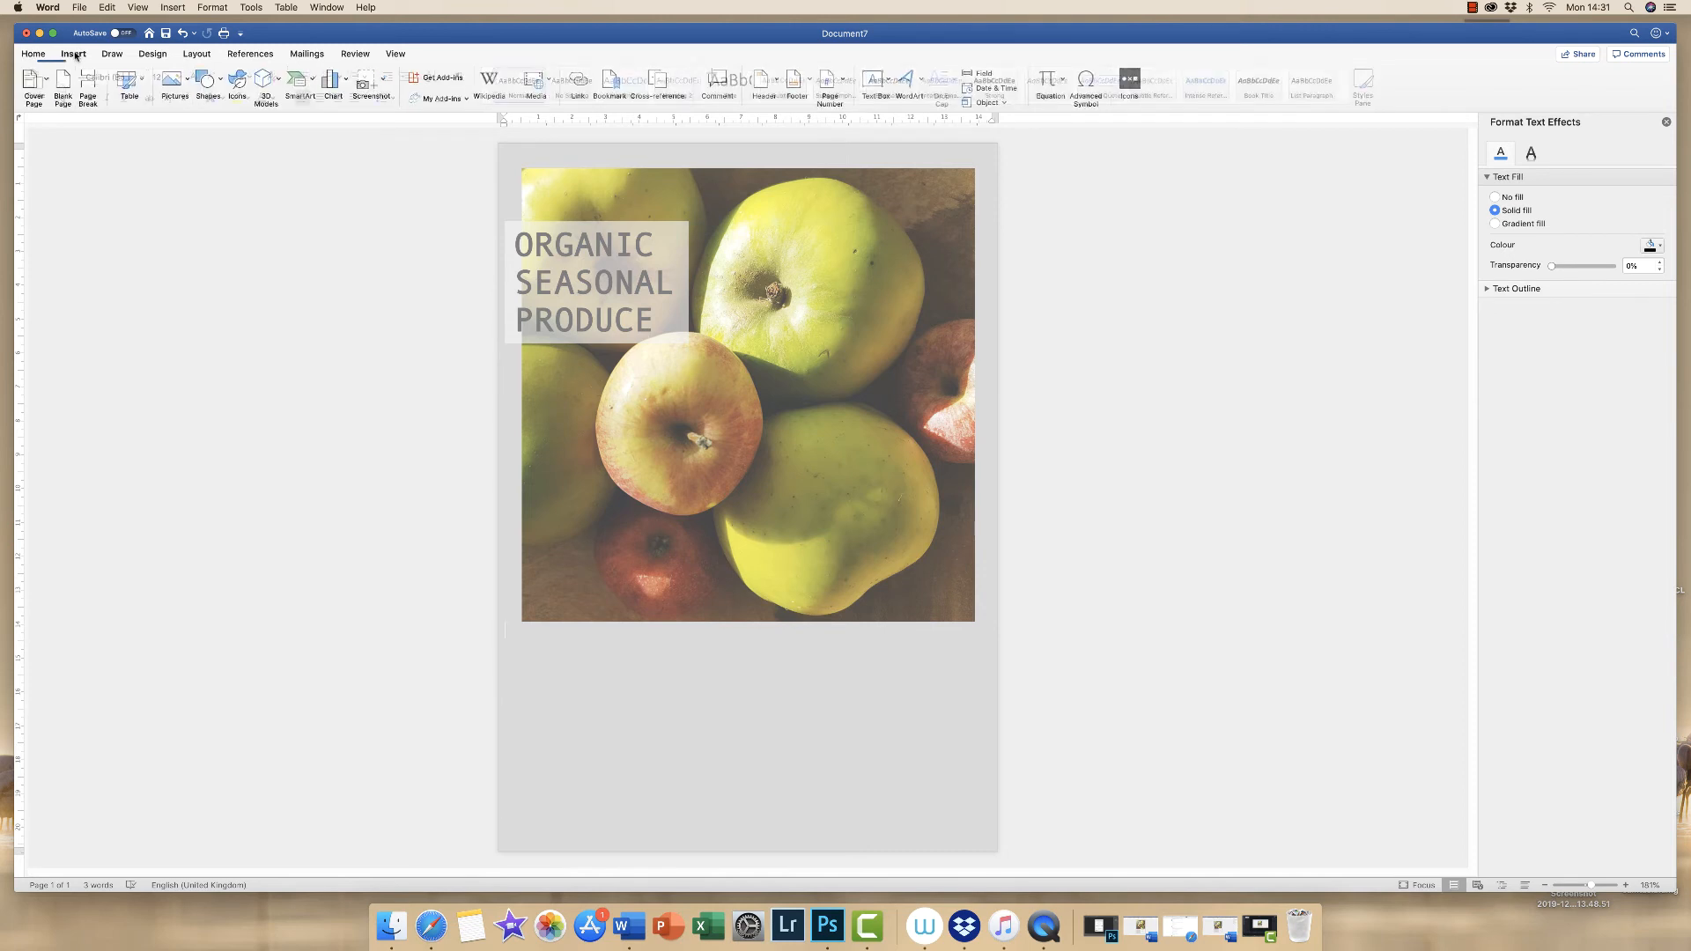
{"action": "left_click", "coordinate": [874, 84]}
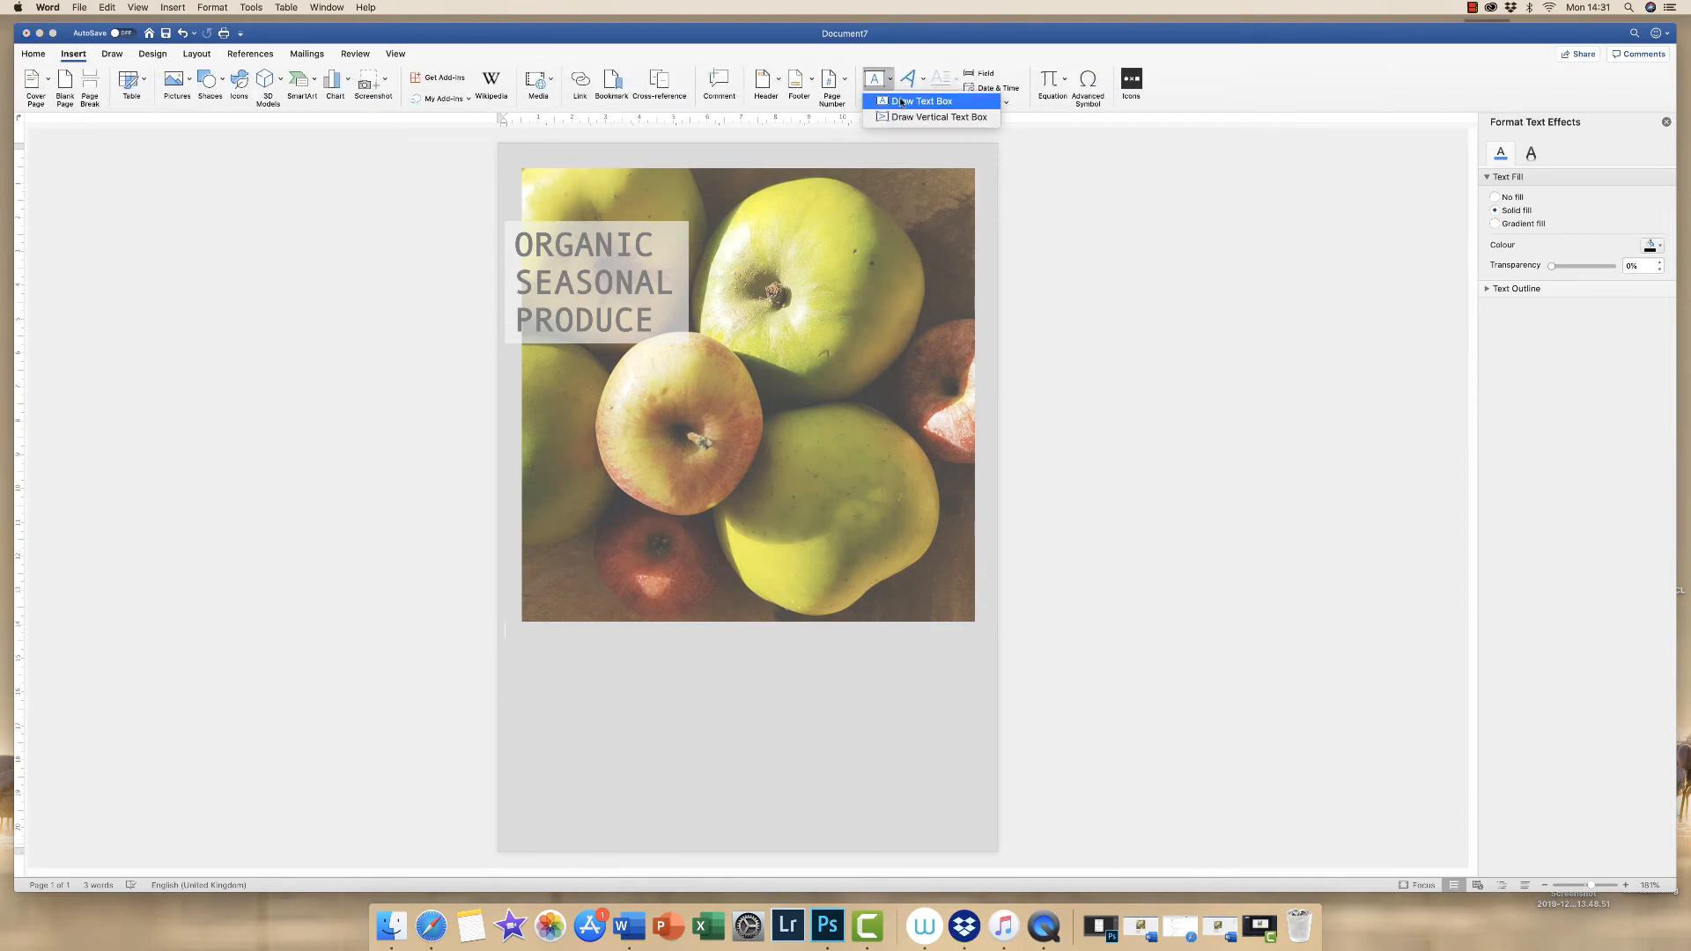
{"action": "left_click", "coordinate": [925, 101]}
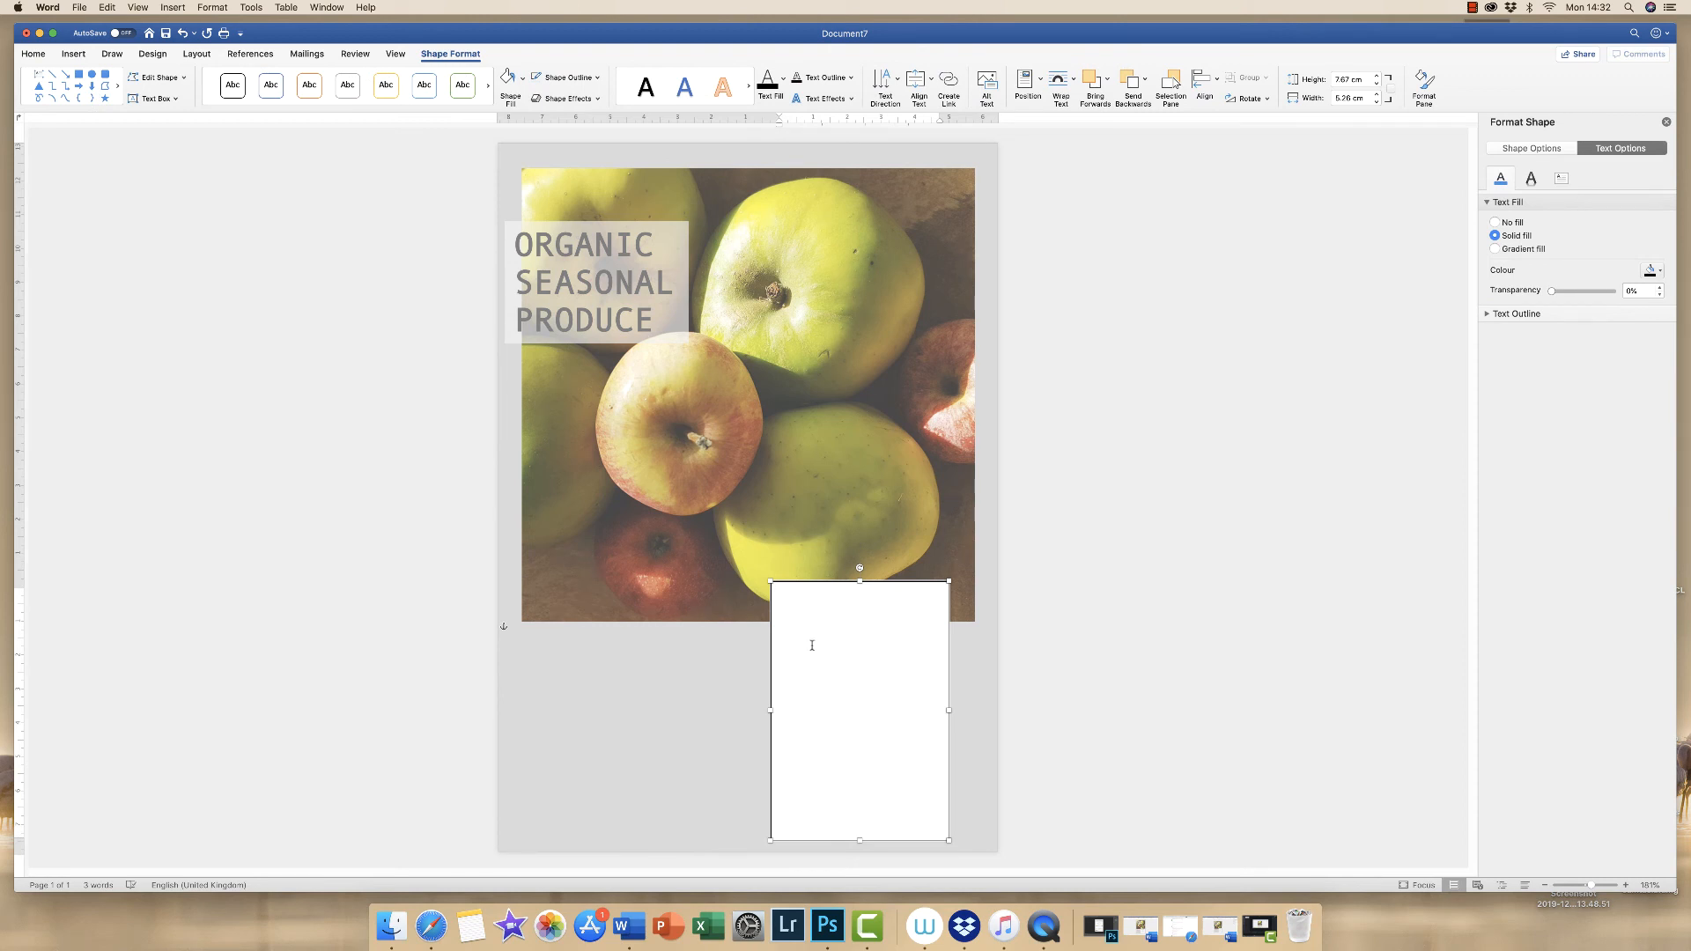
{"action": "mouse_move", "coordinate": [874, 738]}
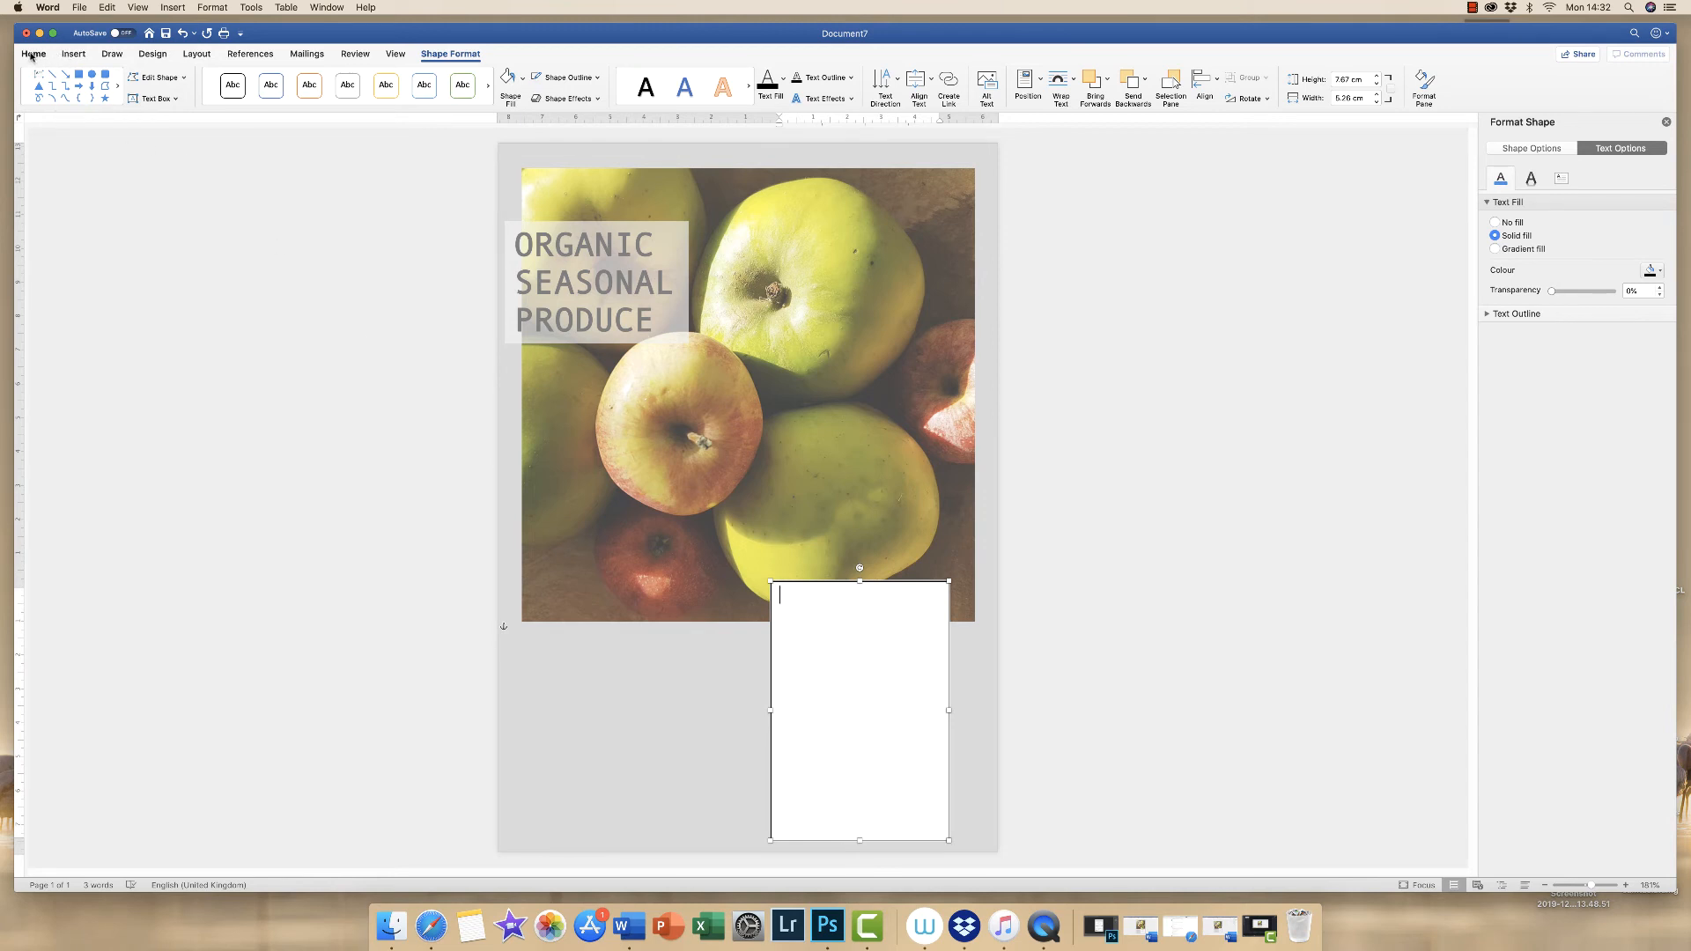
{"action": "left_click", "coordinate": [33, 54]}
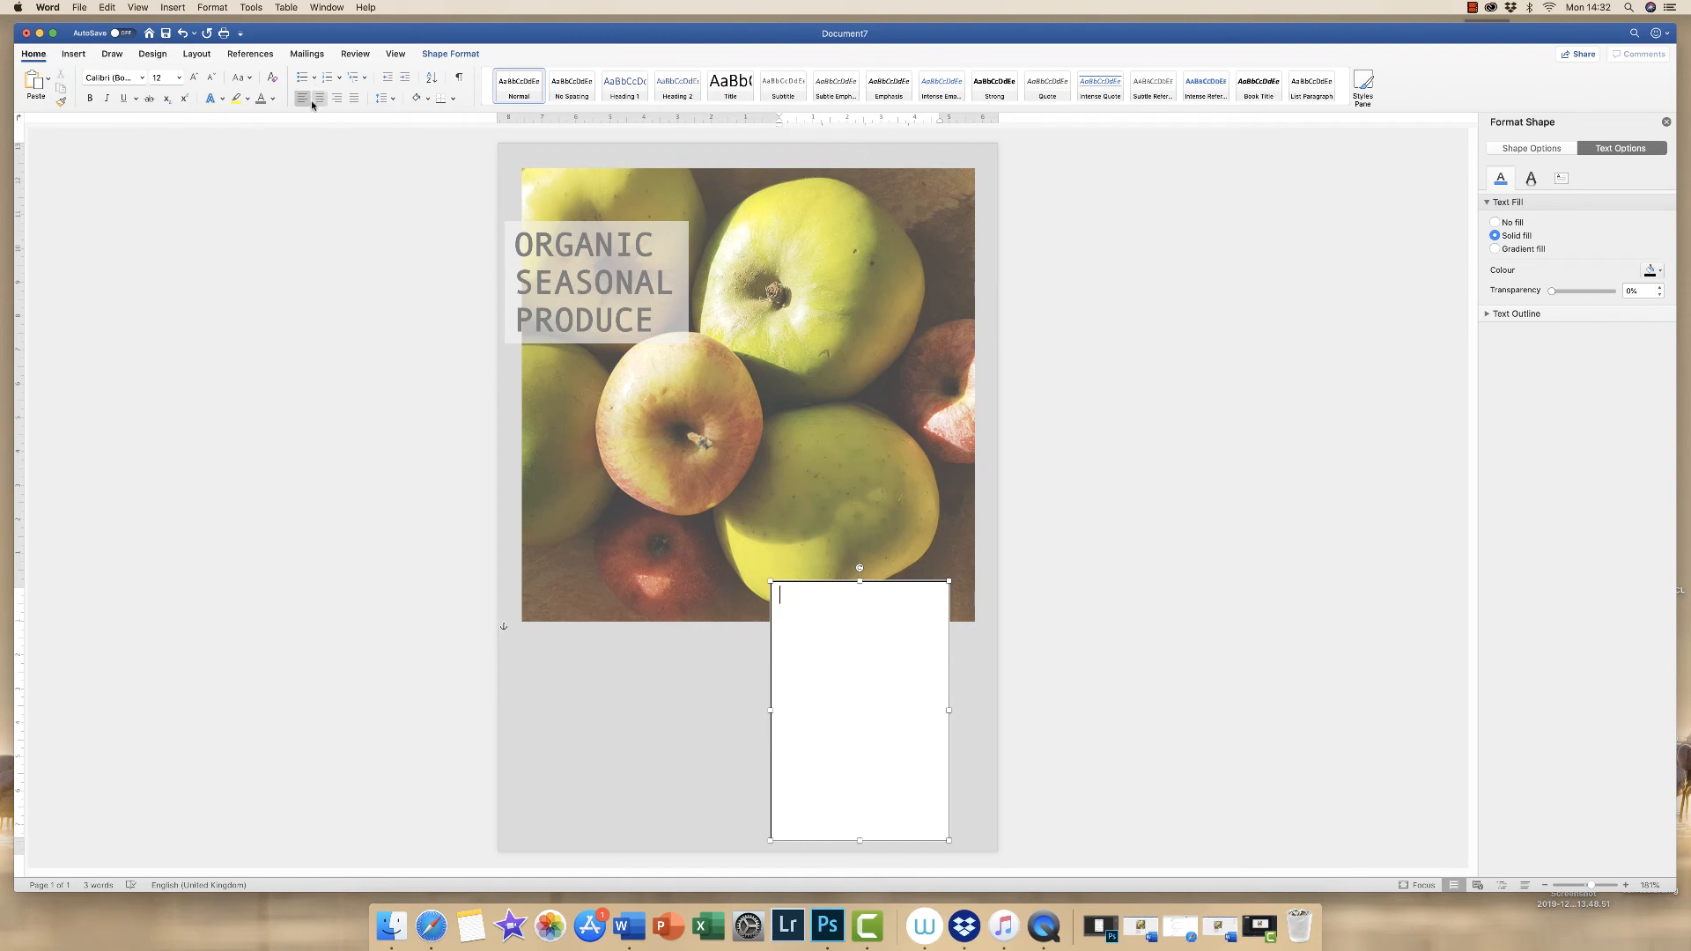
{"action": "left_click", "coordinate": [319, 96]}
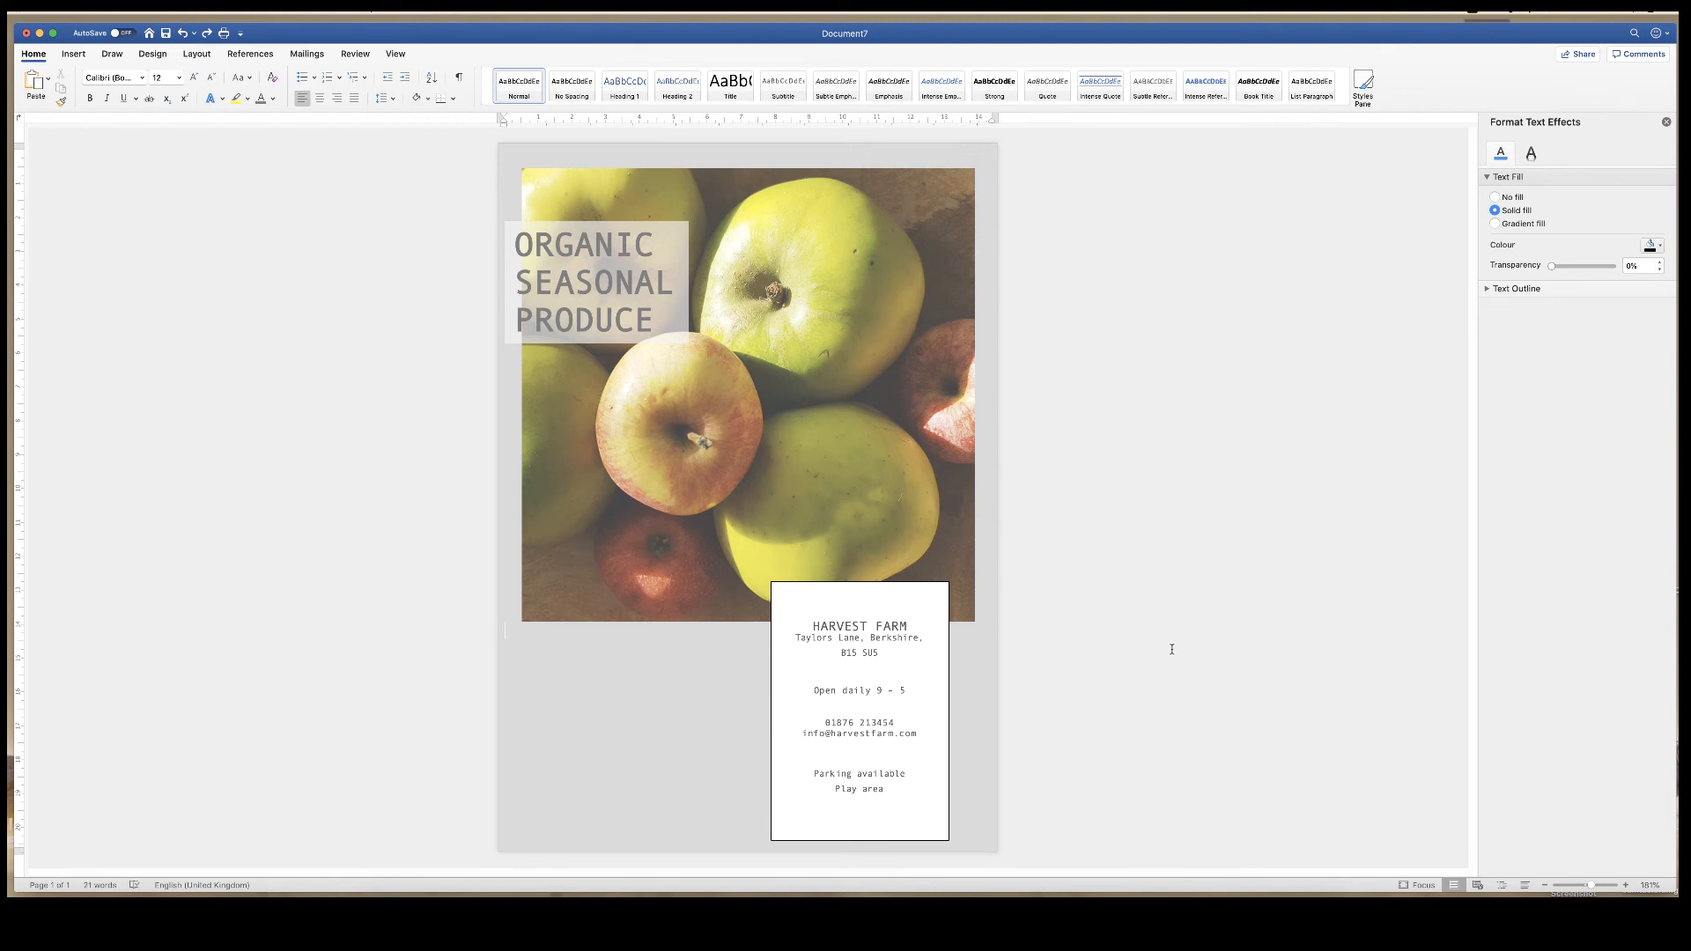
{"action": "mouse_move", "coordinate": [796, 582]}
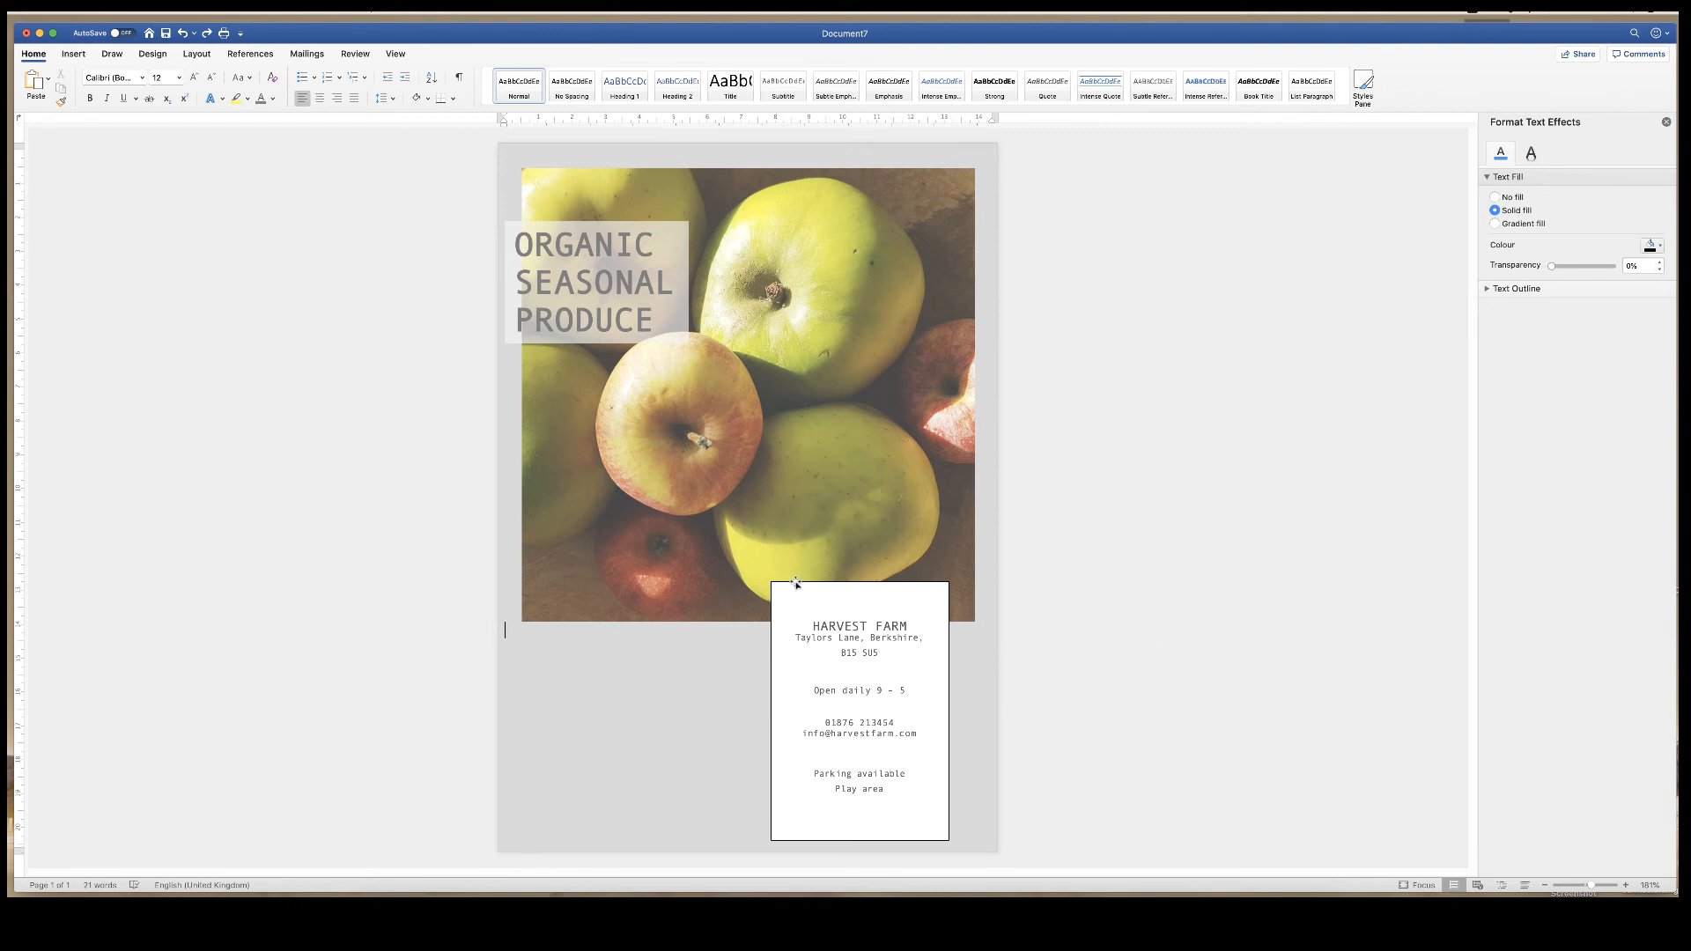
{"action": "mouse_move", "coordinate": [943, 814]}
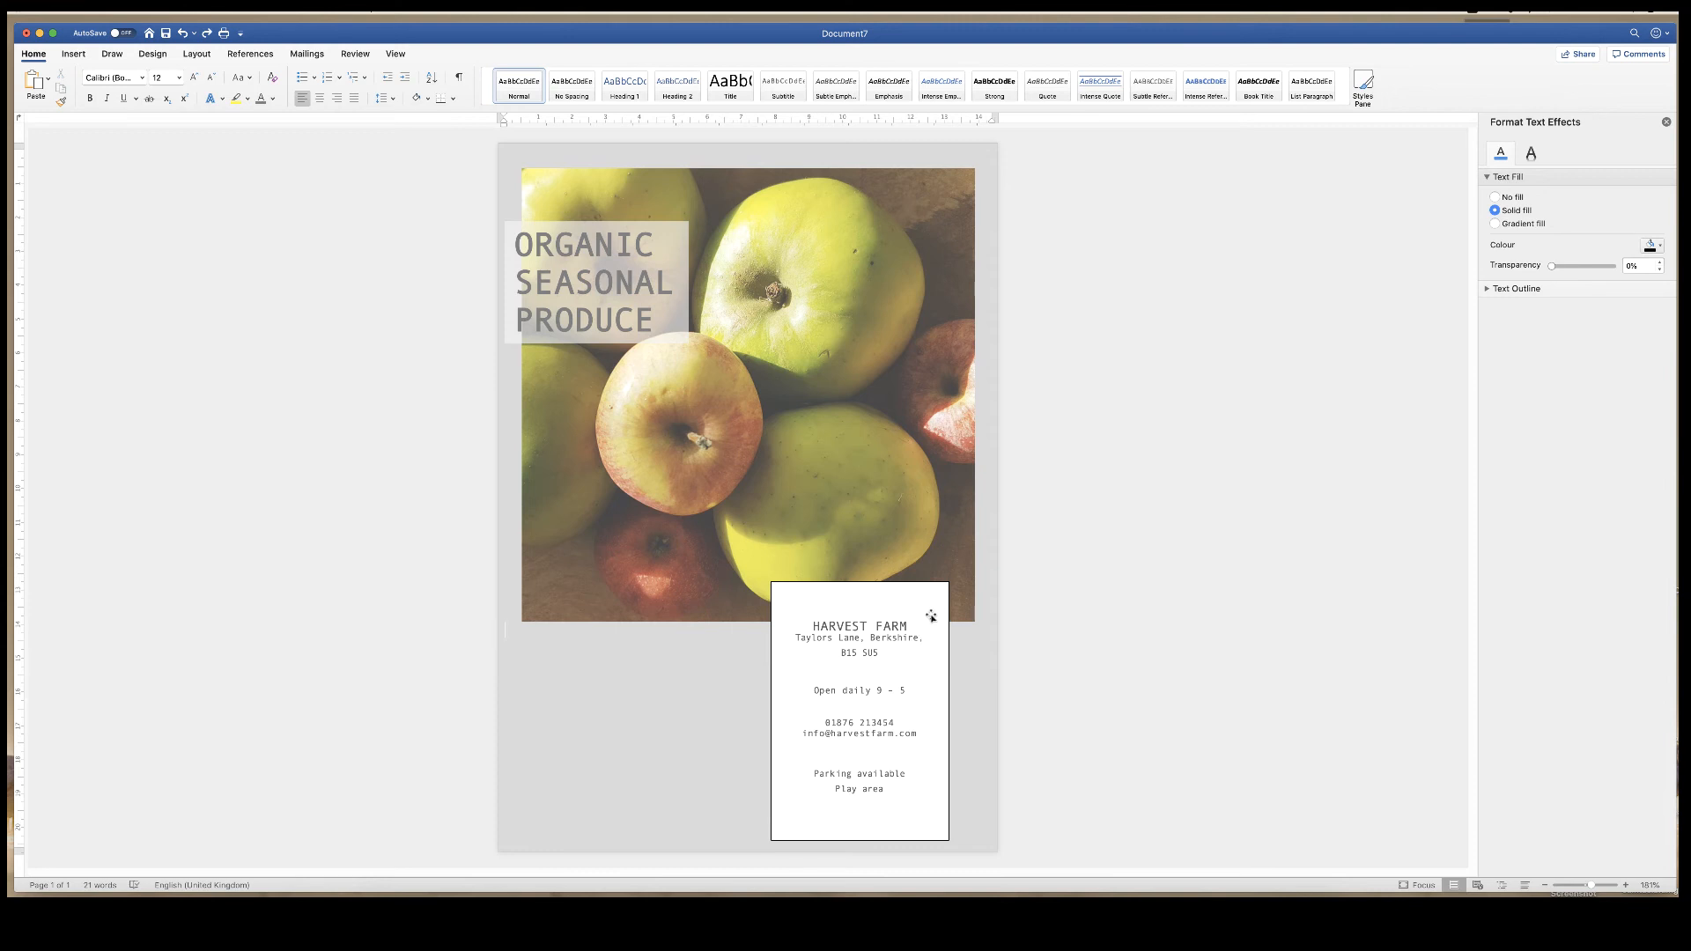
{"action": "mouse_move", "coordinate": [914, 604]}
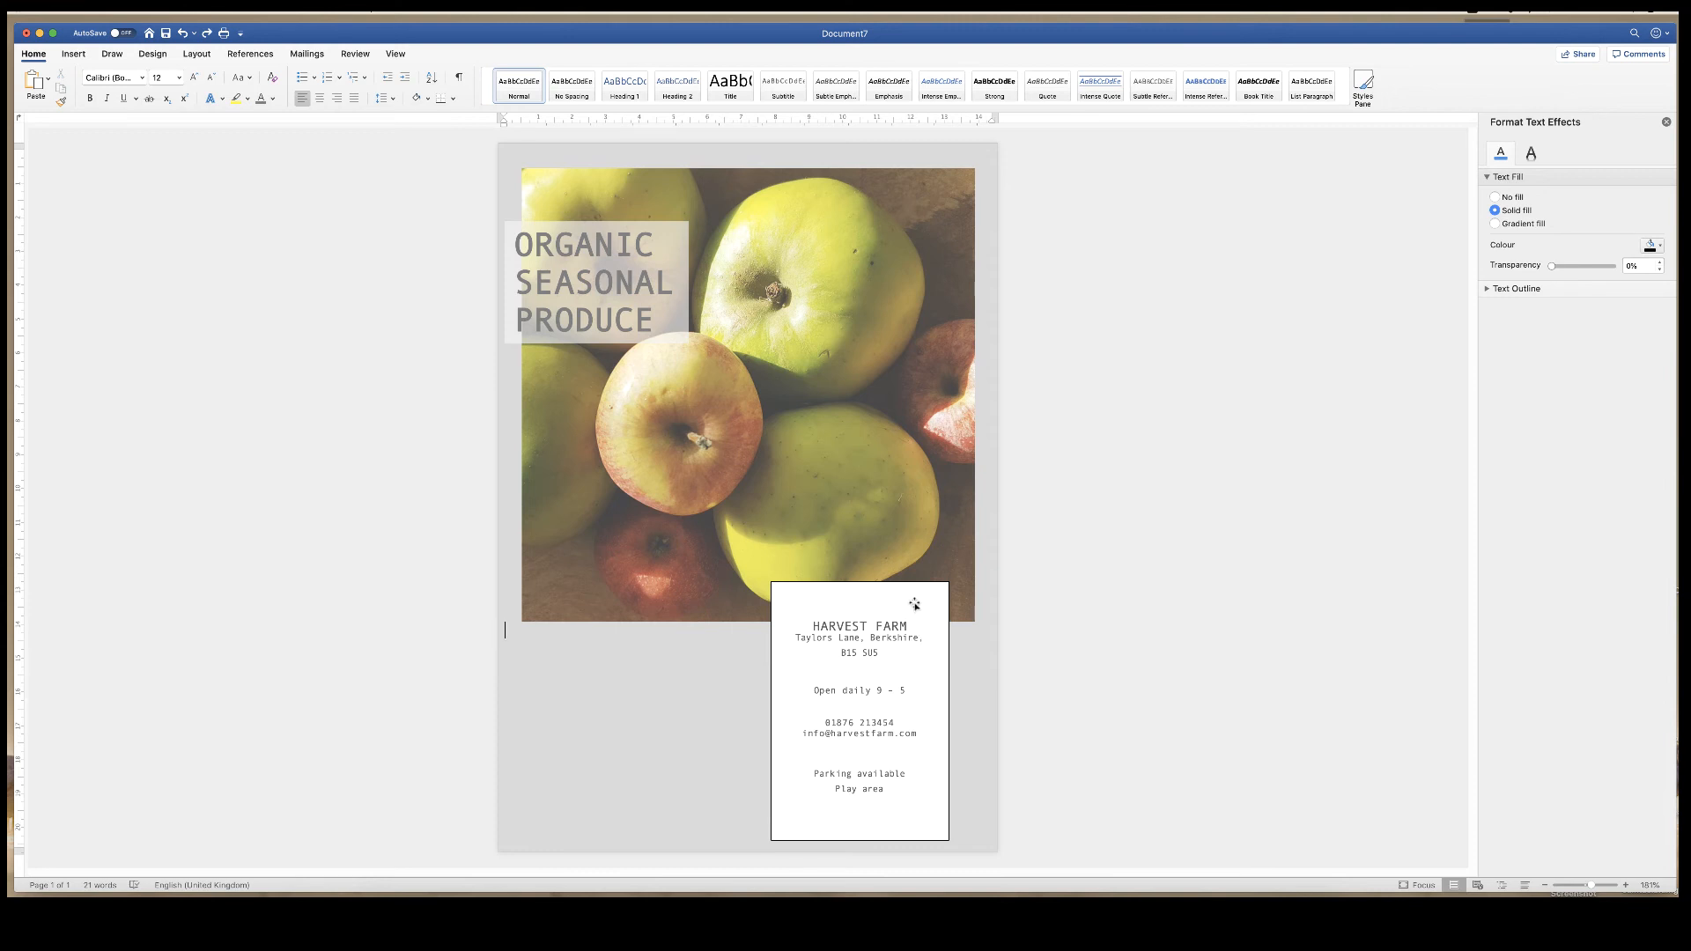
- Remove the Harvest Farm info box's black outline and fill it light grey
{"action": "left_click", "coordinate": [858, 711]}
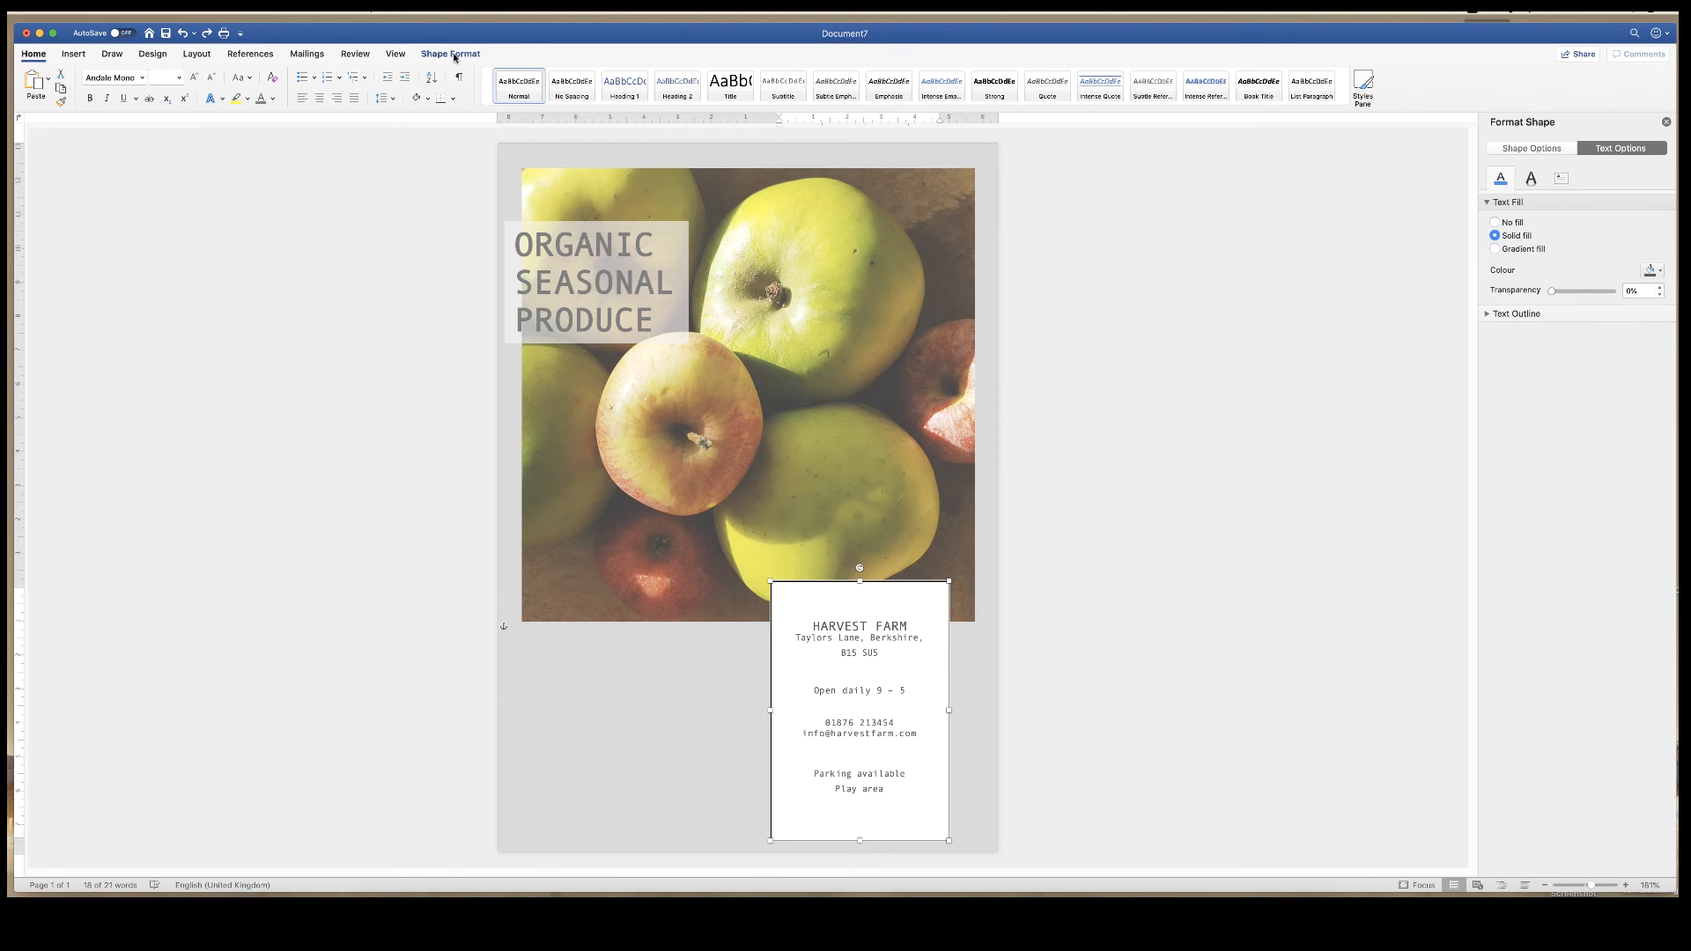
{"action": "left_click", "coordinate": [448, 54]}
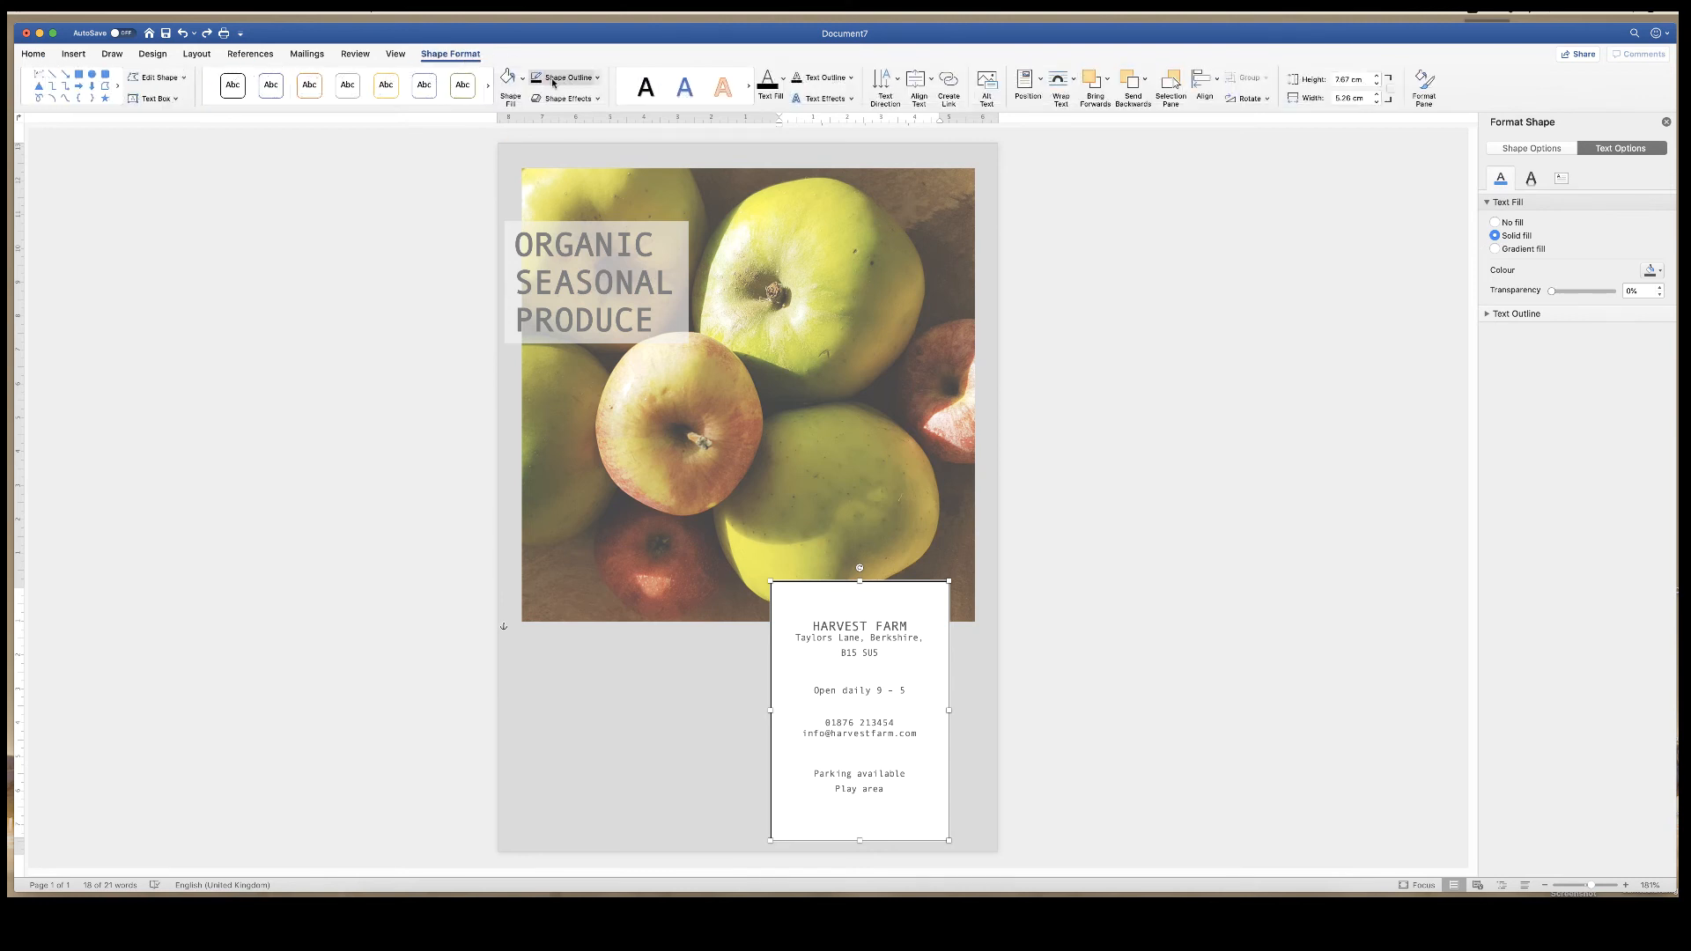
{"action": "left_click", "coordinate": [566, 76]}
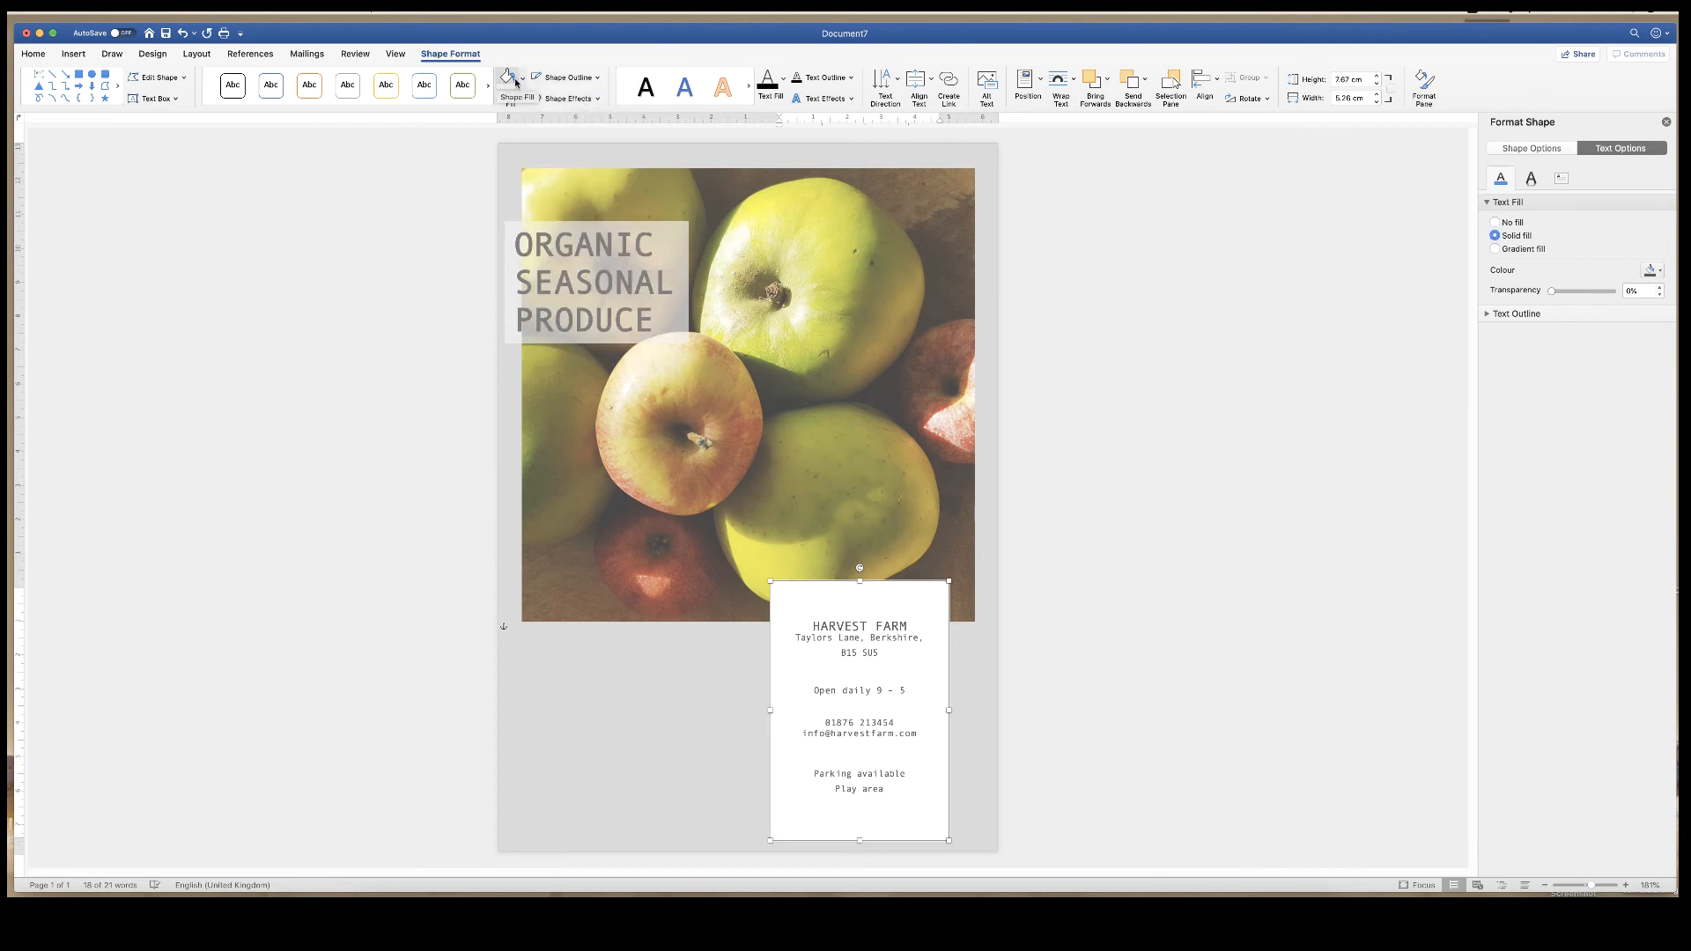
{"action": "left_click", "coordinate": [509, 78]}
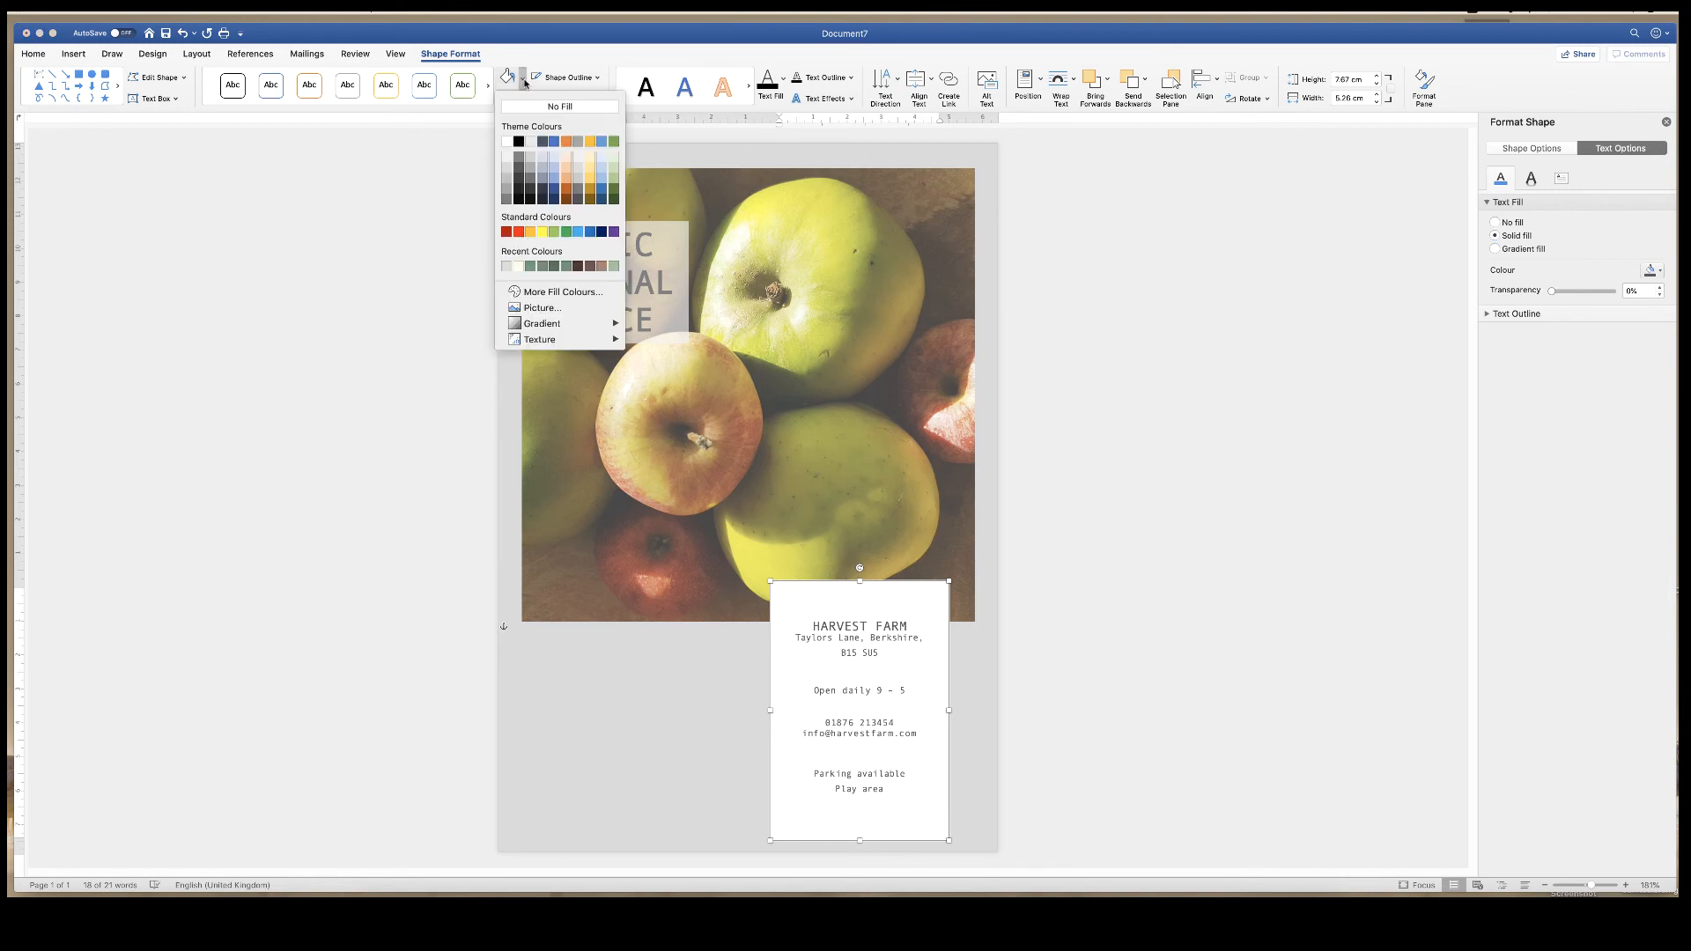
{"action": "left_click", "coordinate": [558, 105]}
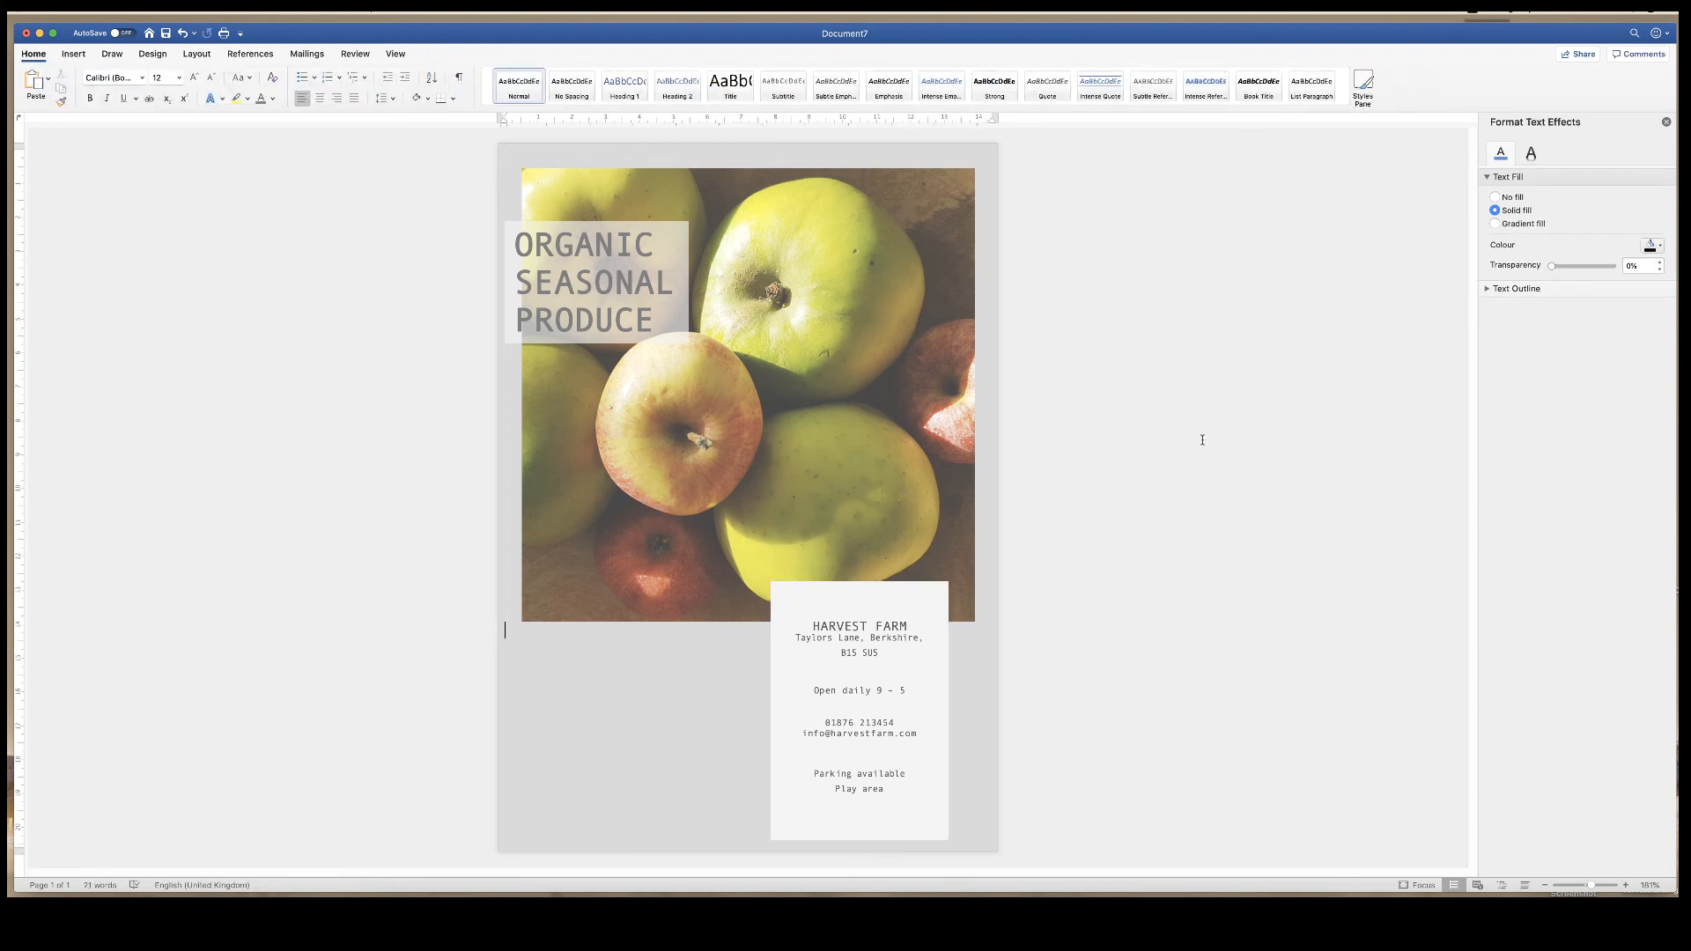
{"action": "mouse_move", "coordinate": [1200, 438]}
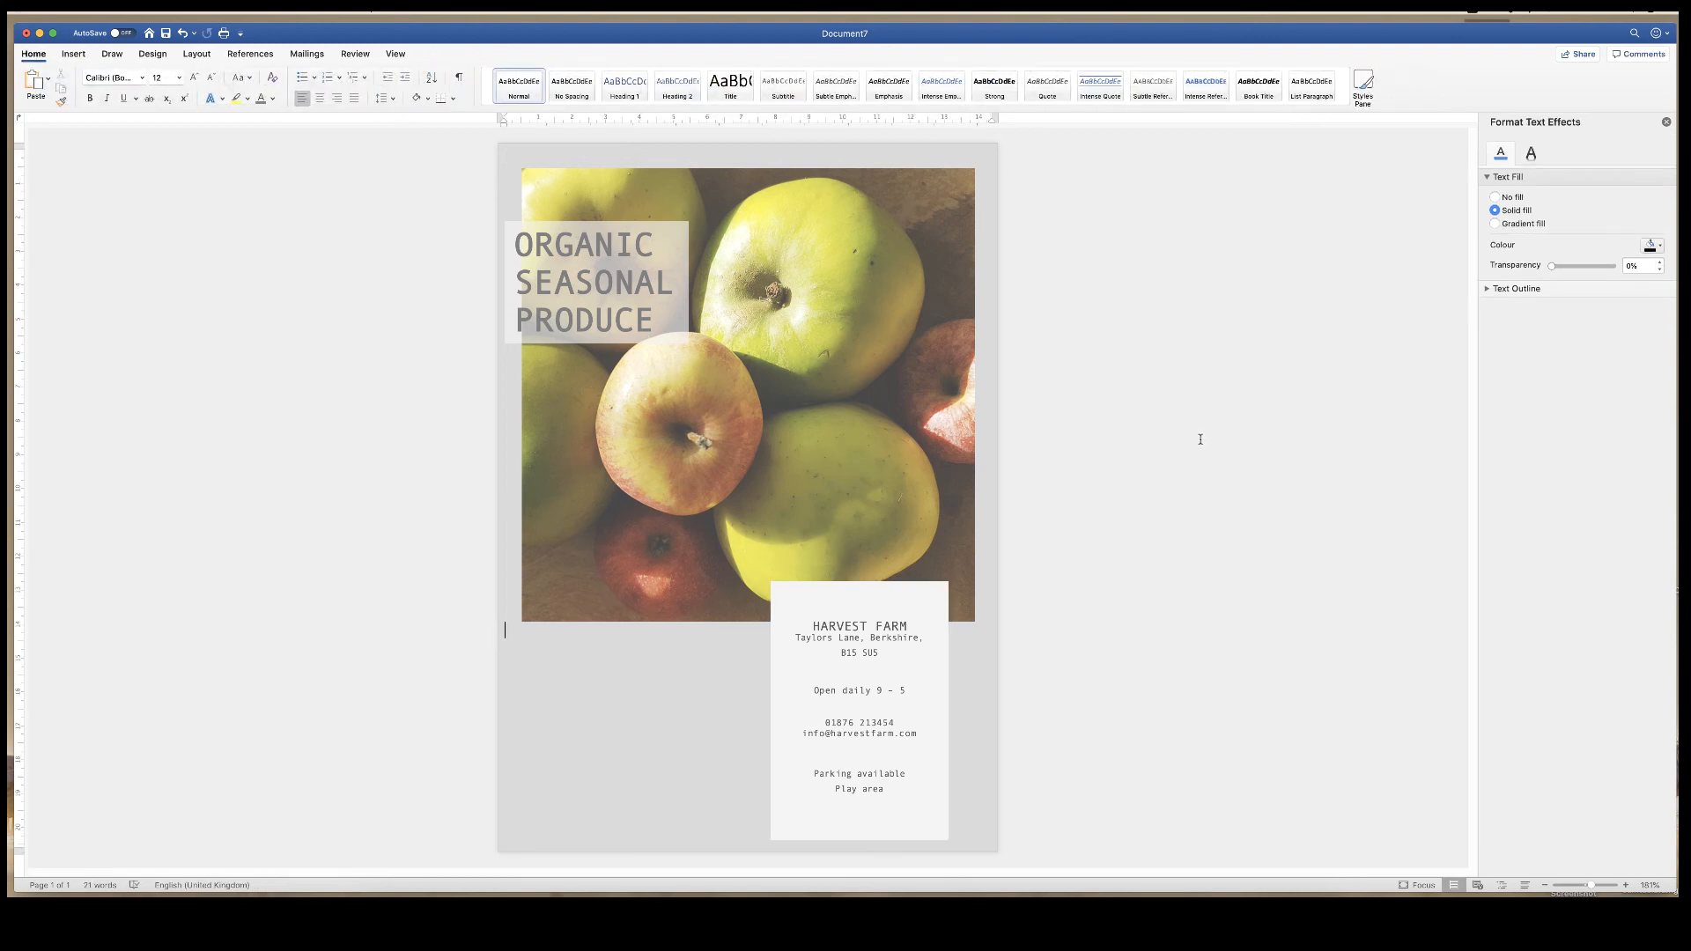
{"action": "mouse_move", "coordinate": [515, 800]}
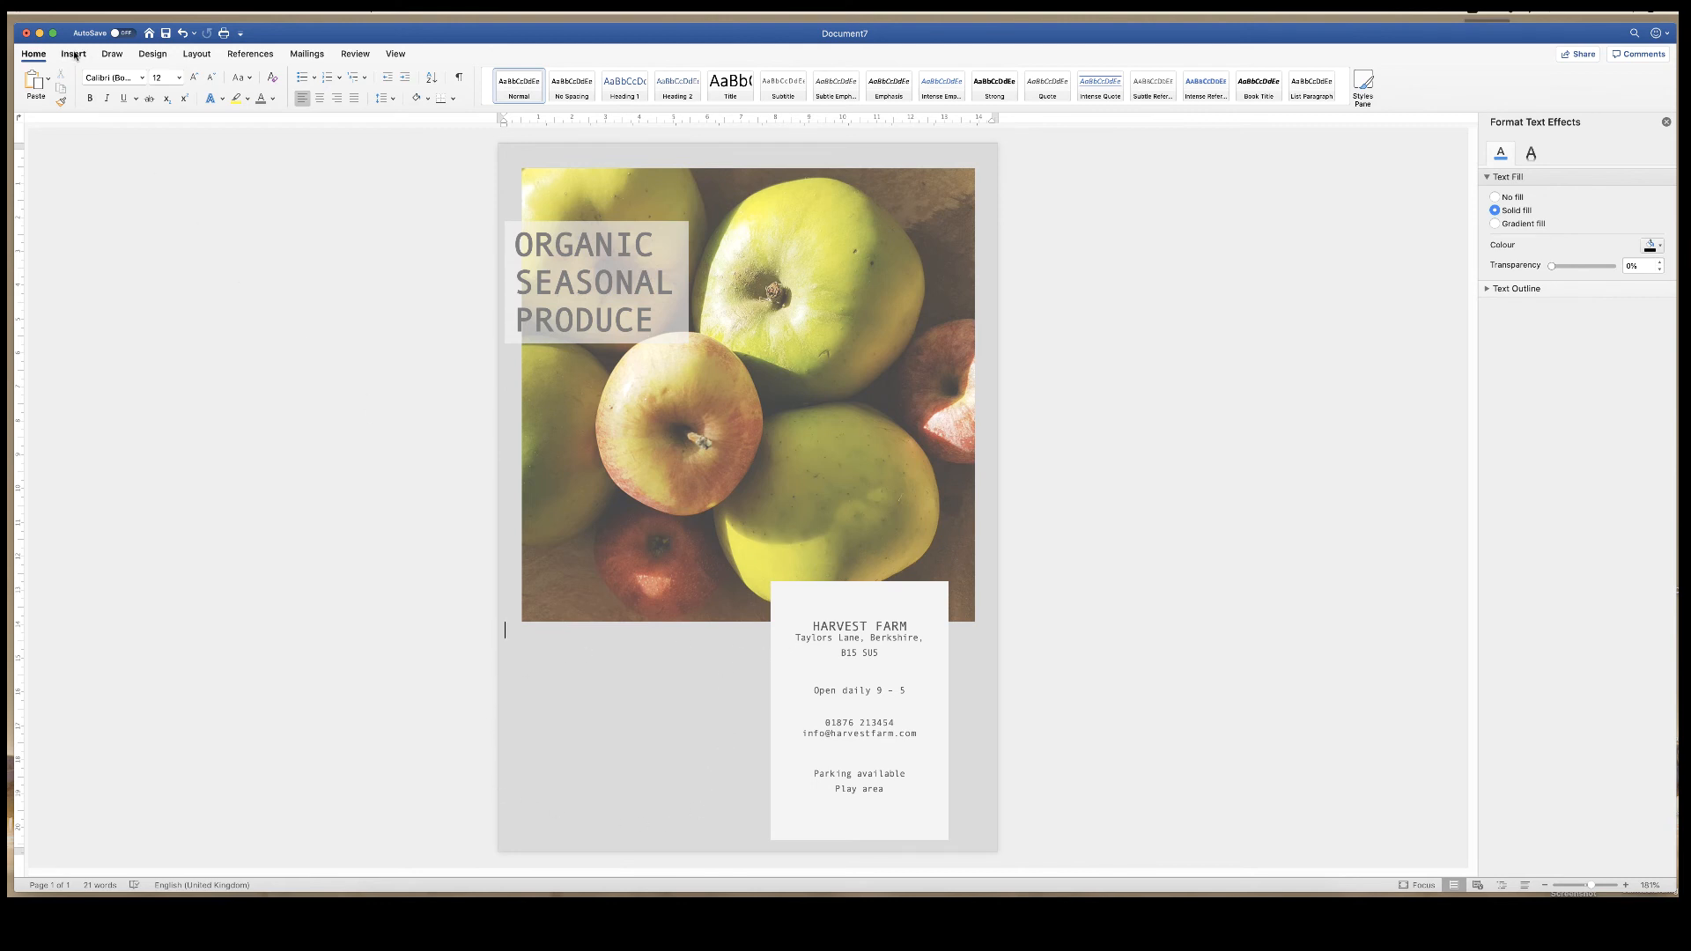
- Draw a text box below the photo, left of the info box, and centre its text
{"action": "left_click", "coordinate": [72, 53]}
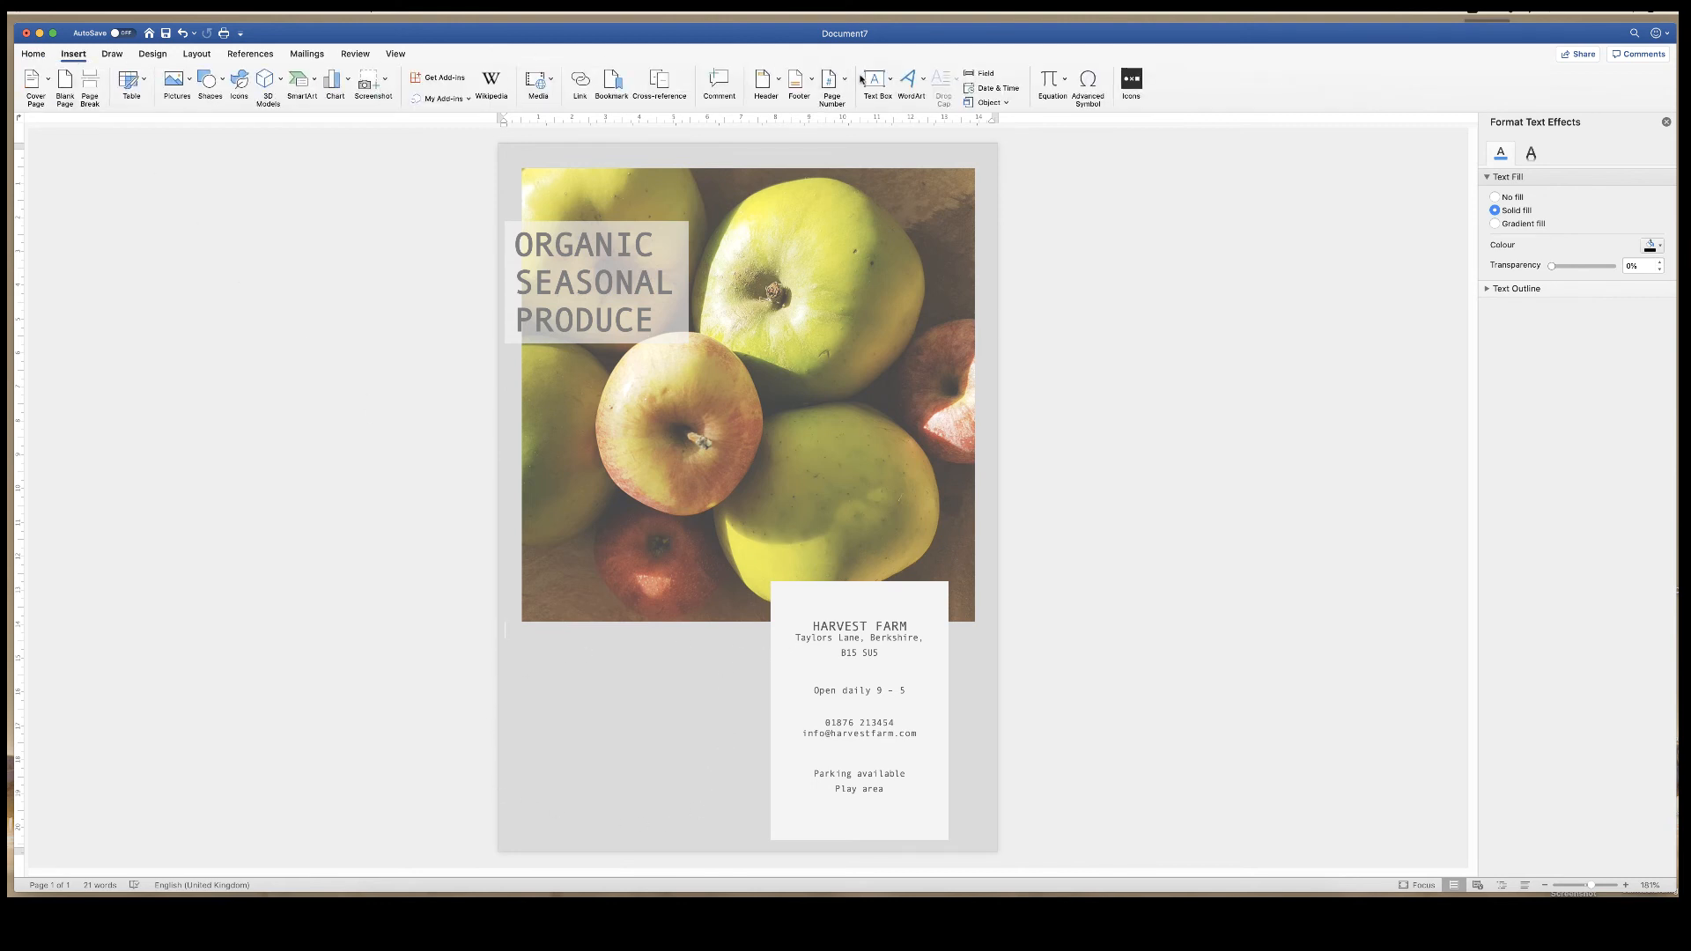
{"action": "left_click", "coordinate": [873, 79]}
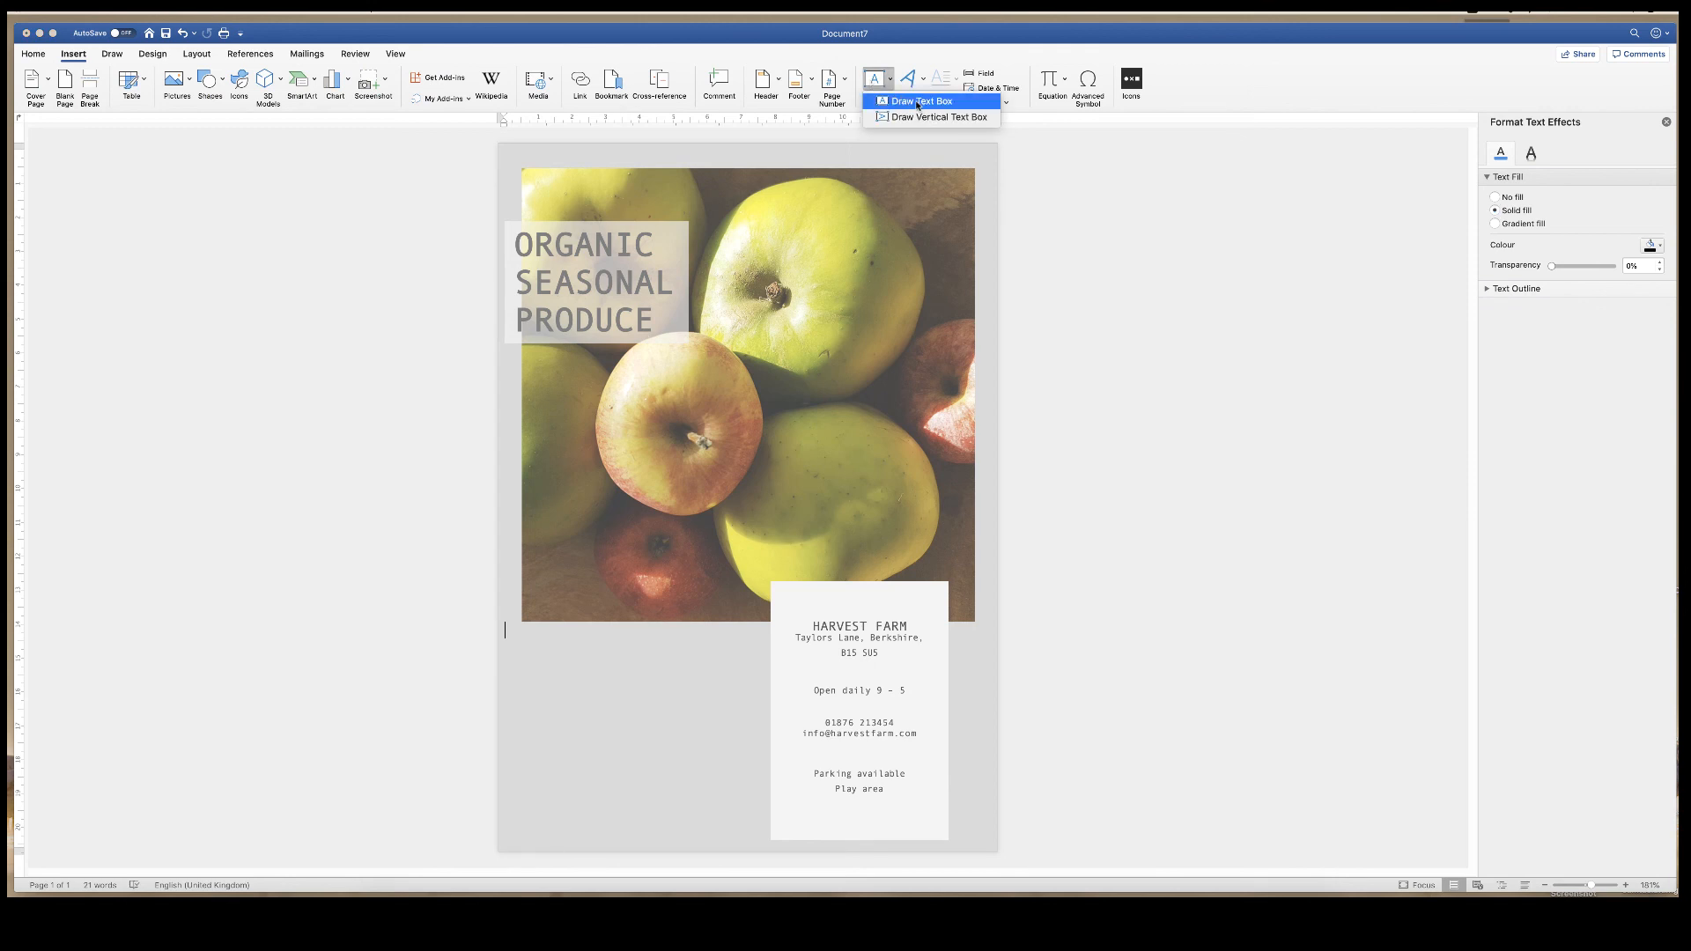
{"action": "left_click", "coordinate": [919, 101]}
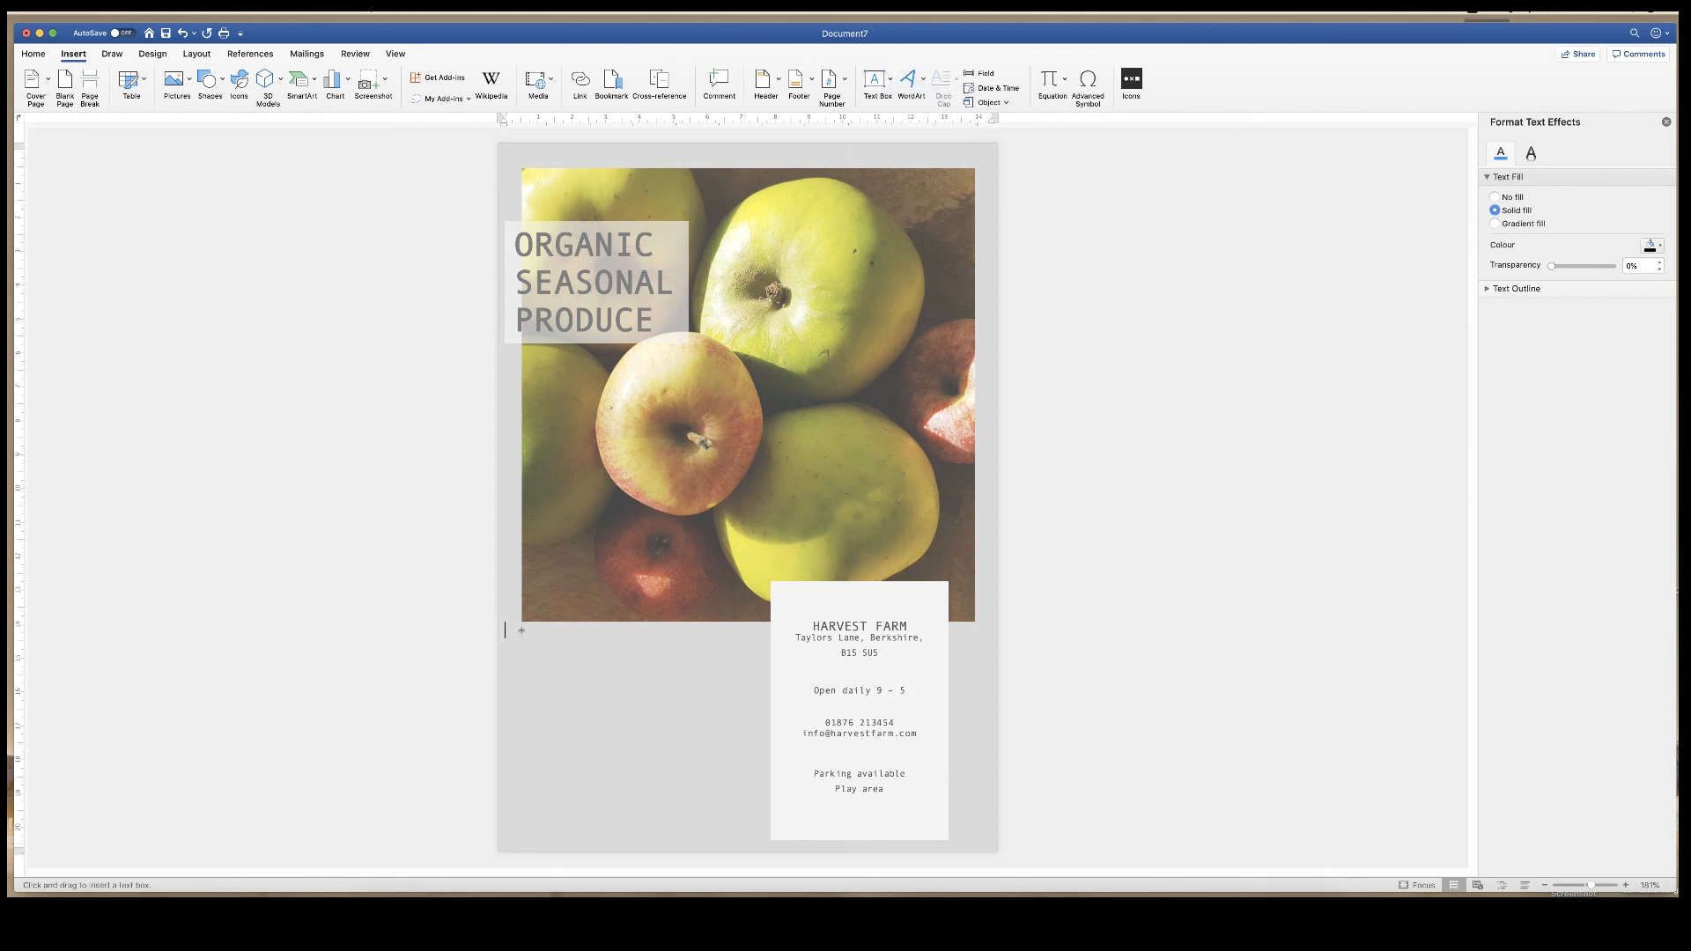
{"action": "left_click_drag", "start_coordinate": [520, 629], "coordinate": [746, 821]}
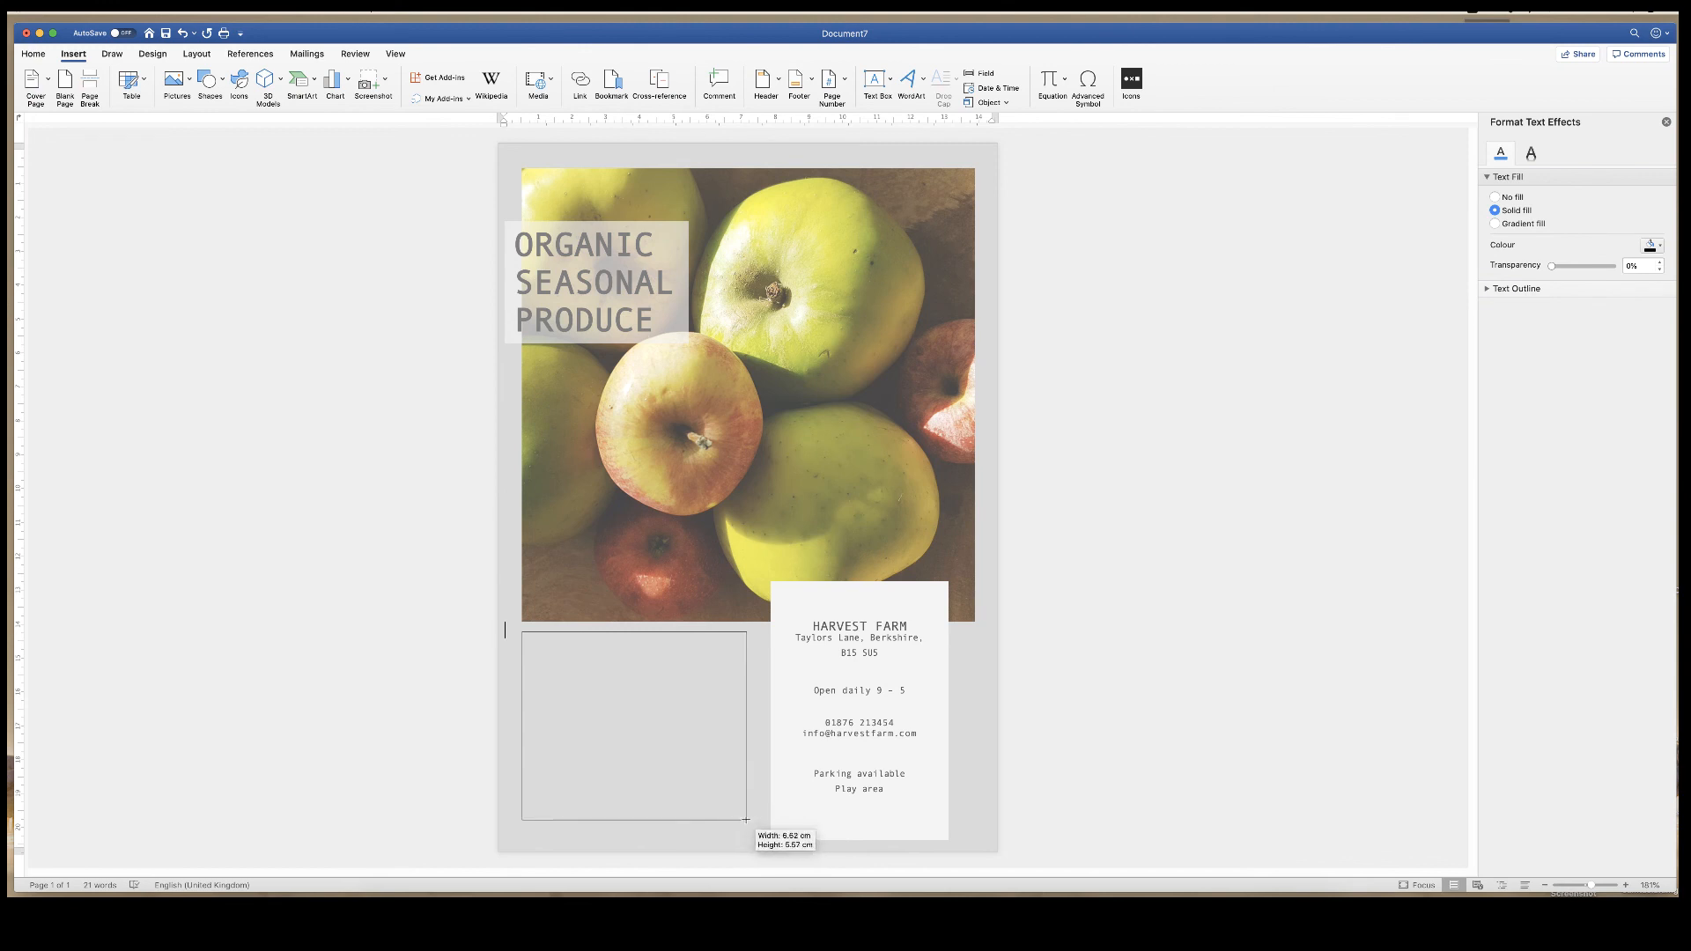
{"action": "left_click_drag", "start_coordinate": [744, 822], "coordinate": [760, 834]}
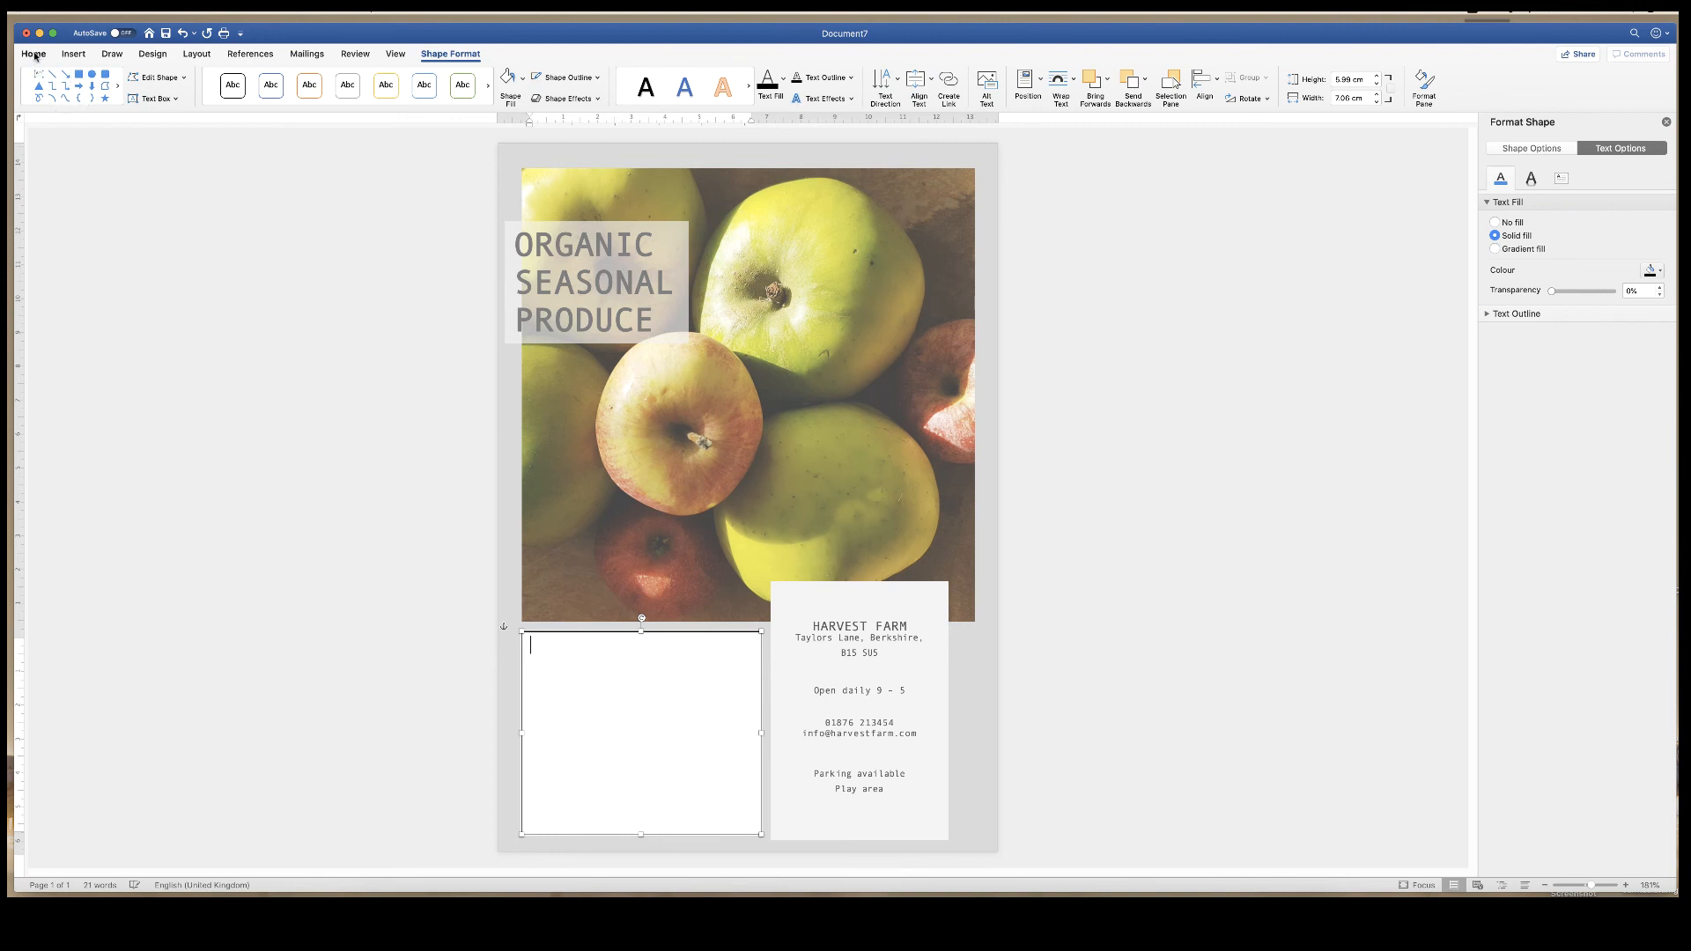
{"action": "left_click", "coordinate": [33, 54]}
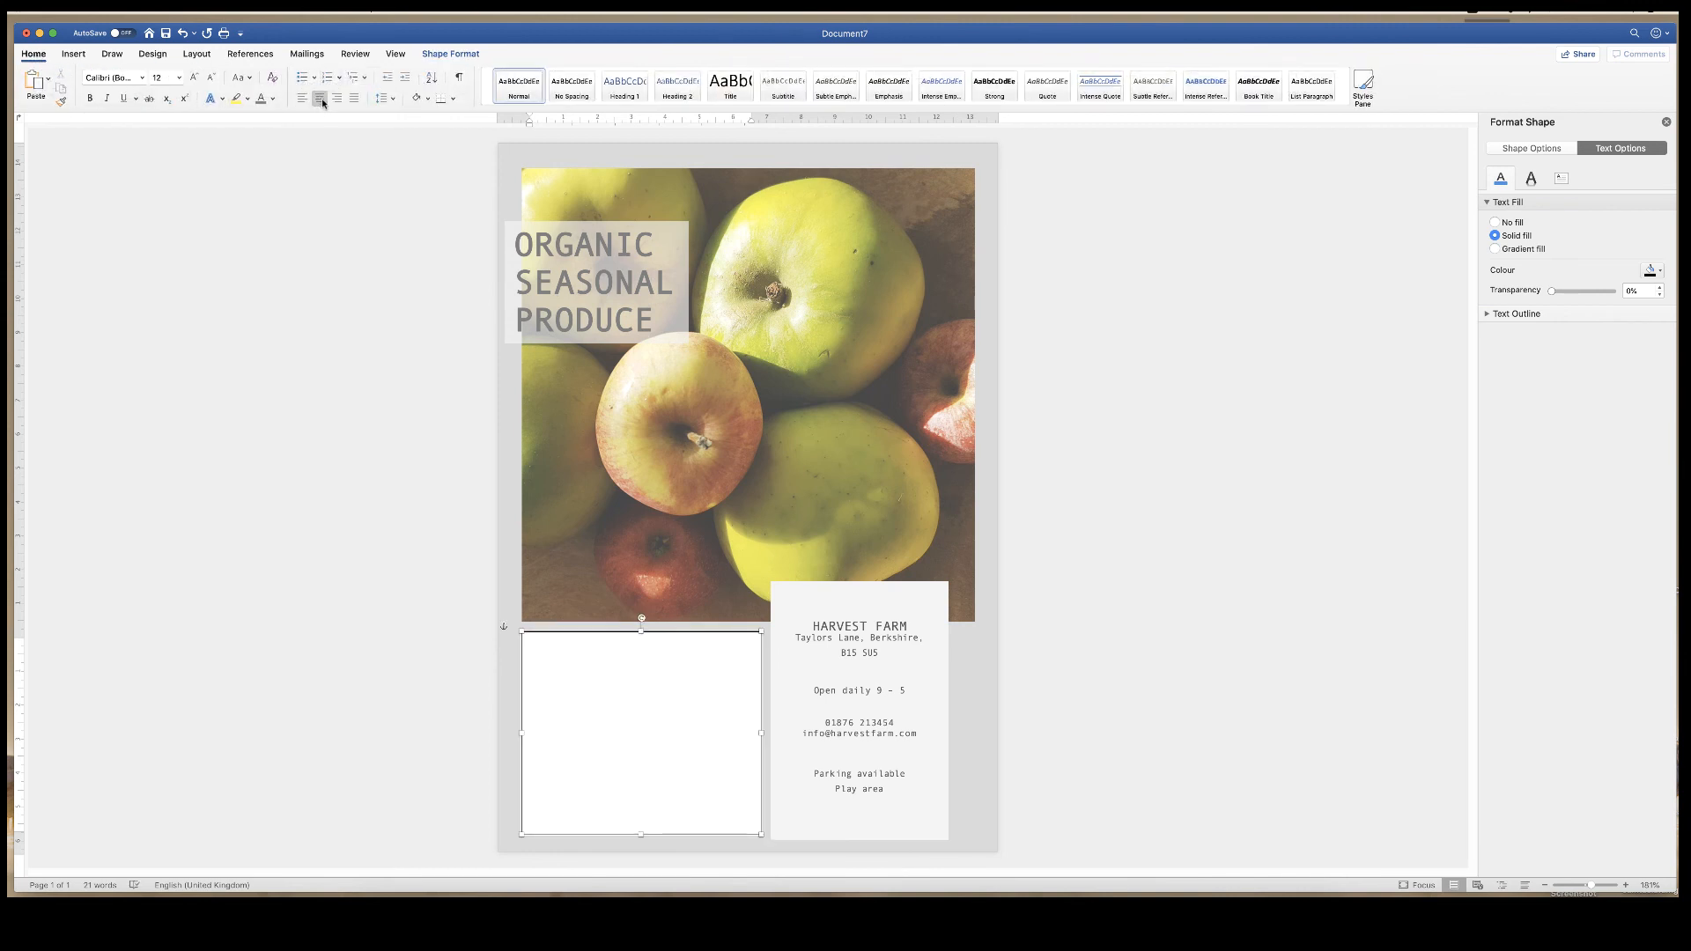
{"action": "left_click", "coordinate": [642, 659]}
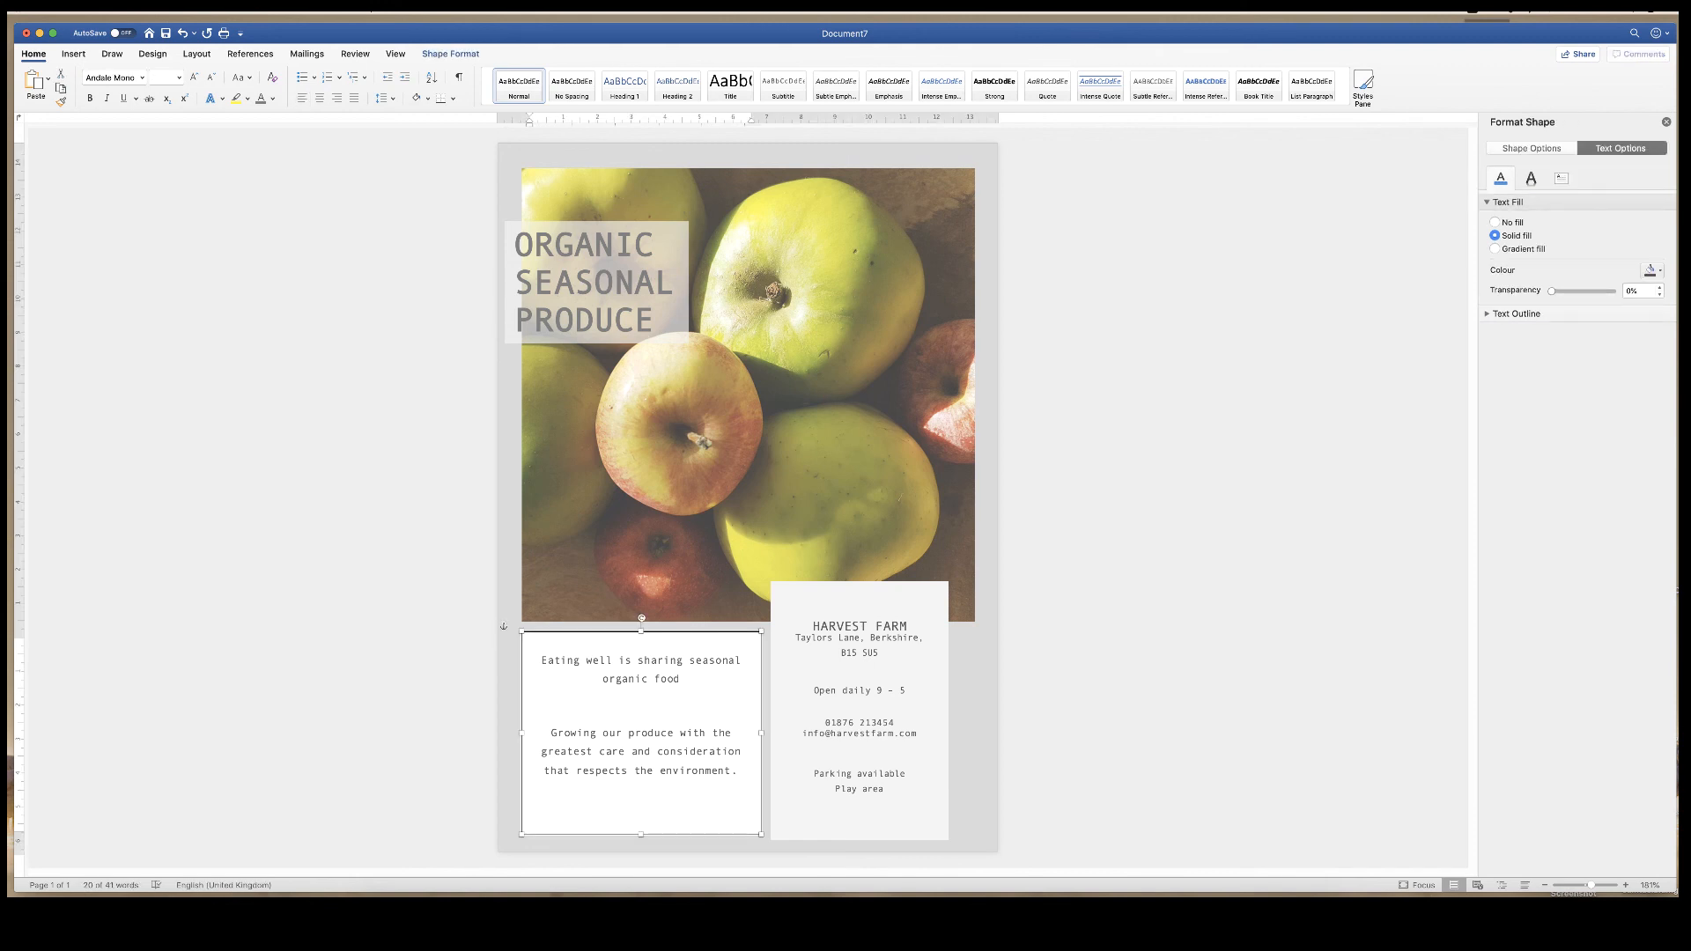
- Give the bottom-left description box no outline and remove its white fill
{"action": "left_click", "coordinate": [450, 54]}
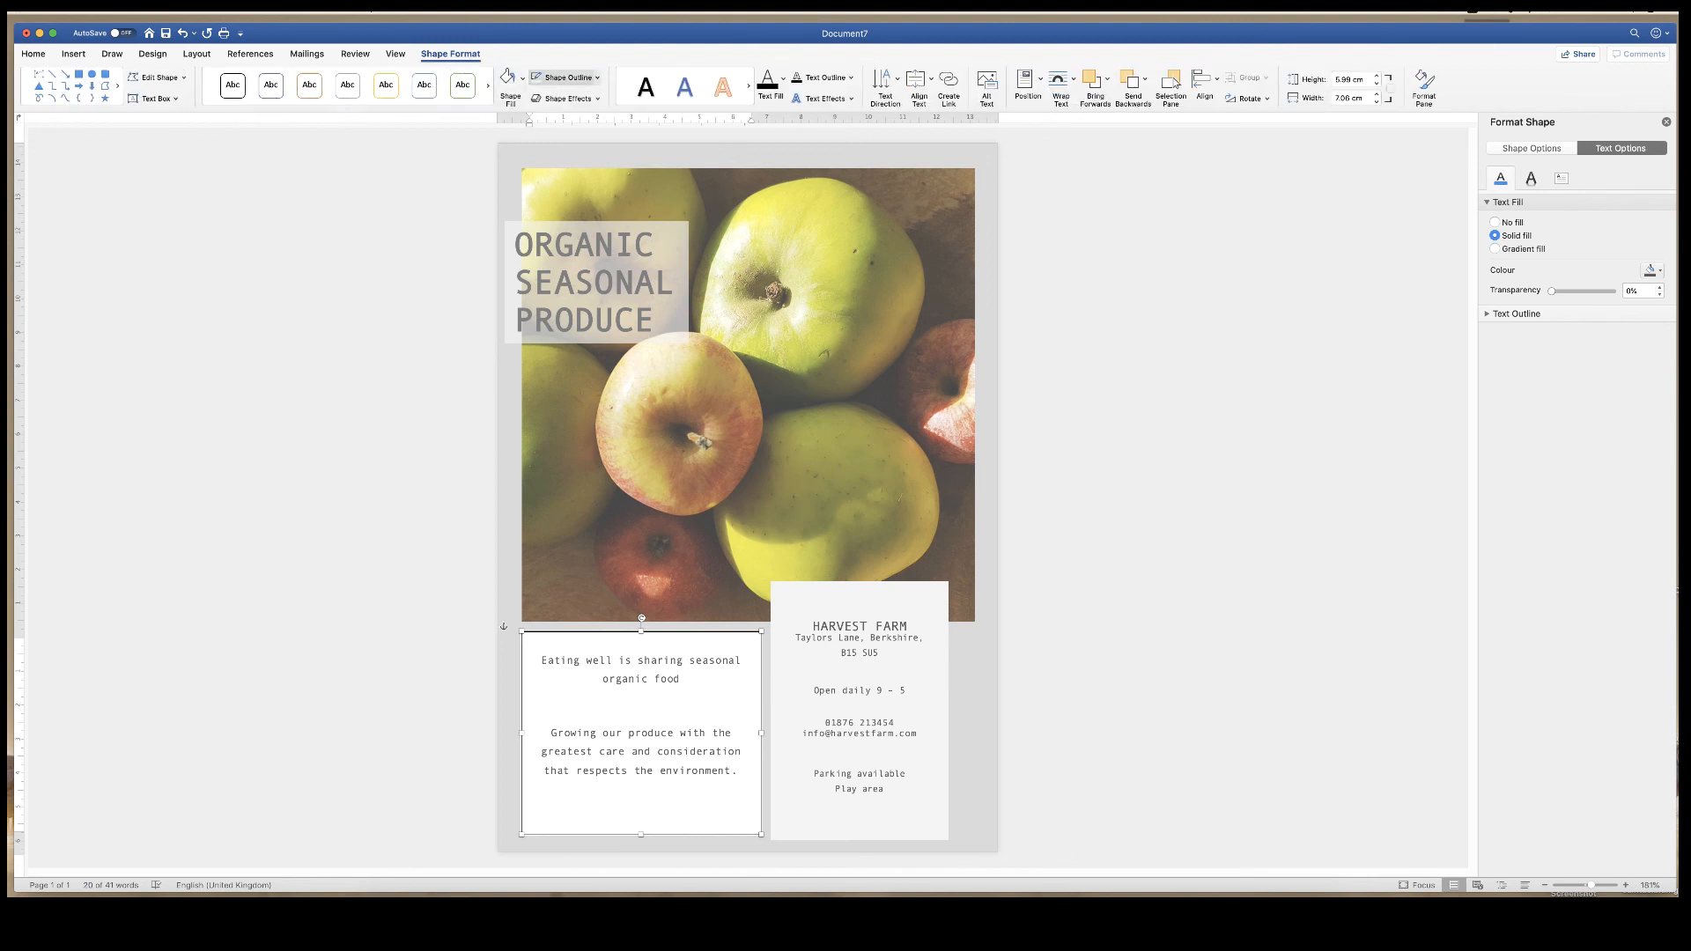
{"action": "left_click", "coordinate": [562, 76]}
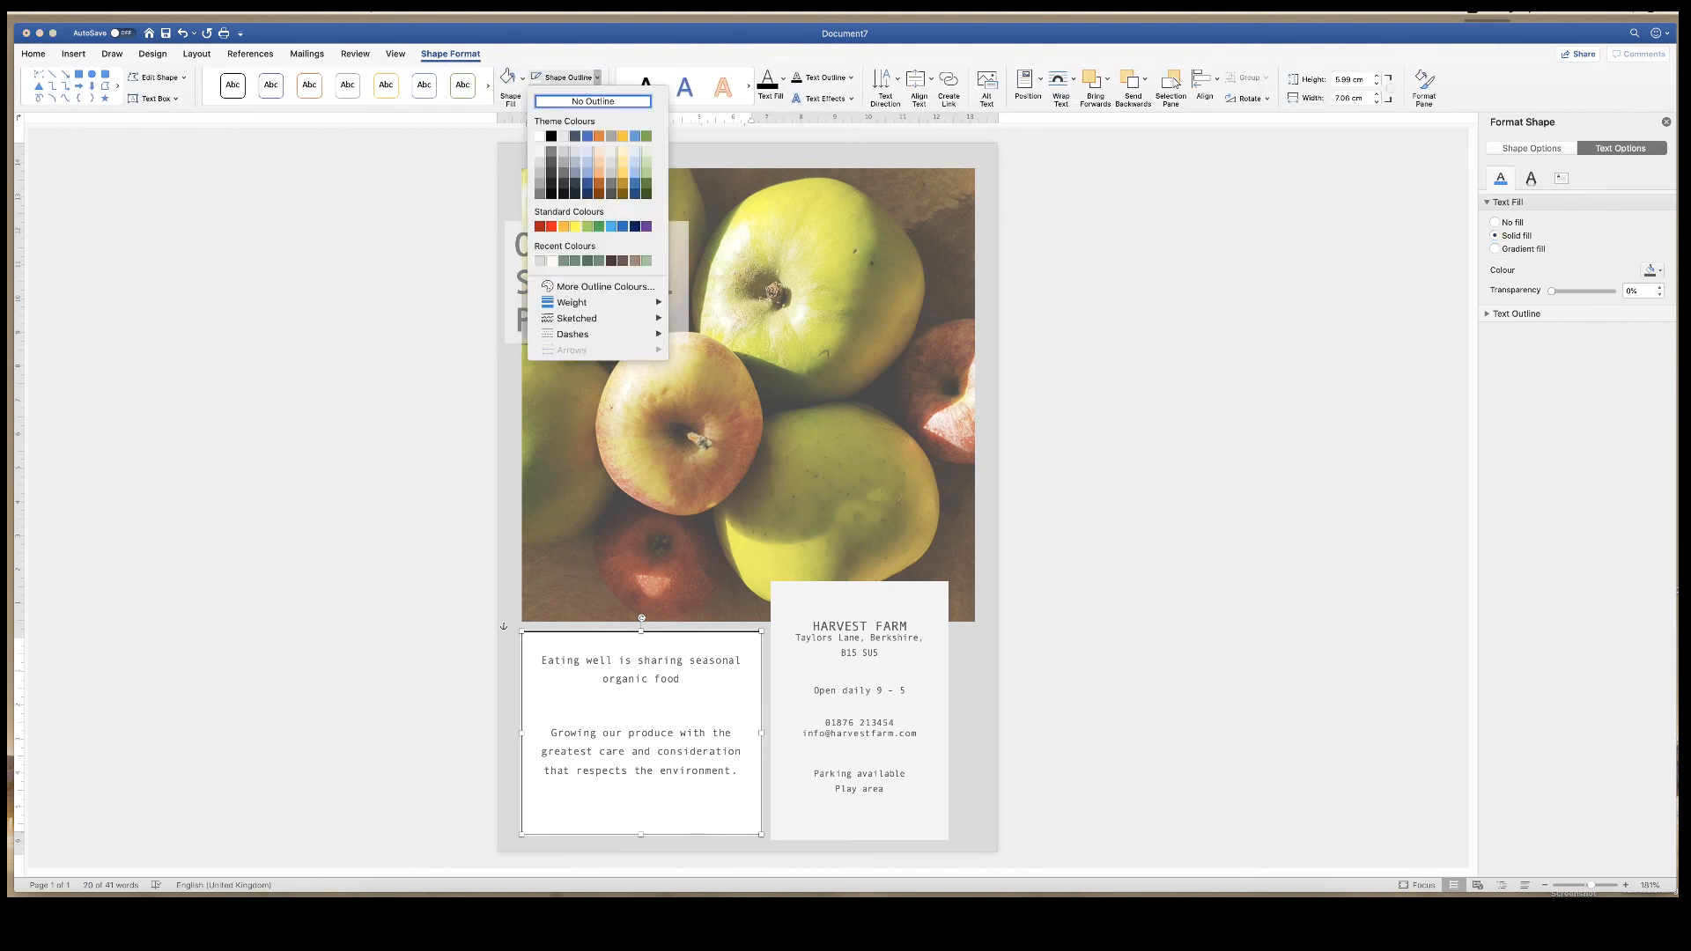
{"action": "left_click", "coordinate": [591, 101]}
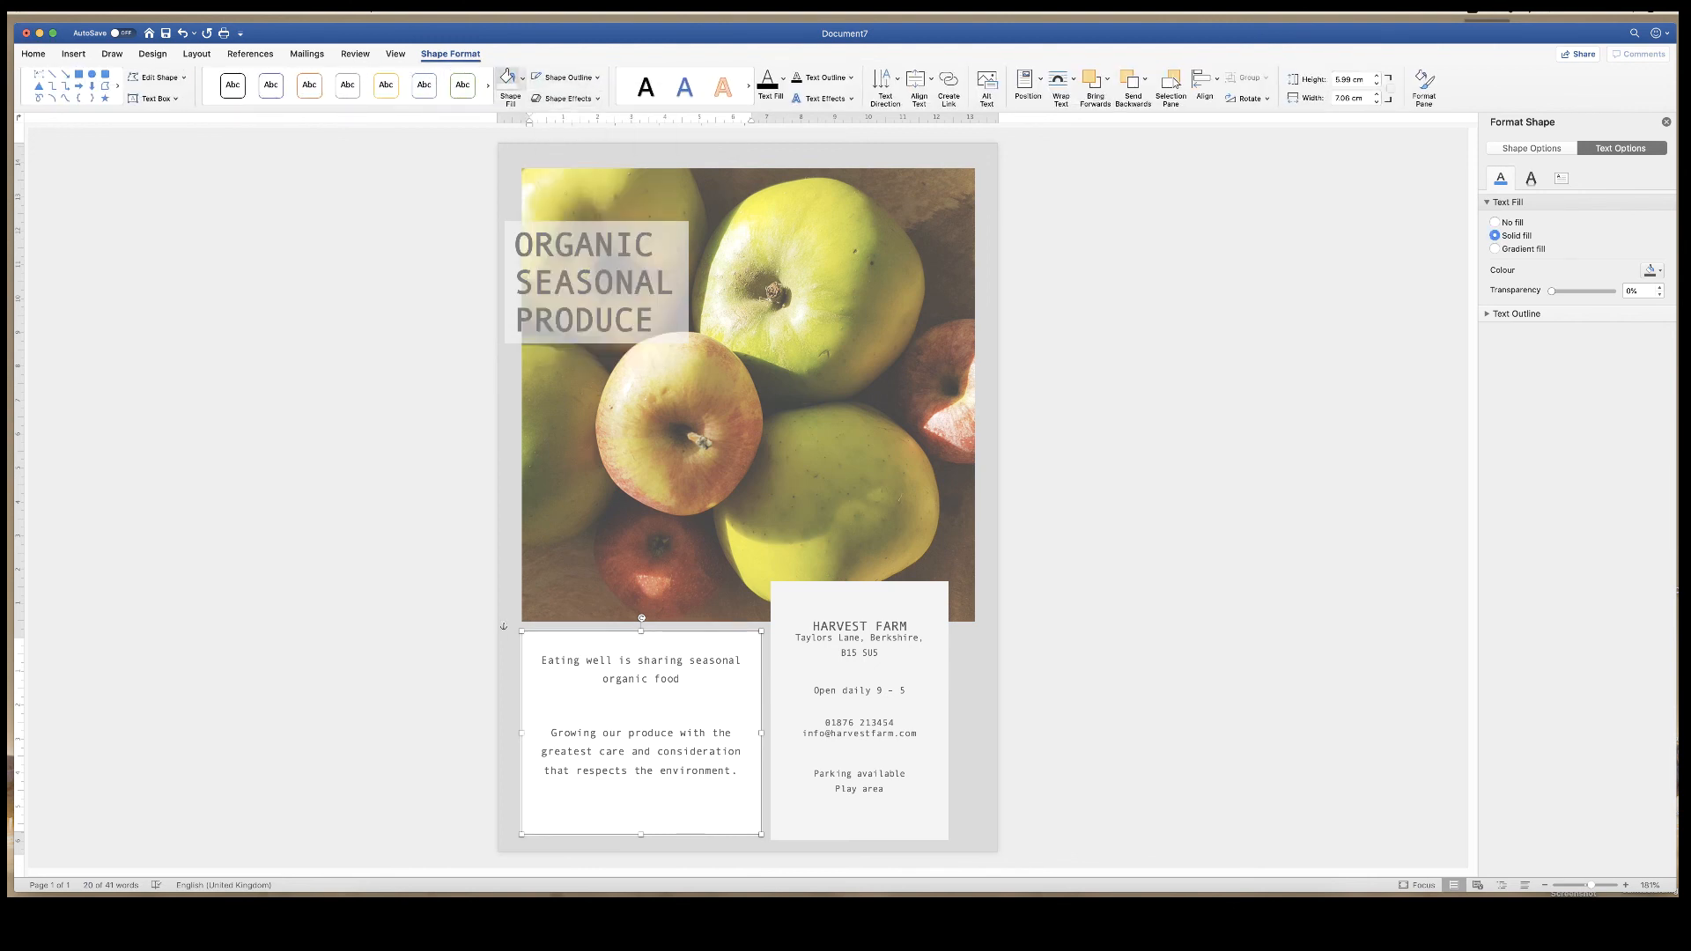
{"action": "left_click", "coordinate": [503, 78]}
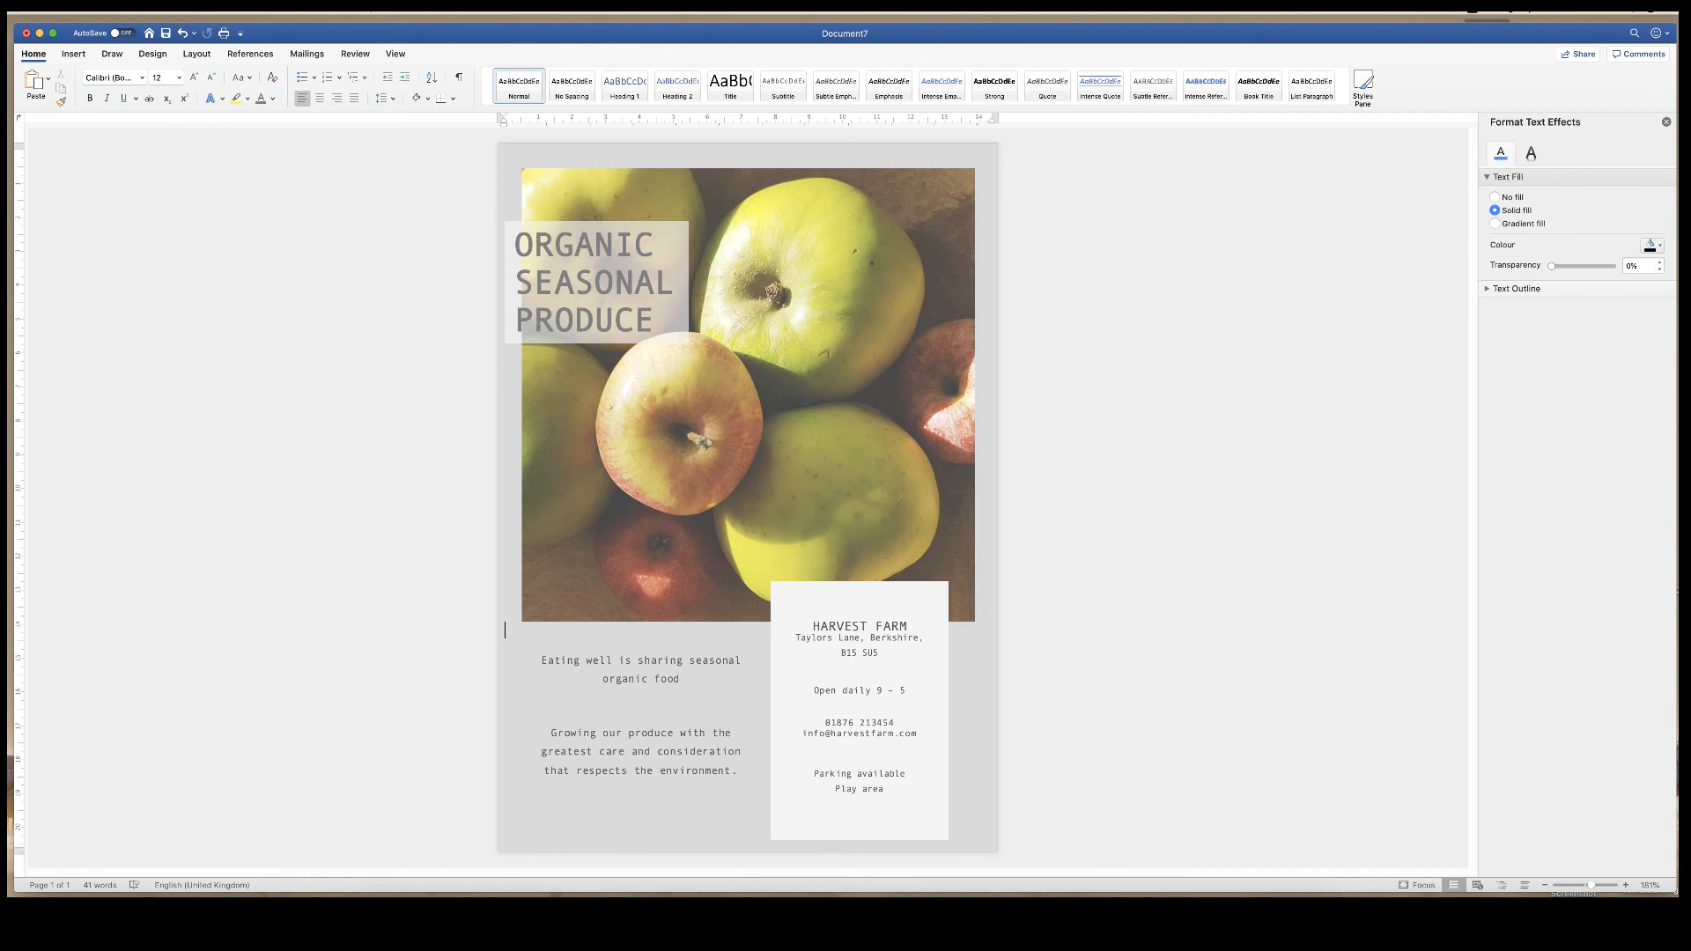
{"action": "left_click", "coordinate": [640, 711]}
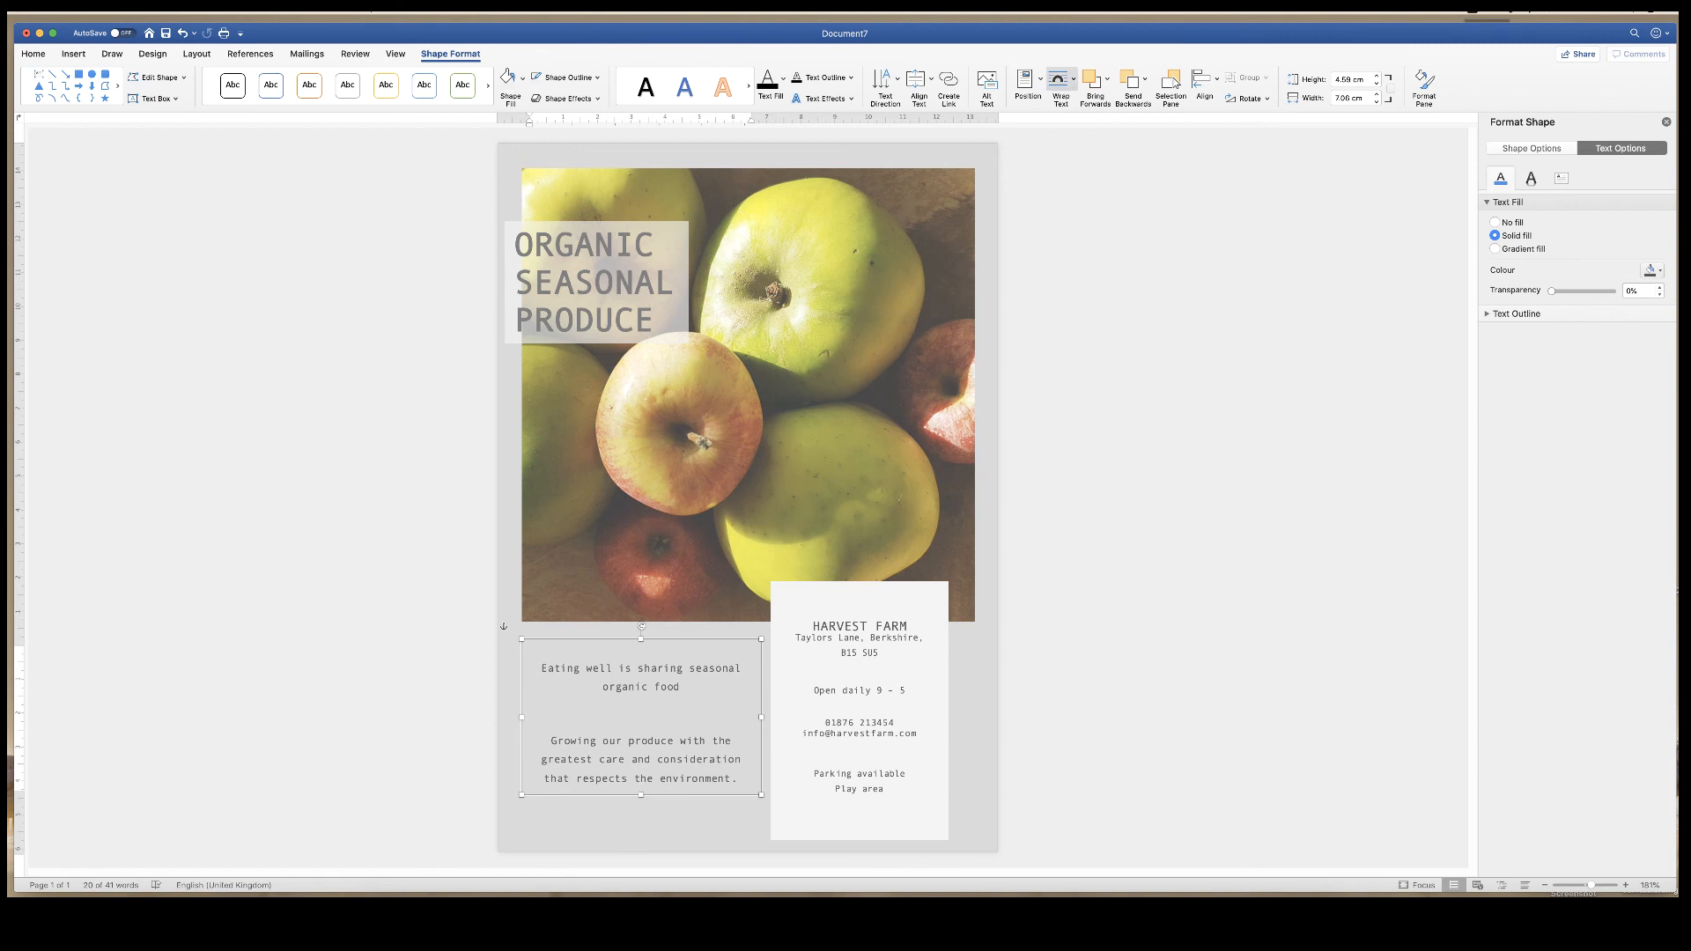
{"action": "left_click", "coordinate": [1058, 80]}
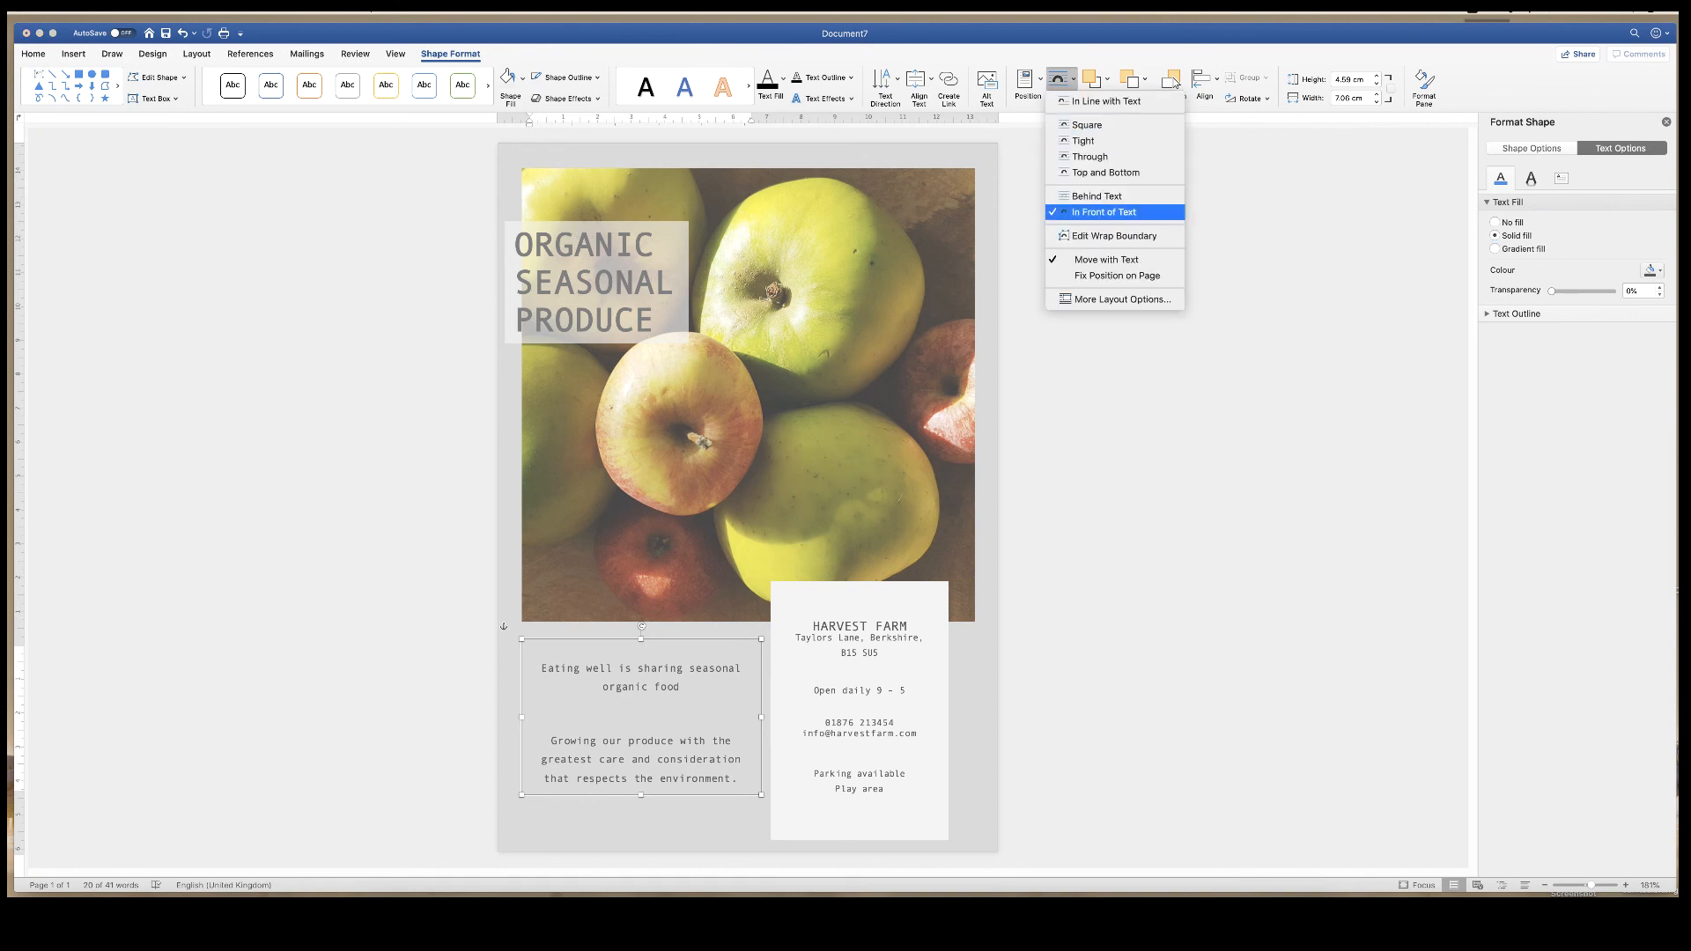
{"action": "mouse_move", "coordinate": [1096, 196]}
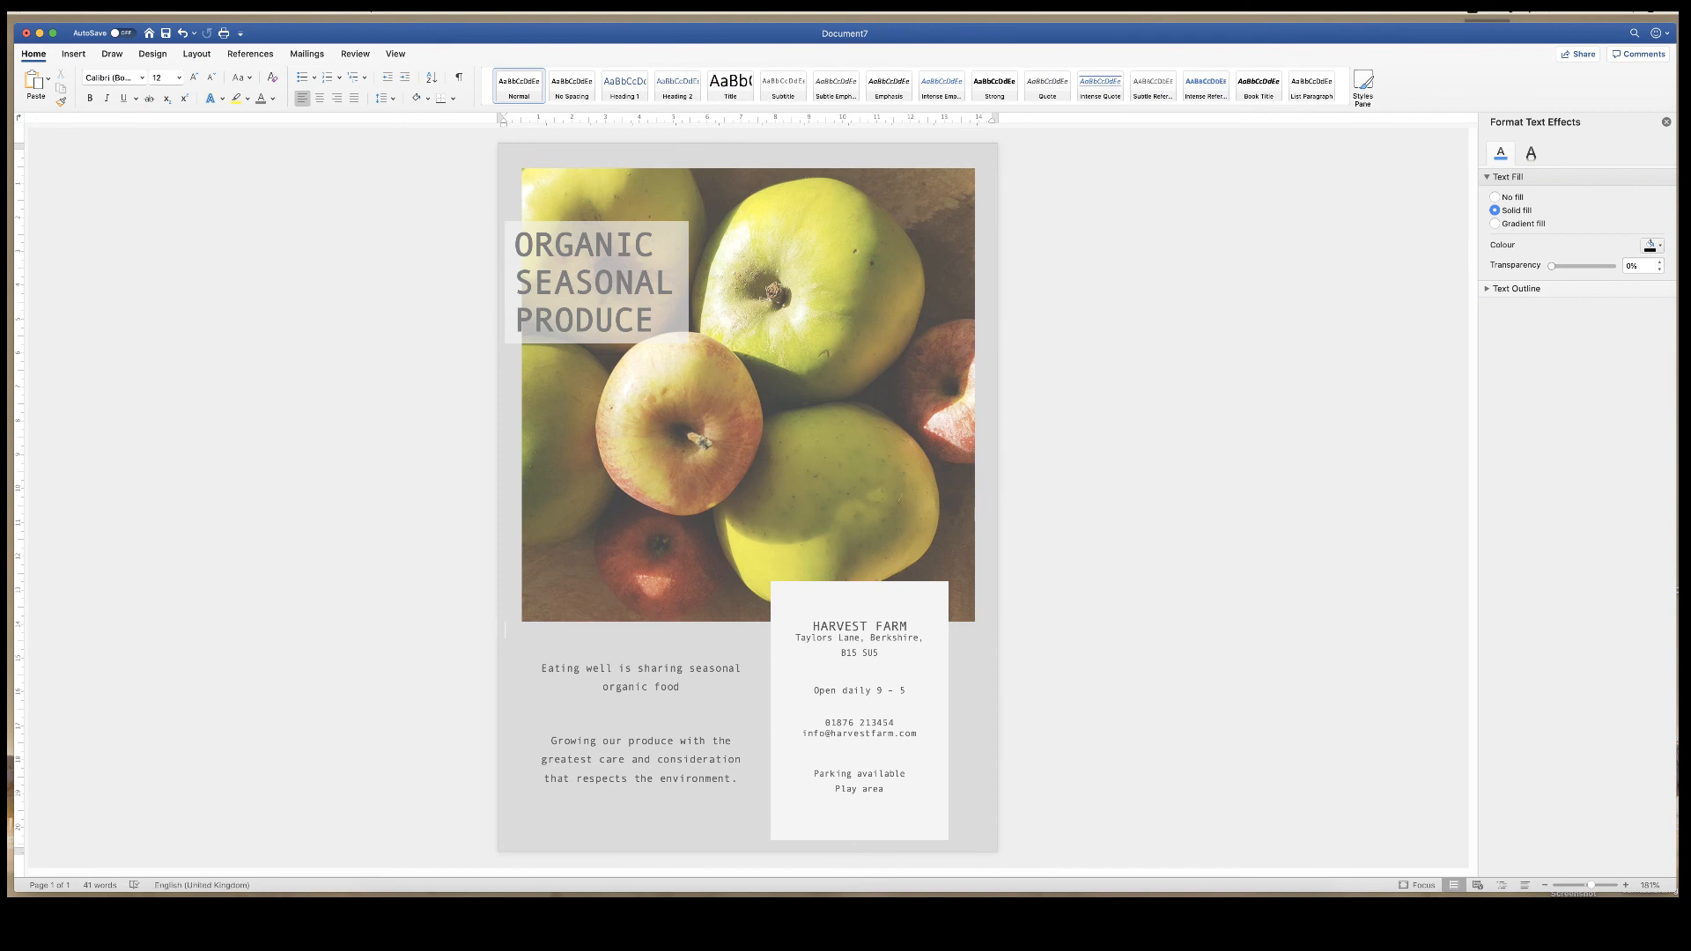
{"action": "left_click", "coordinate": [504, 630]}
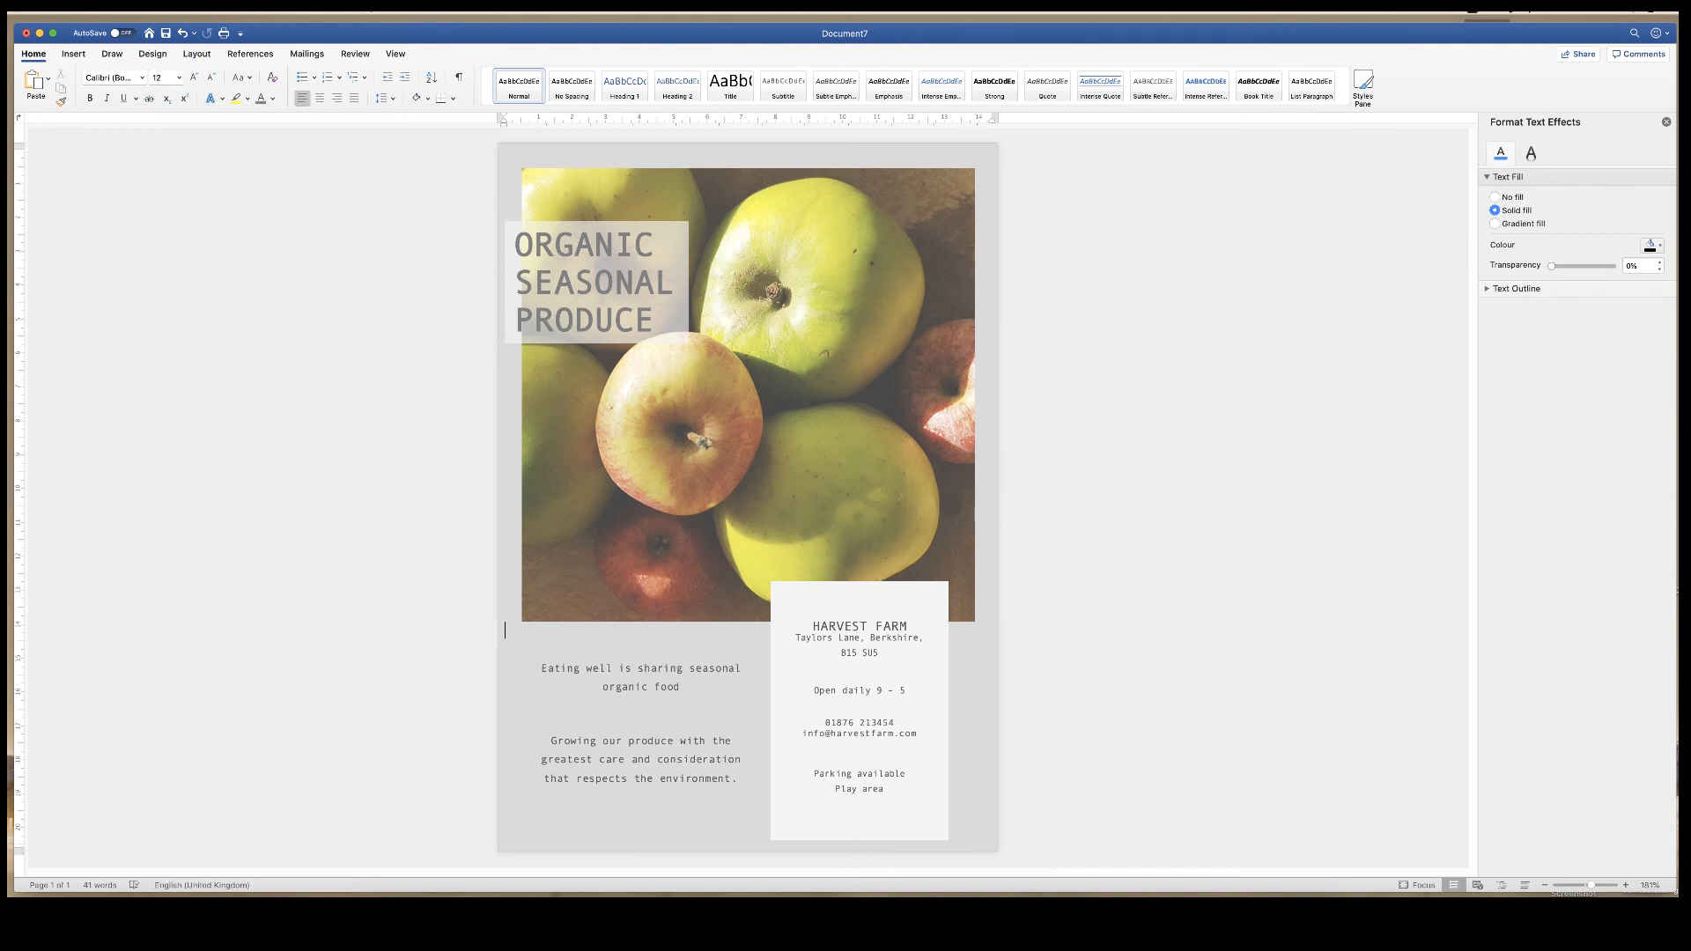